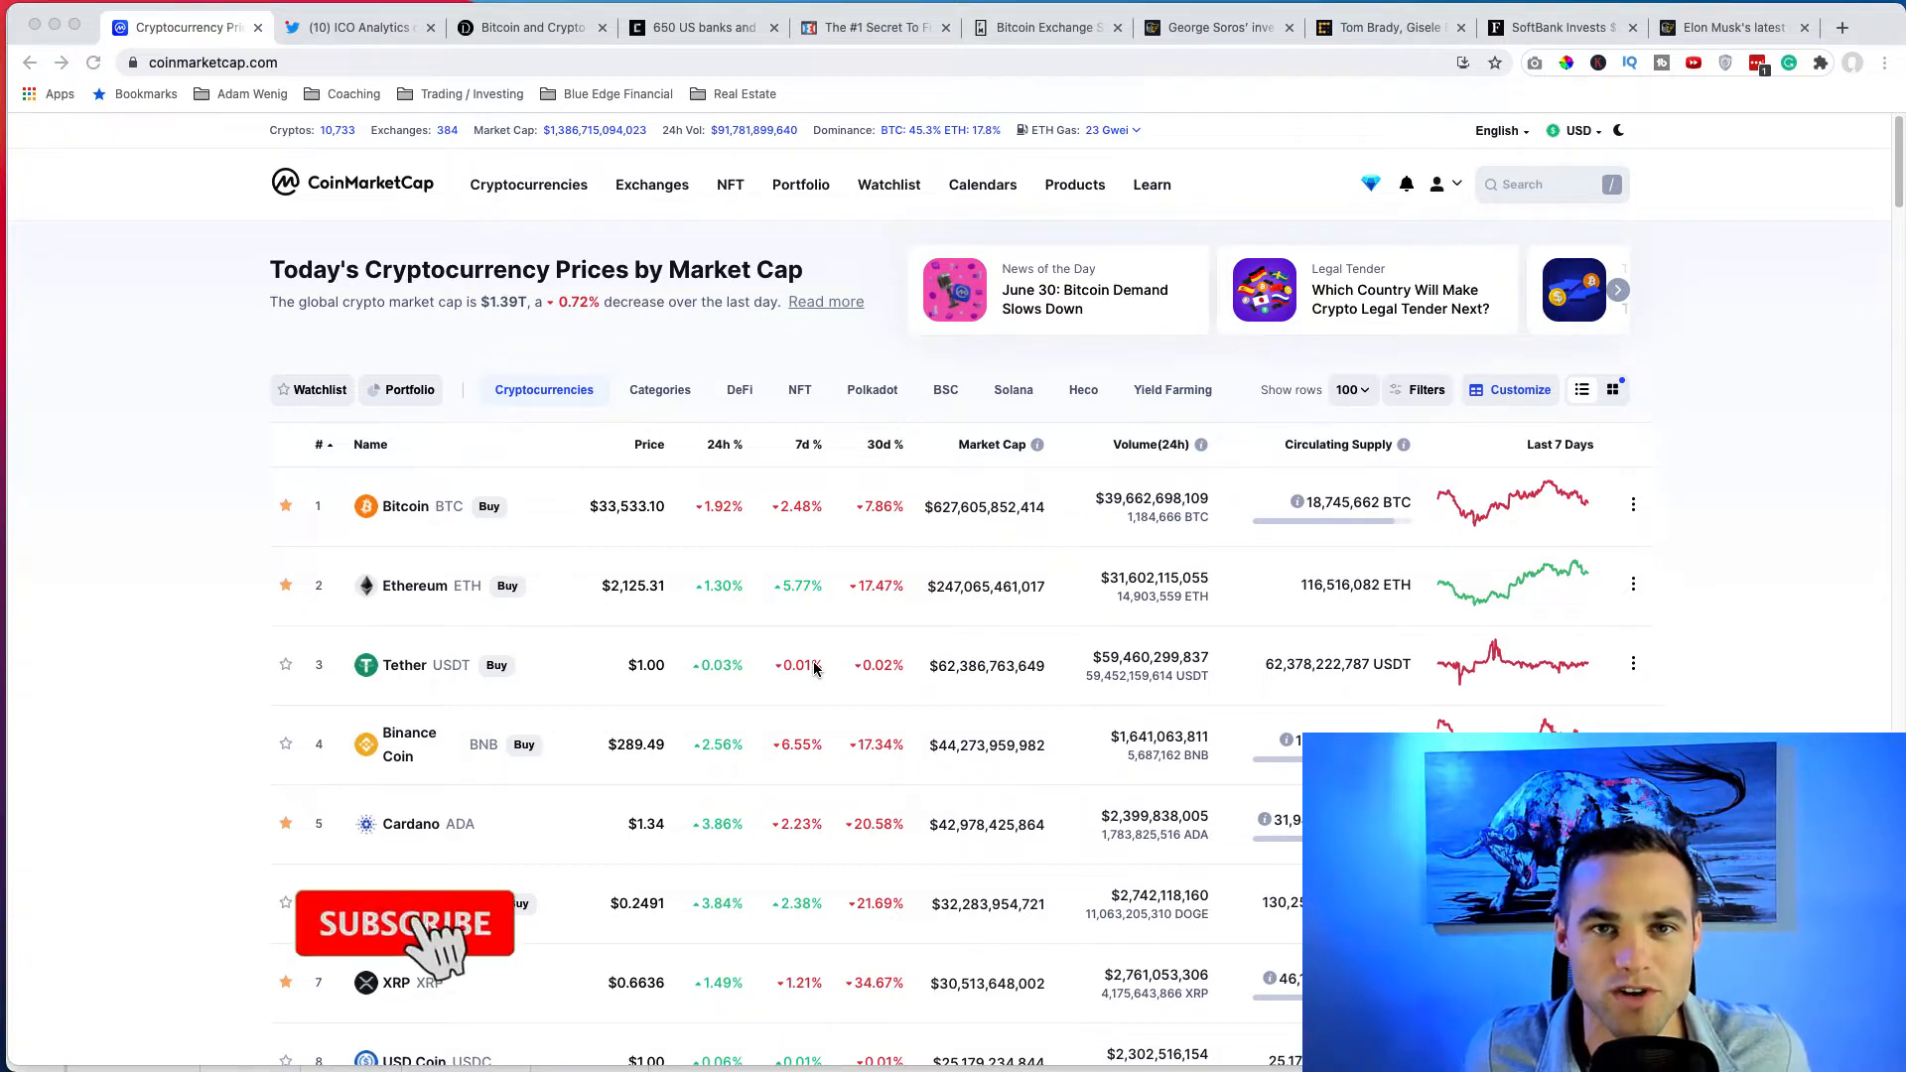
# Review the total crypto market cap chart in TradingView, scrolling through it.
pyautogui.click(404, 923)
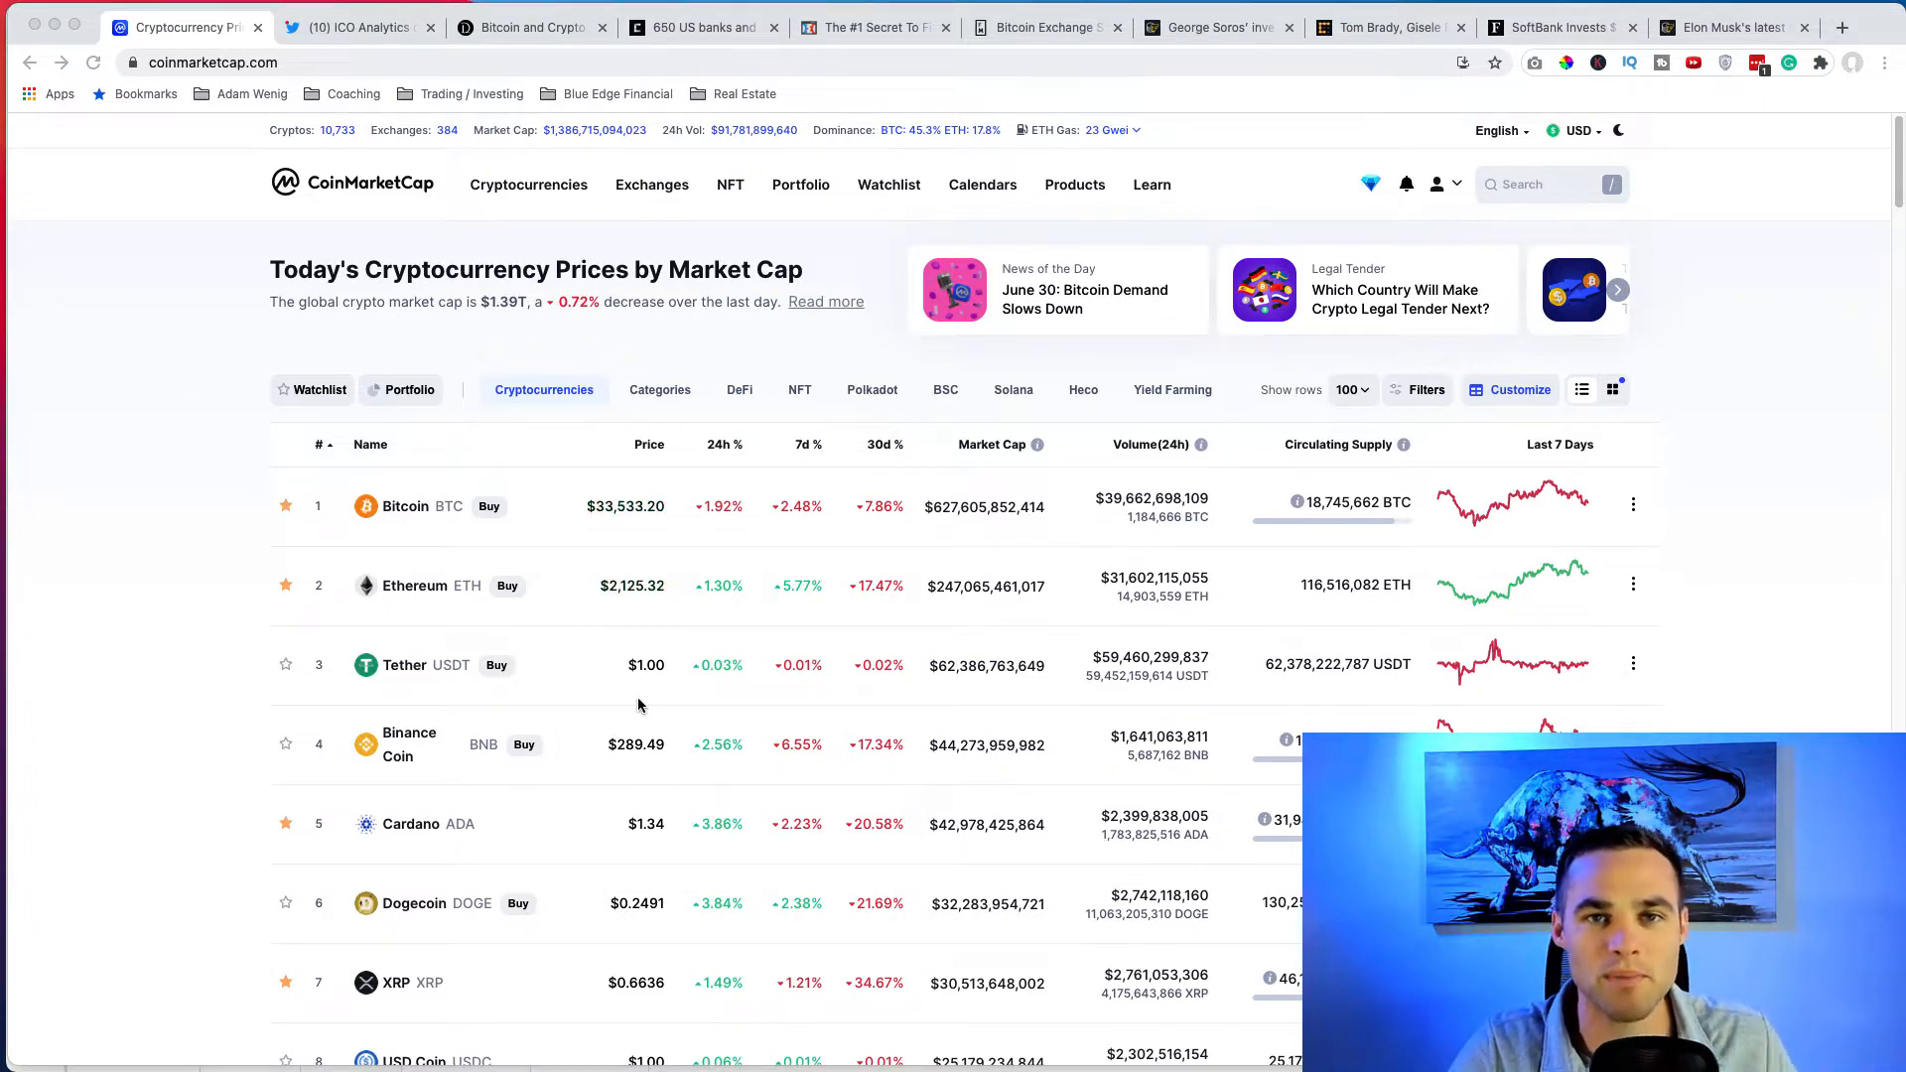
pyautogui.moveTo(715, 647)
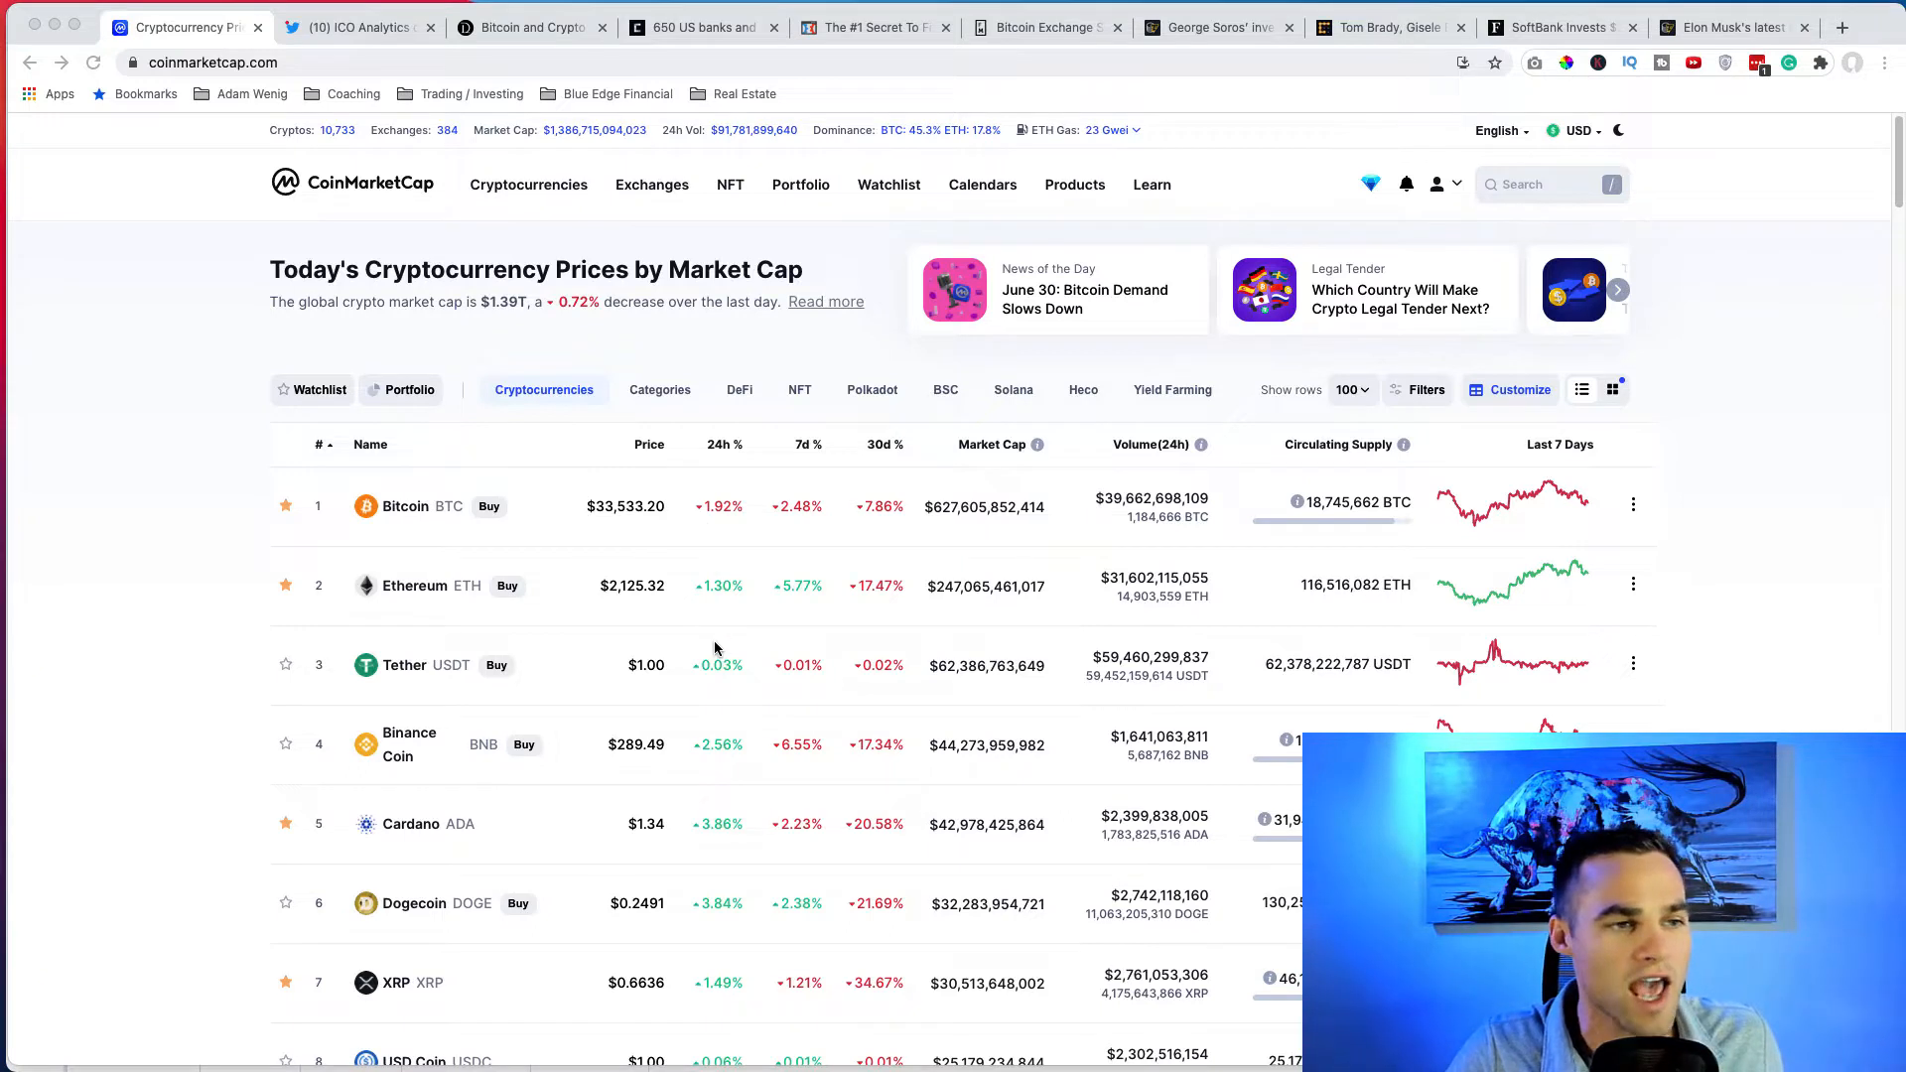
pyautogui.moveTo(717, 584)
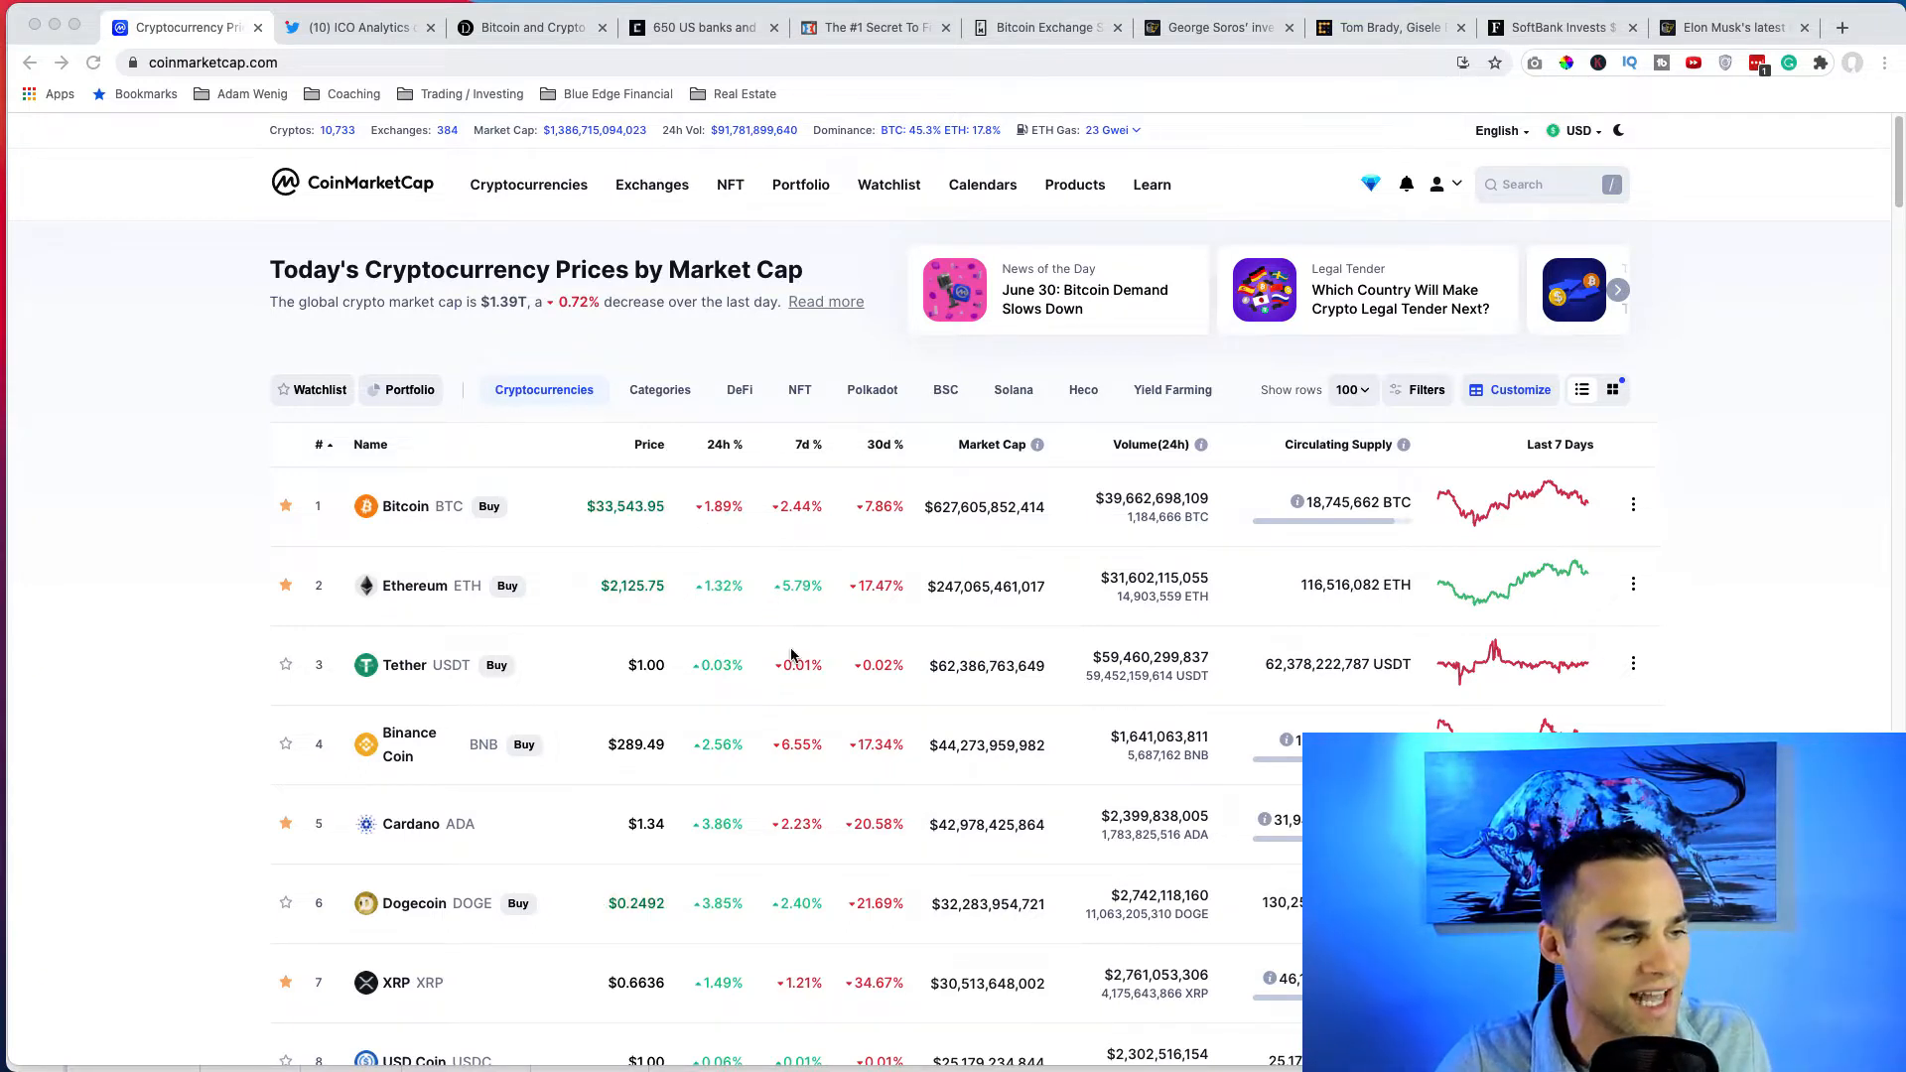
pyautogui.scroll(-3)
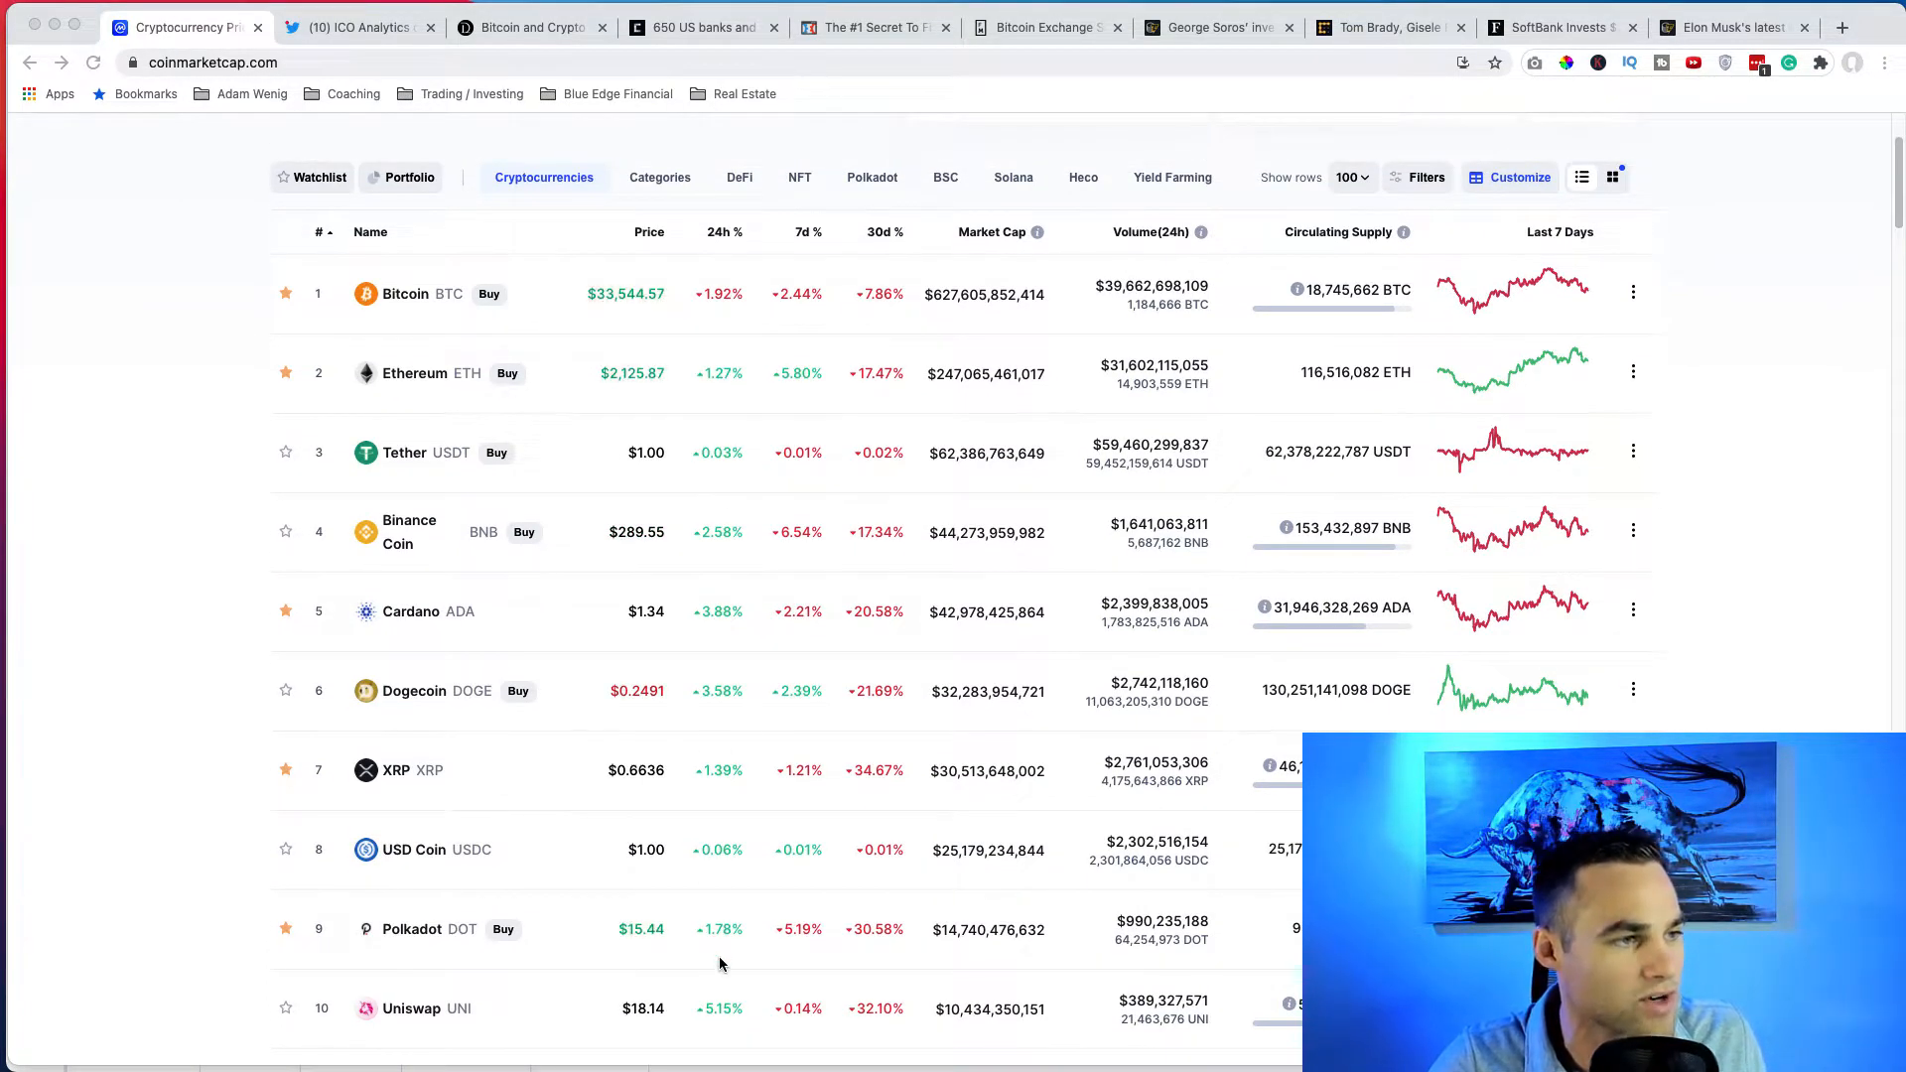
pyautogui.scroll(3)
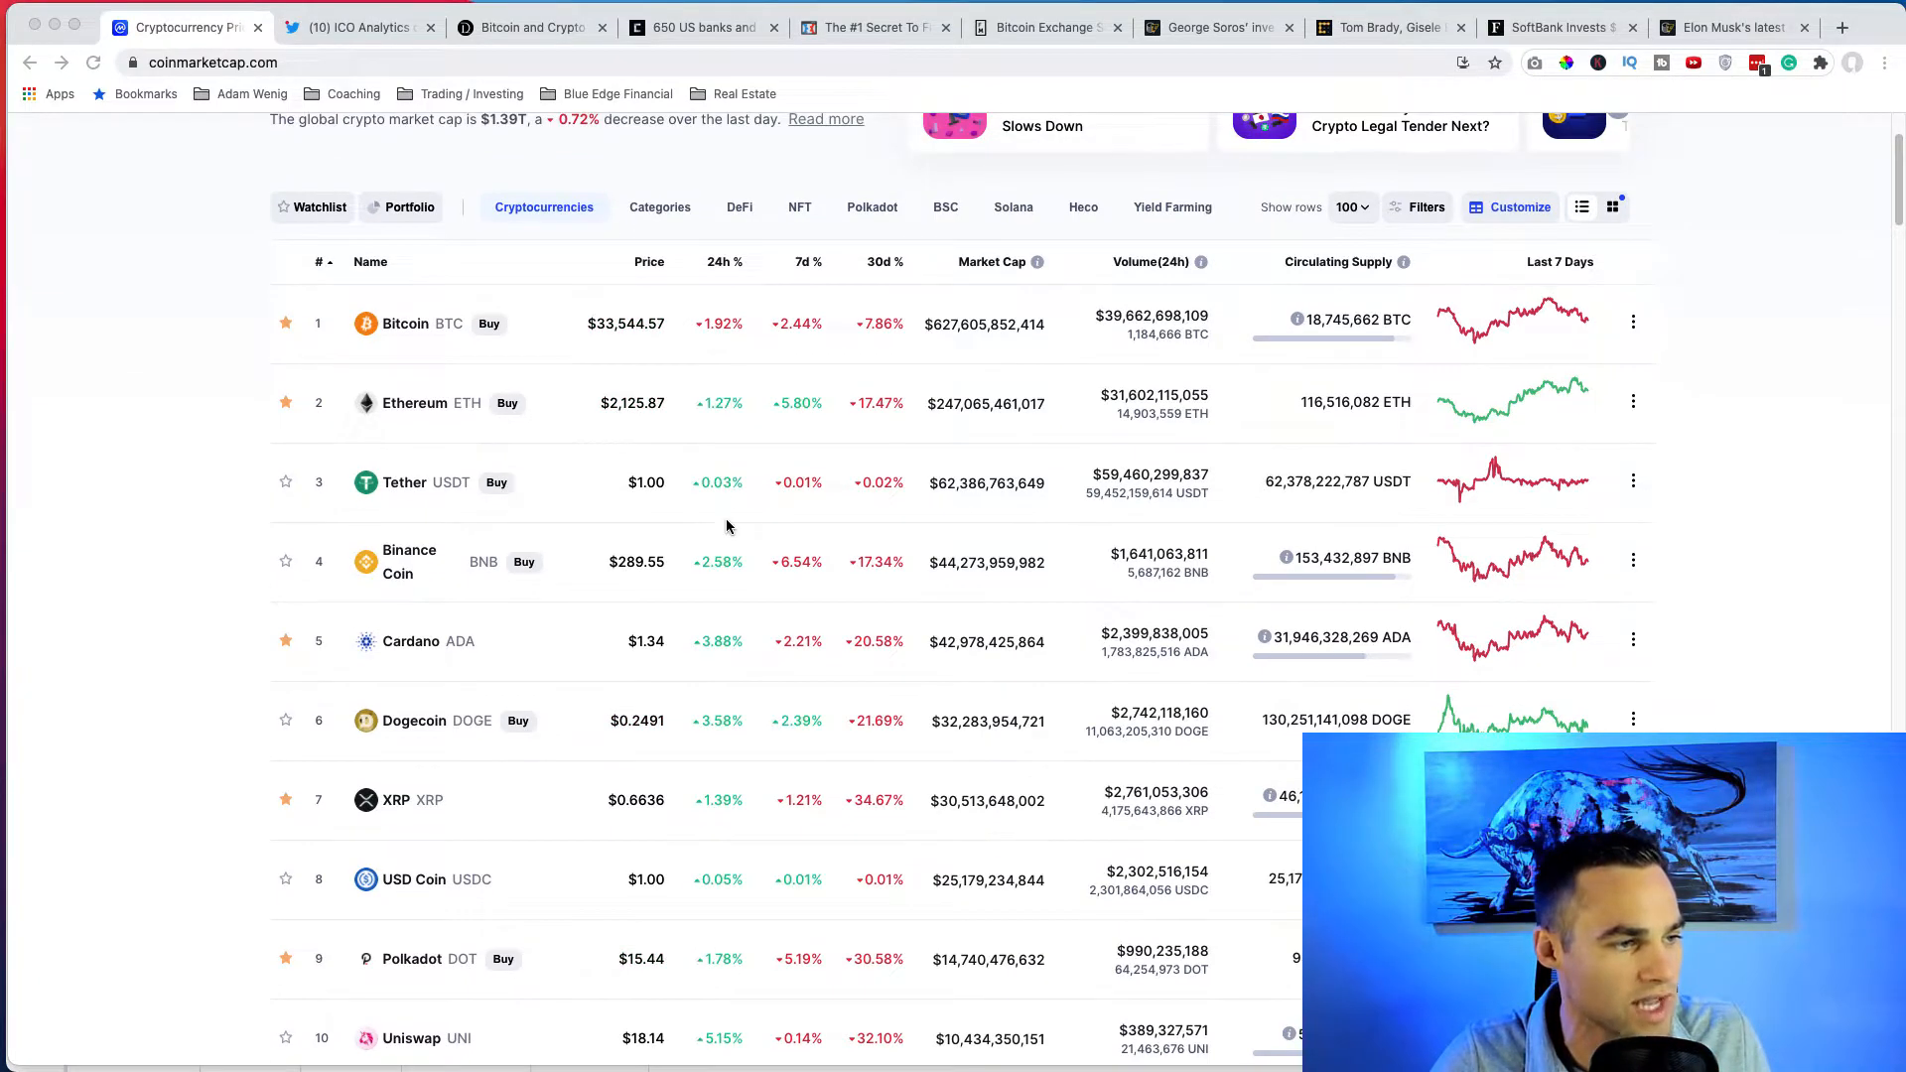
pyautogui.scroll(3)
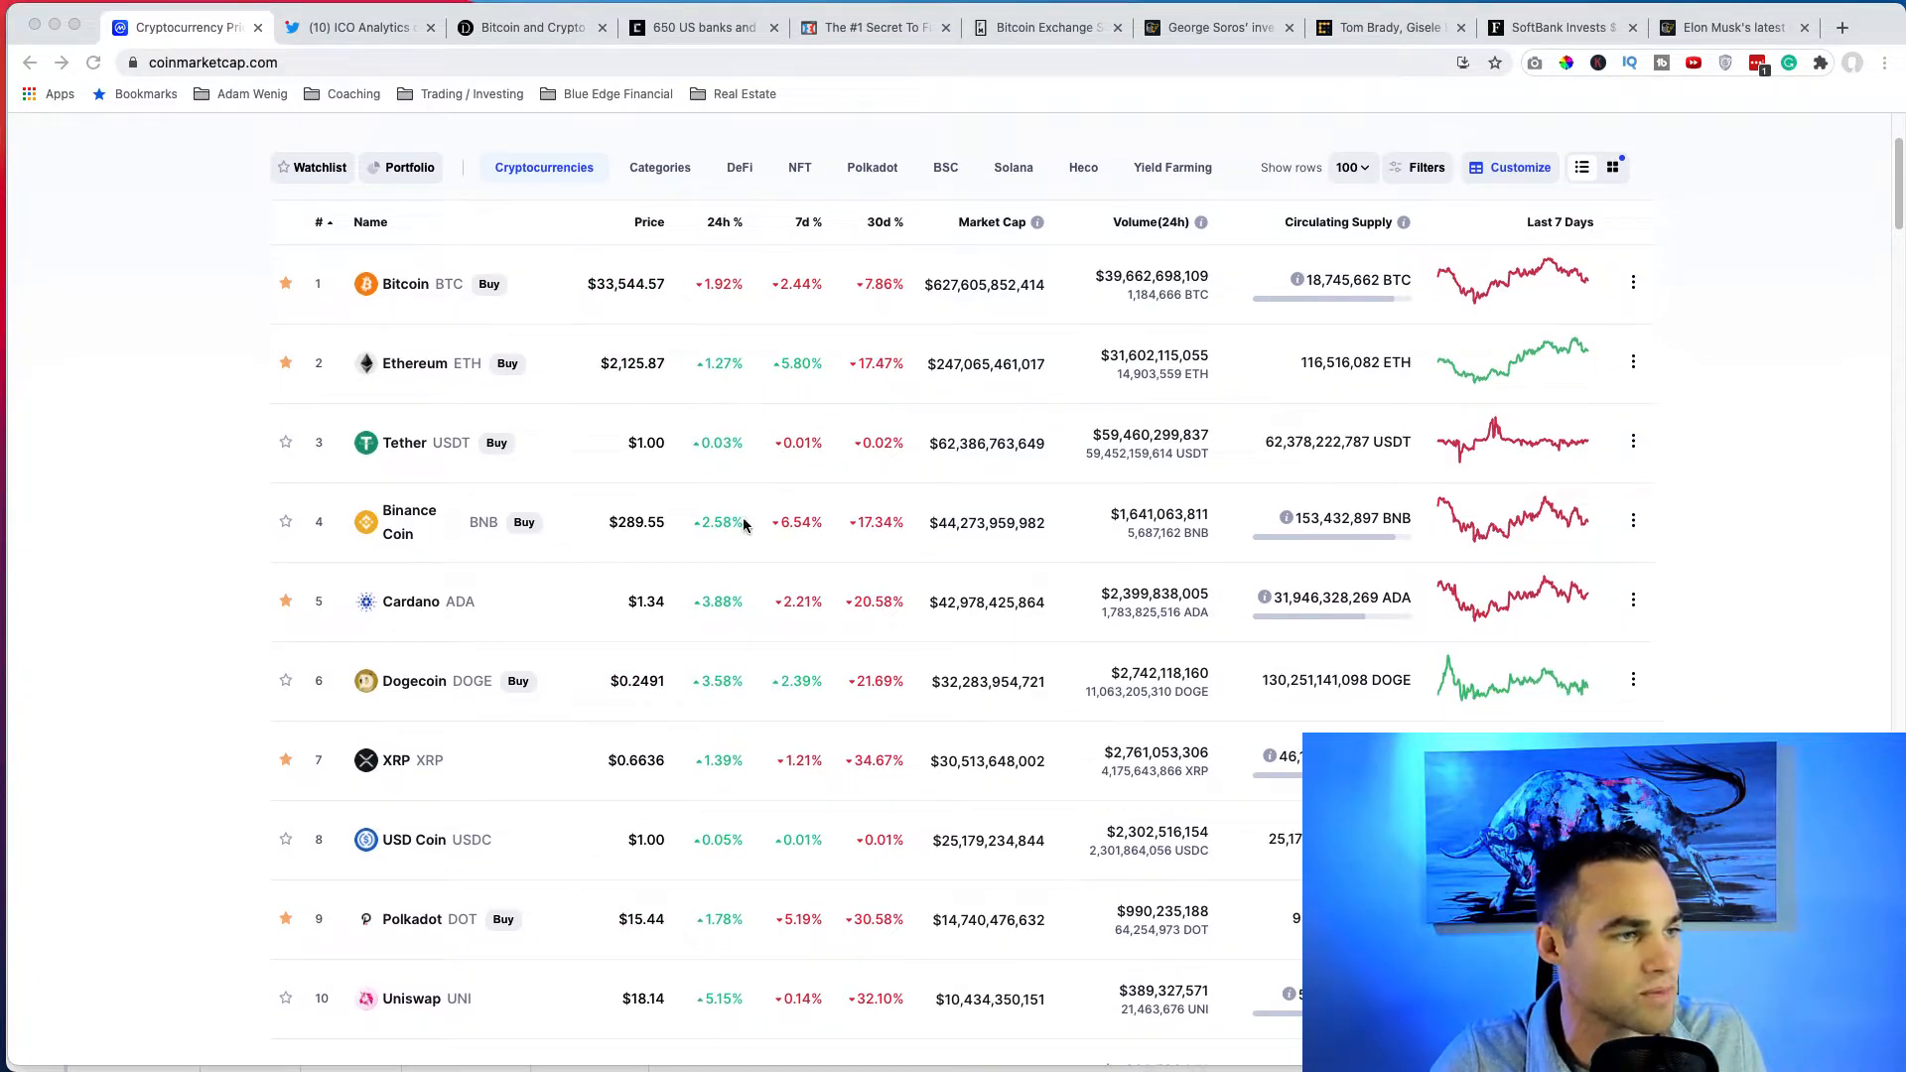
pyautogui.scroll(3)
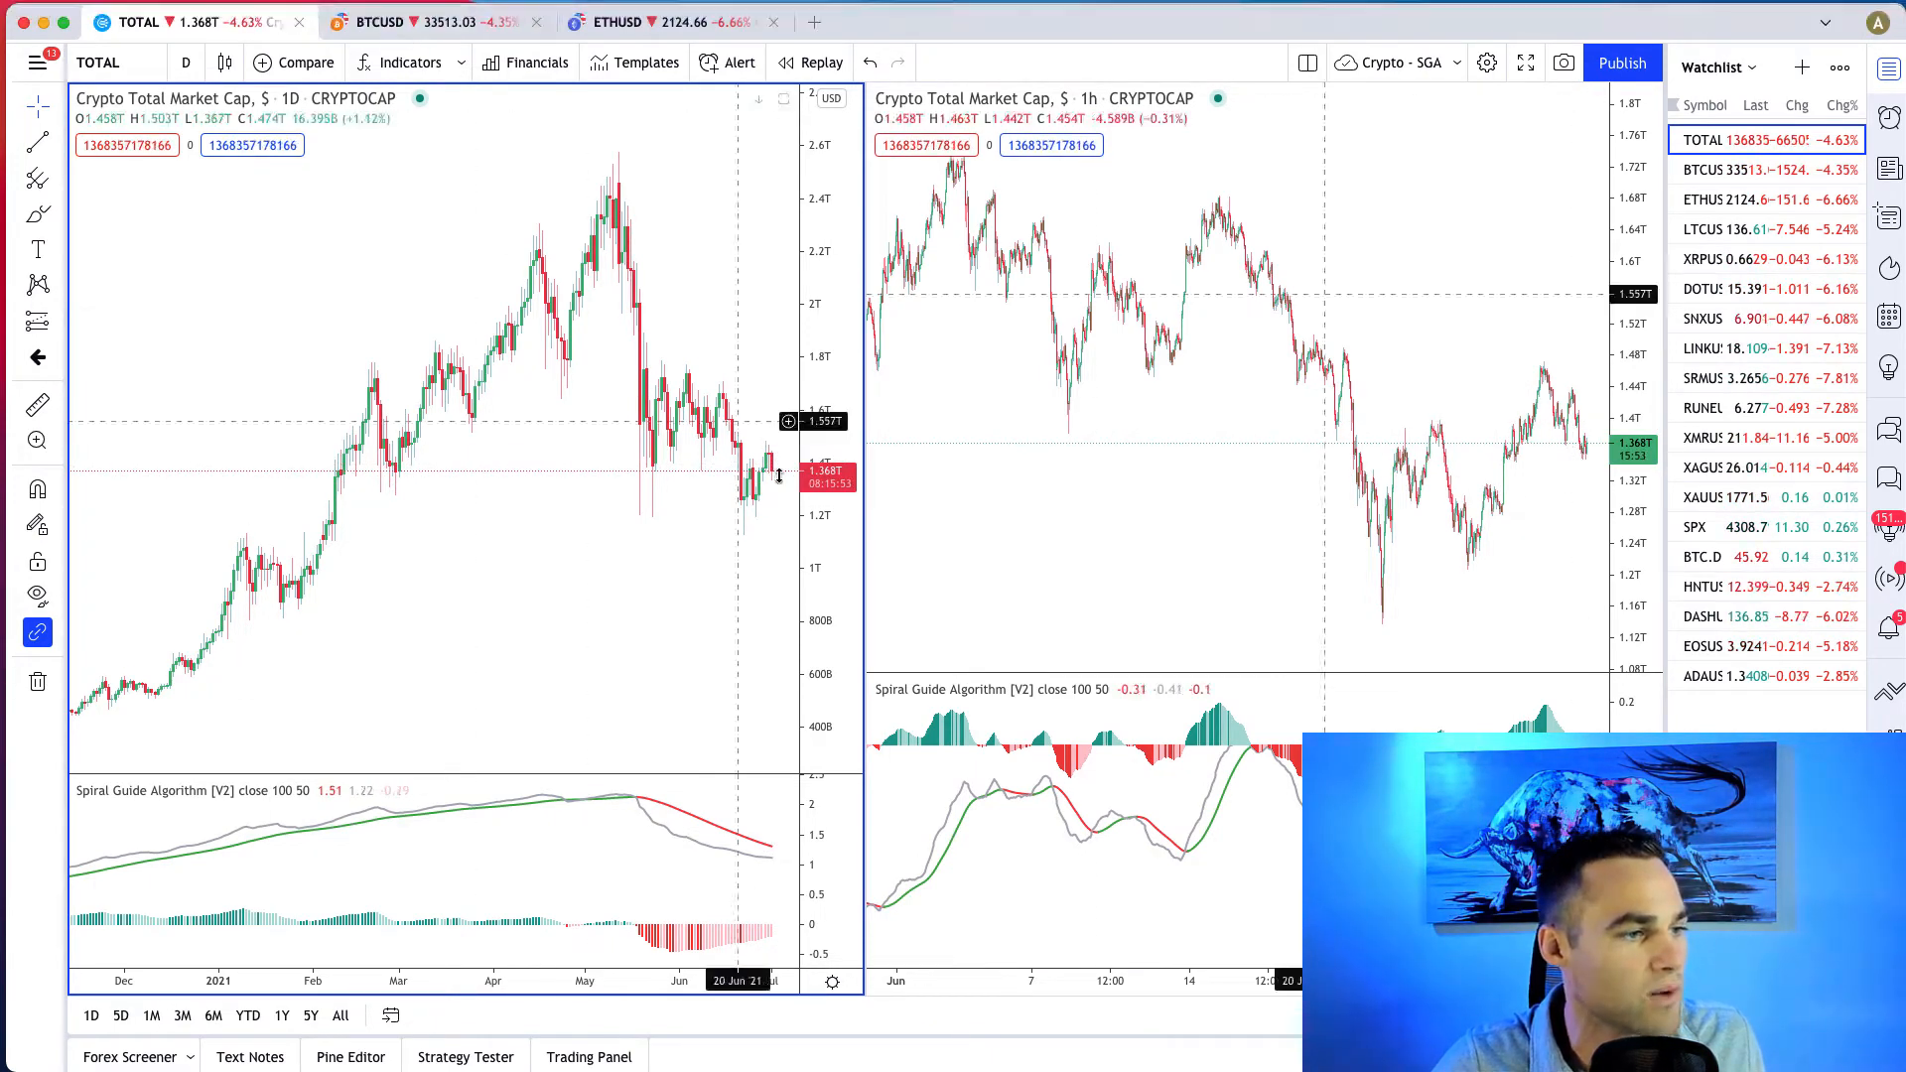
pyautogui.moveTo(719, 516)
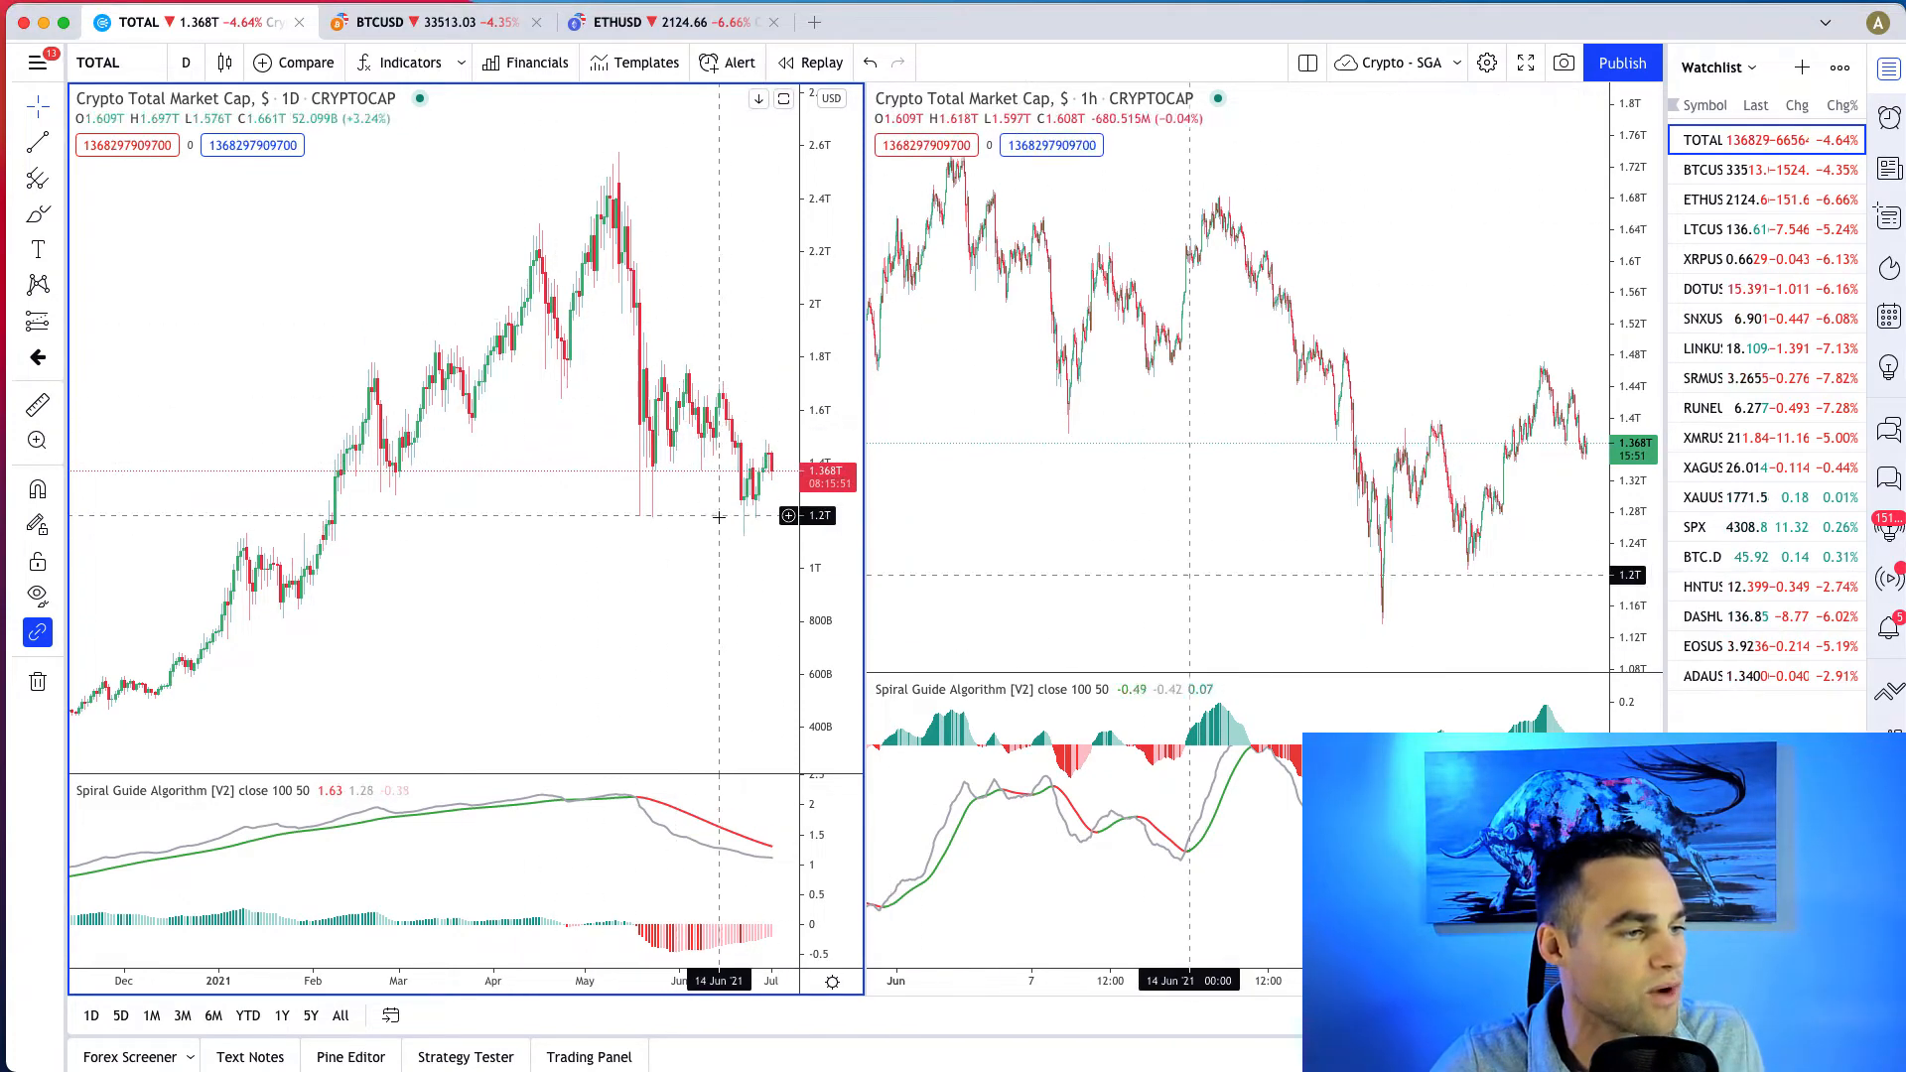
# Bring up the Bitcoin / U.S. Dollar chart, then the Ethereum / U.S. Dollar chart.
pyautogui.click(413, 22)
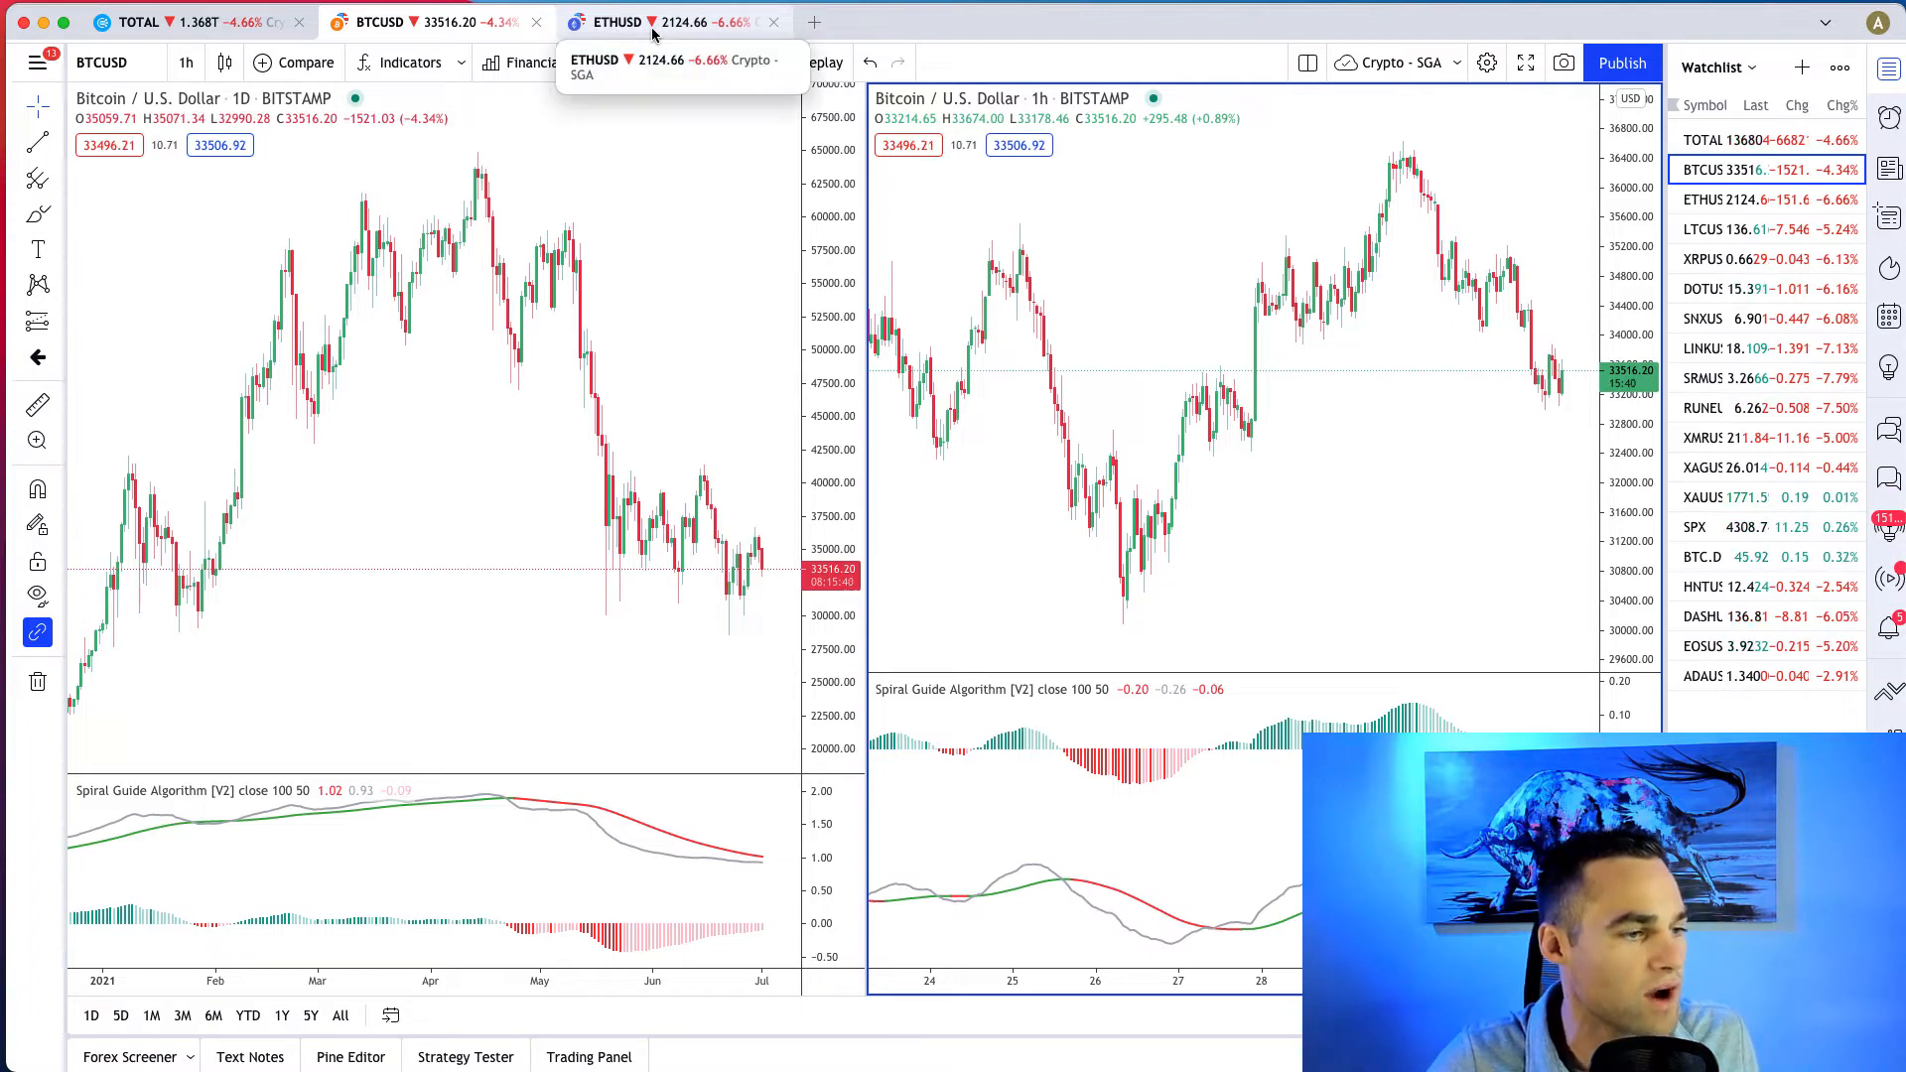
pyautogui.click(615, 22)
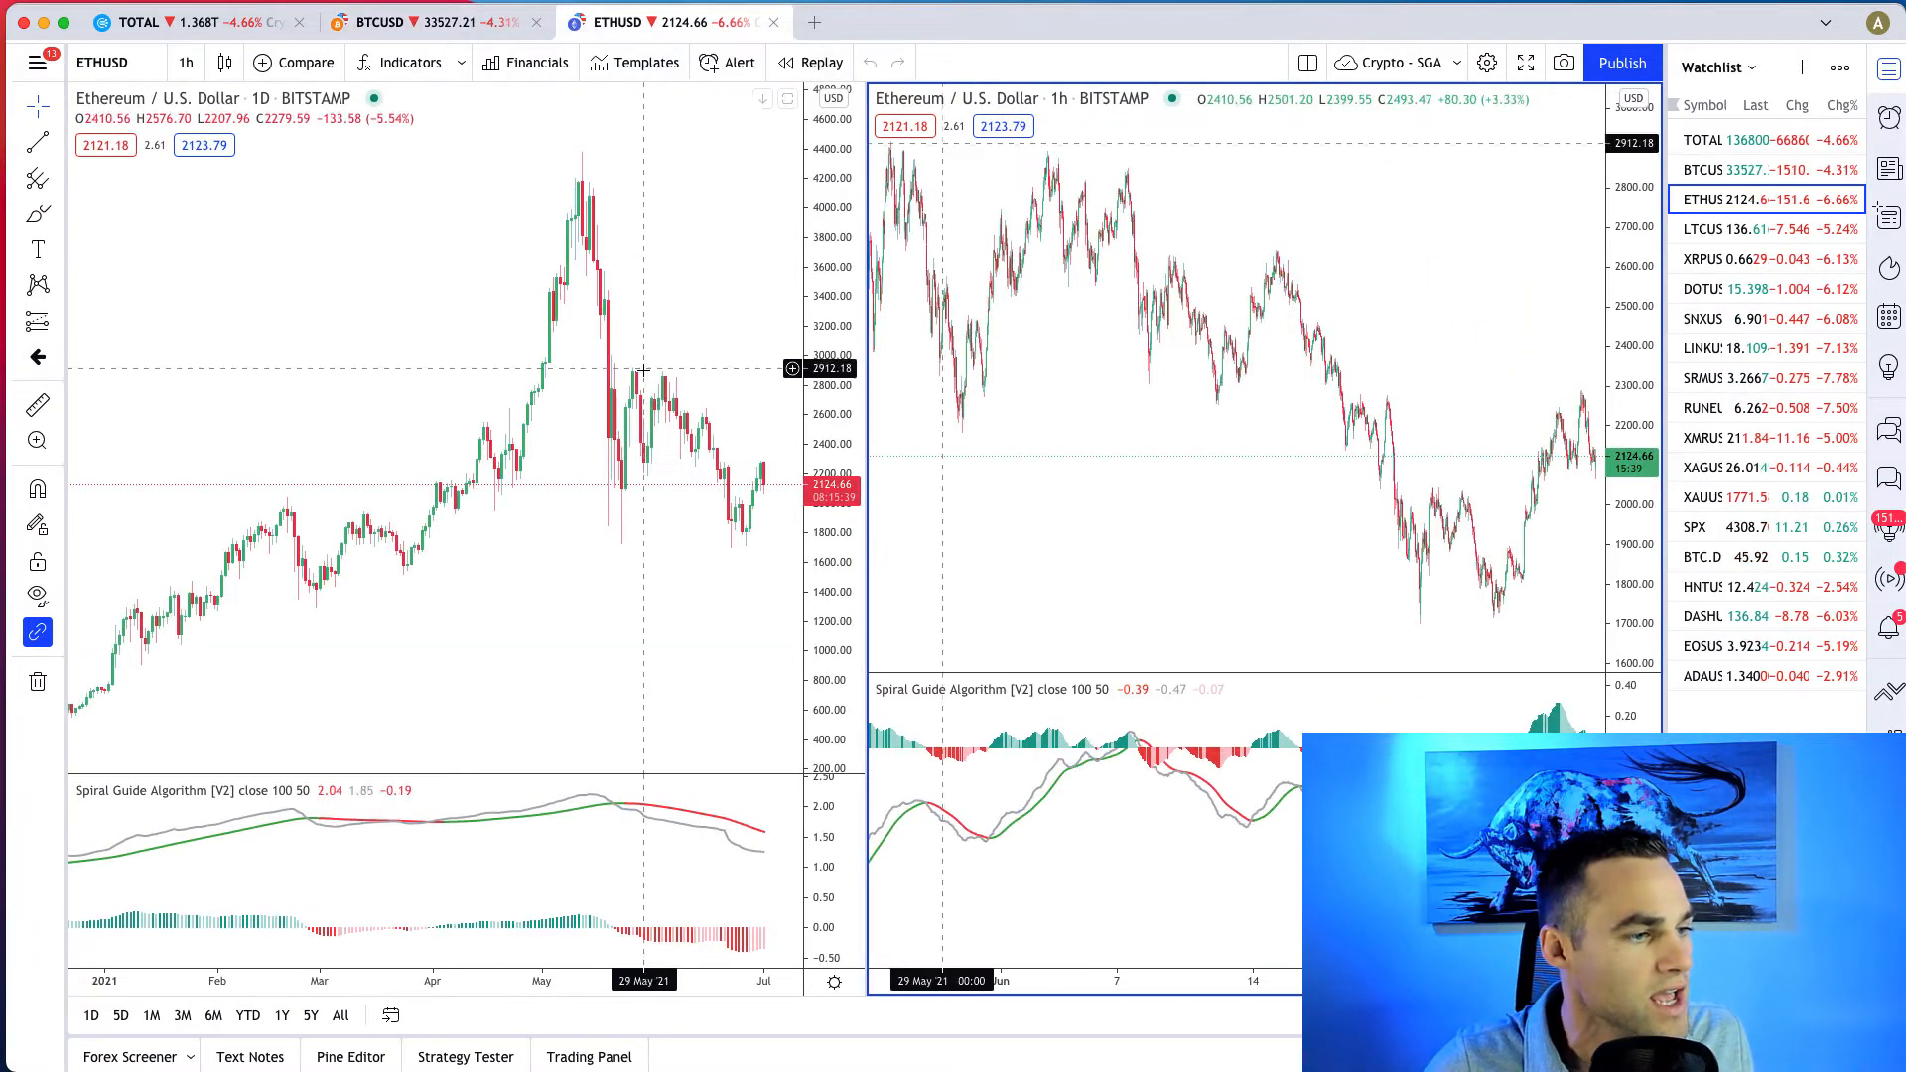
pyautogui.moveTo(751, 538)
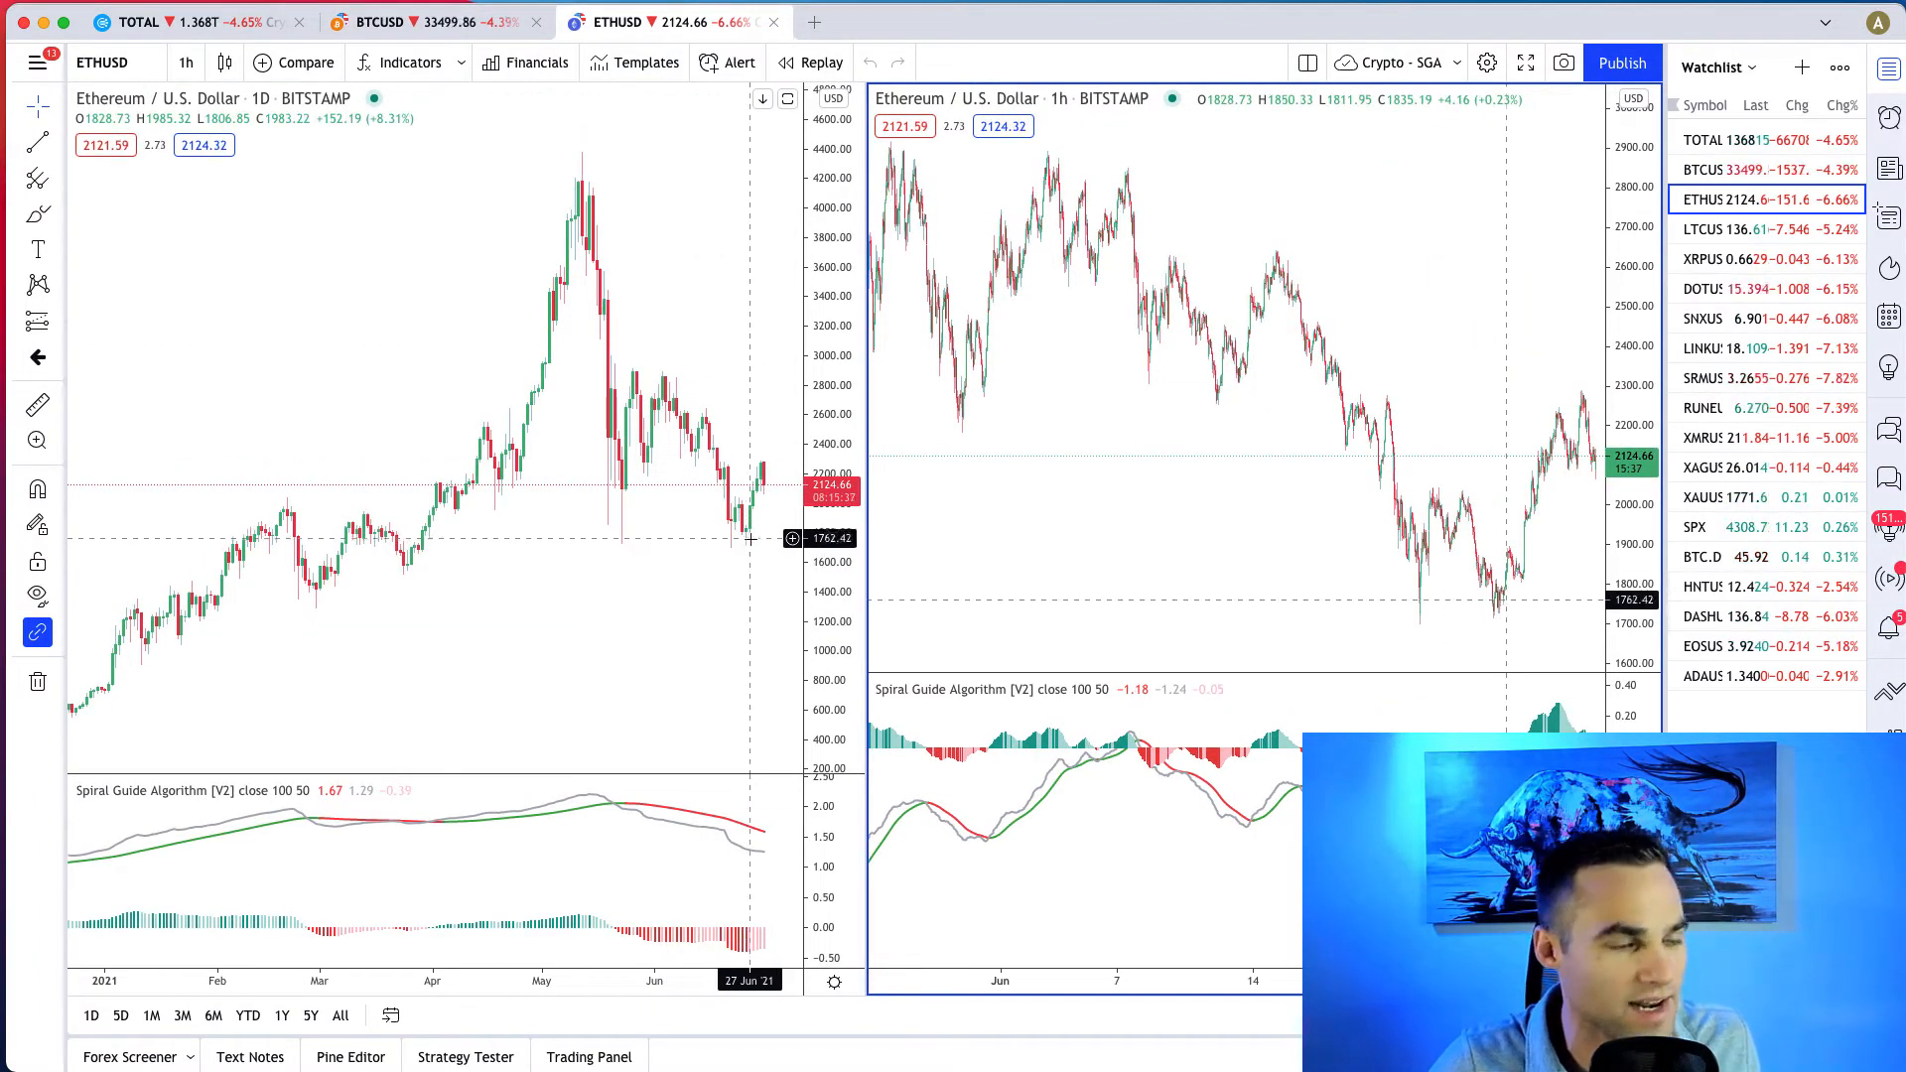
pyautogui.moveTo(773, 504)
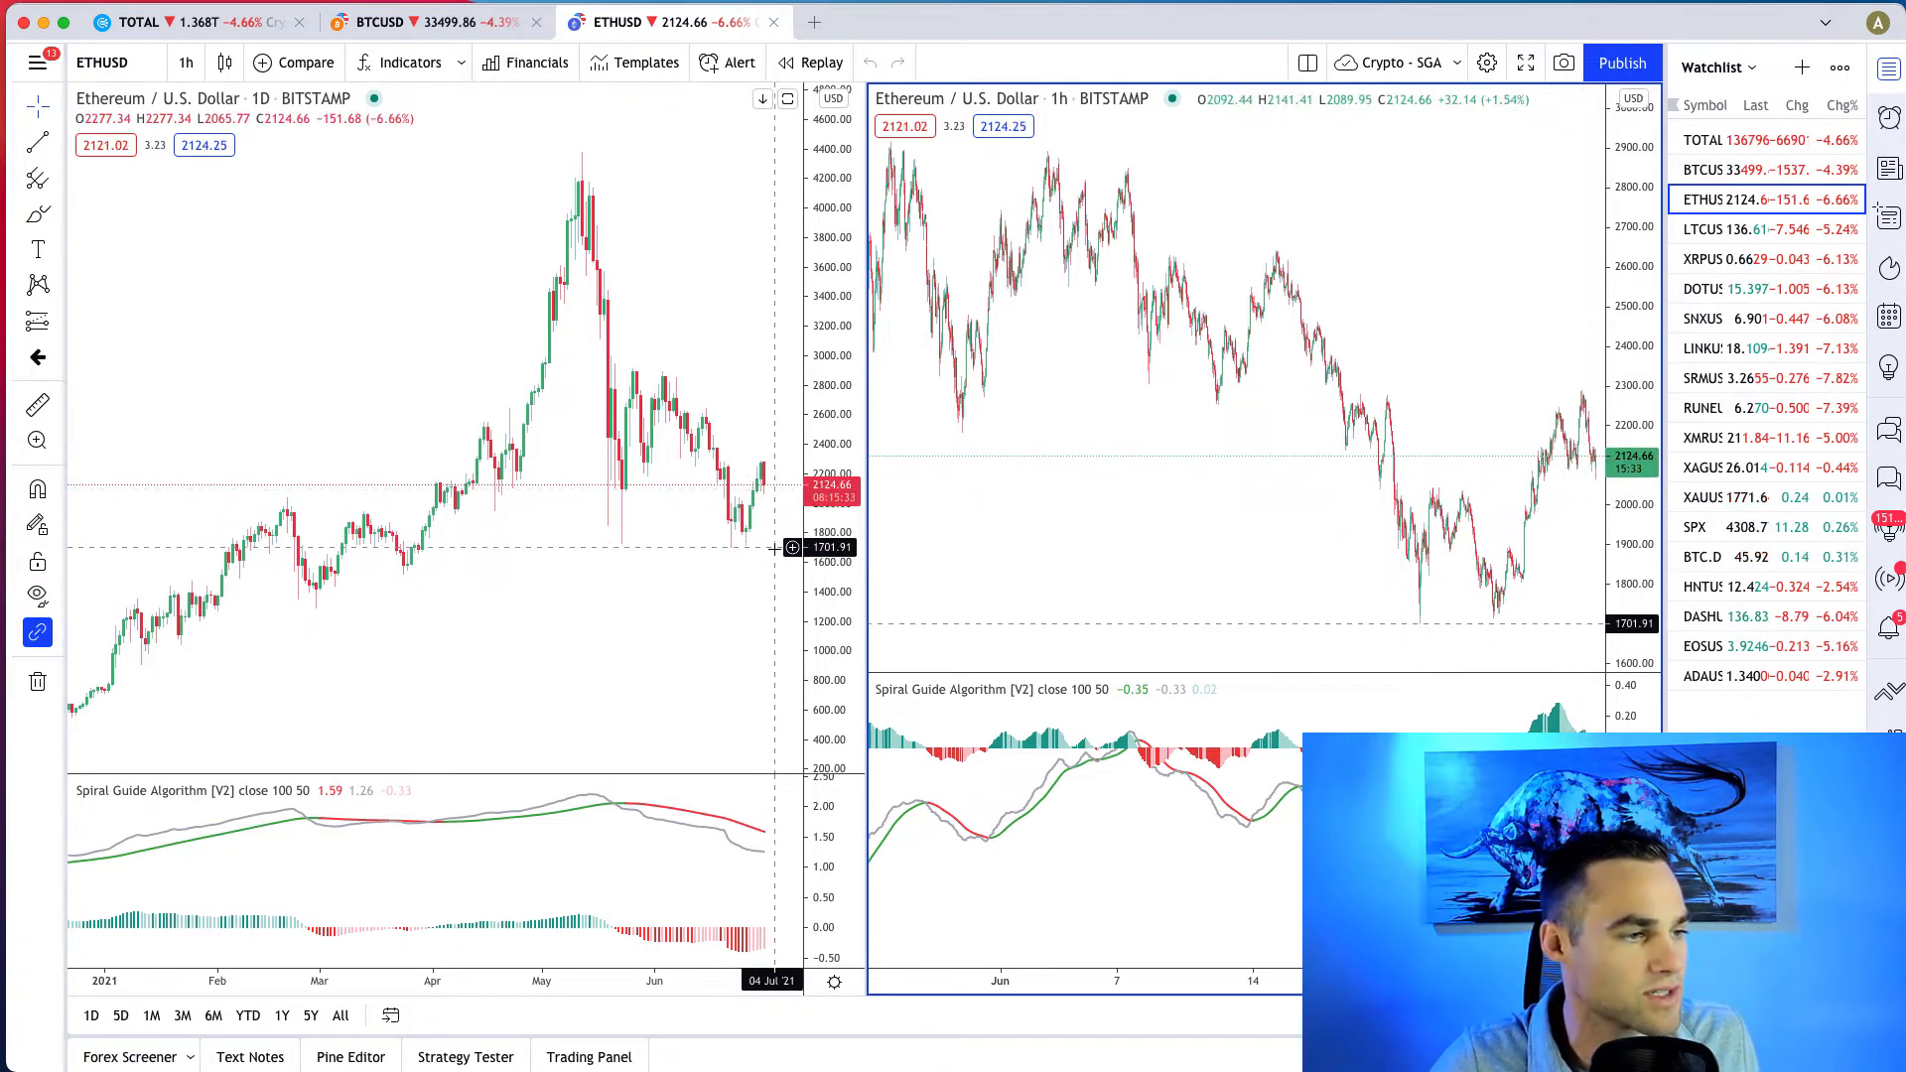
pyautogui.moveTo(754, 499)
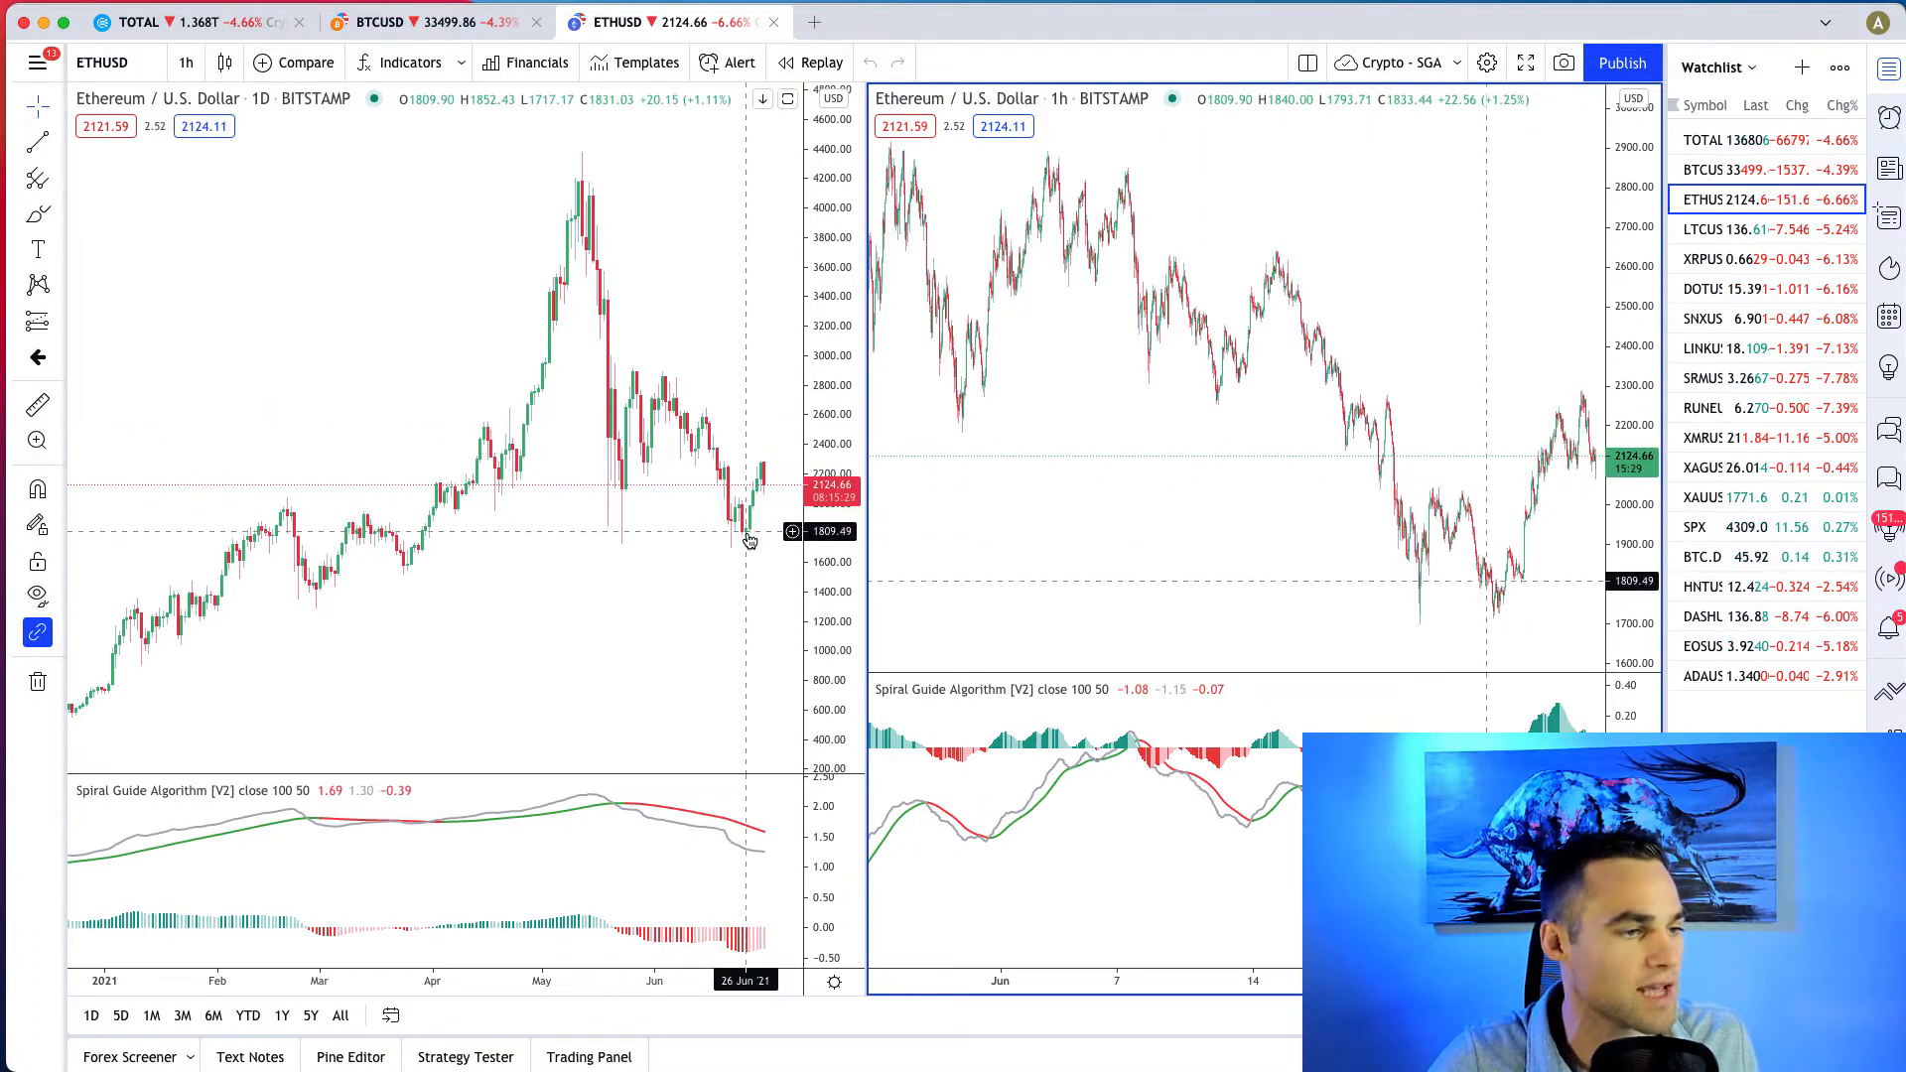
pyautogui.moveTo(755, 502)
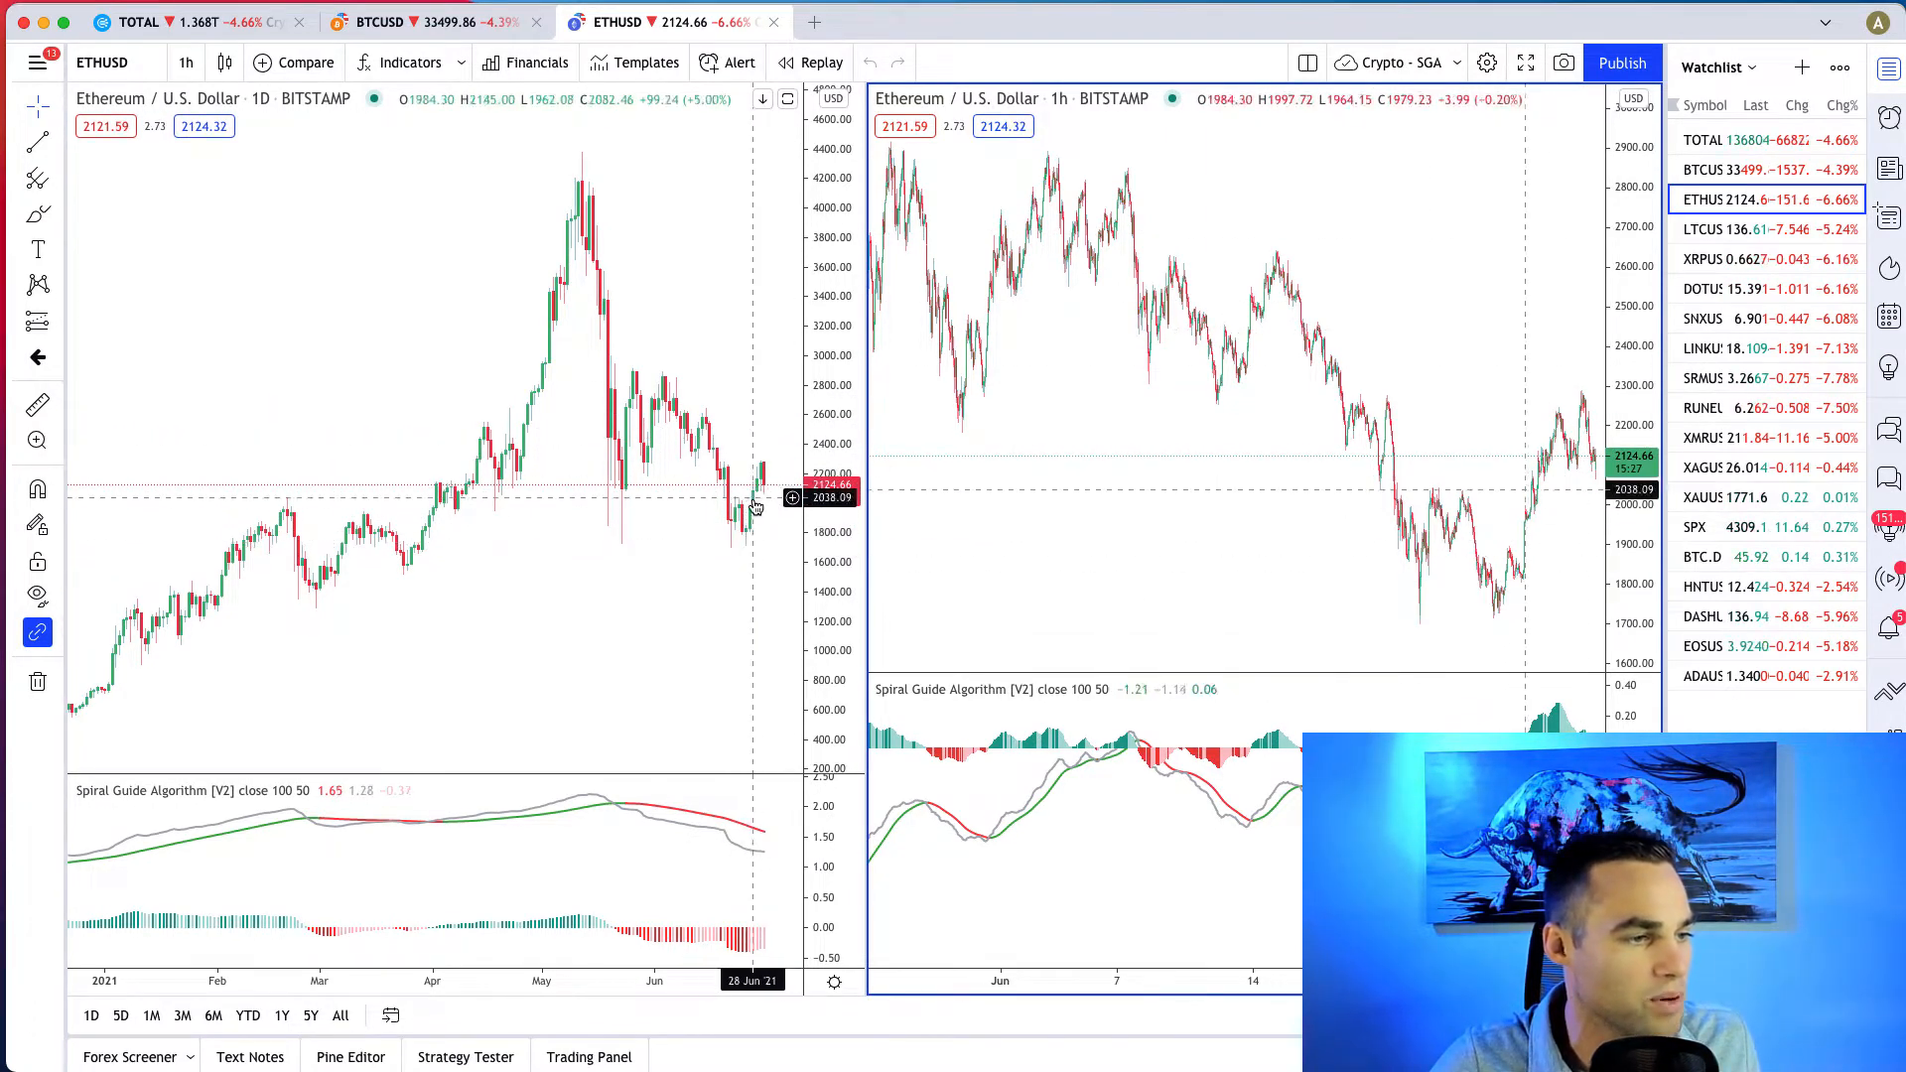
pyautogui.moveTo(754, 540)
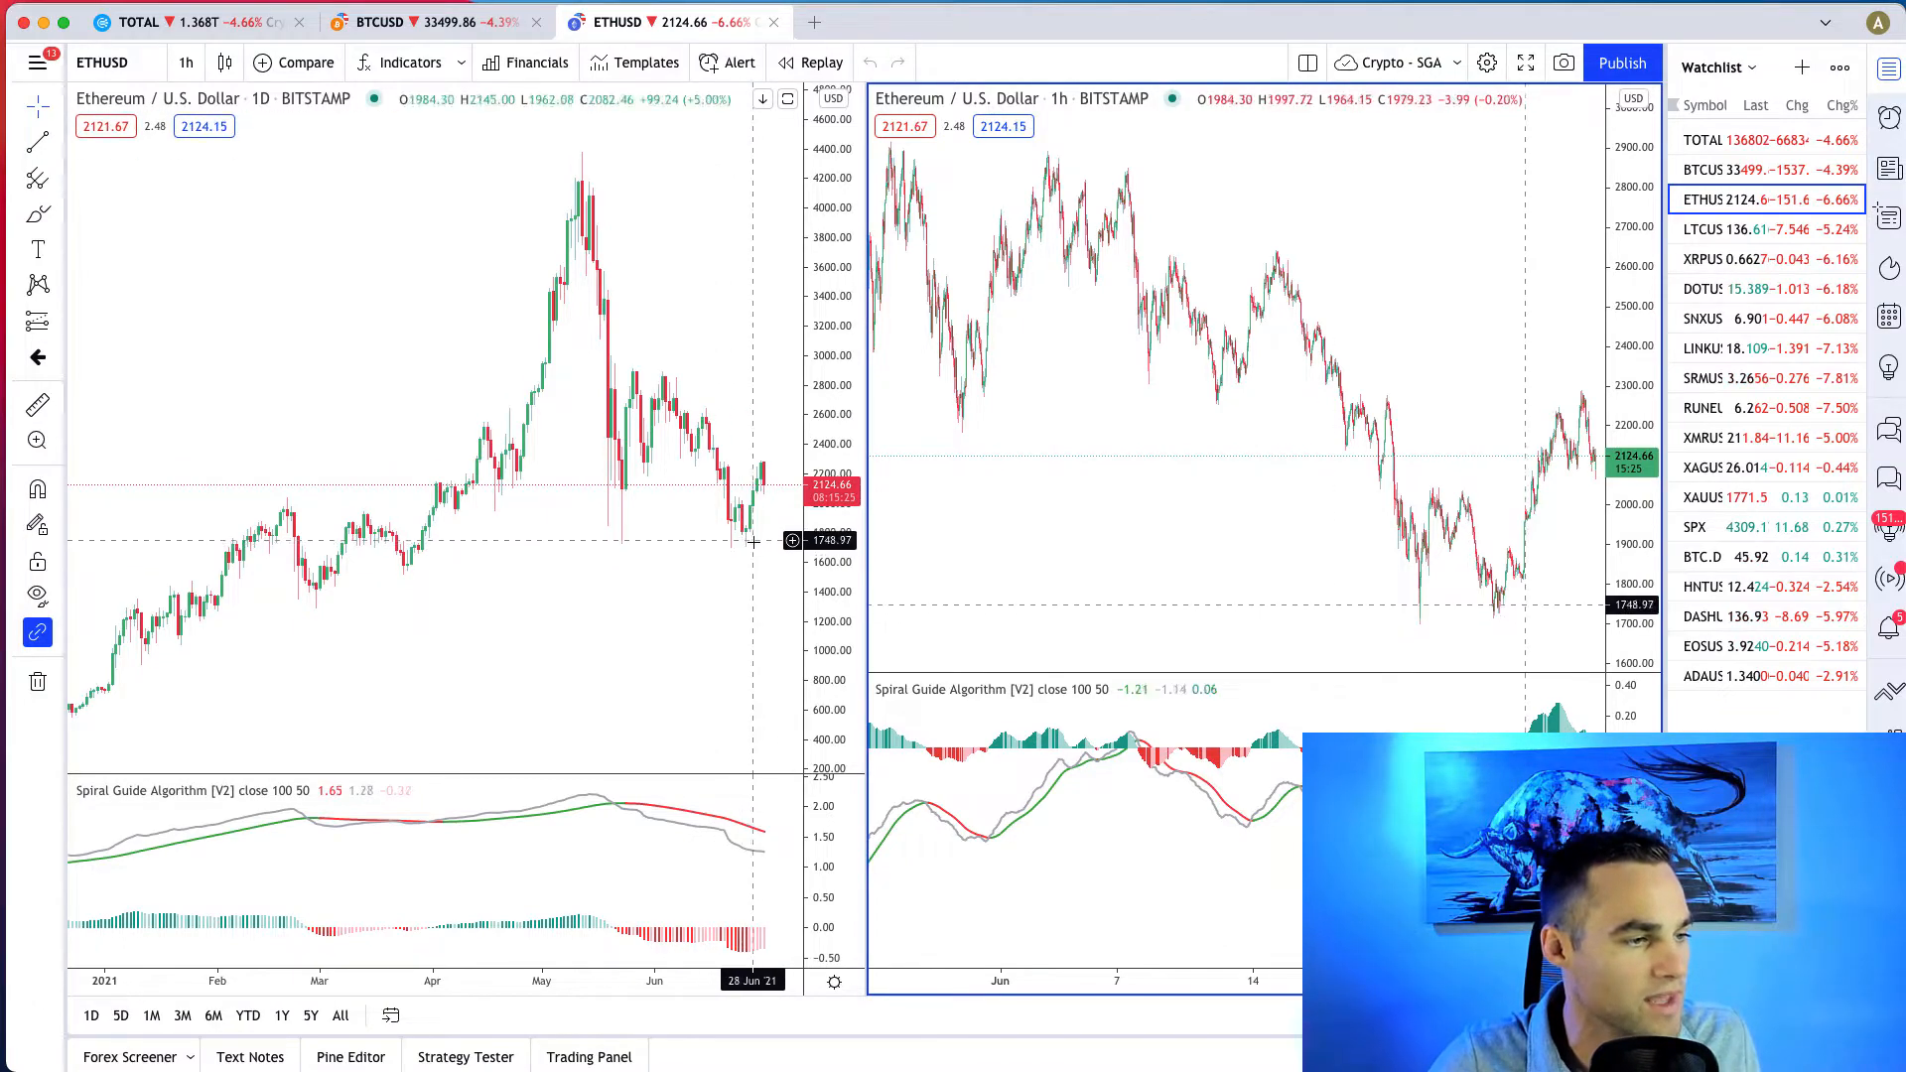
pyautogui.moveTo(748, 550)
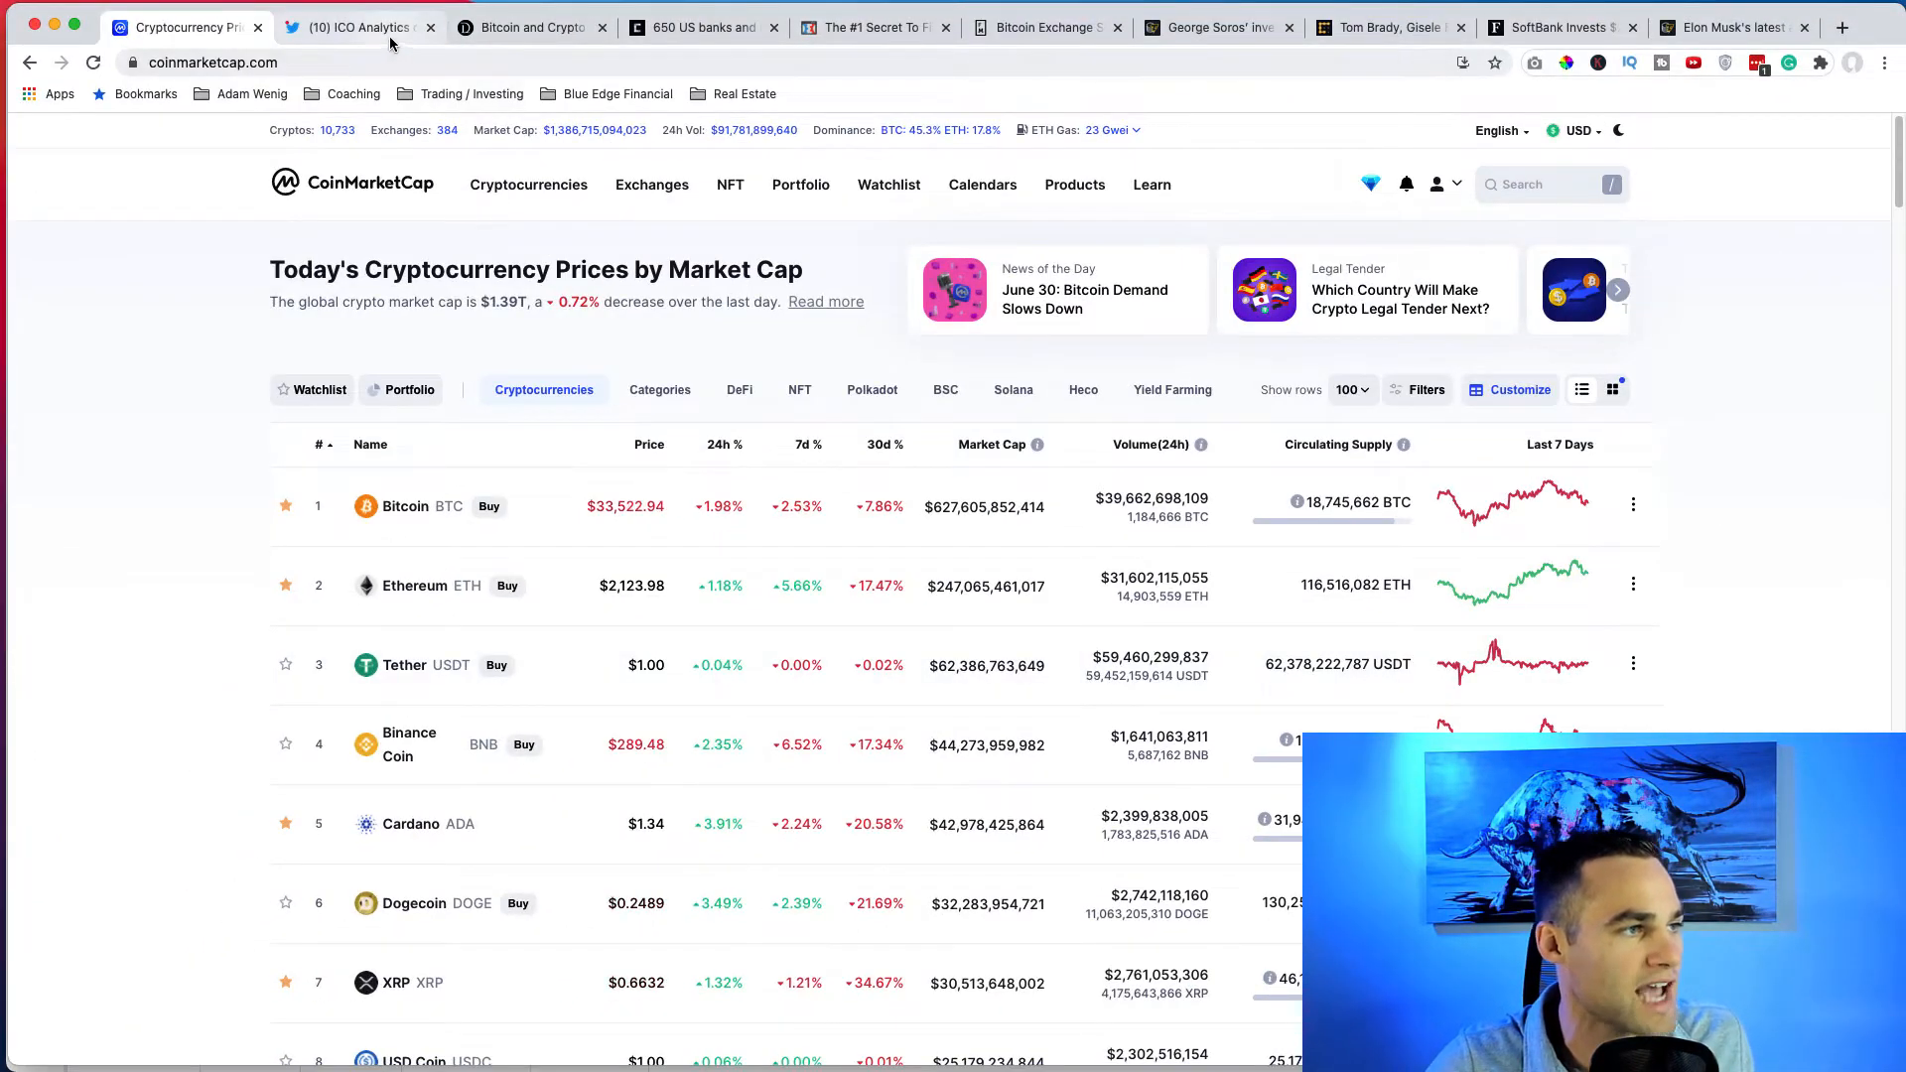
# Switch to the ICO Analytics tweet with the Bitcoin 2018–2021 monthly performance chart.
pyautogui.click(353, 26)
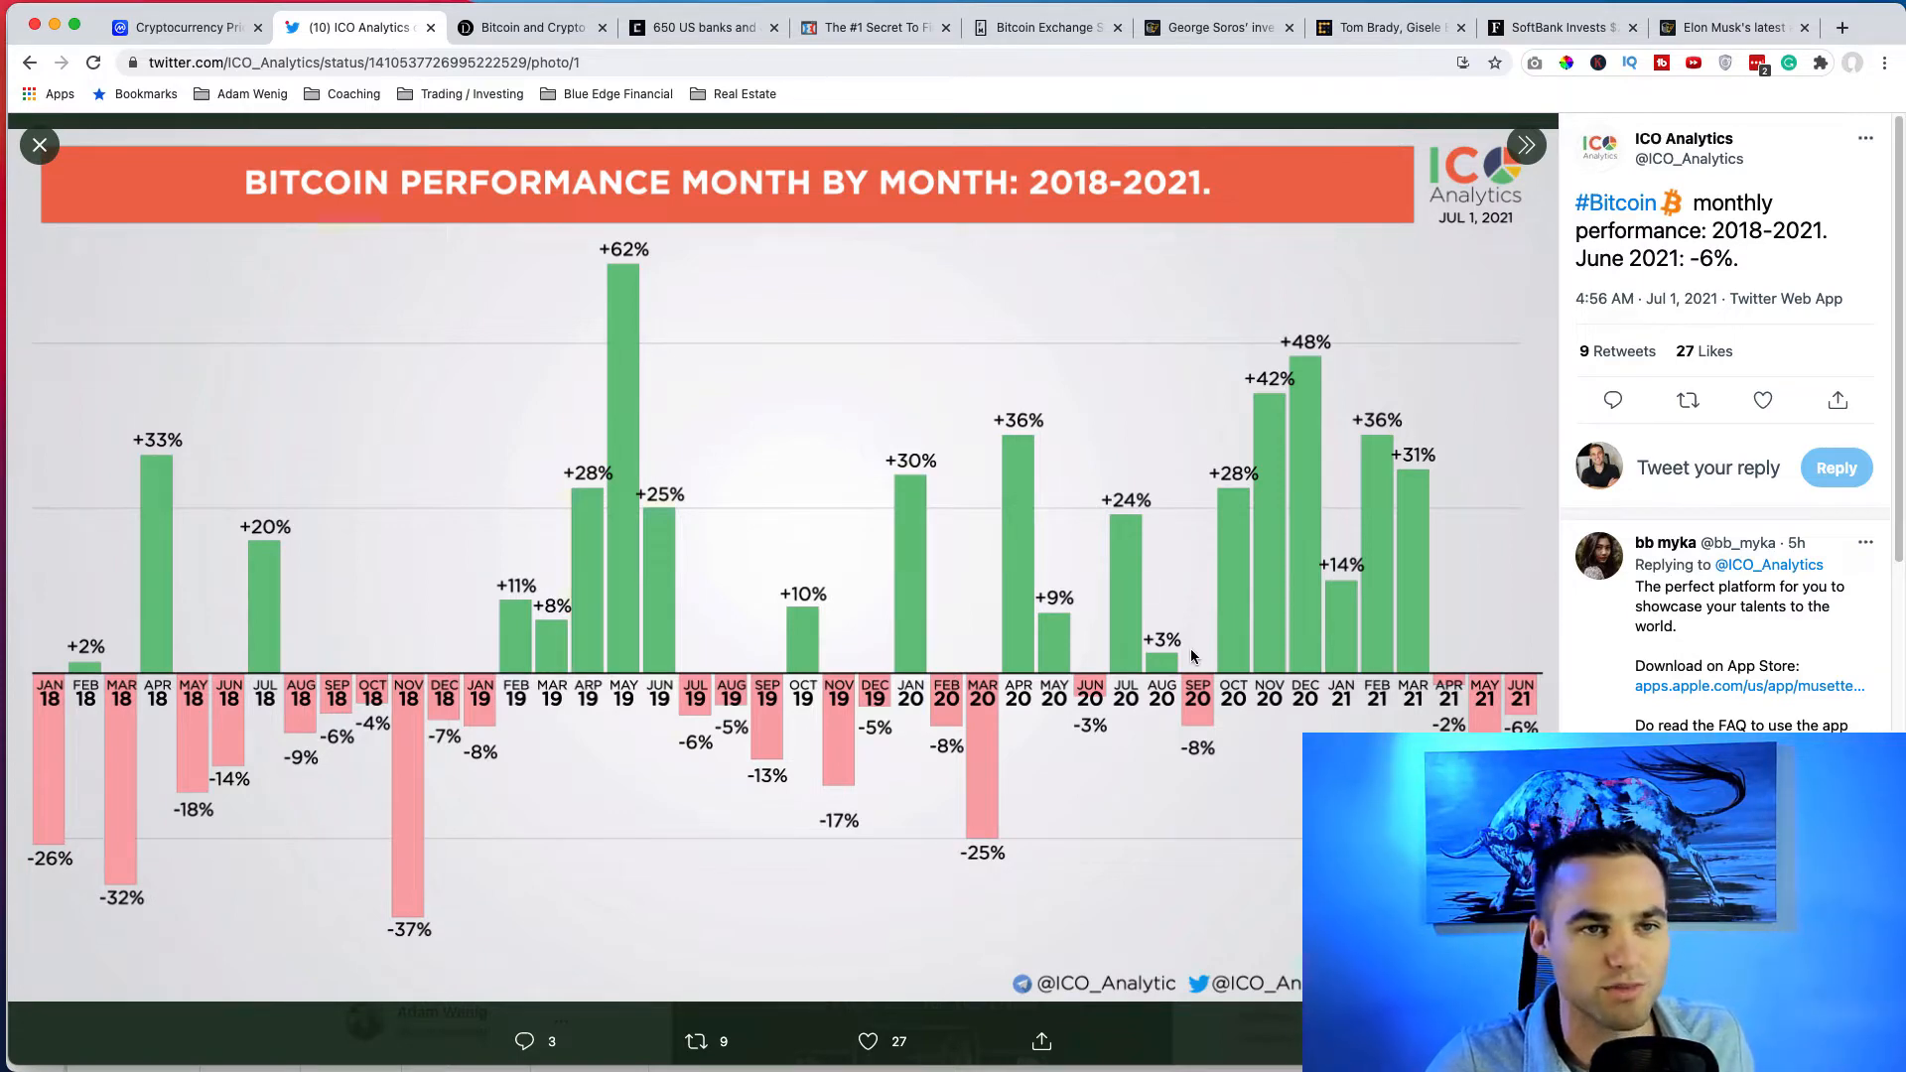
pyautogui.moveTo(848, 270)
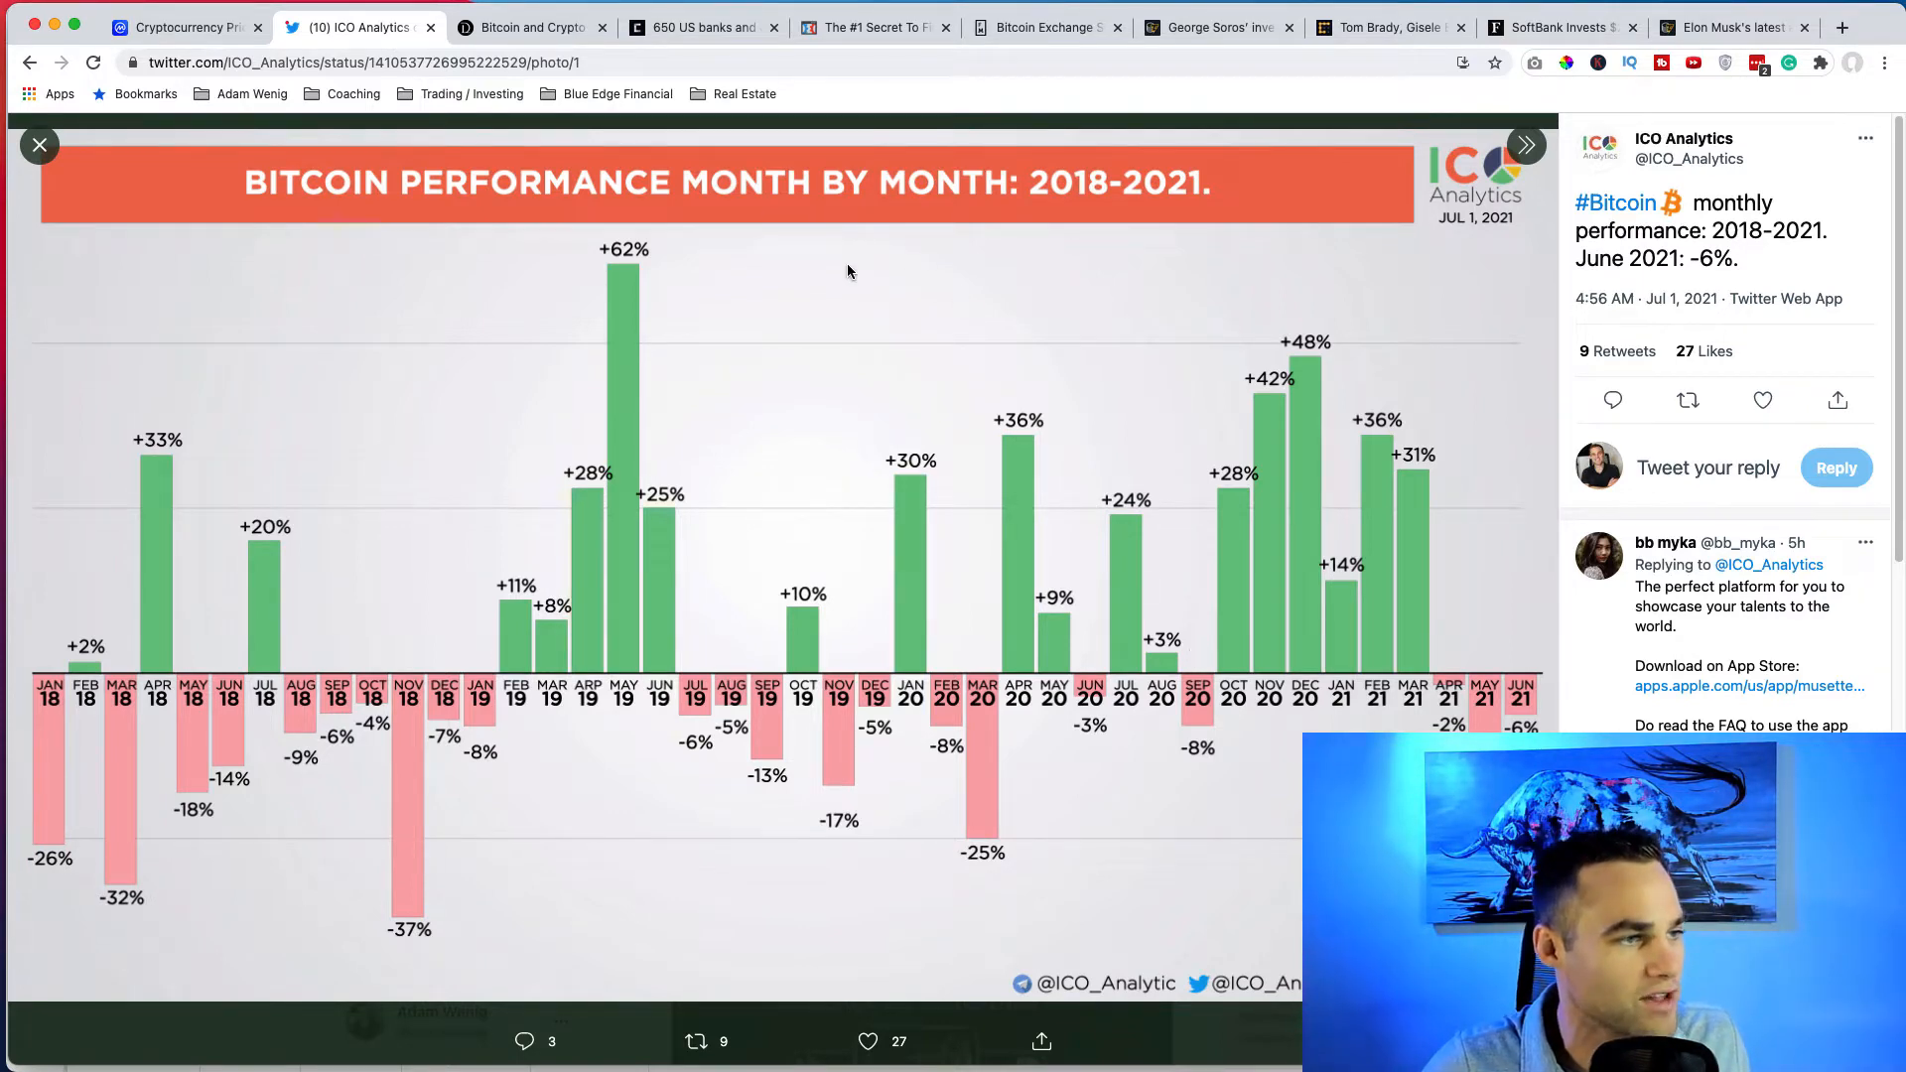
pyautogui.moveTo(1092, 249)
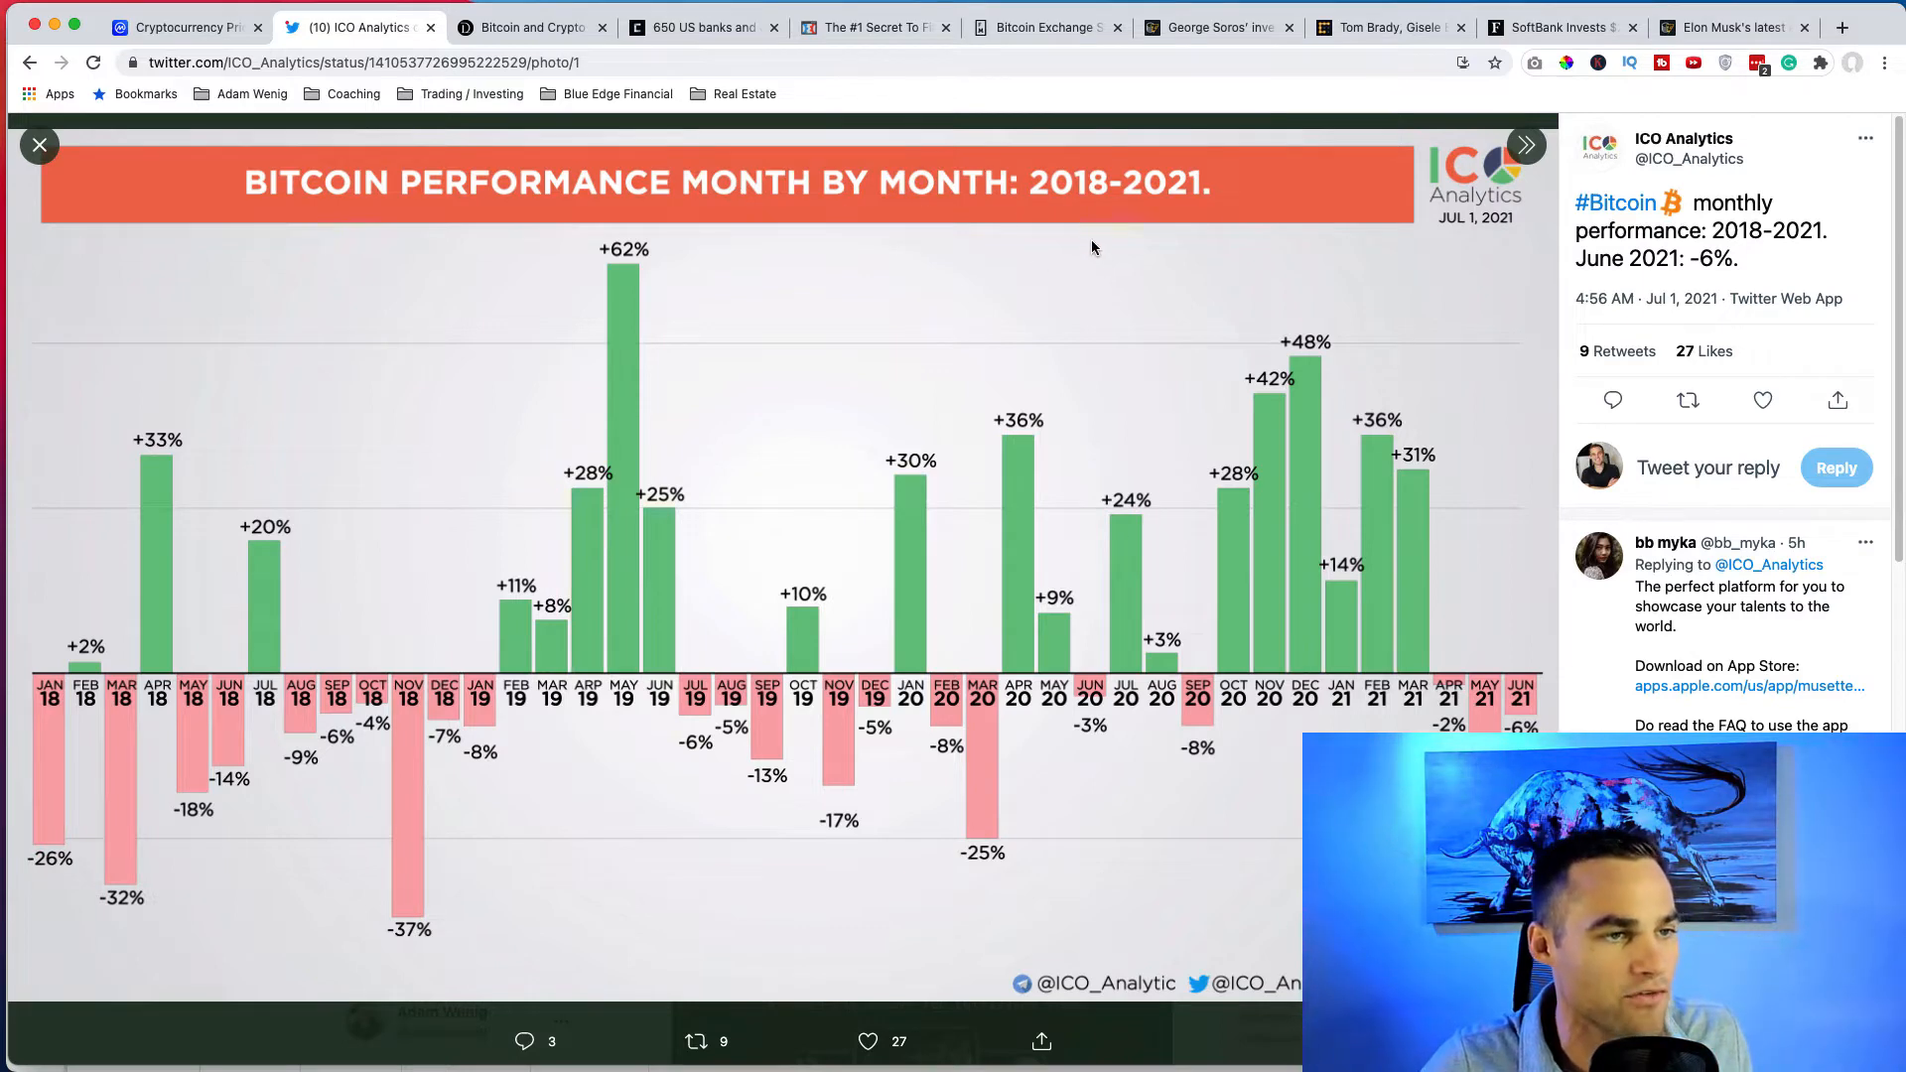
pyautogui.moveTo(1191, 234)
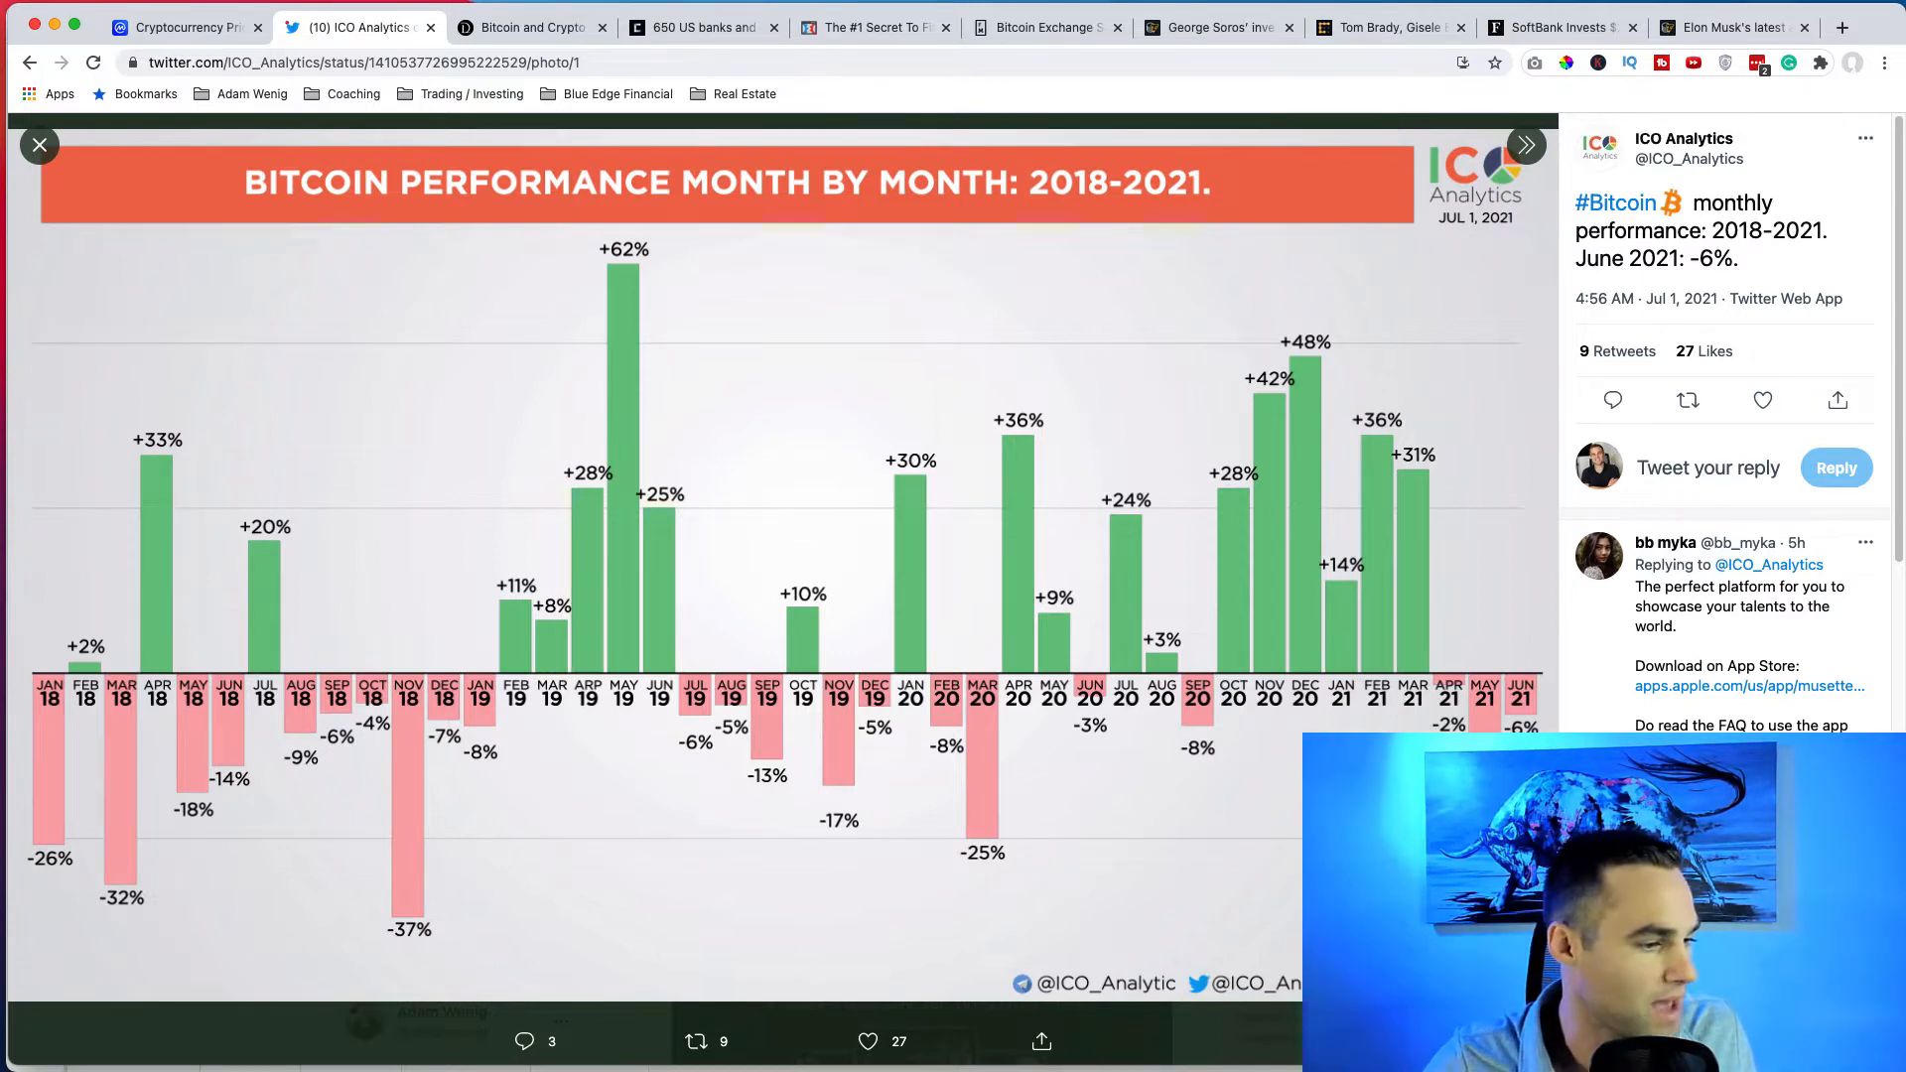
pyautogui.moveTo(864, 613)
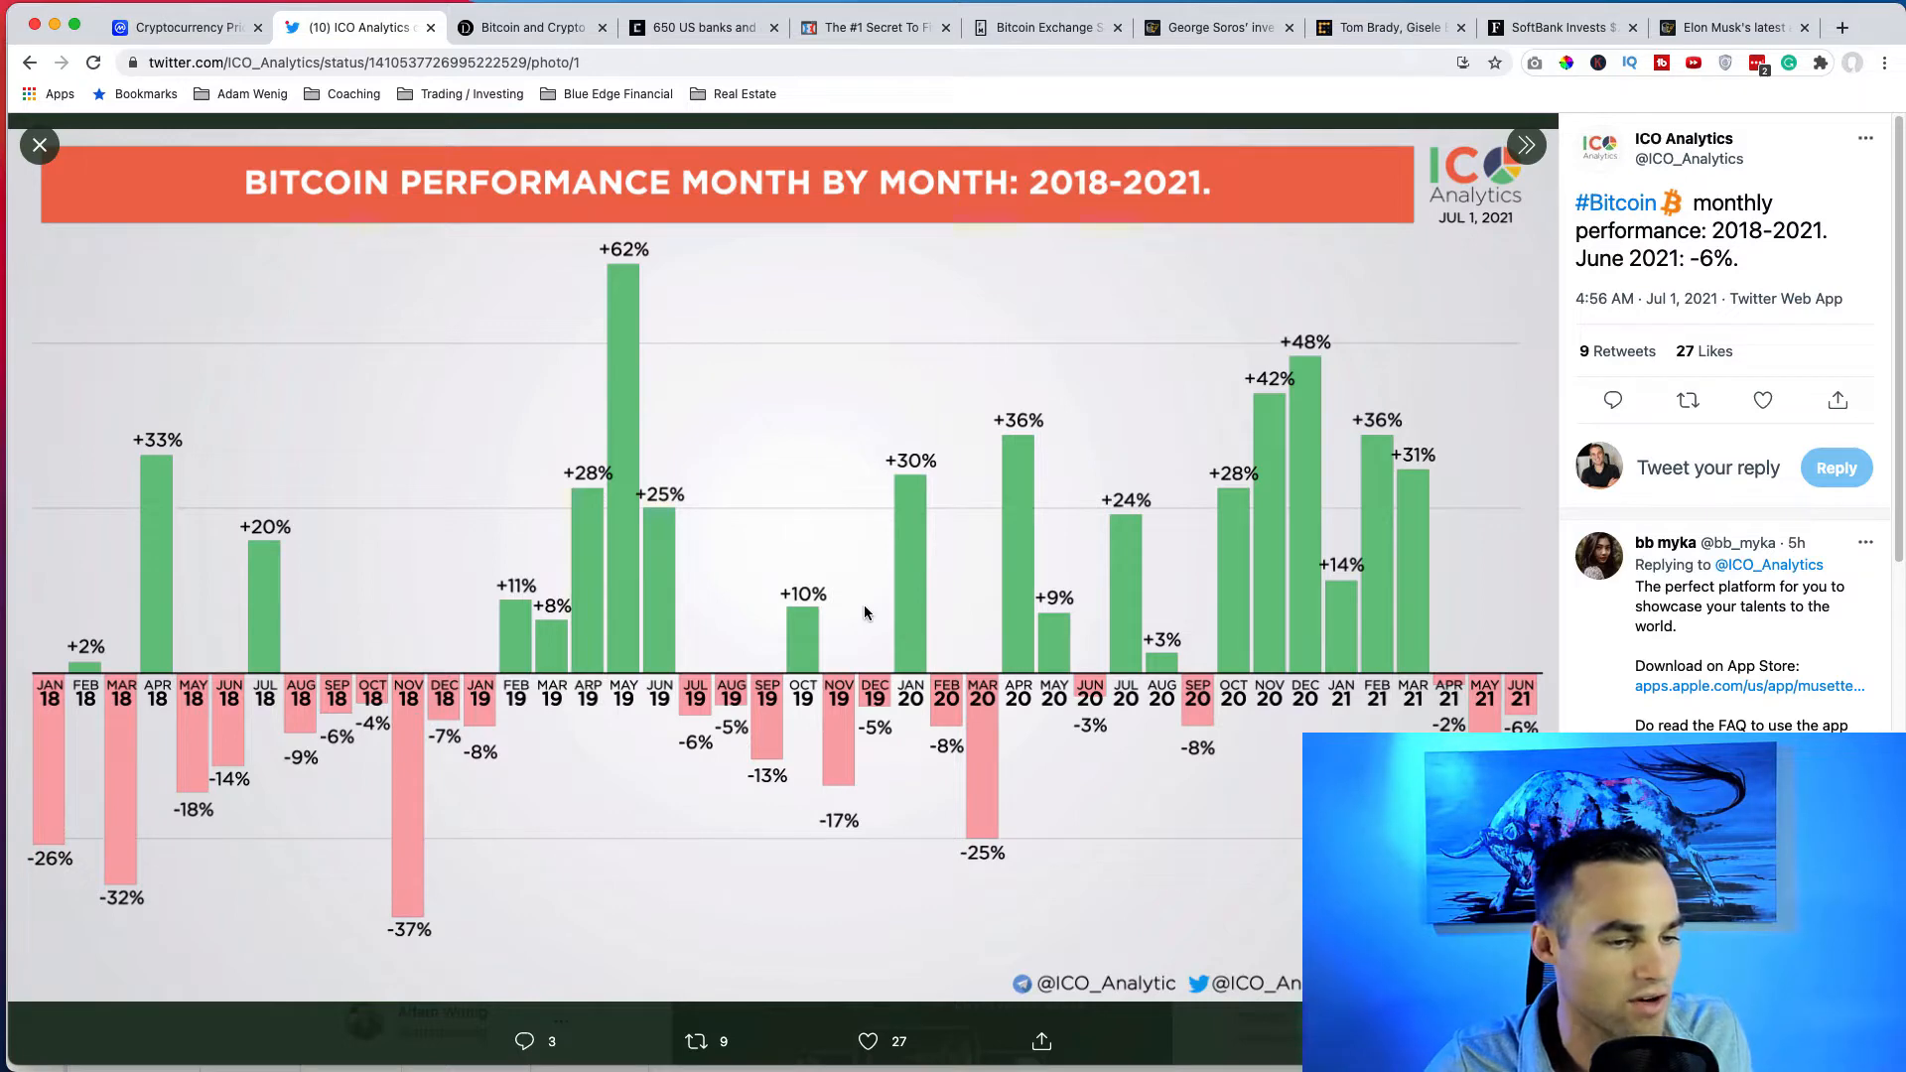
pyautogui.moveTo(1531, 717)
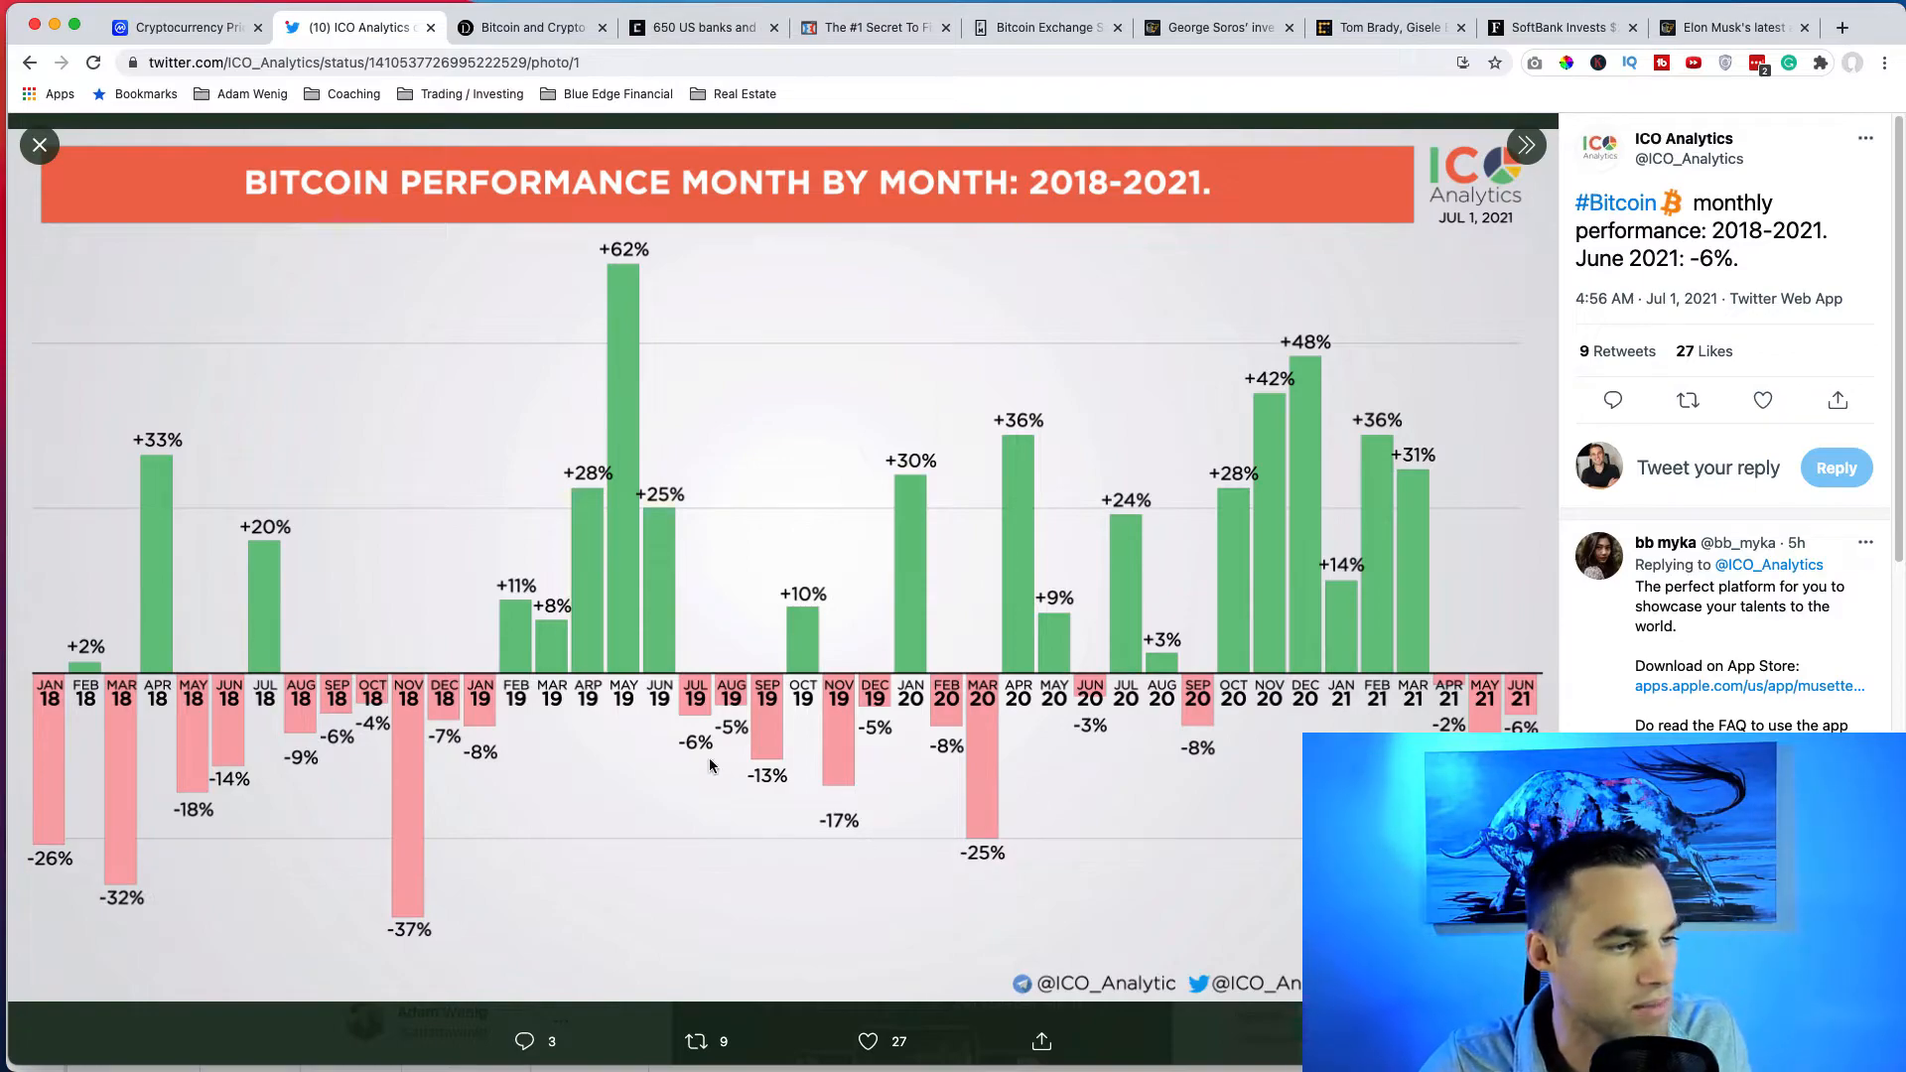
pyautogui.moveTo(703, 419)
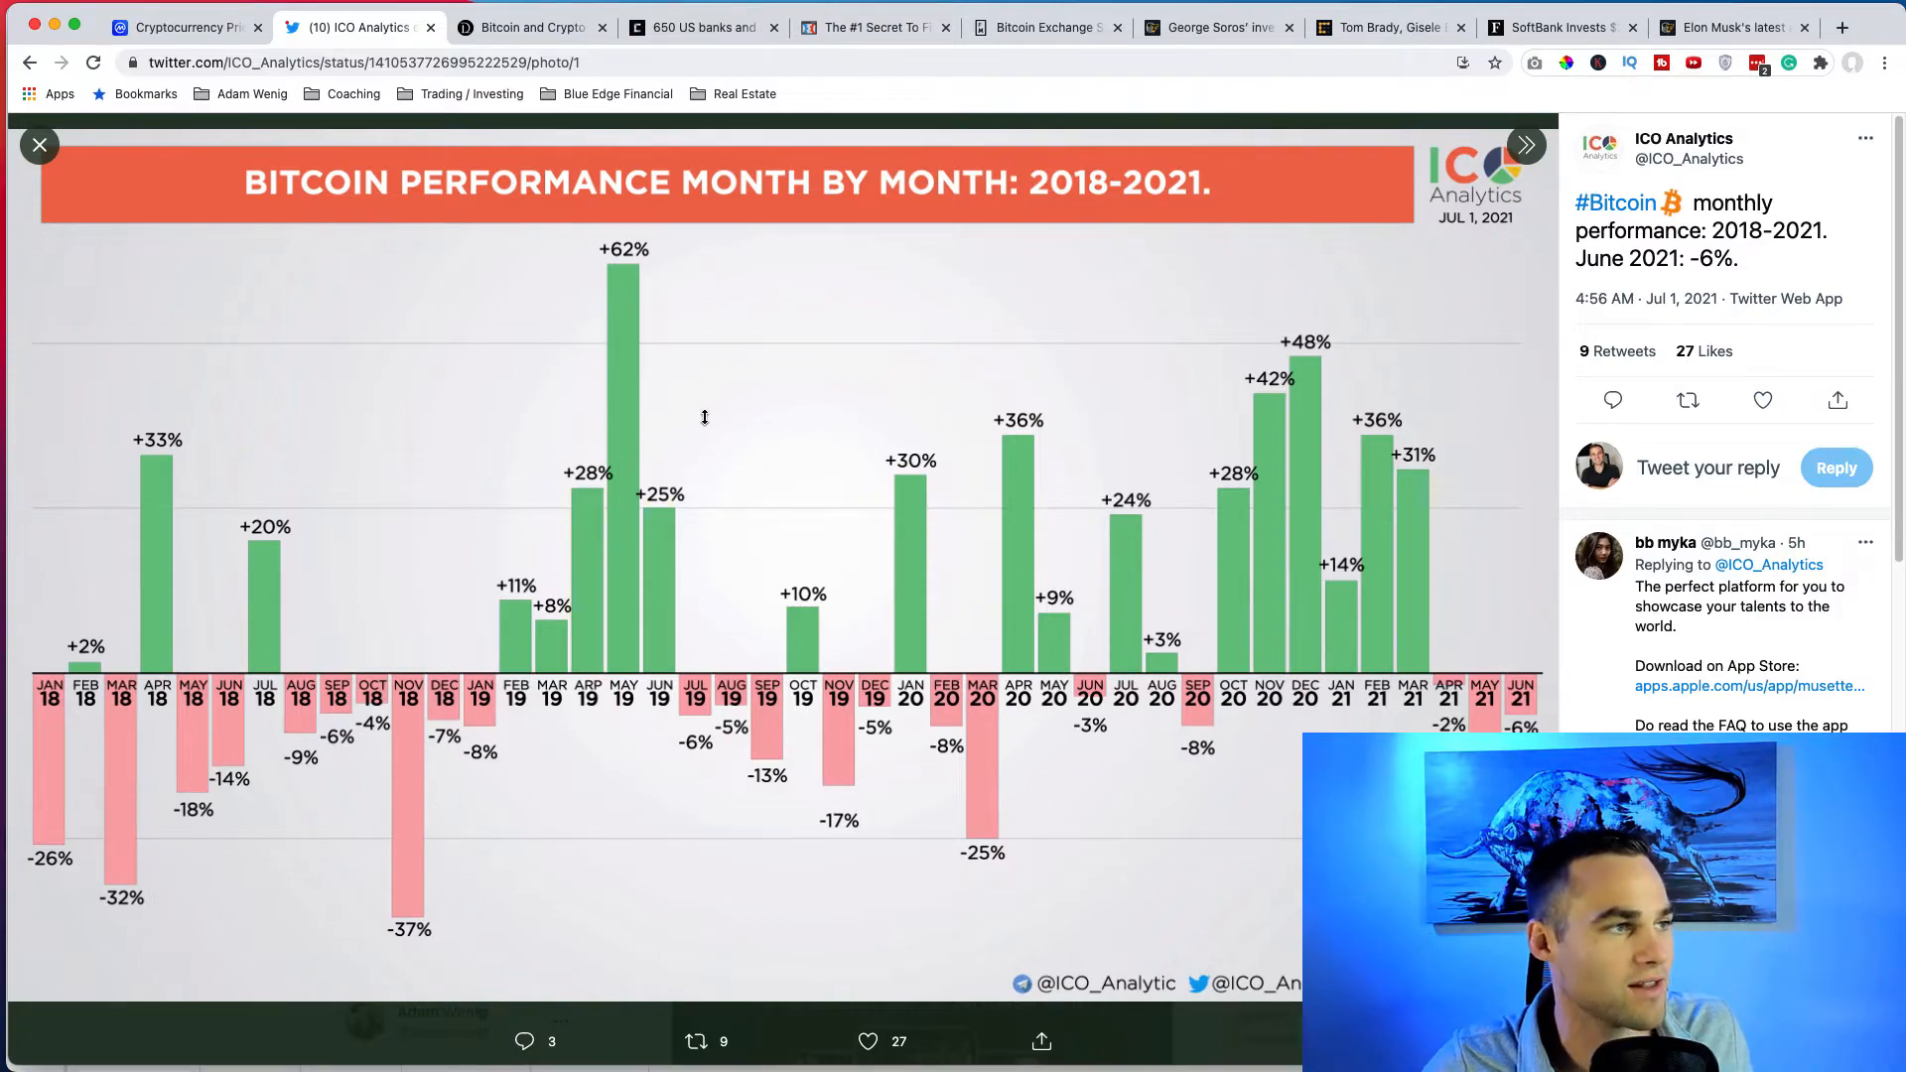
# Return to the TradingView Bitcoin chart and choose a different time interval from the list.
pyautogui.click(619, 26)
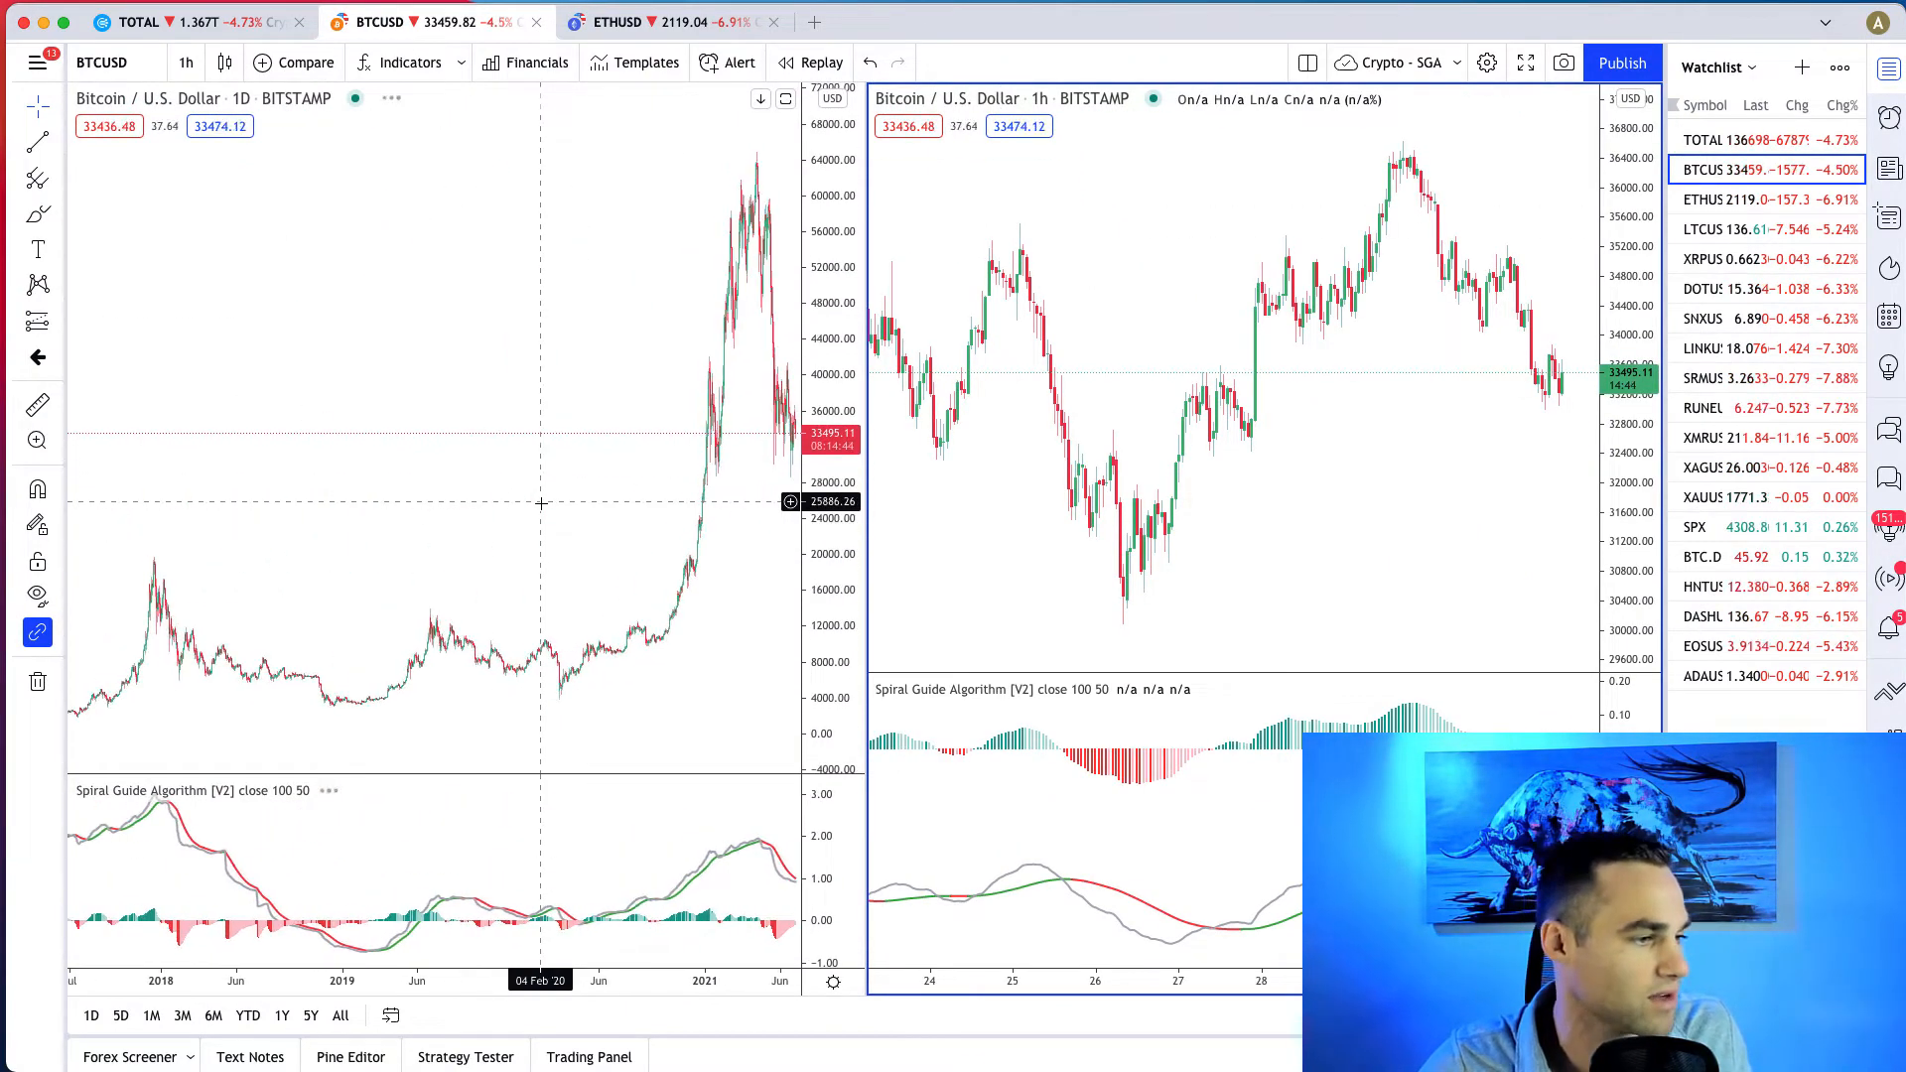
pyautogui.moveTo(648, 133)
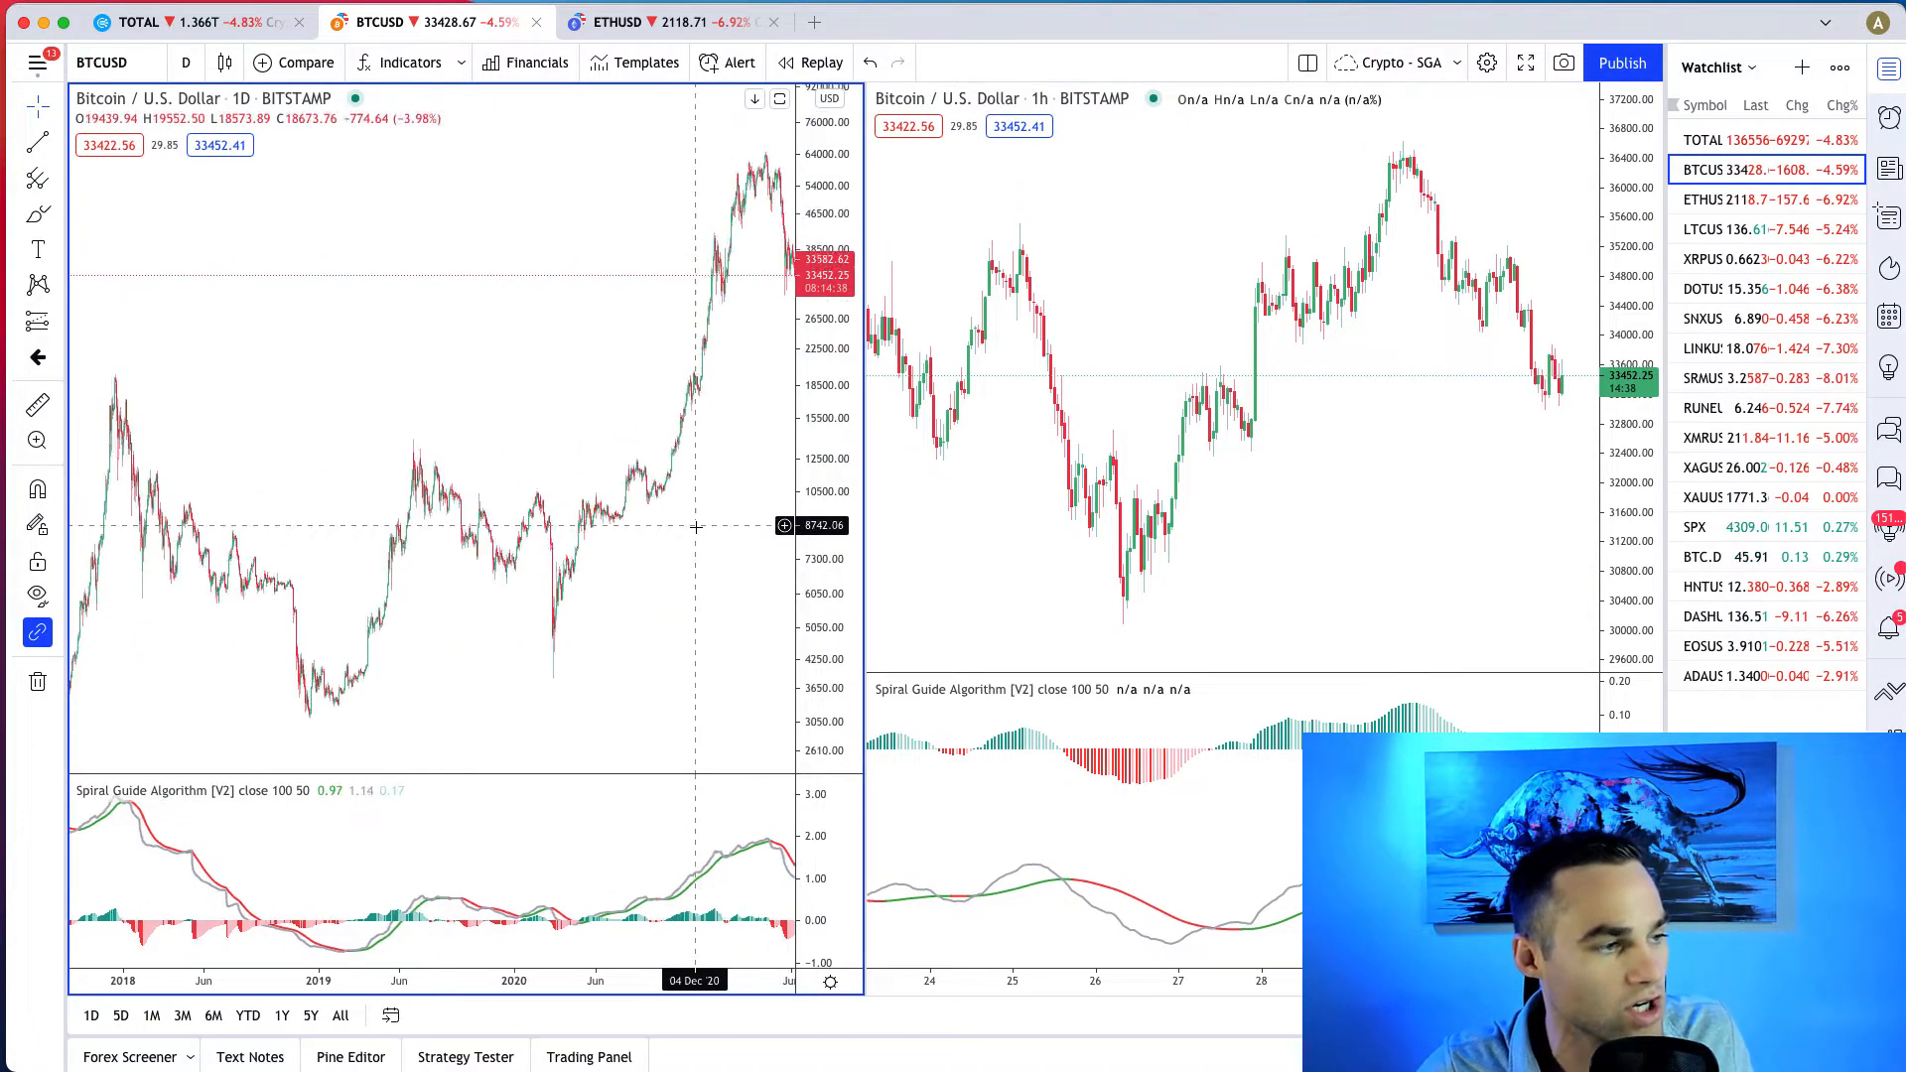
pyautogui.click(184, 62)
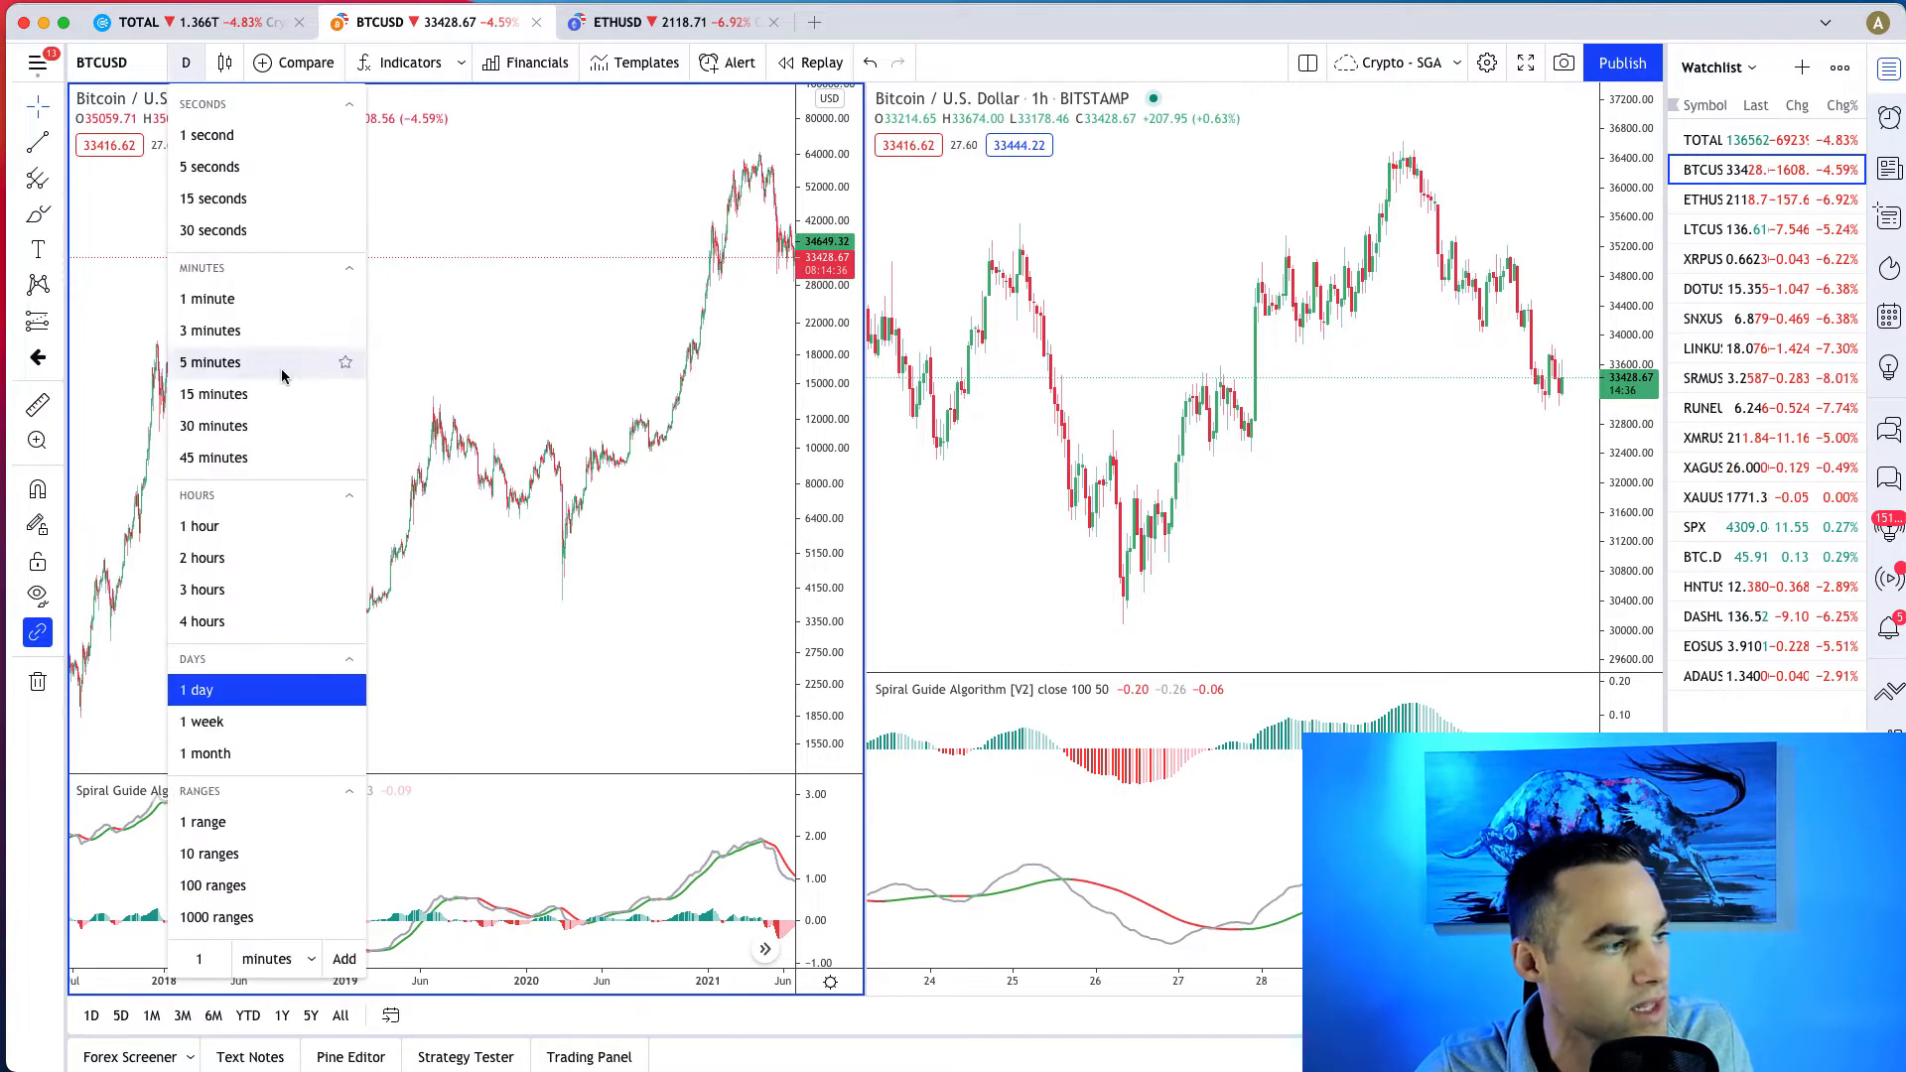
pyautogui.click(203, 721)
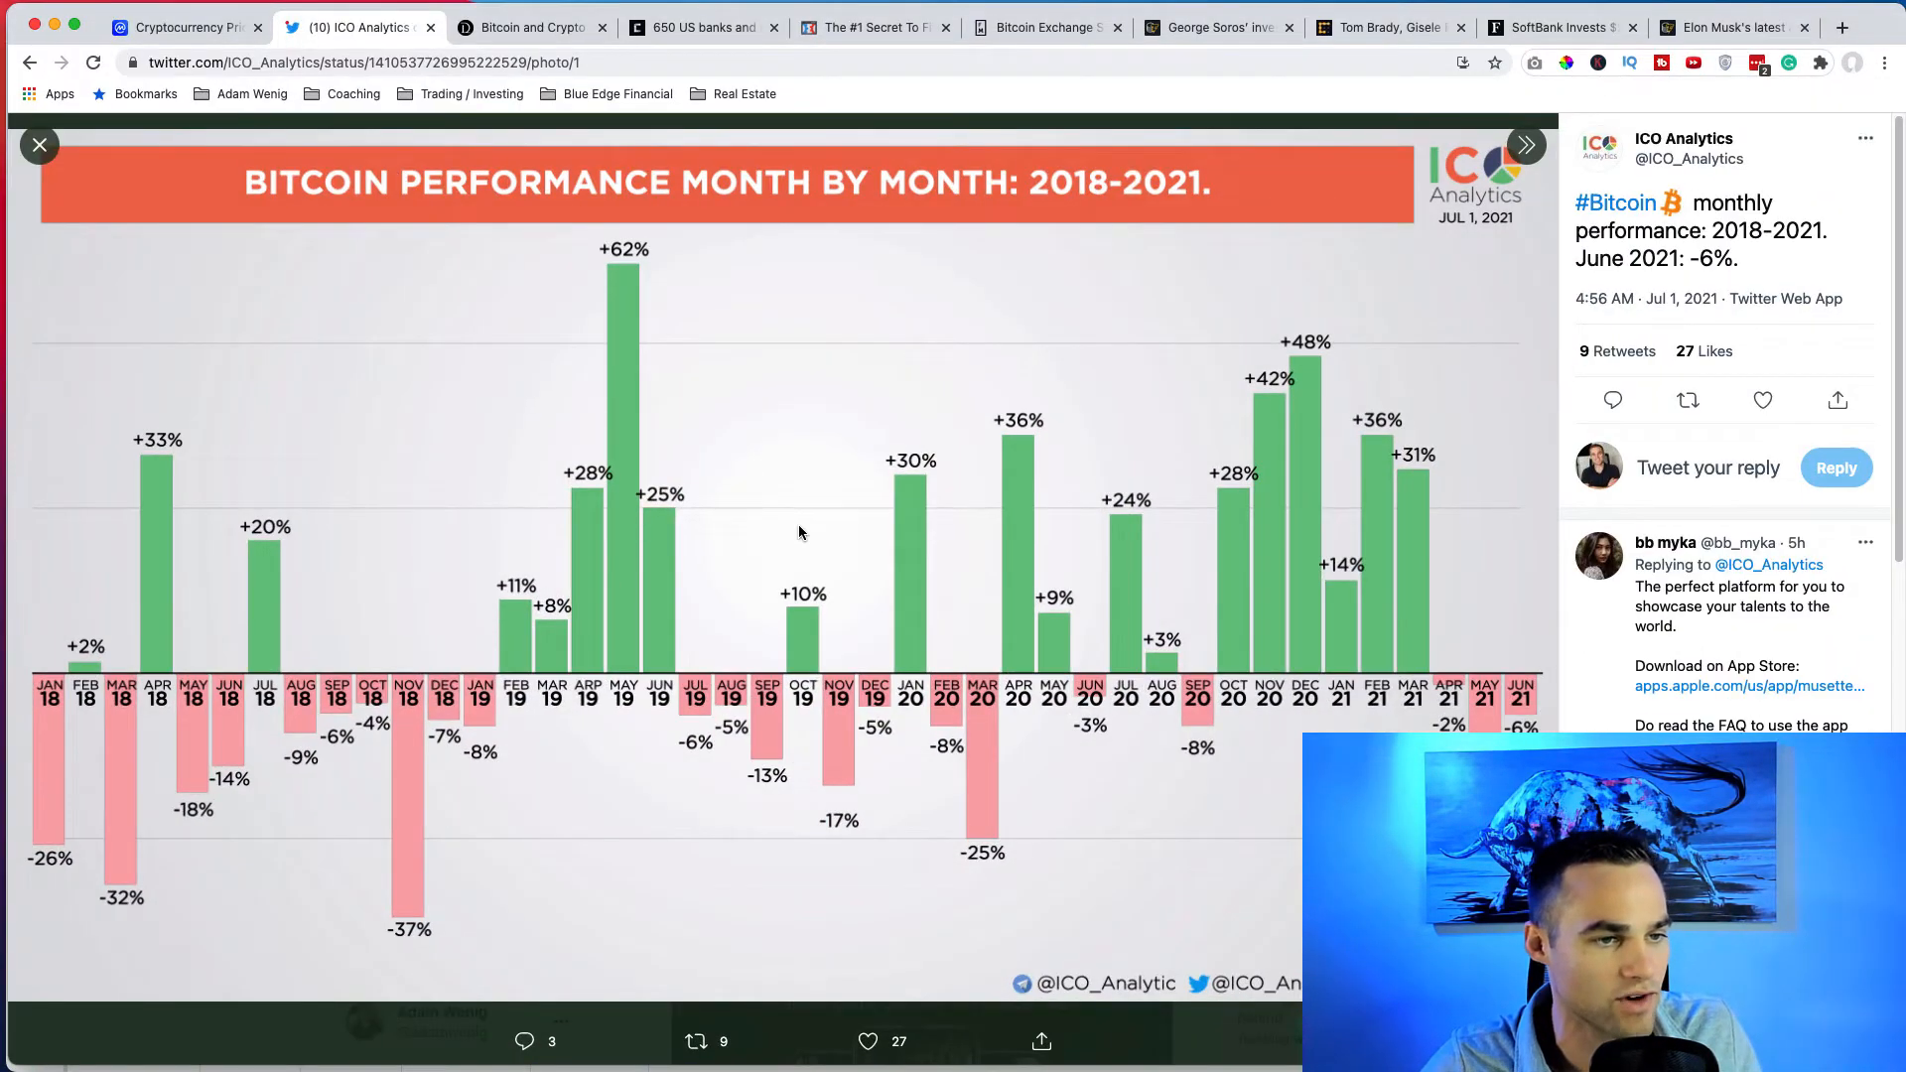
pyautogui.moveTo(788, 426)
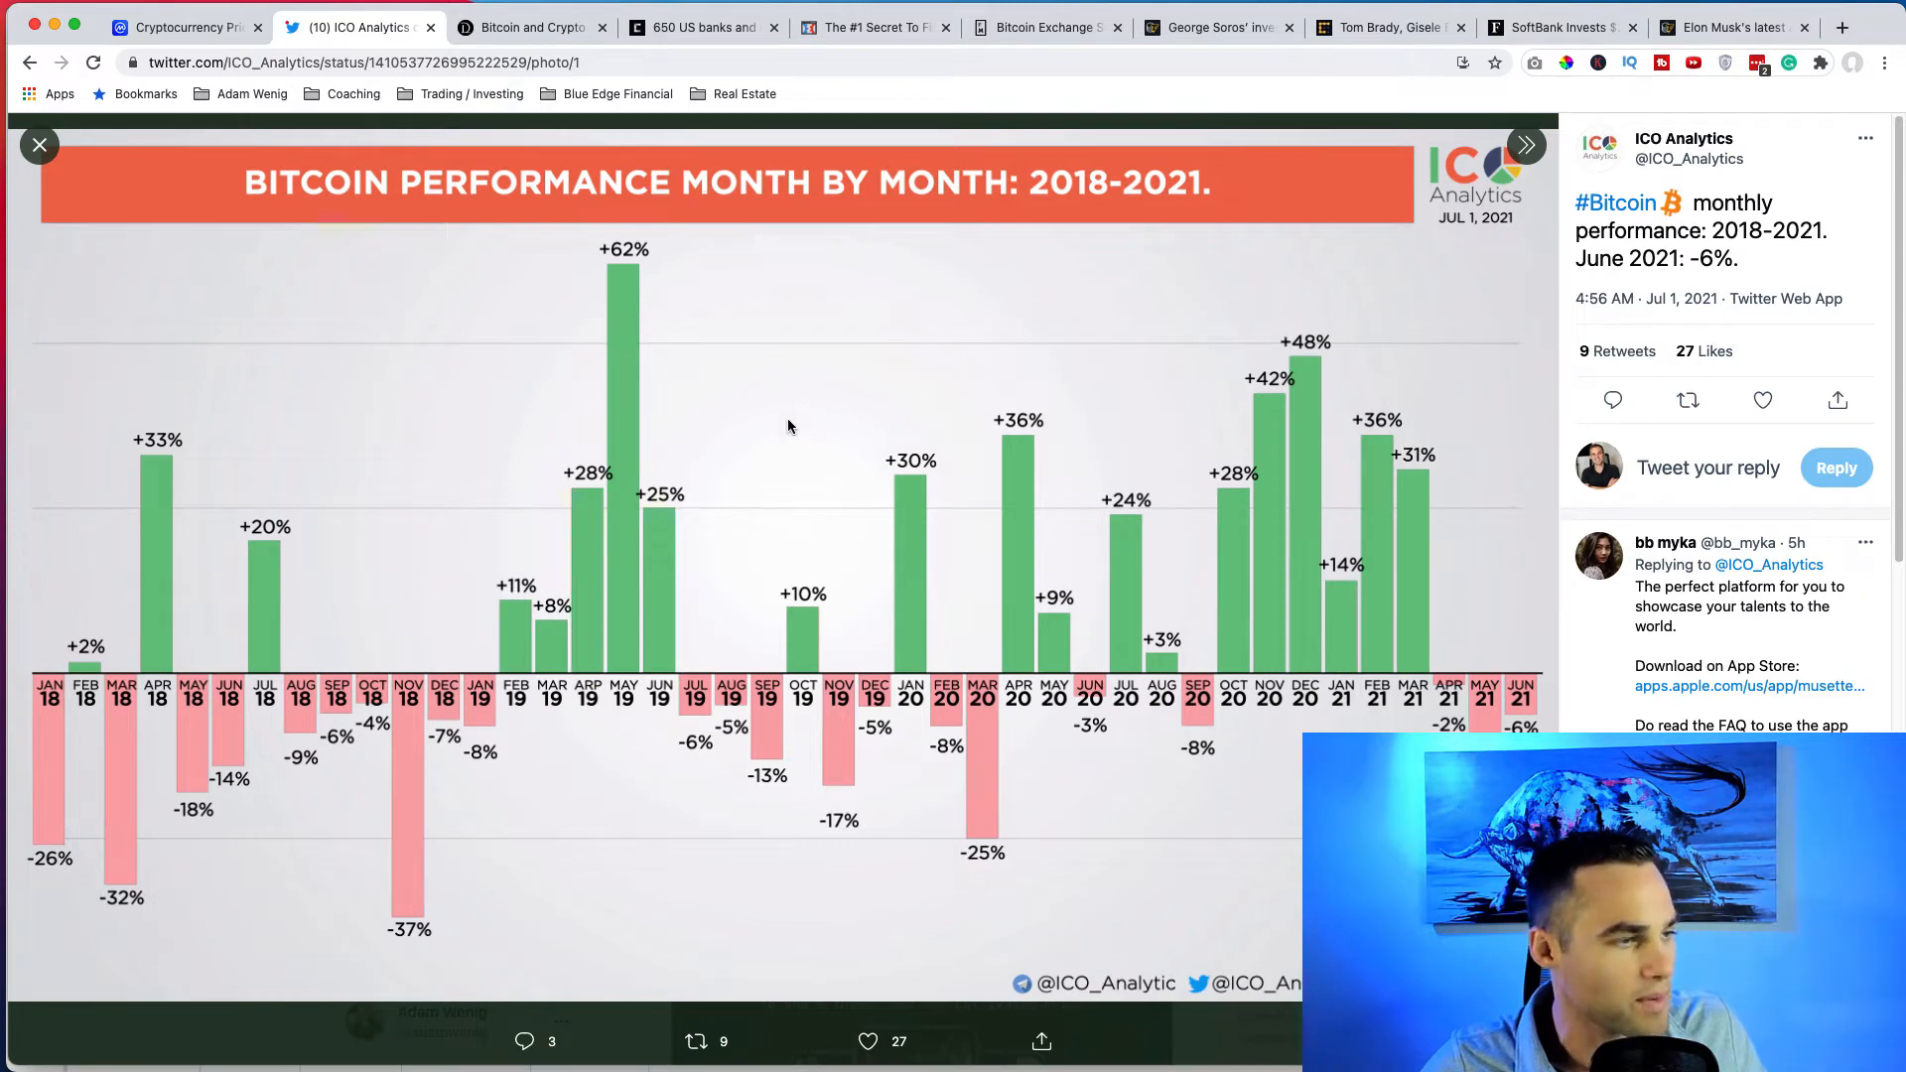
# Switch to the Daily Hodl Raoul Pal article, dismiss the alerts prompt and skim through it.
pyautogui.click(532, 26)
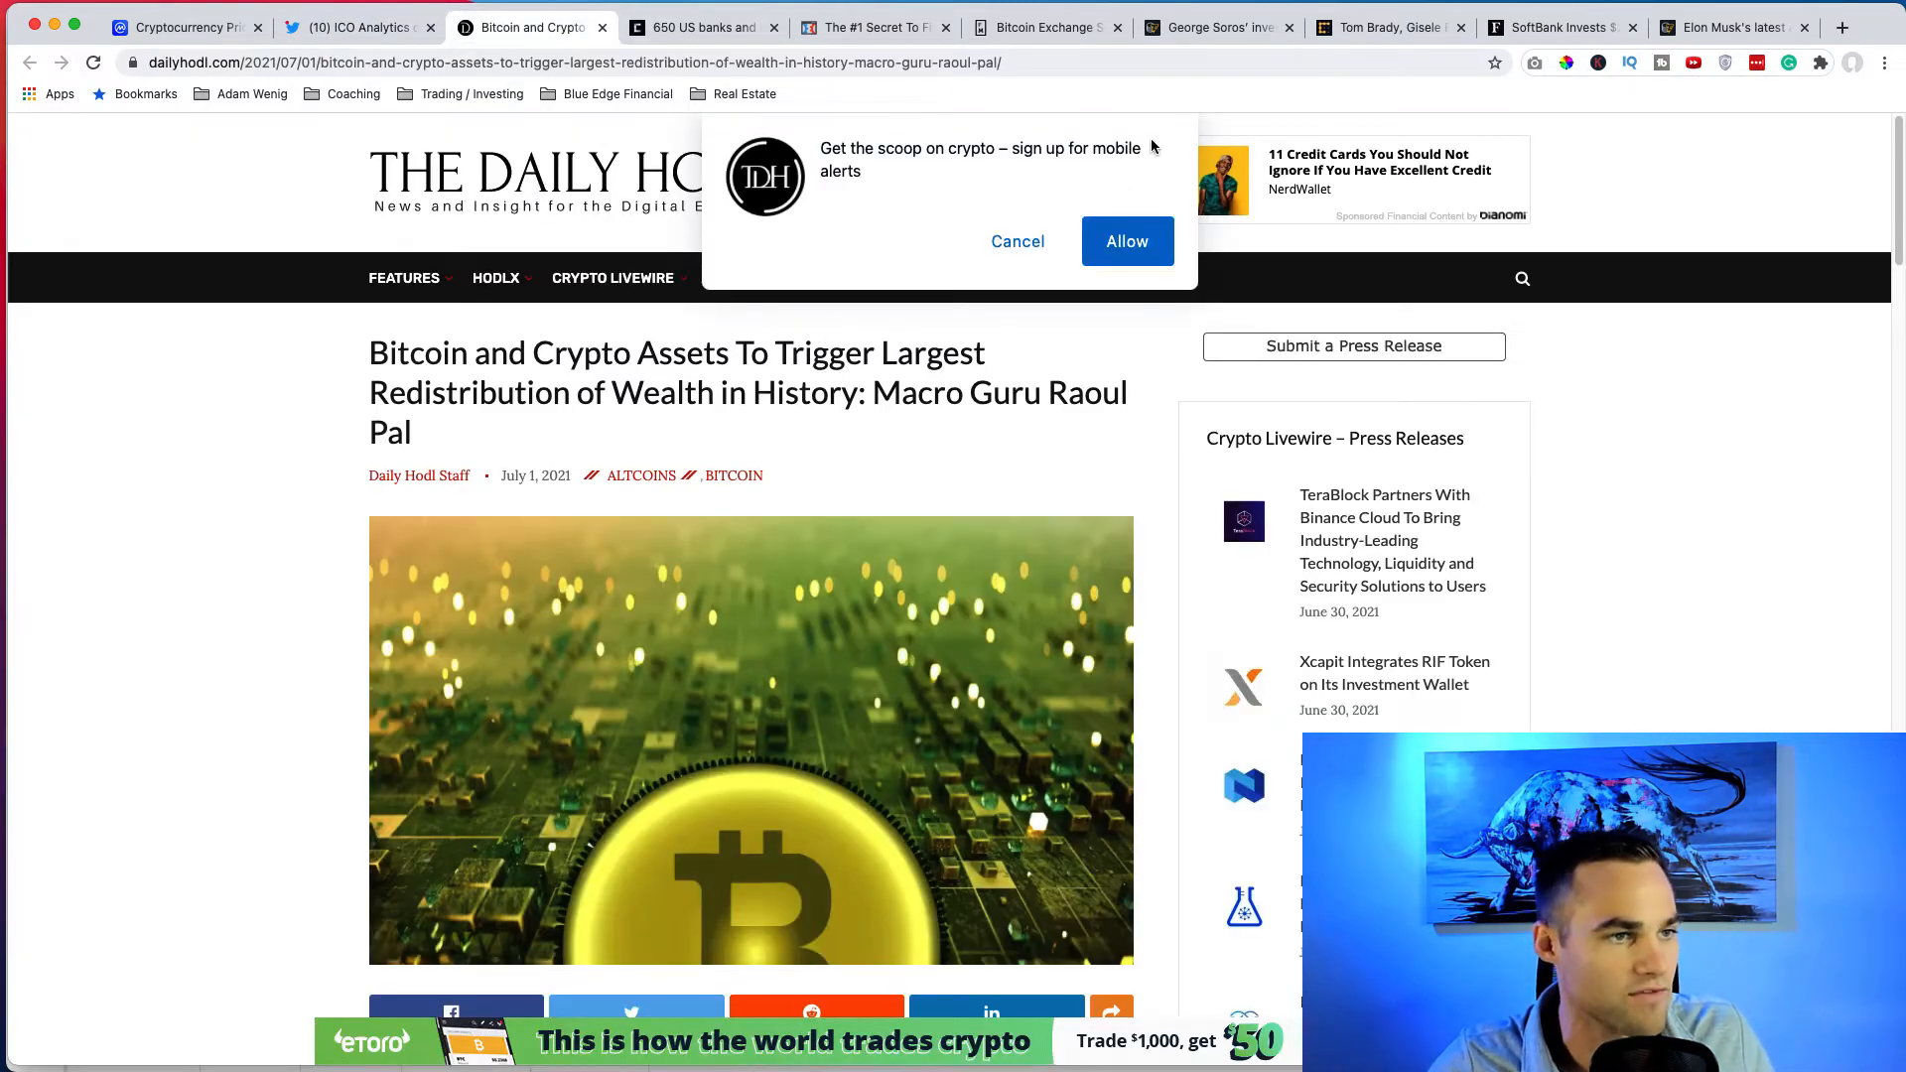
pyautogui.click(1017, 240)
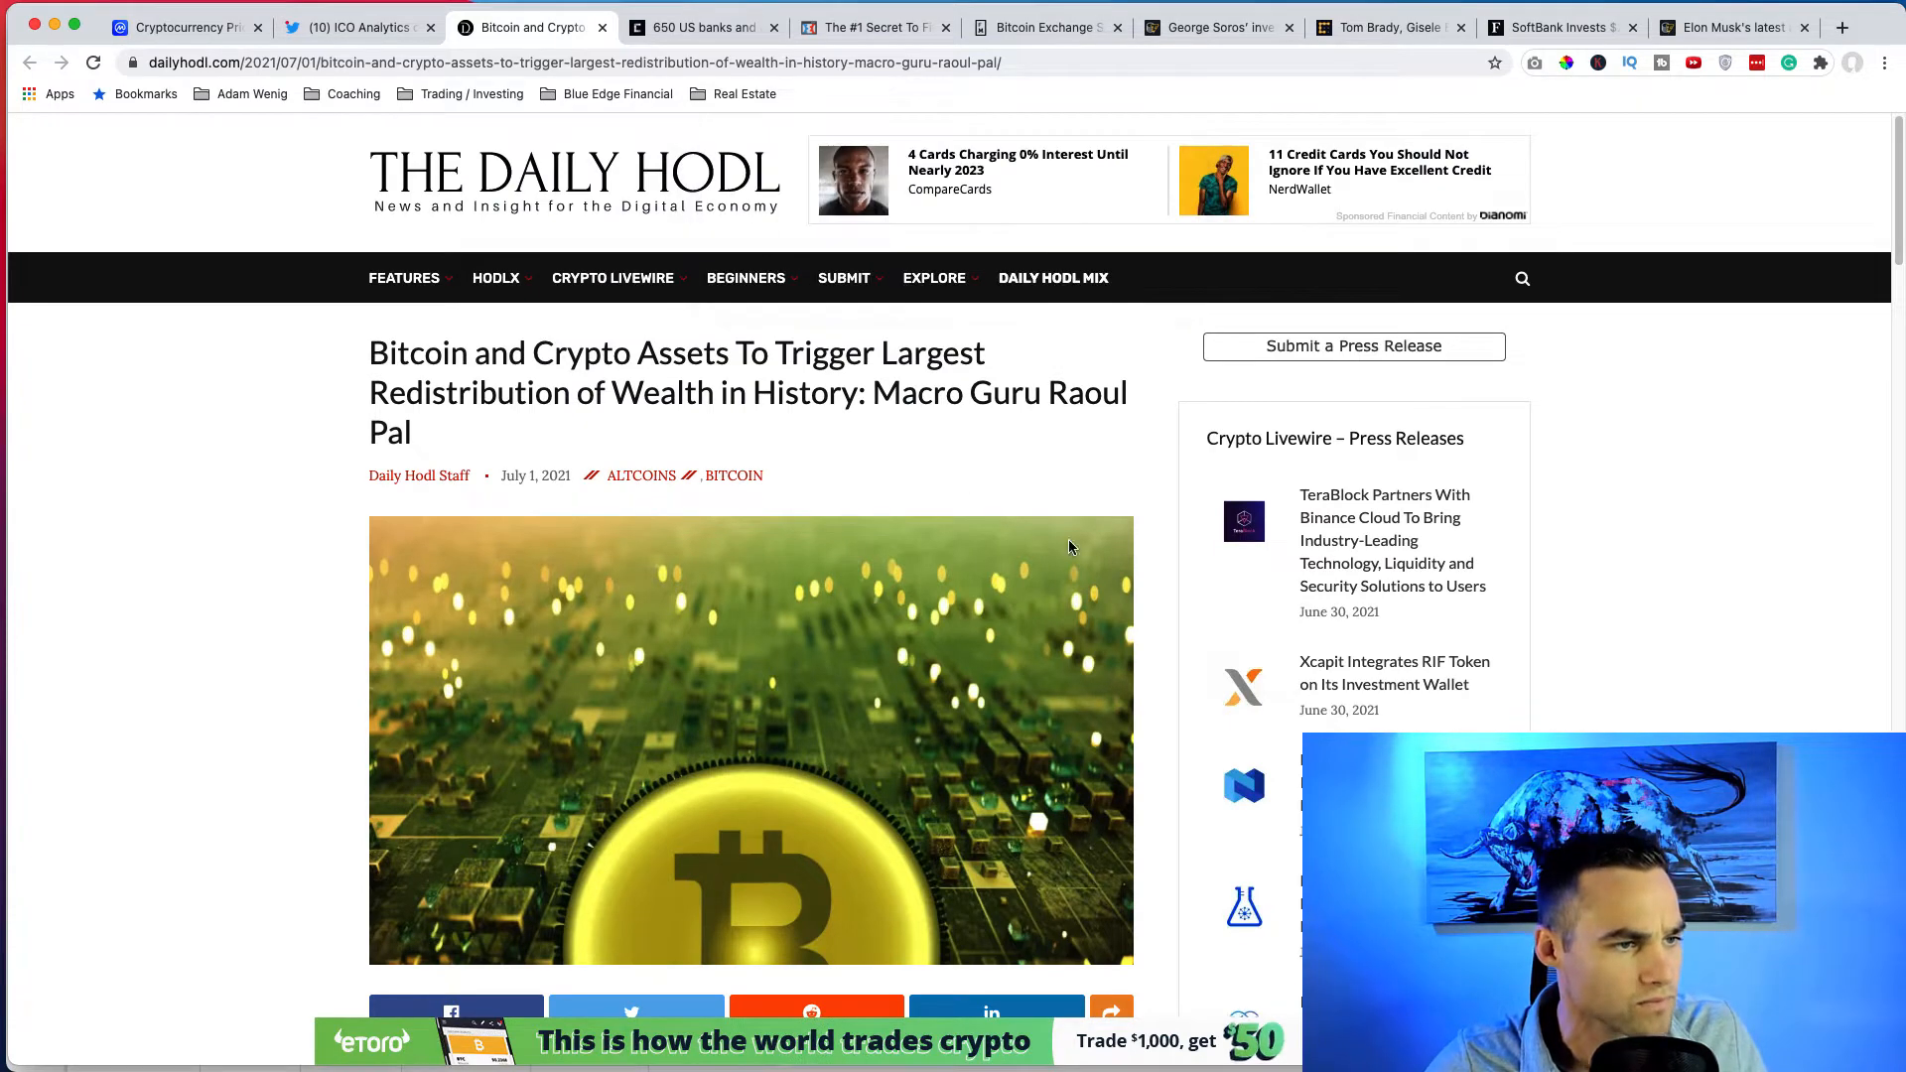
pyautogui.moveTo(919, 421)
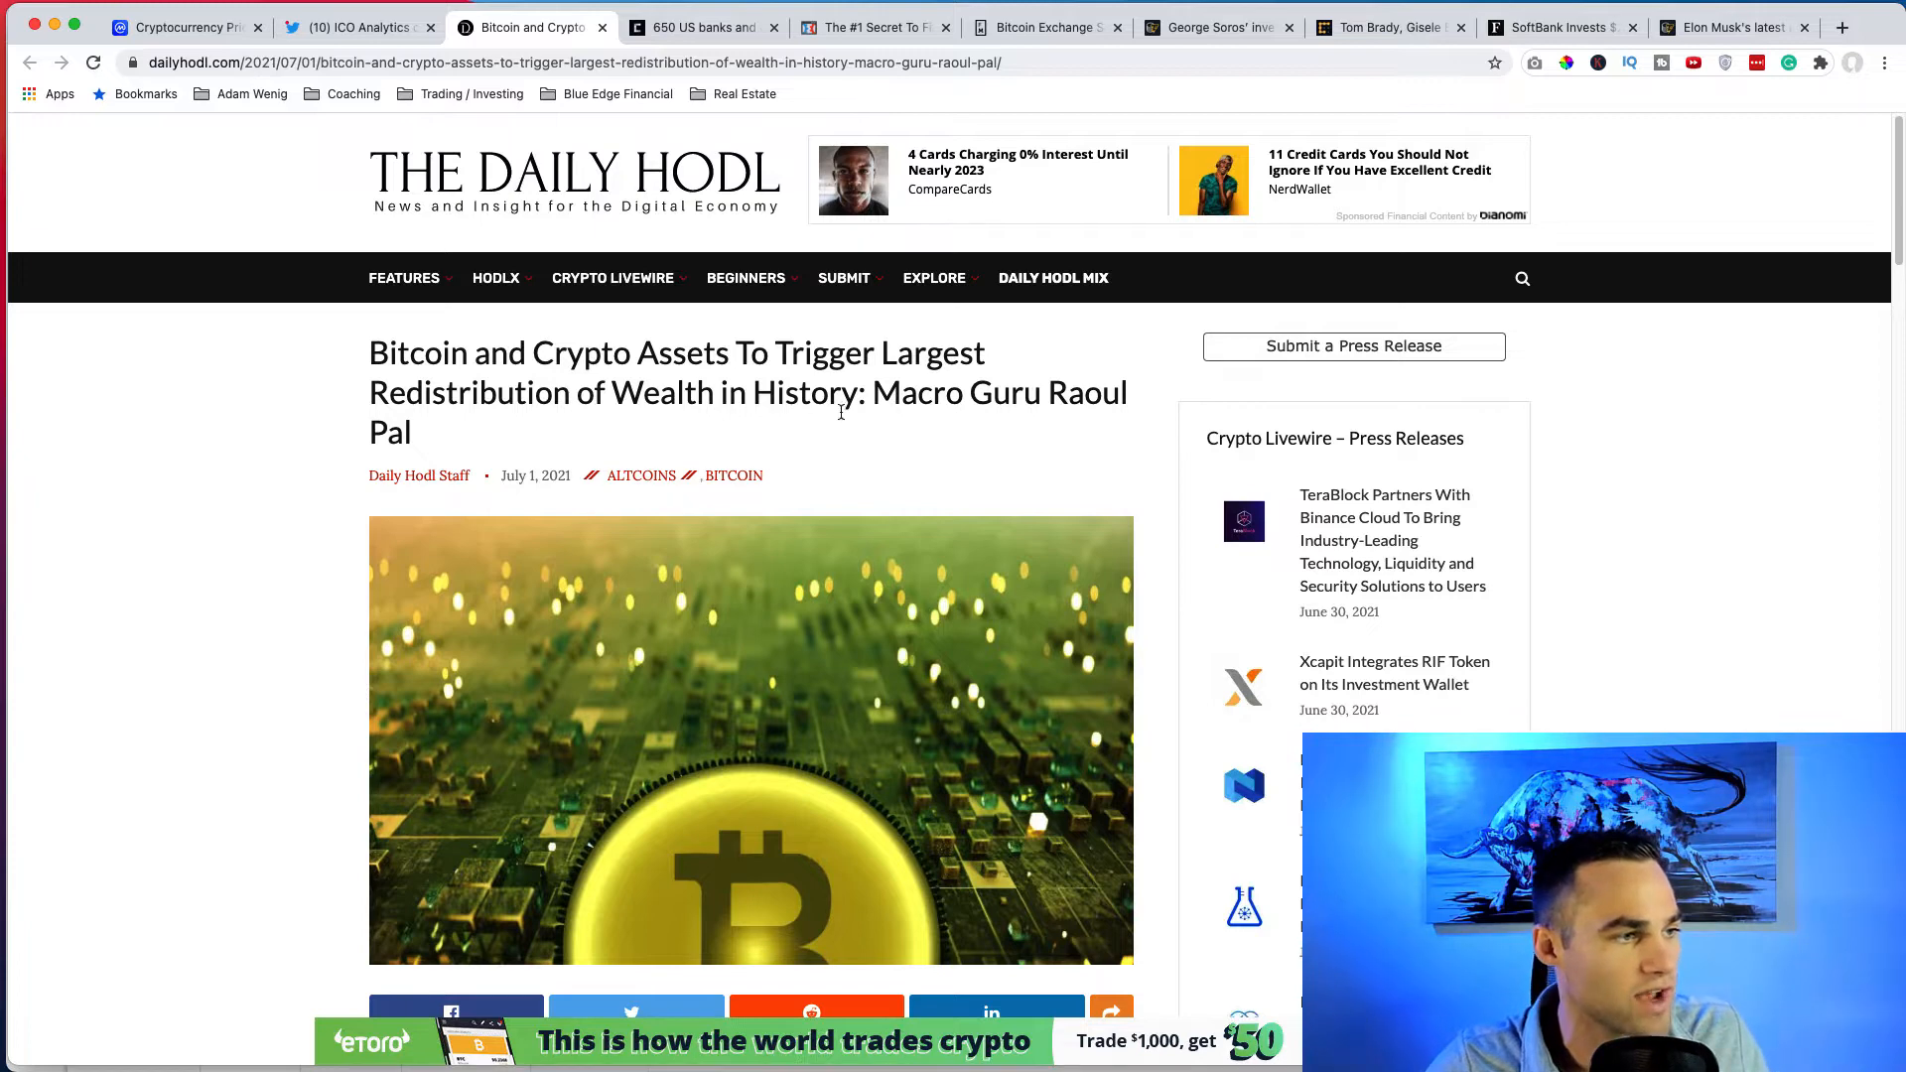
pyautogui.moveTo(724, 467)
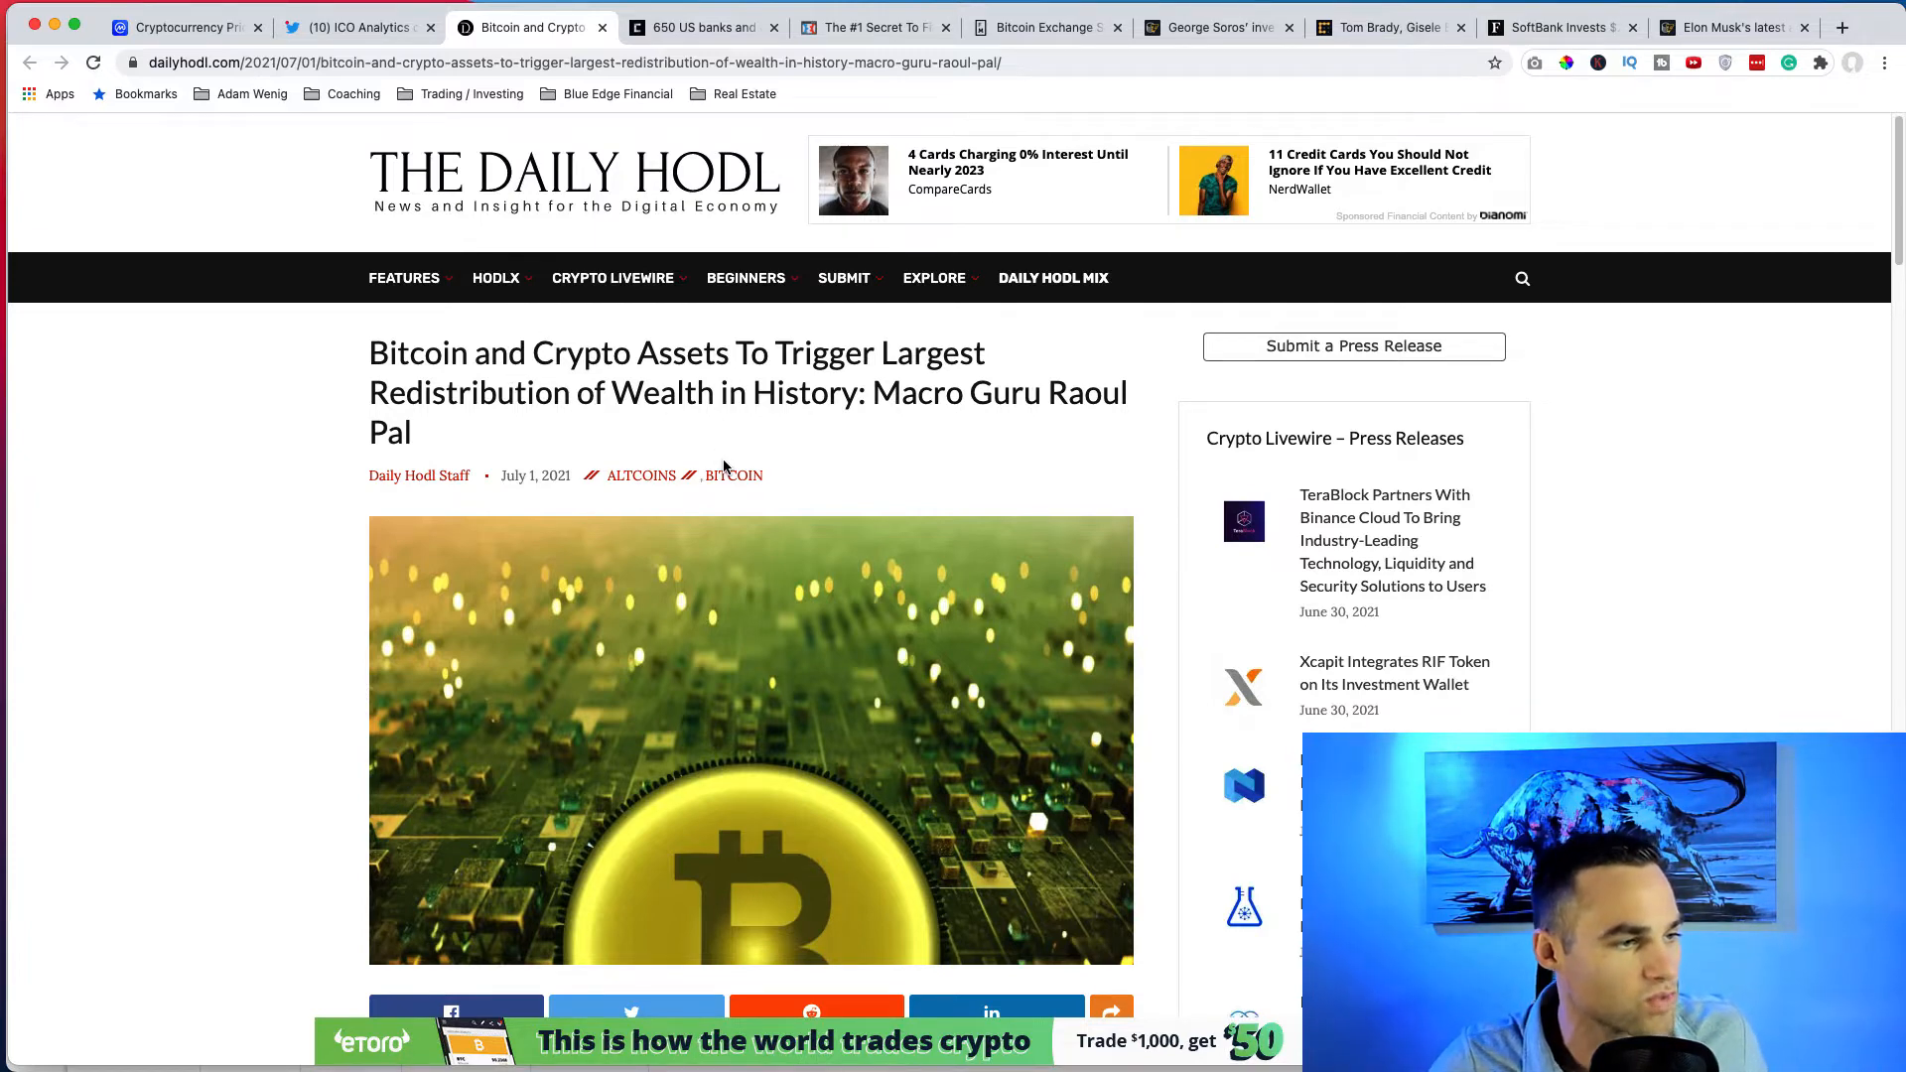
pyautogui.scroll(-3)
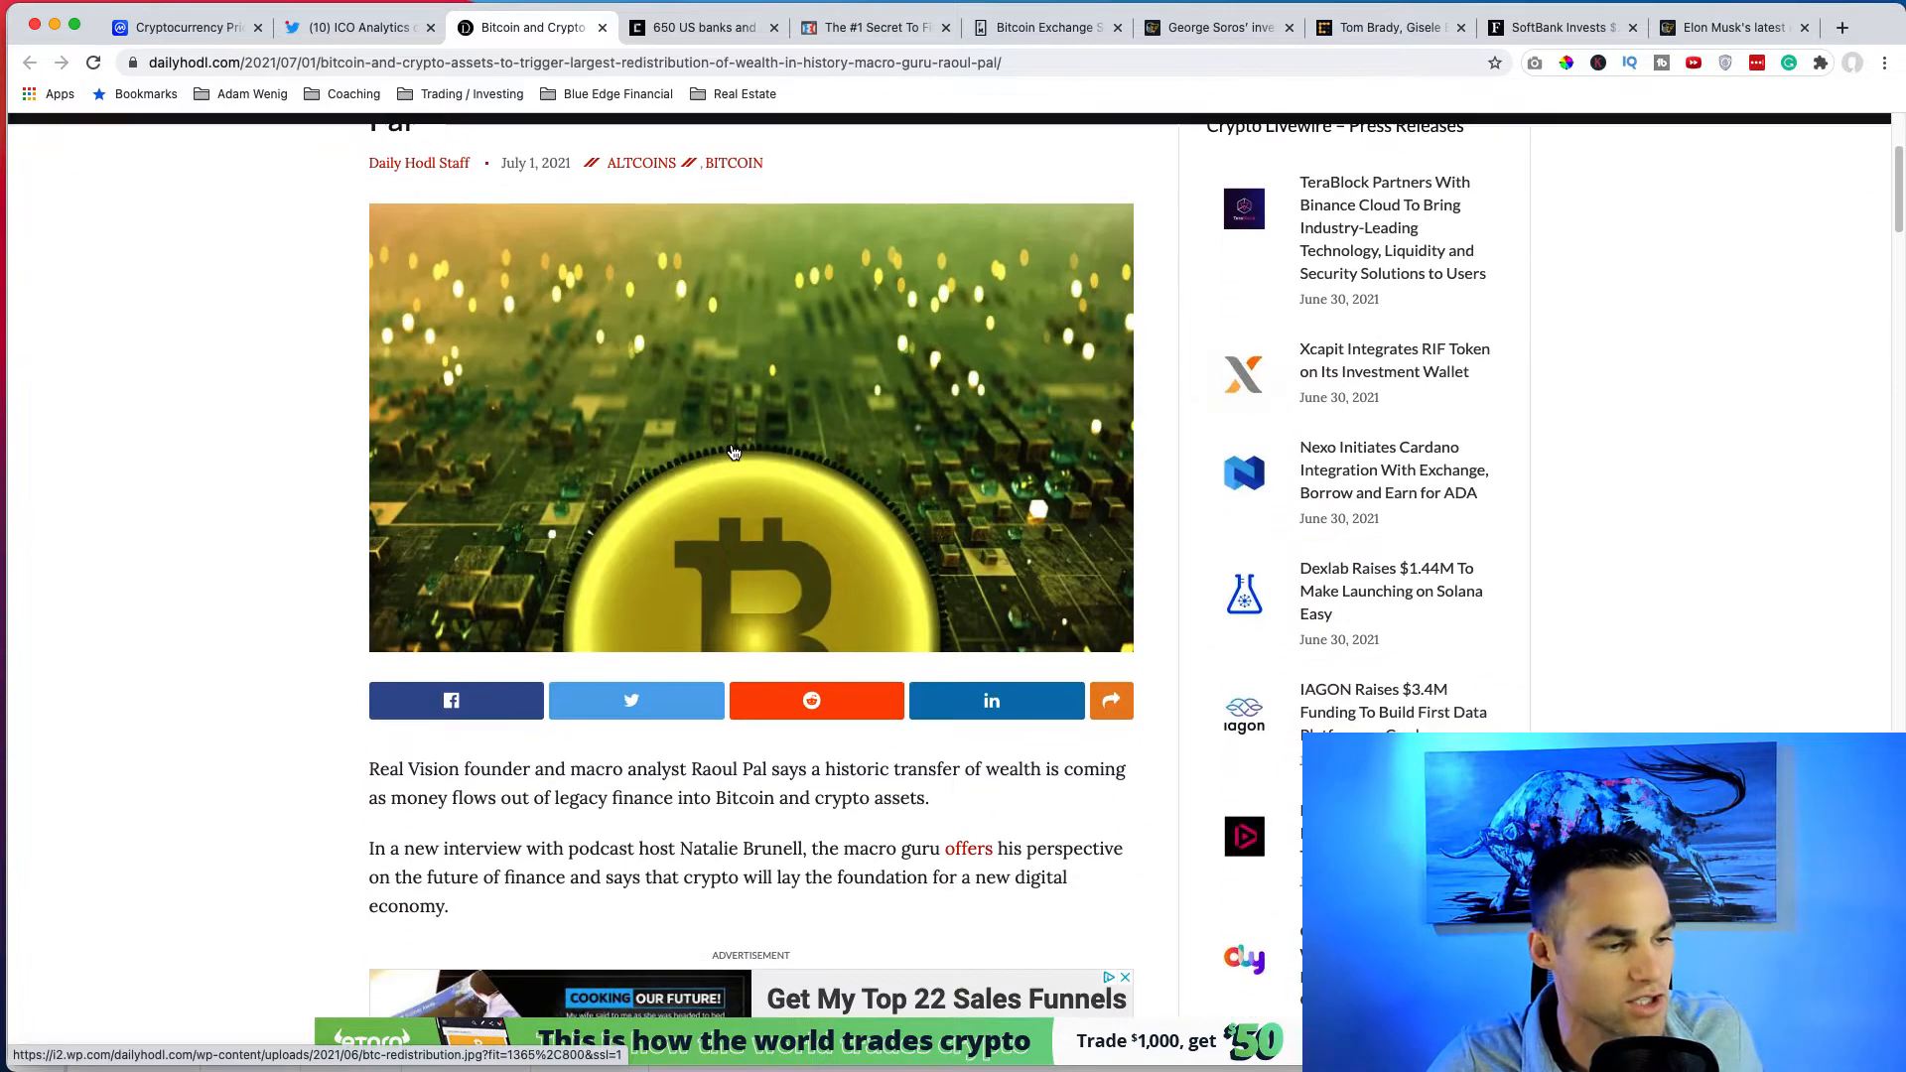
pyautogui.scroll(-3)
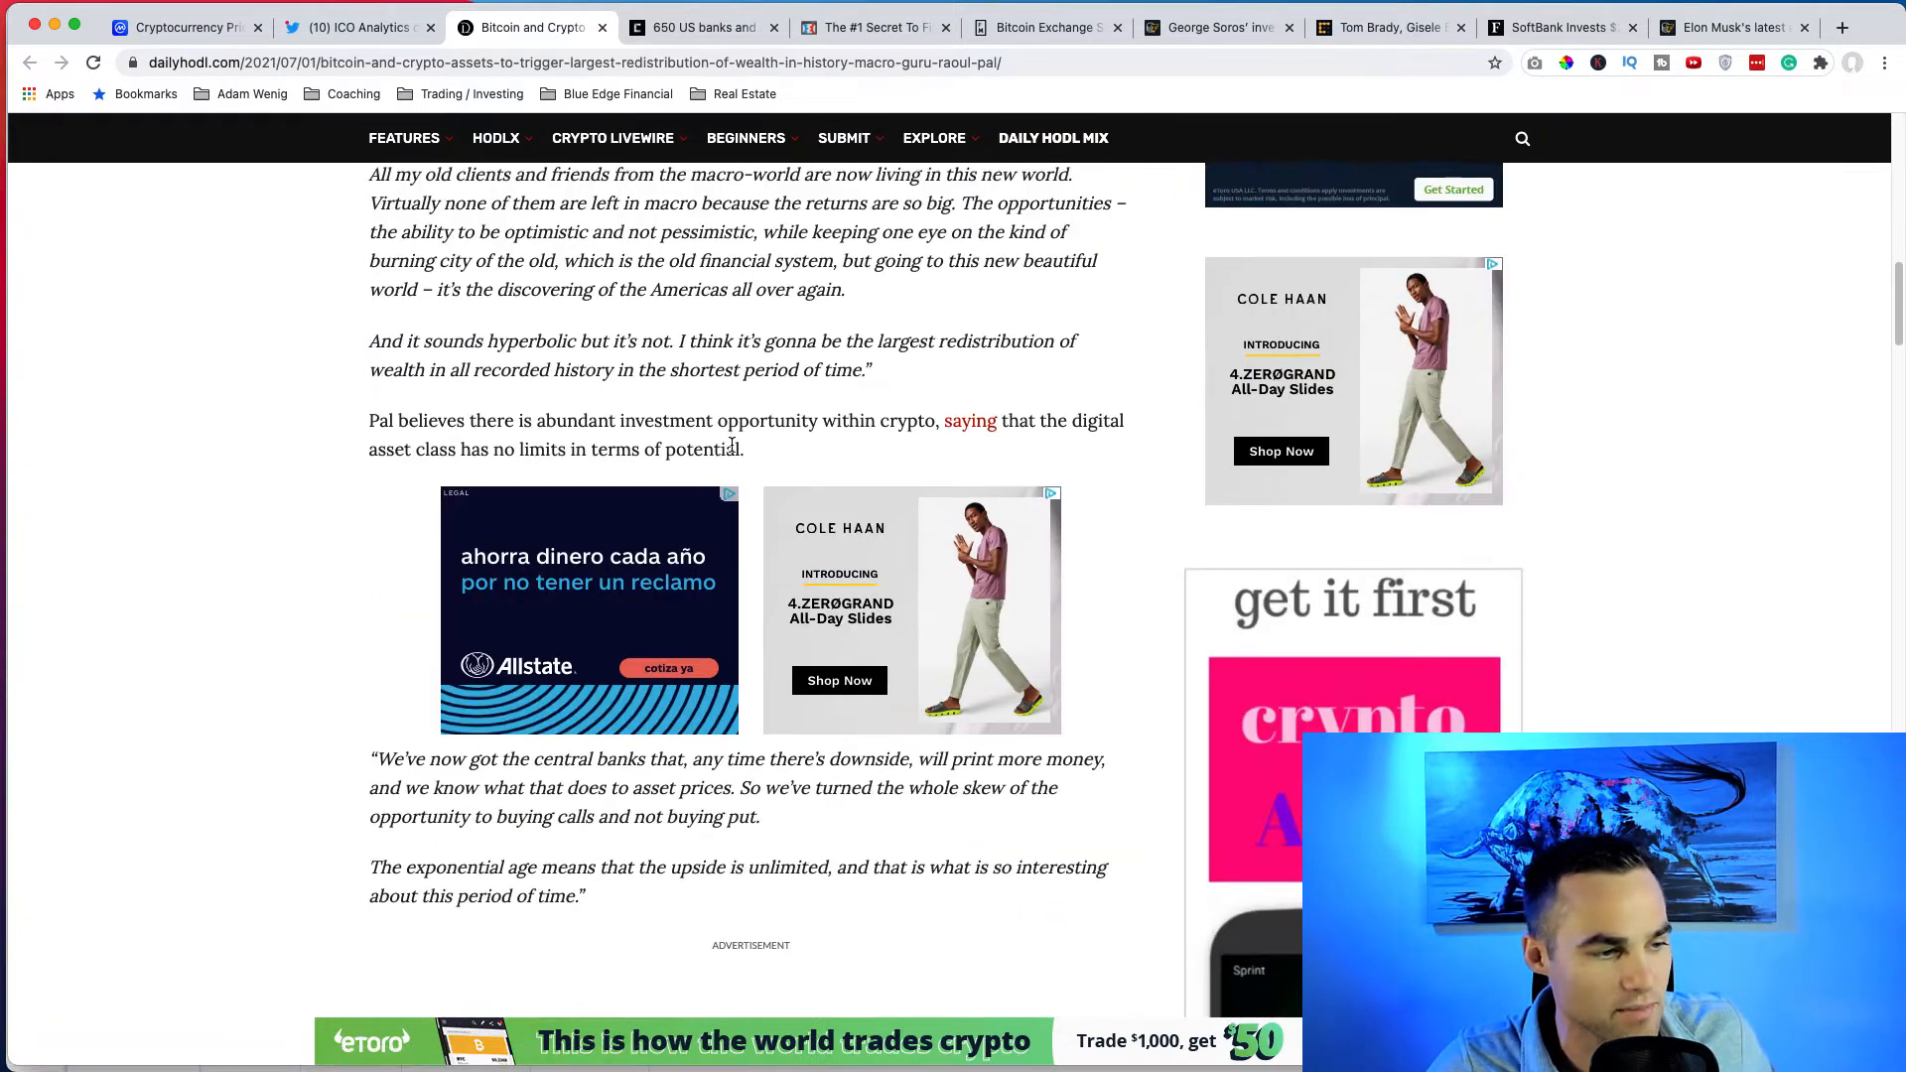
pyautogui.scroll(-3)
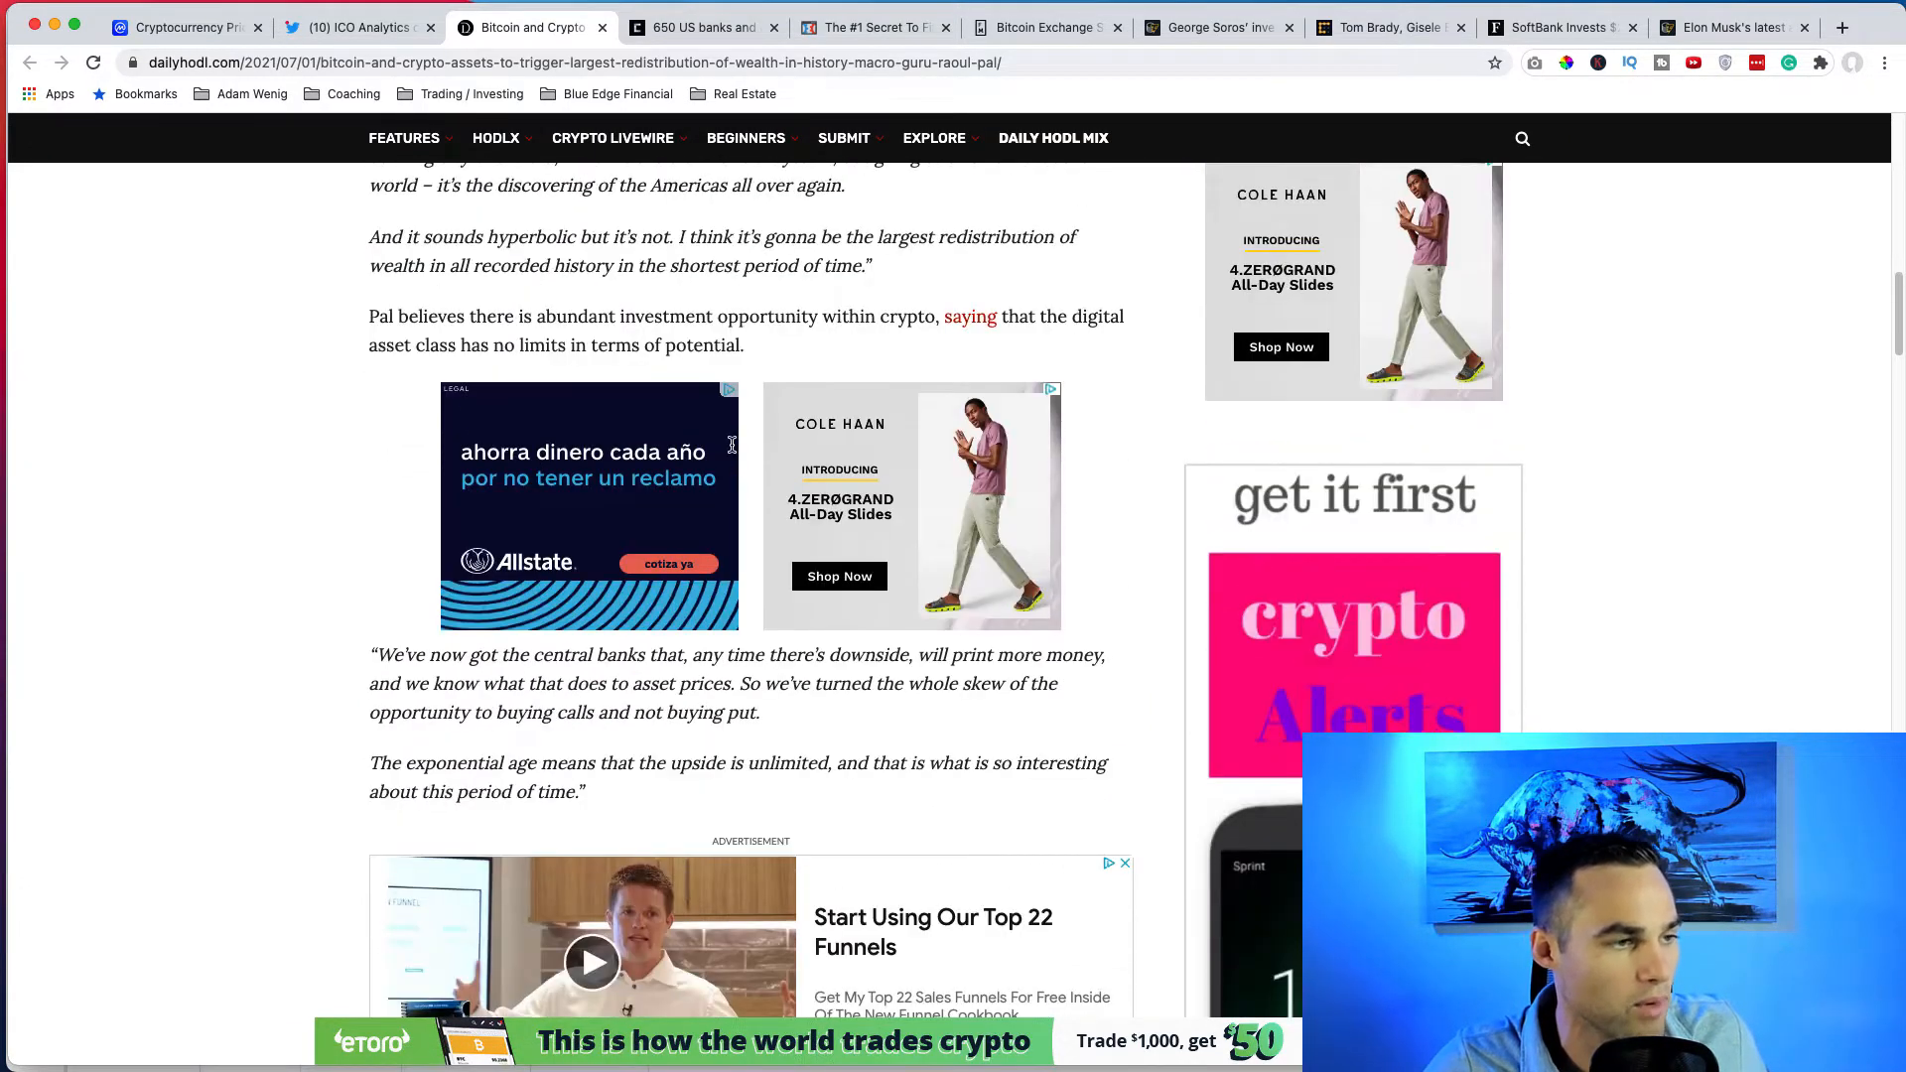
pyautogui.scroll(3)
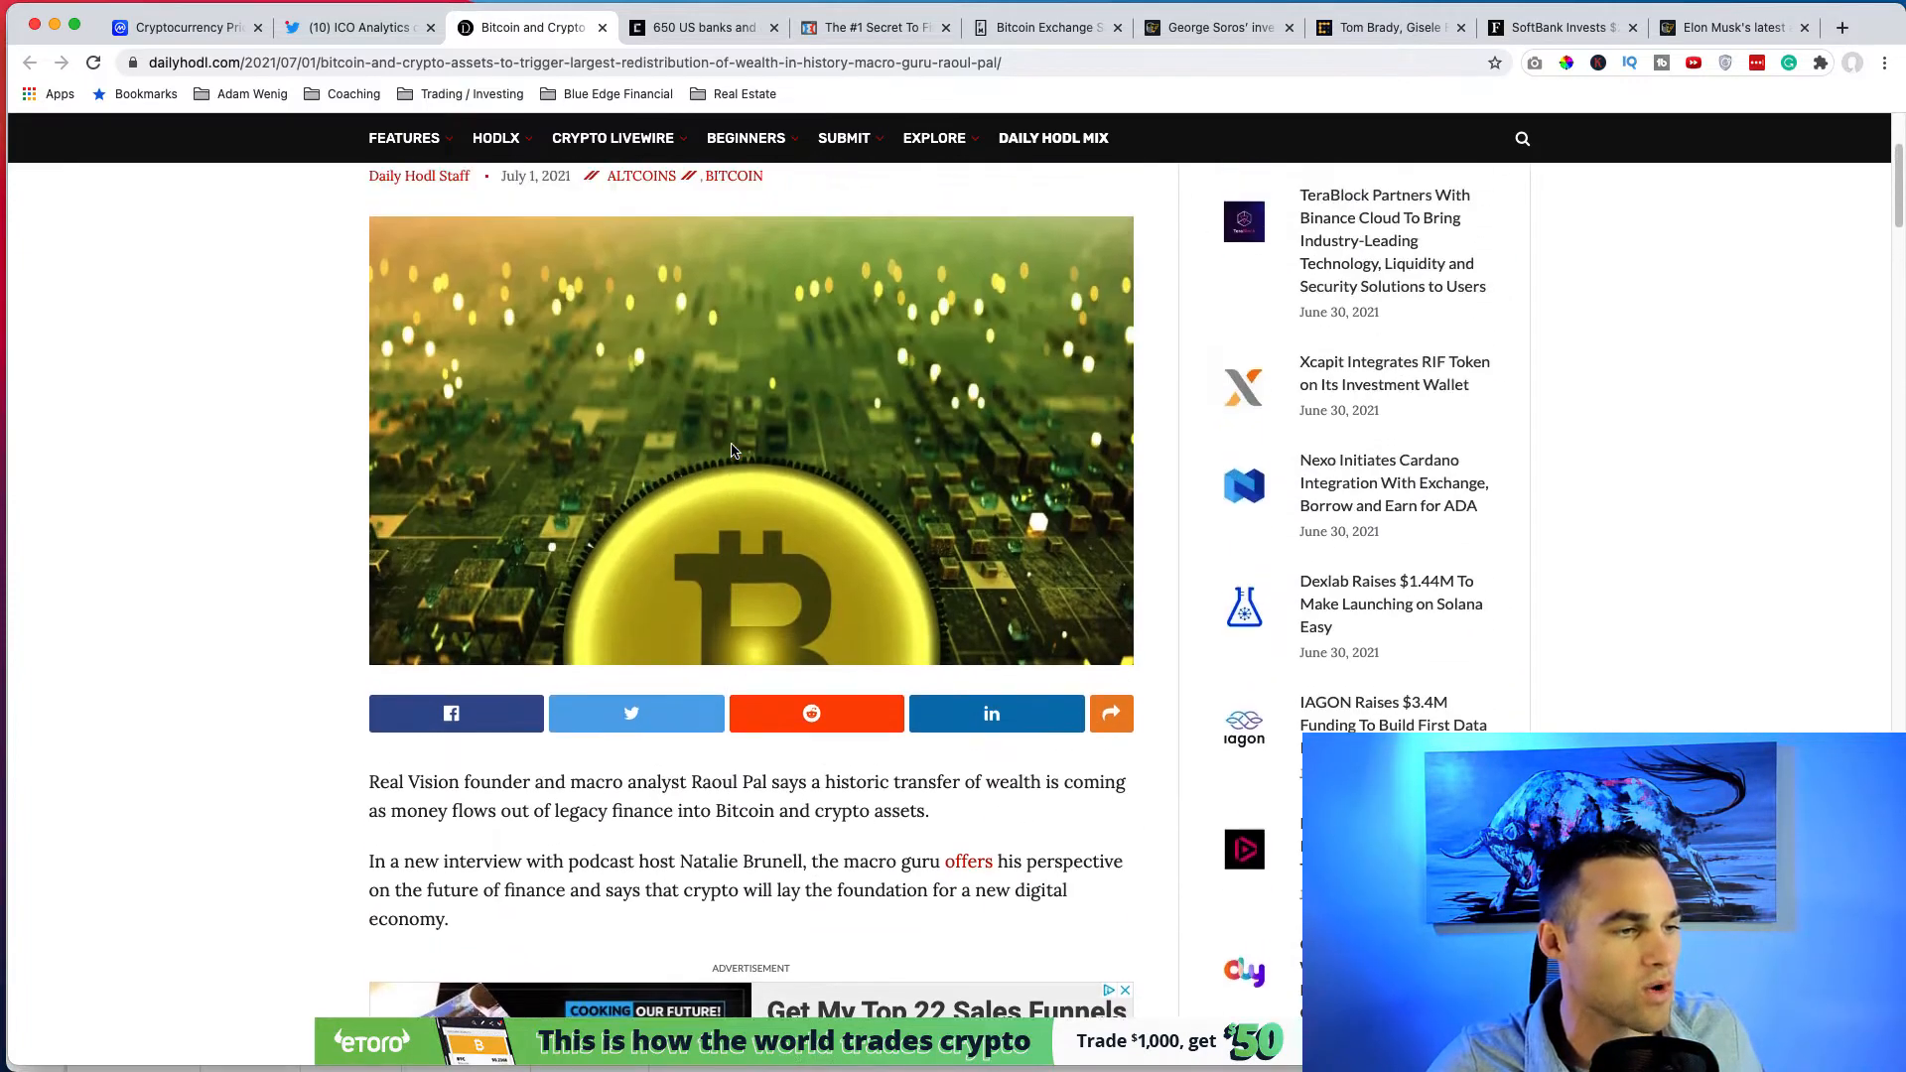
pyautogui.scroll(3)
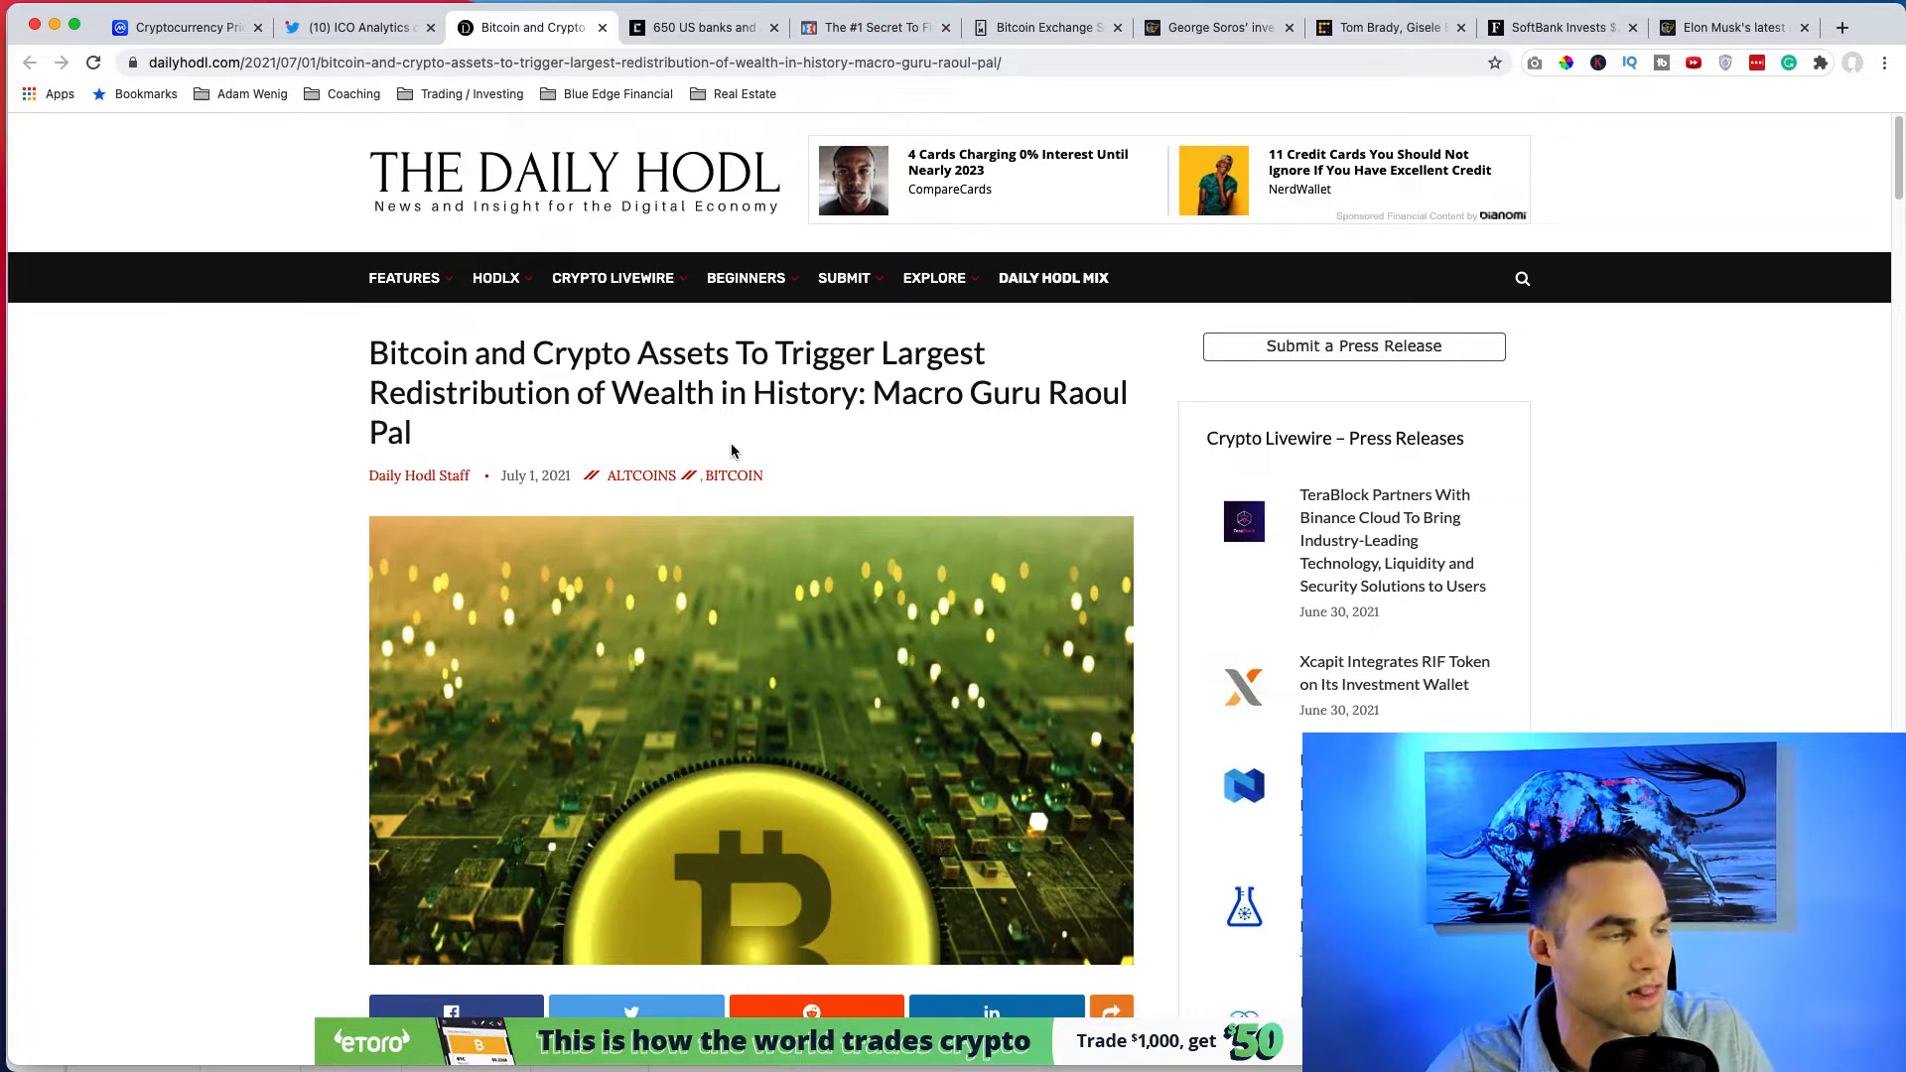
pyautogui.moveTo(895, 409)
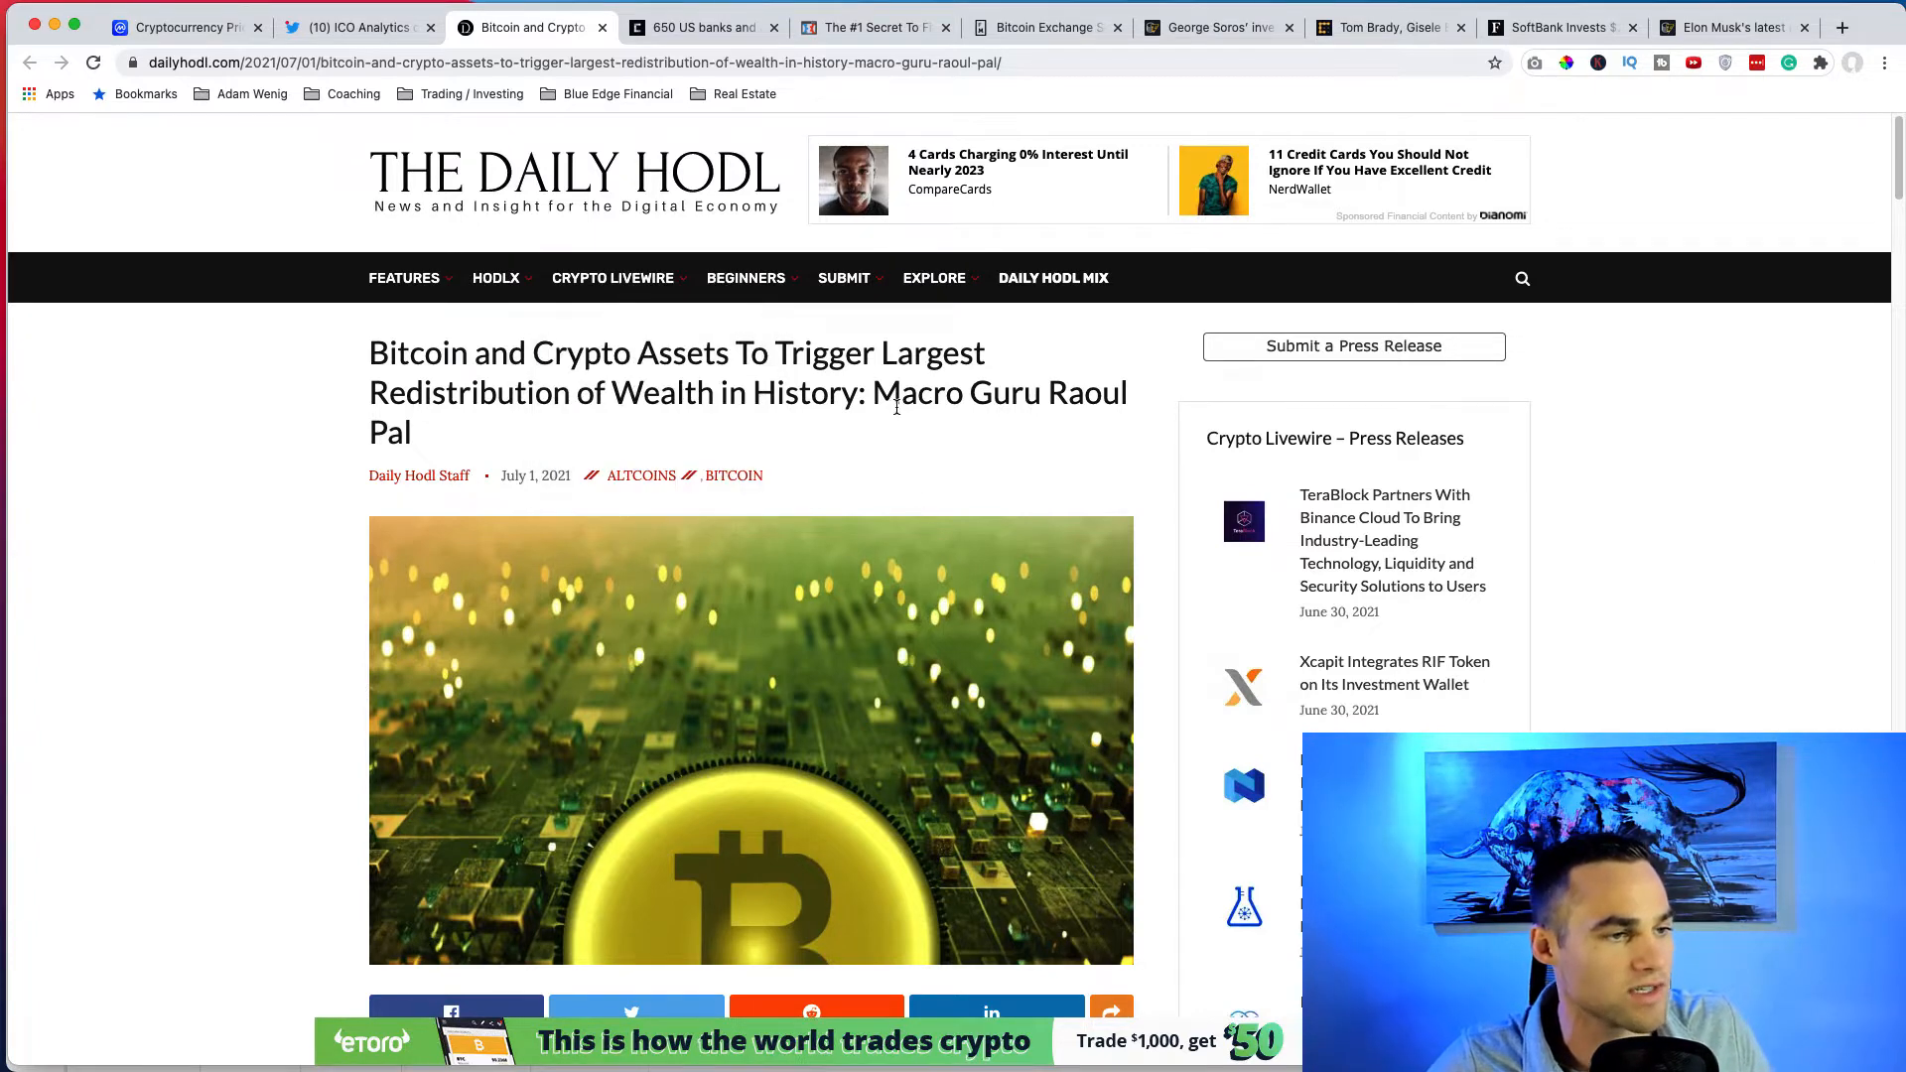
pyautogui.moveTo(439, 441)
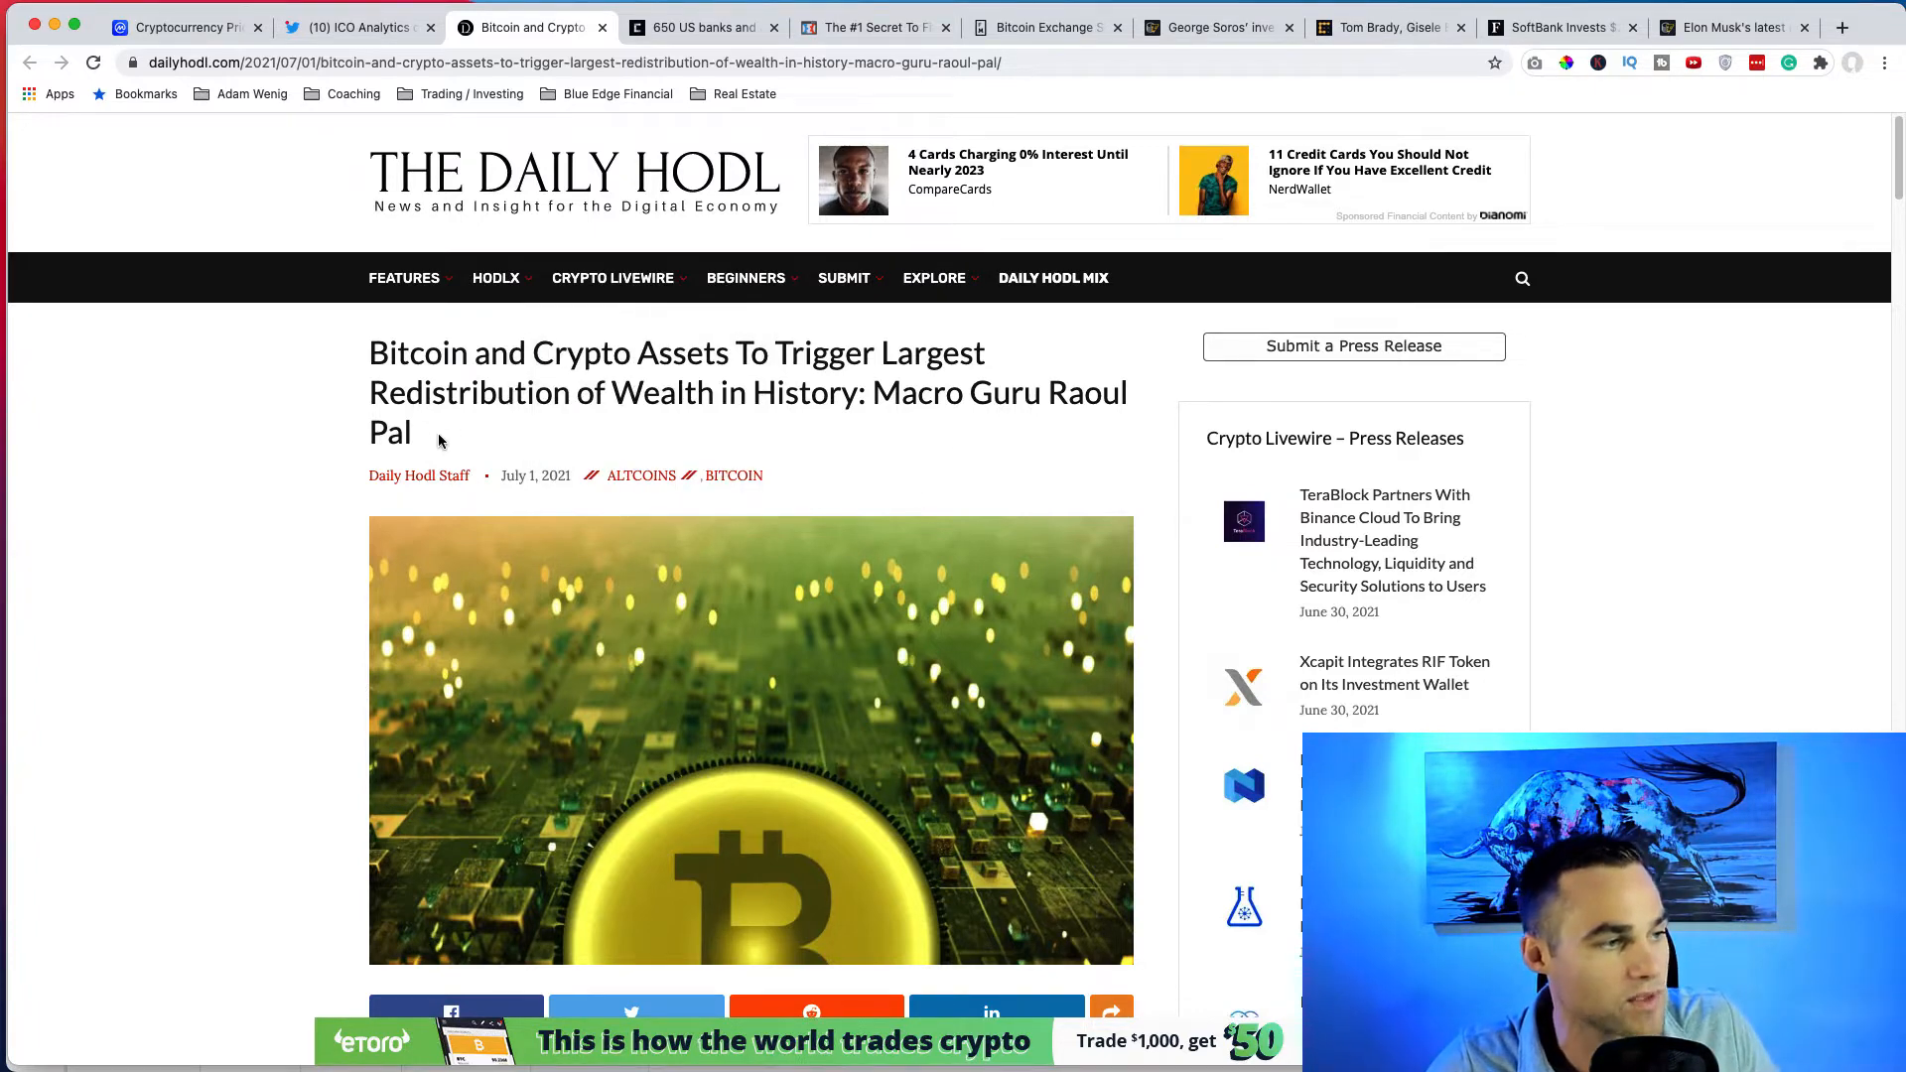
# Highlight the article headline and return to the Daily Hodl article tab.
pyautogui.tripleClick(675, 391)
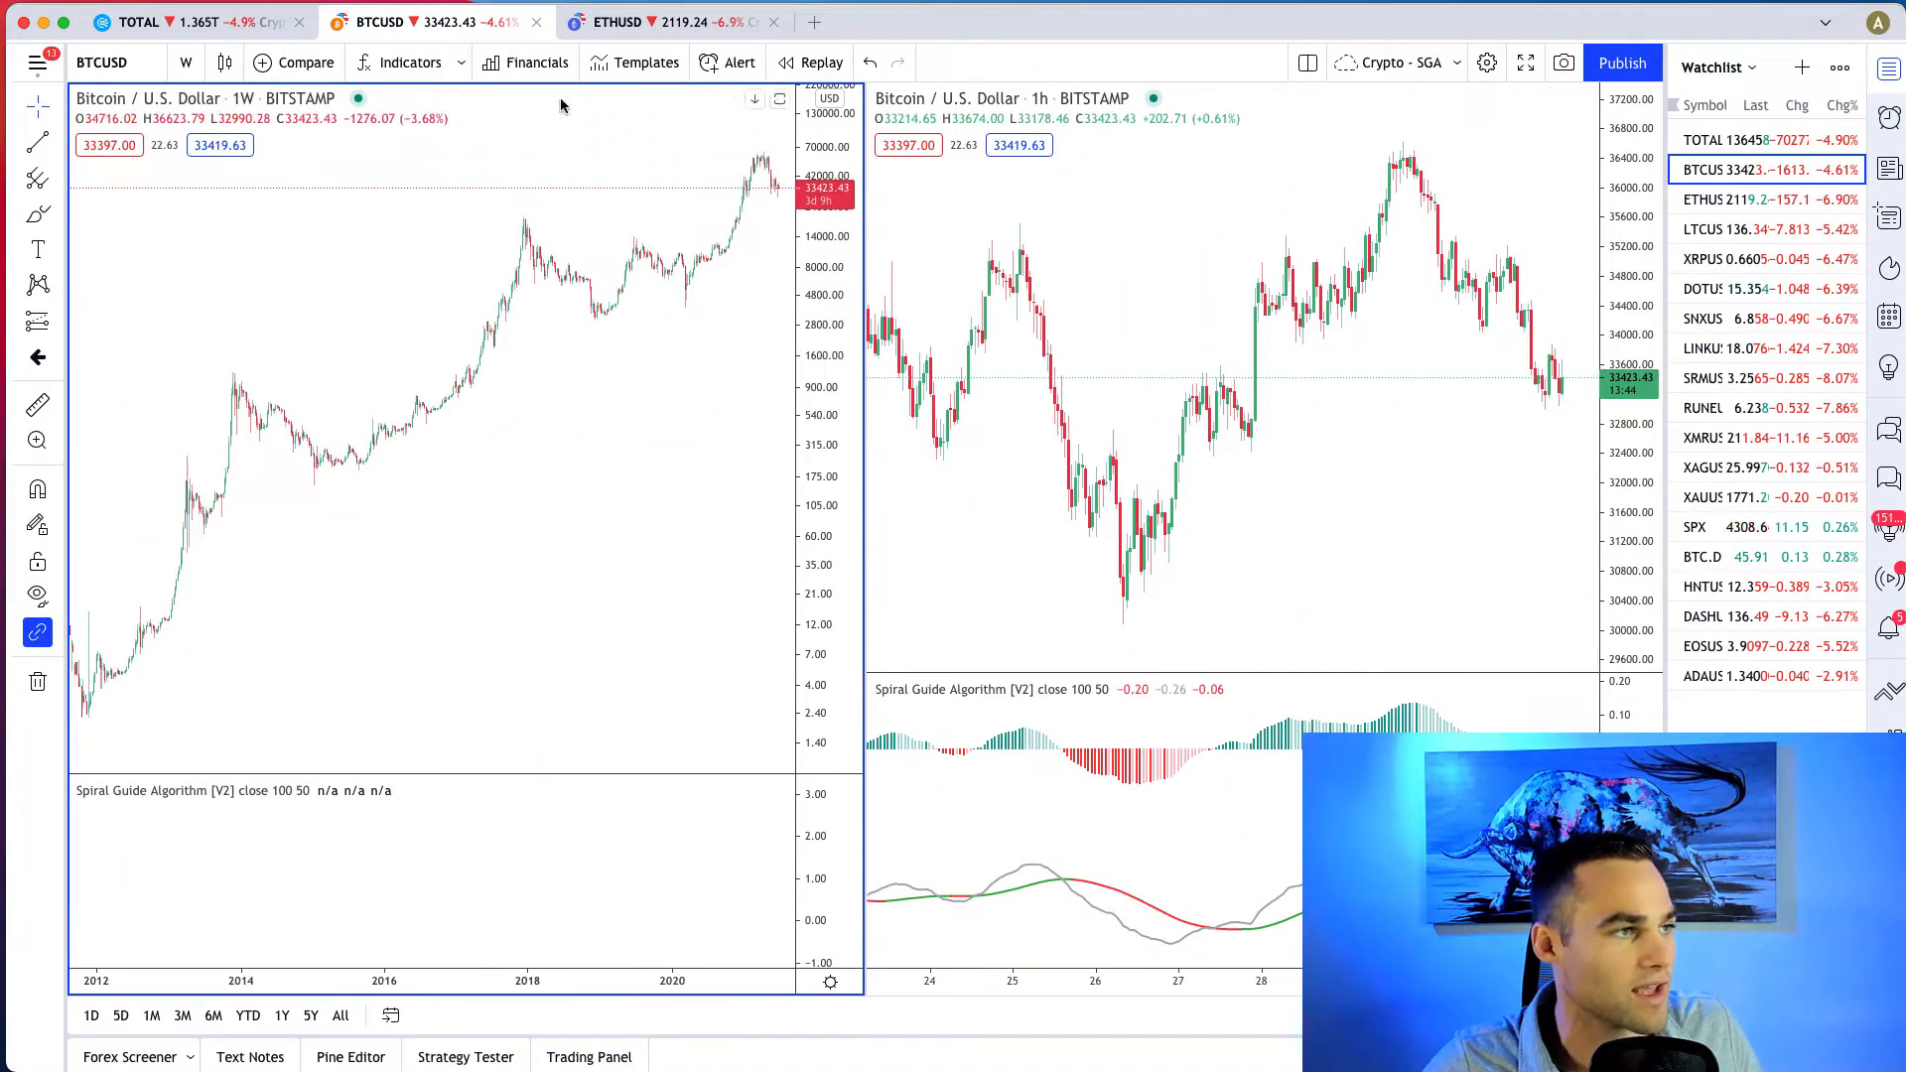
pyautogui.click(139, 22)
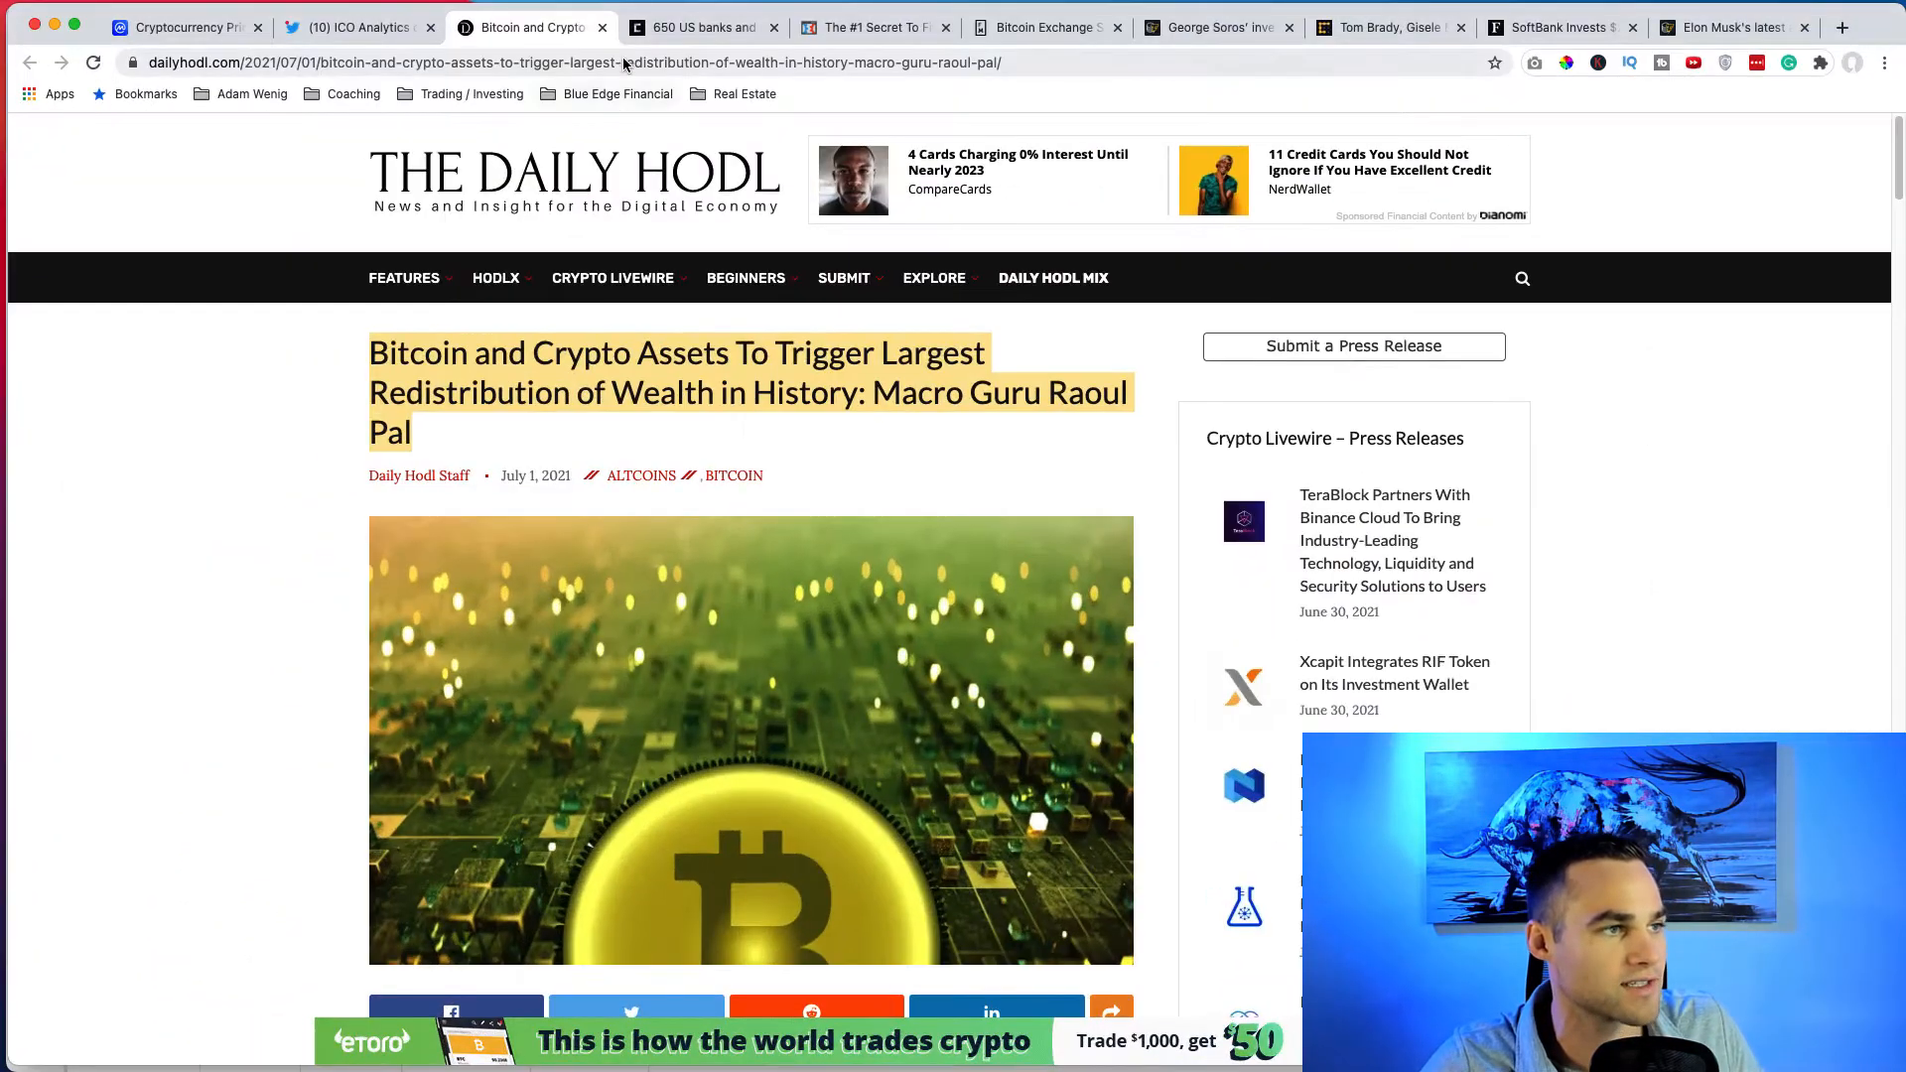
pyautogui.moveTo(699, 26)
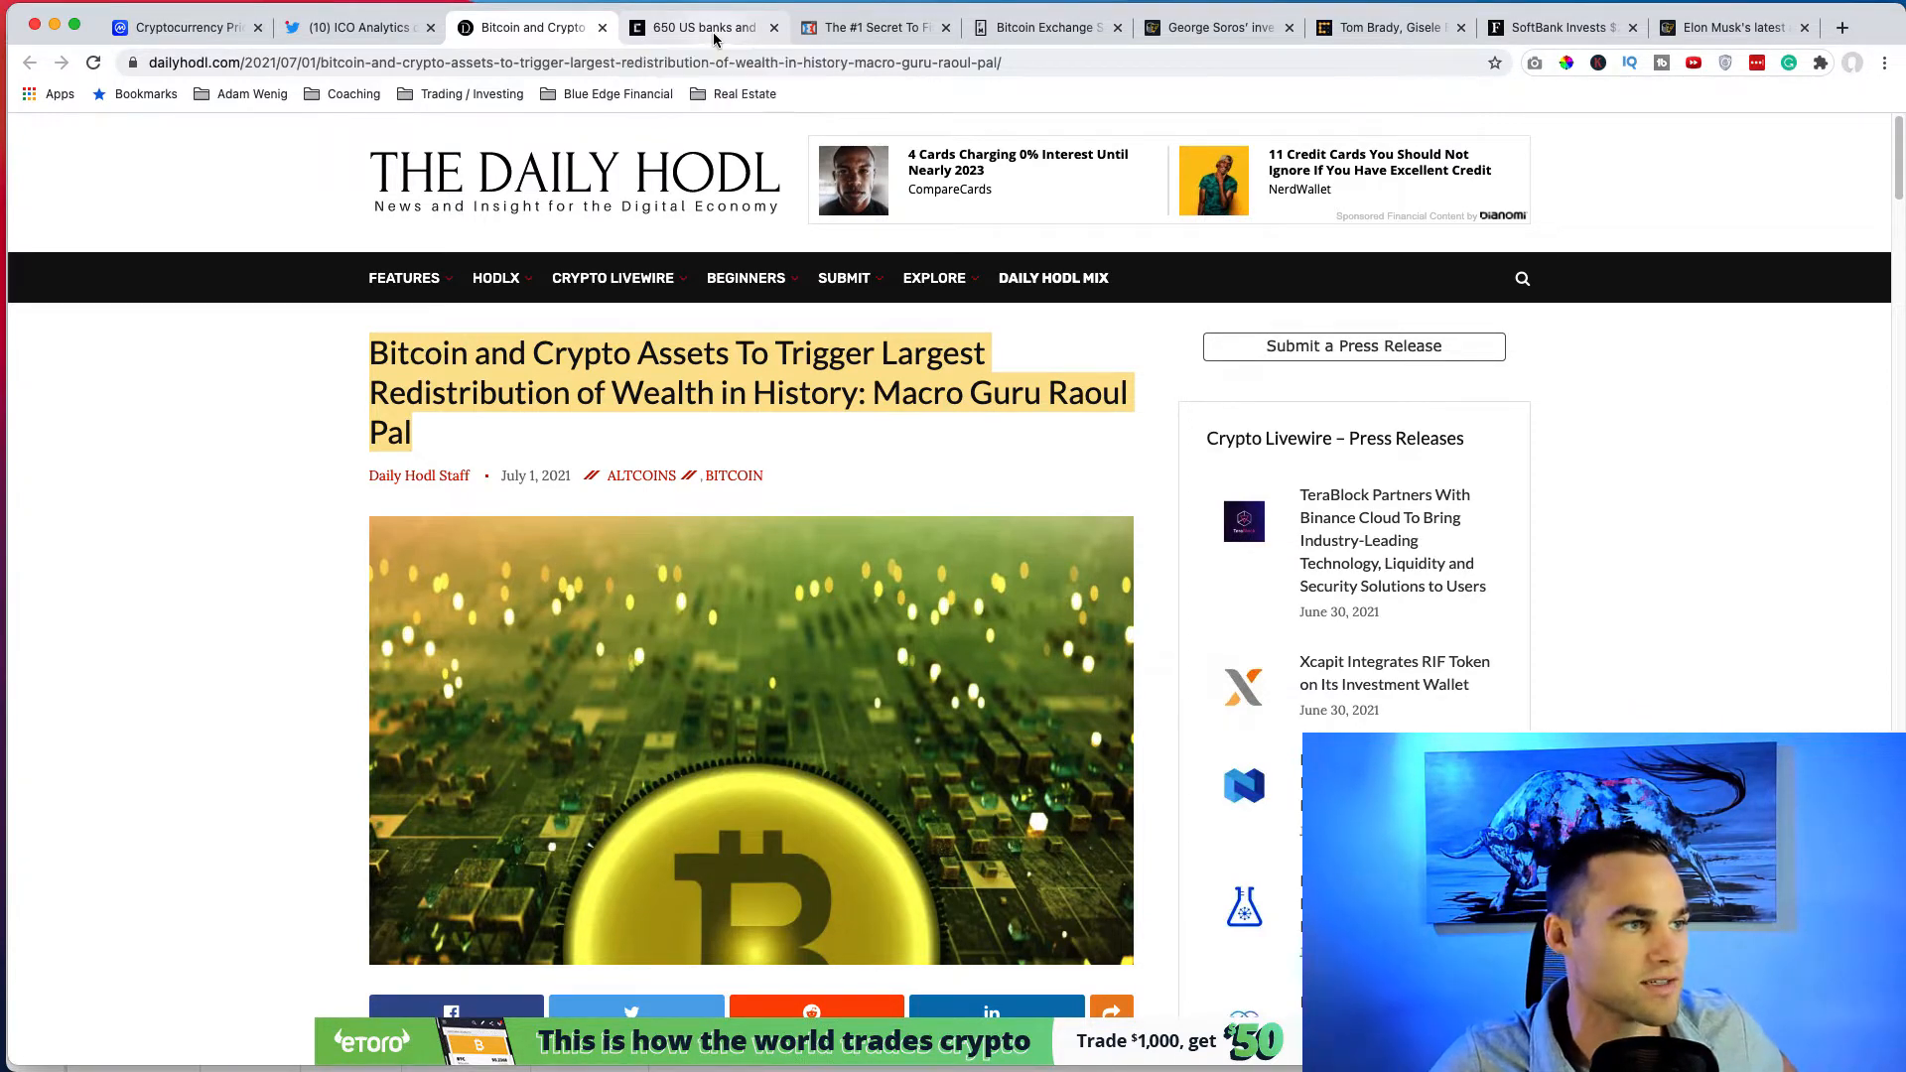
# Switch to the CryptoSlate 650 US banks article, clear the headline highlight and read through it.
pyautogui.click(699, 25)
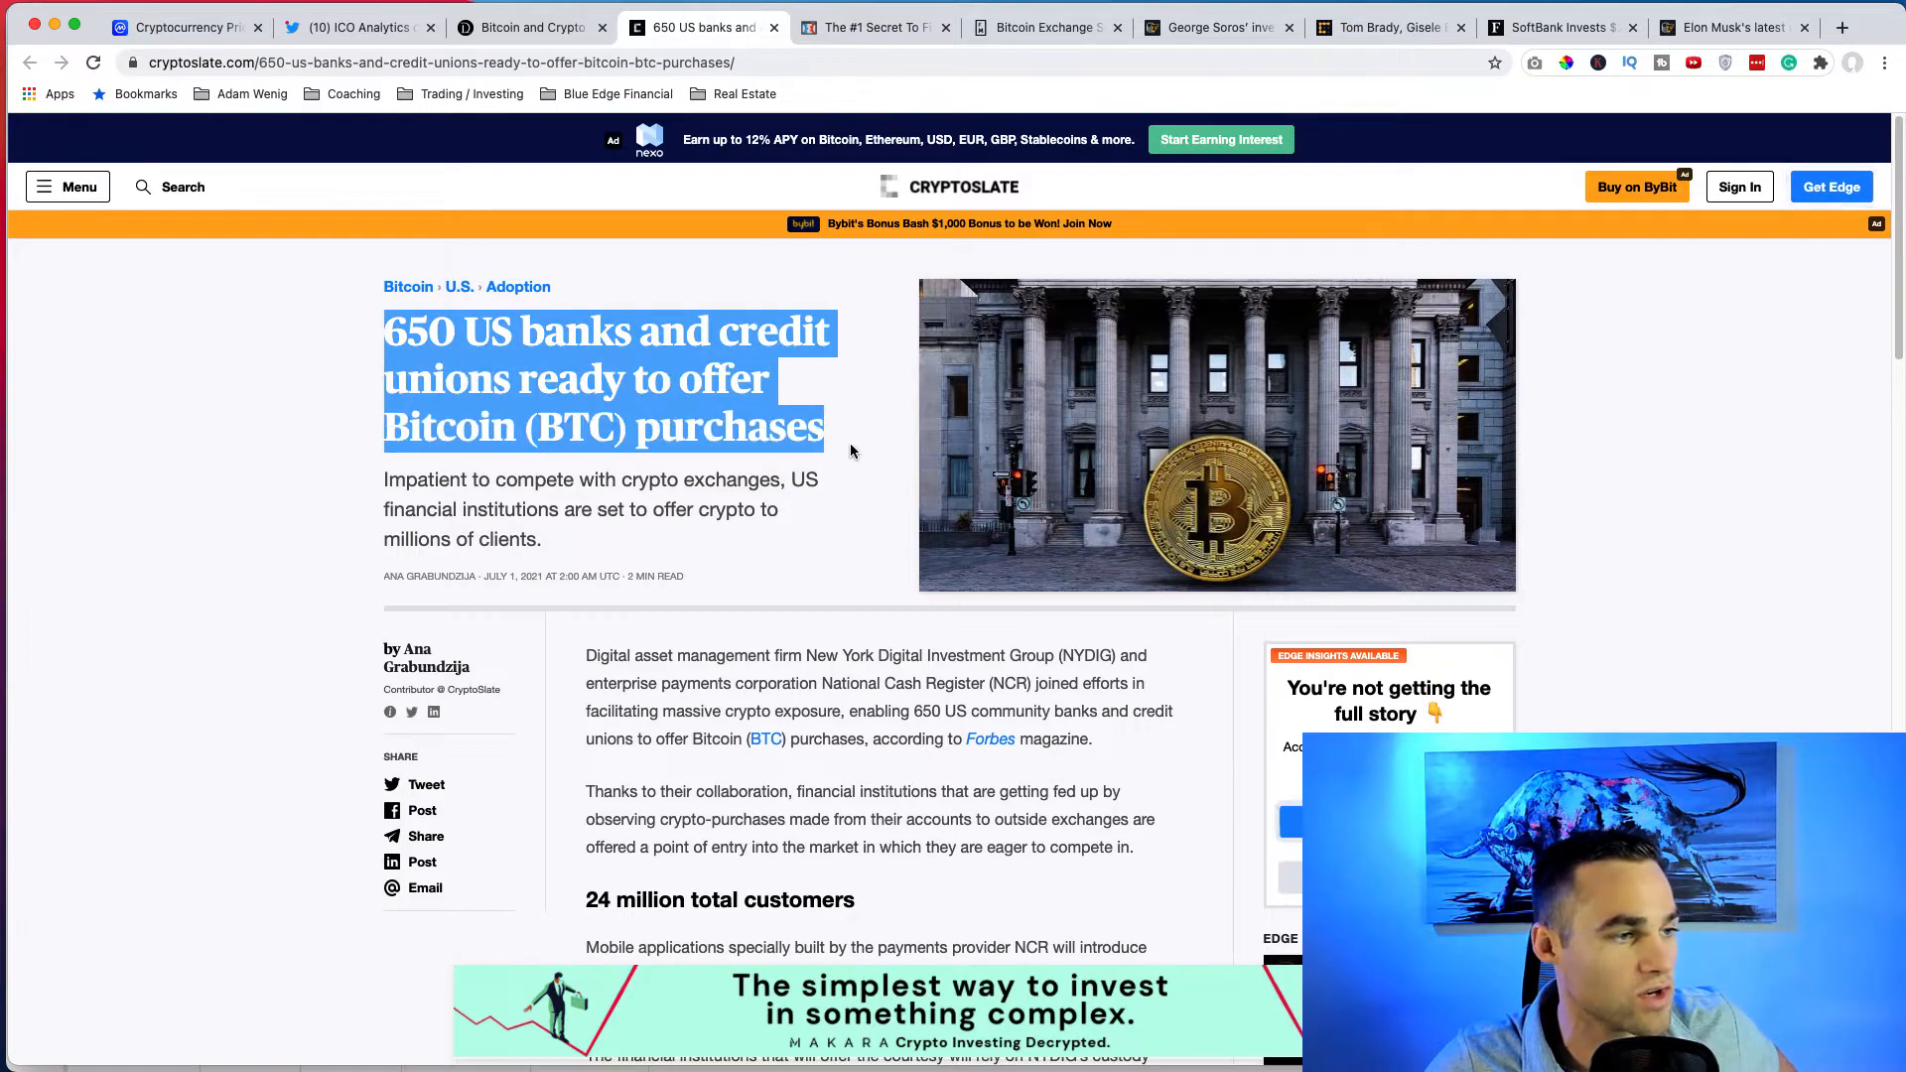
pyautogui.click(816, 479)
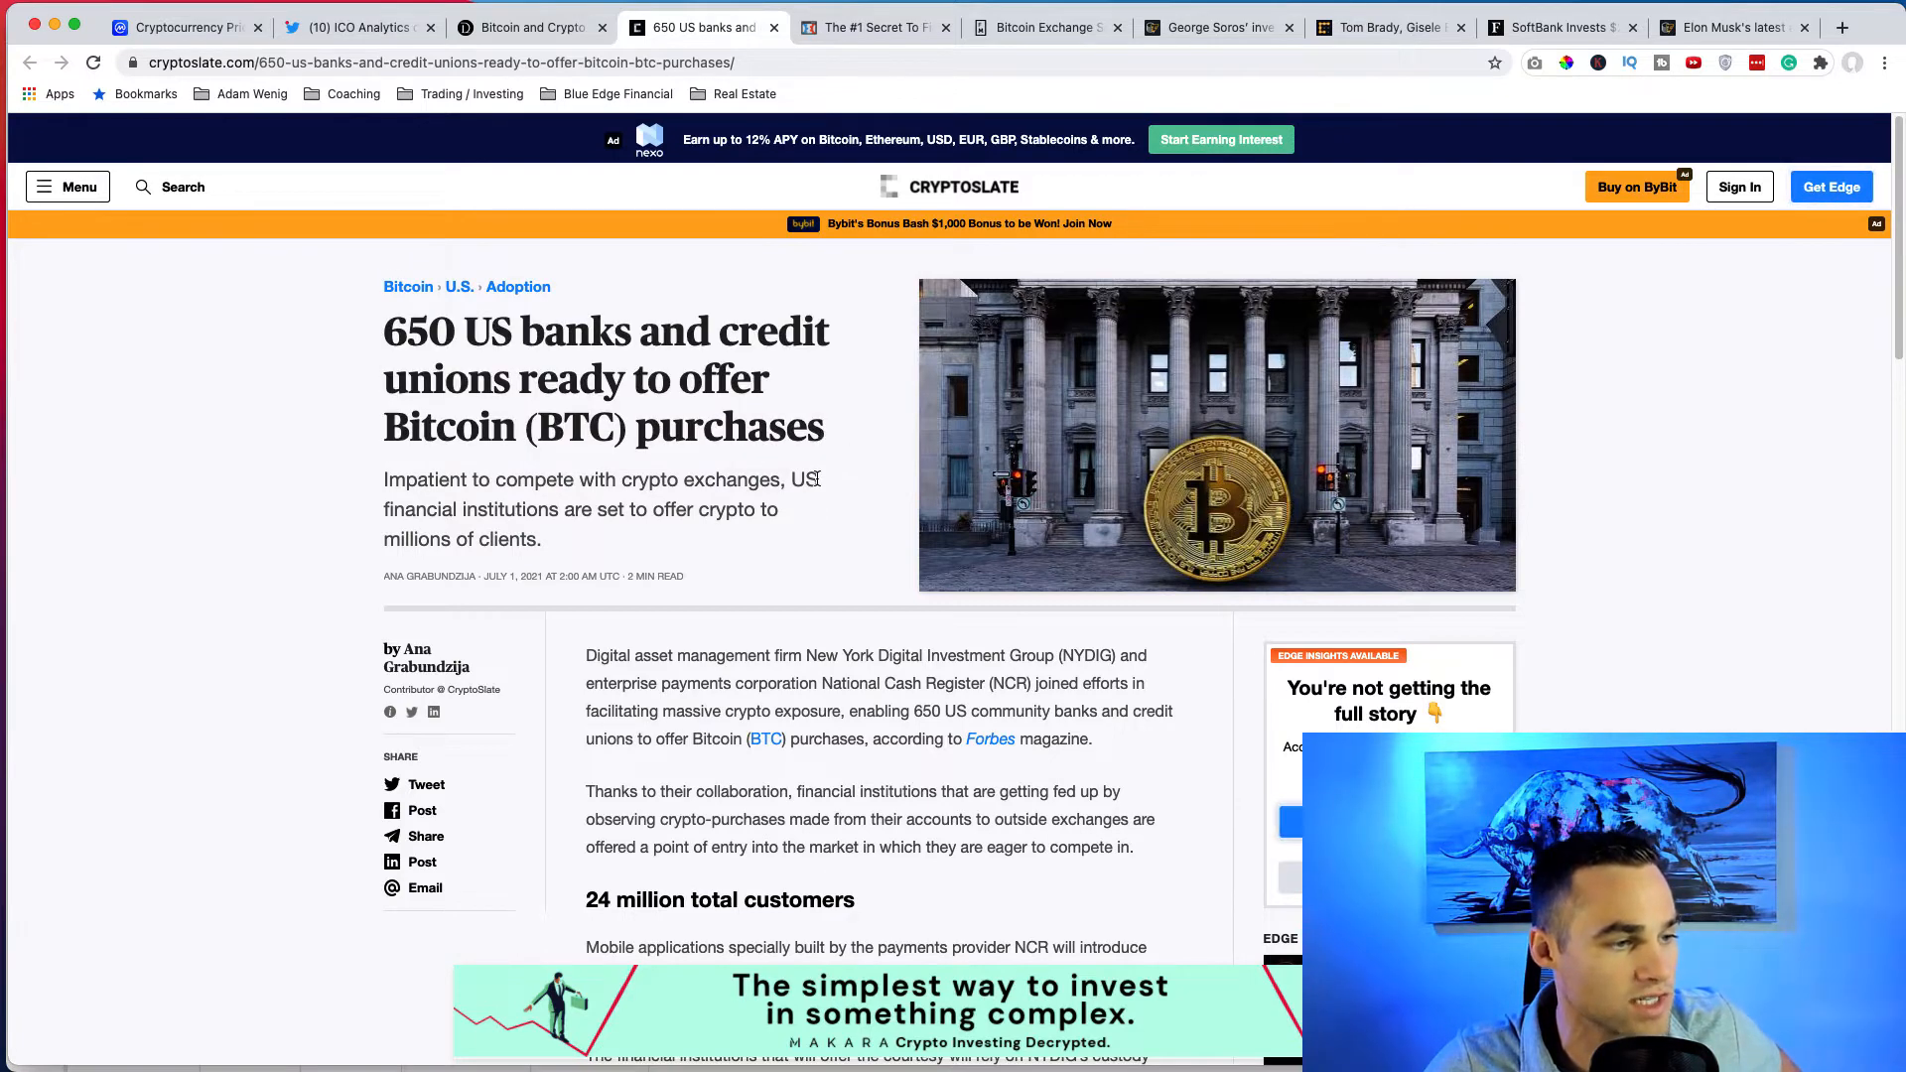
pyautogui.scroll(-3)
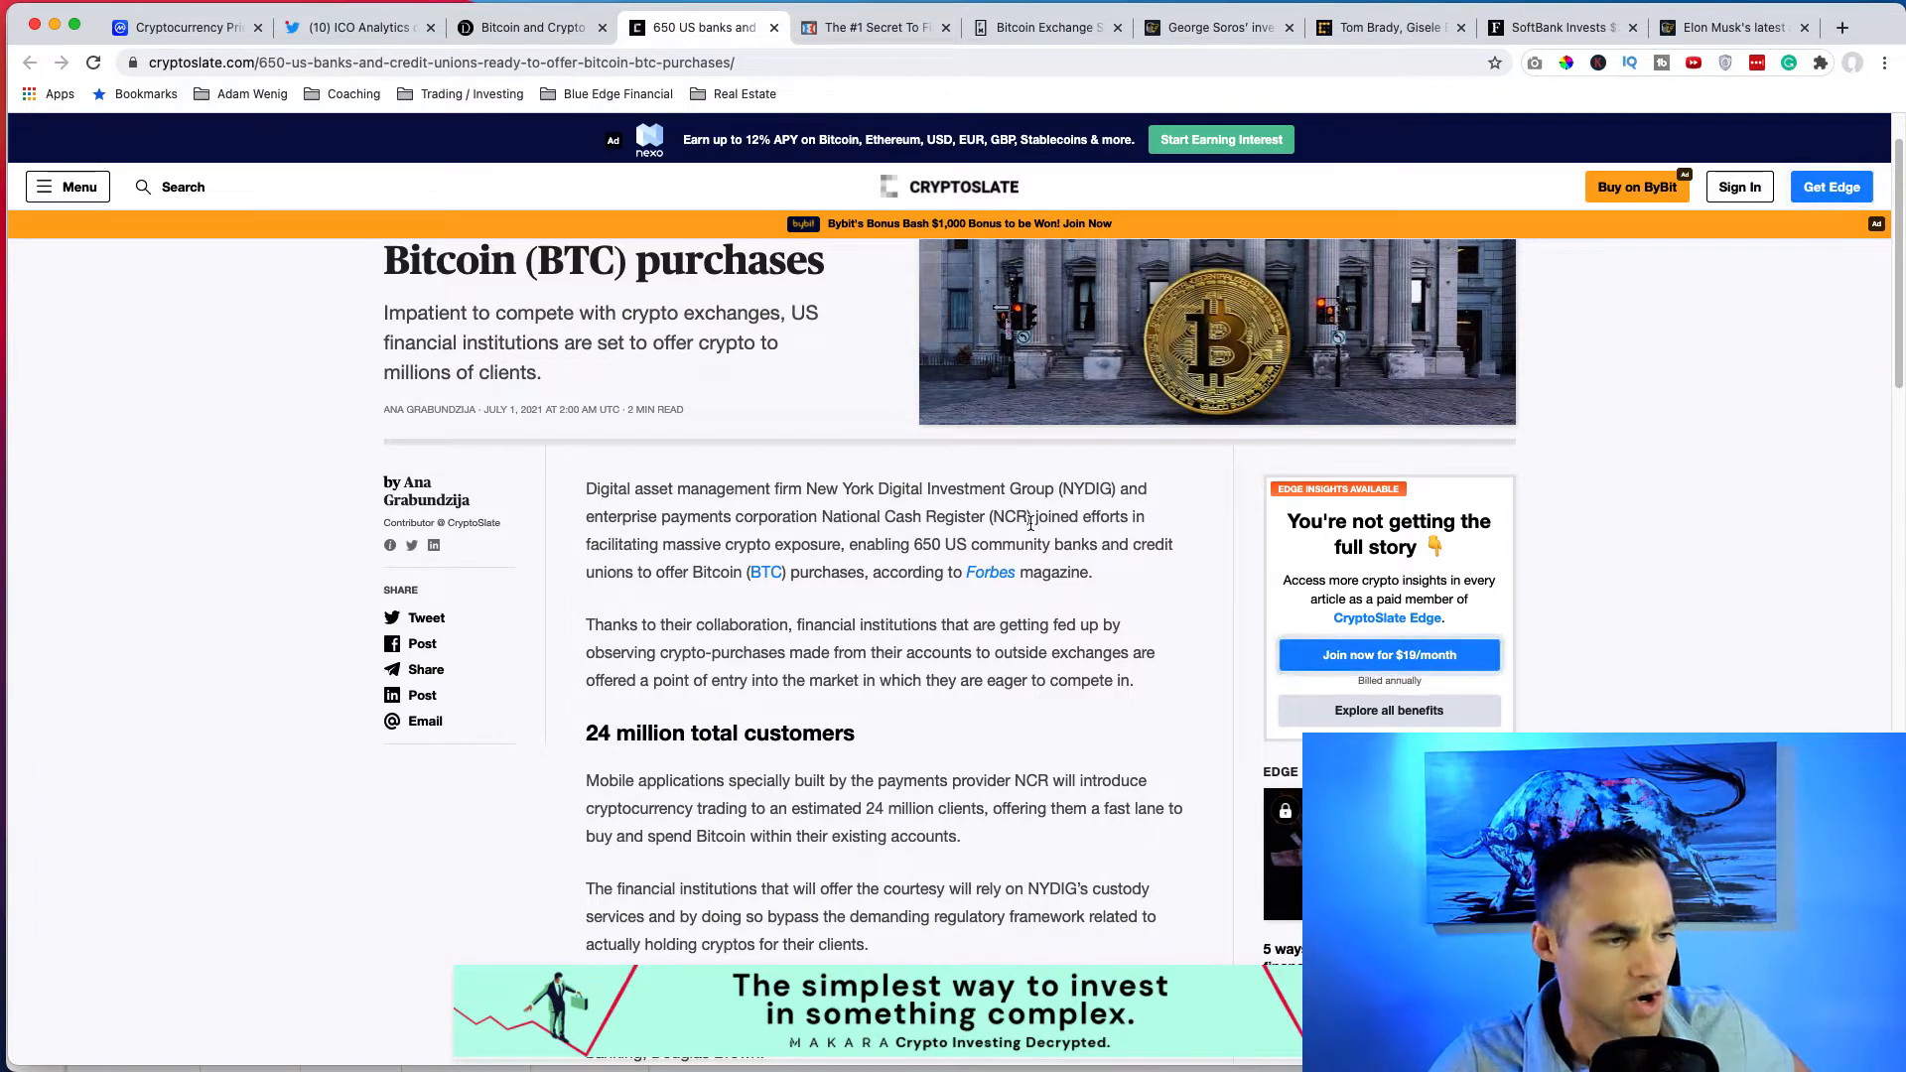
pyautogui.scroll(-3)
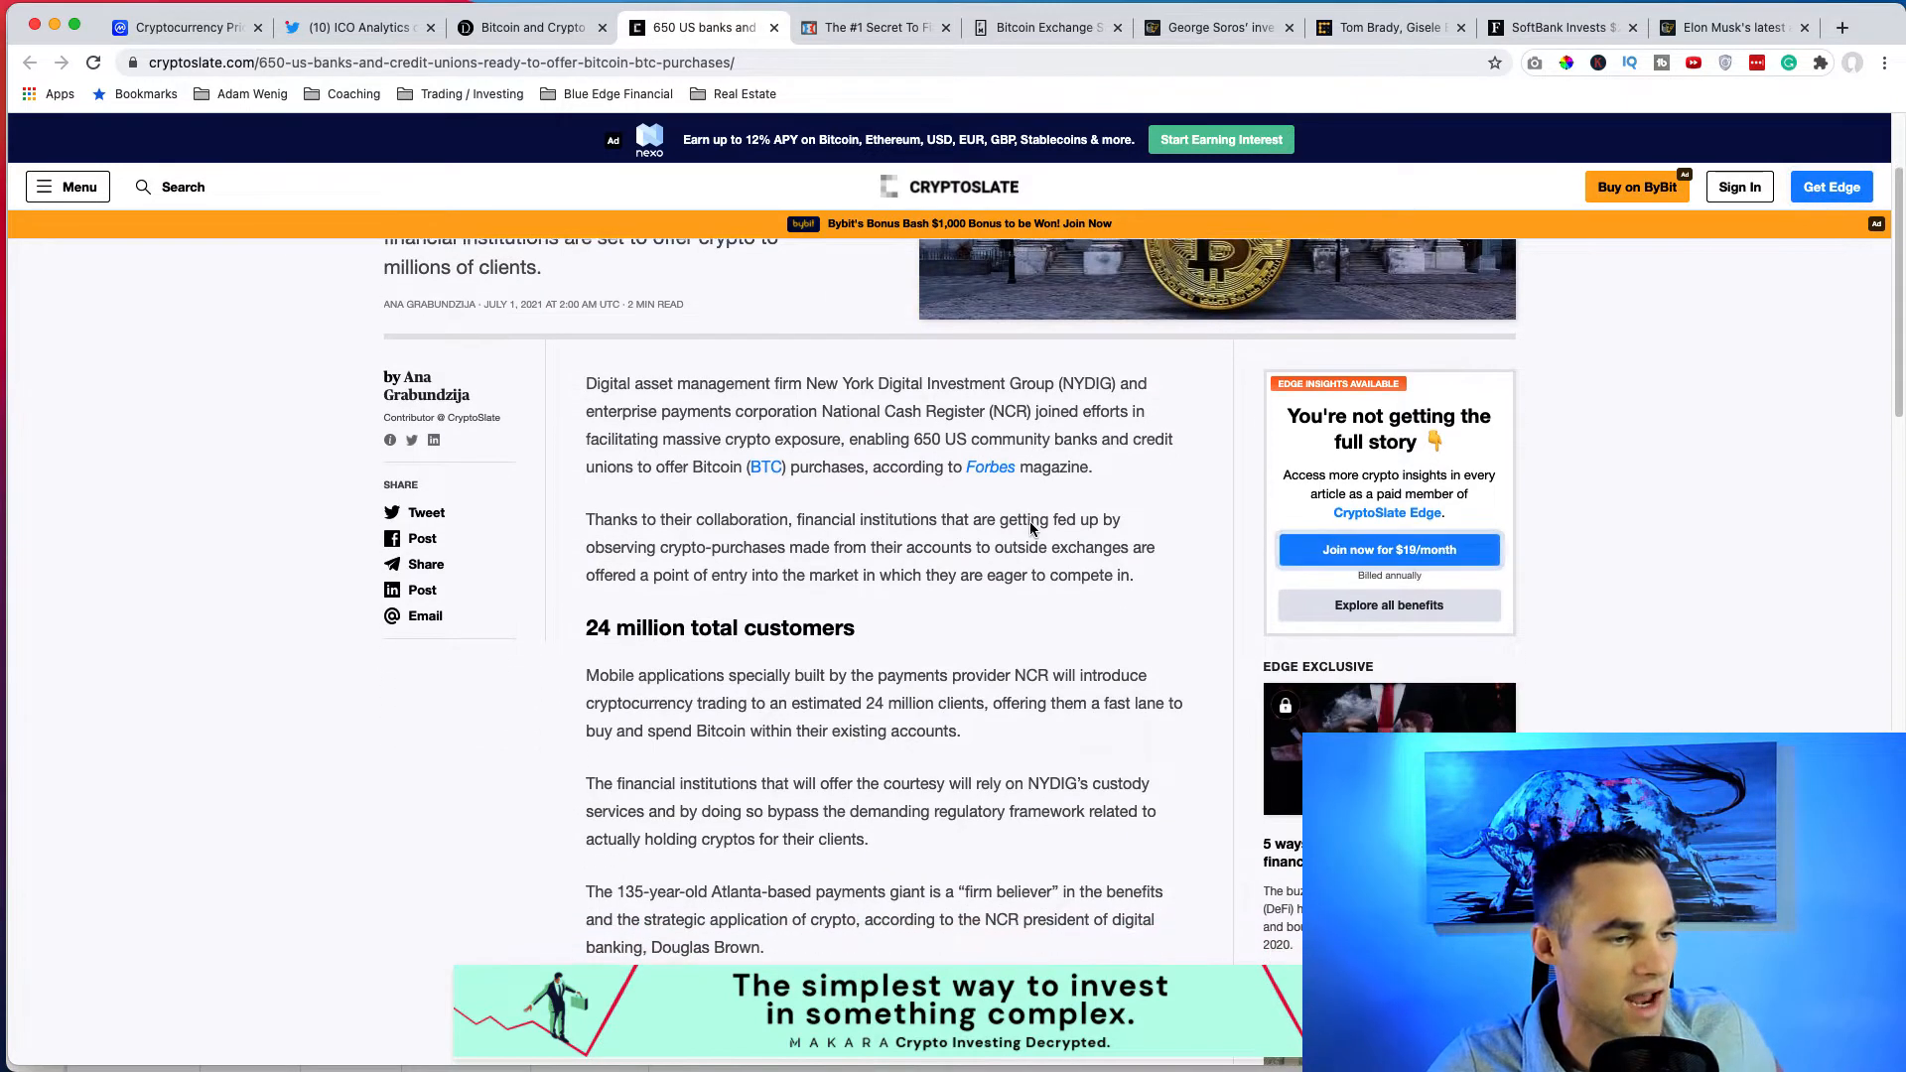
pyautogui.scroll(3)
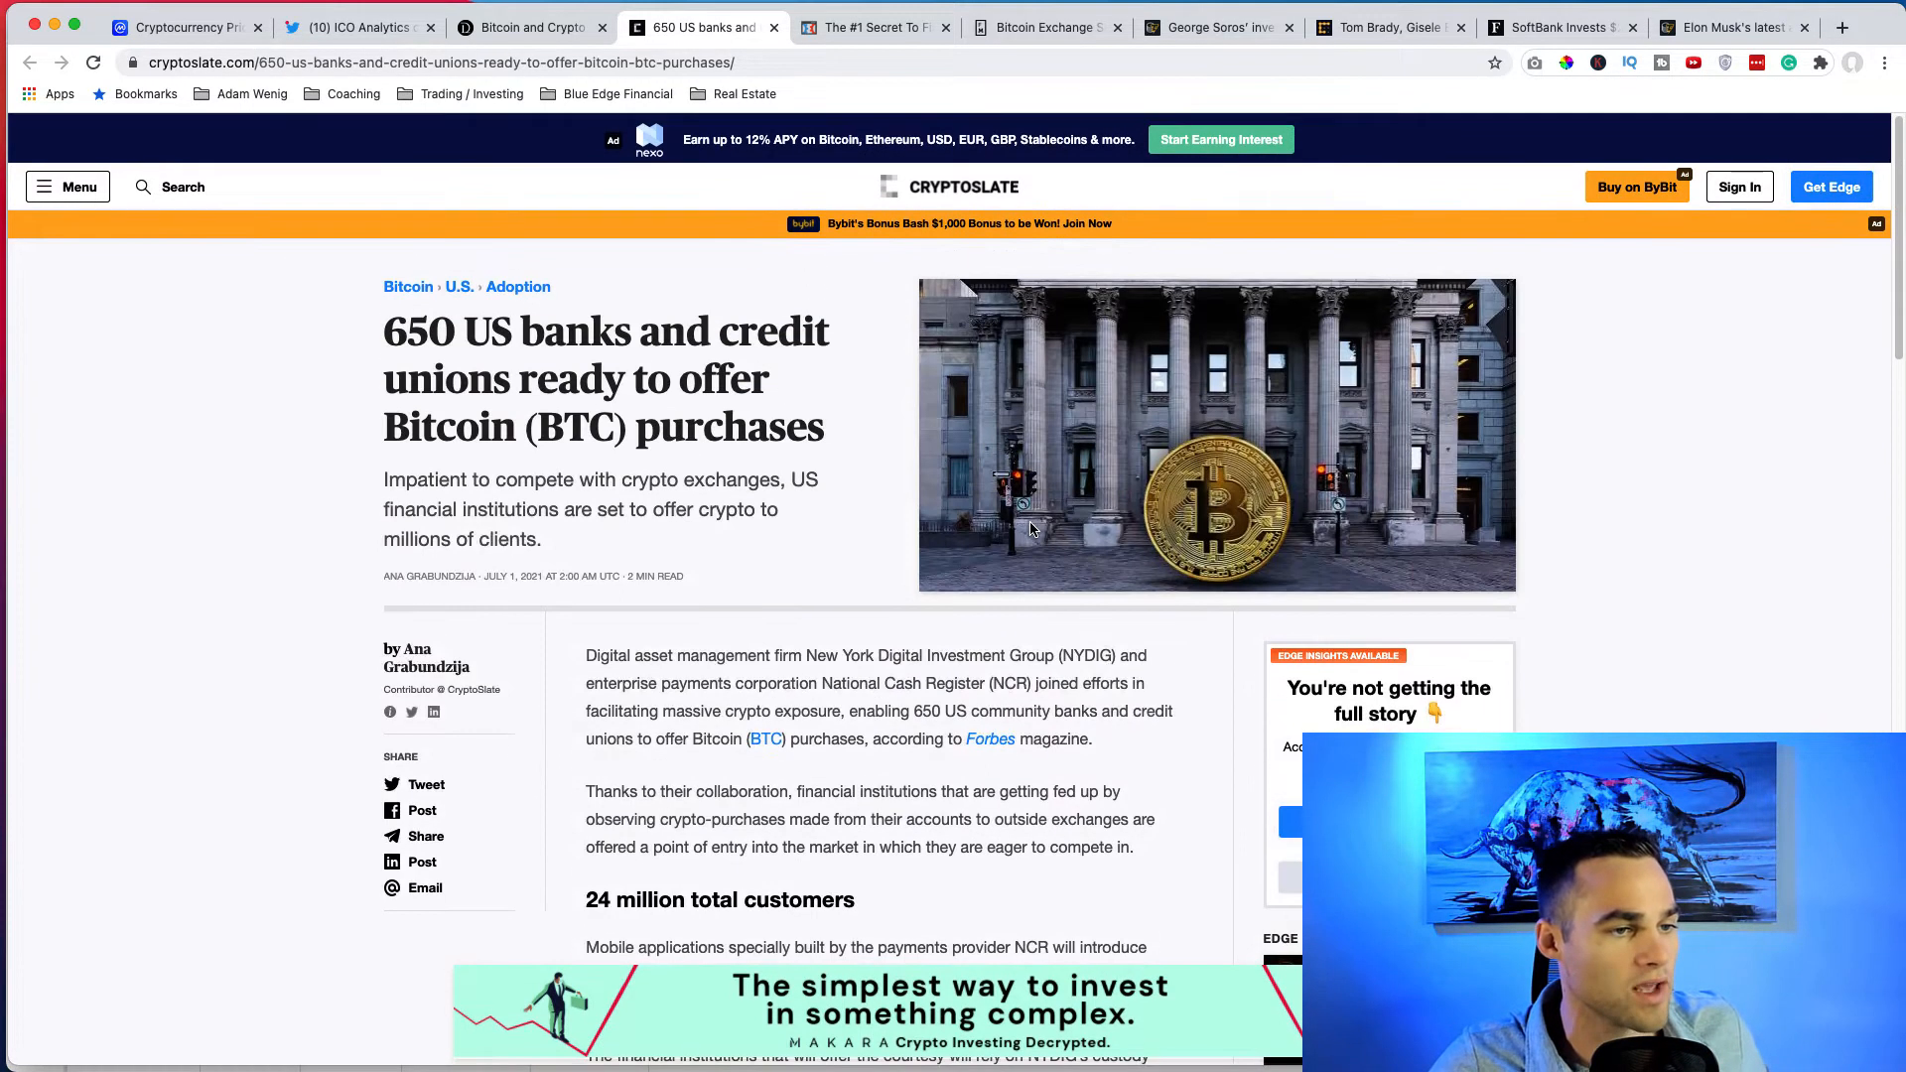
pyautogui.scroll(-3)
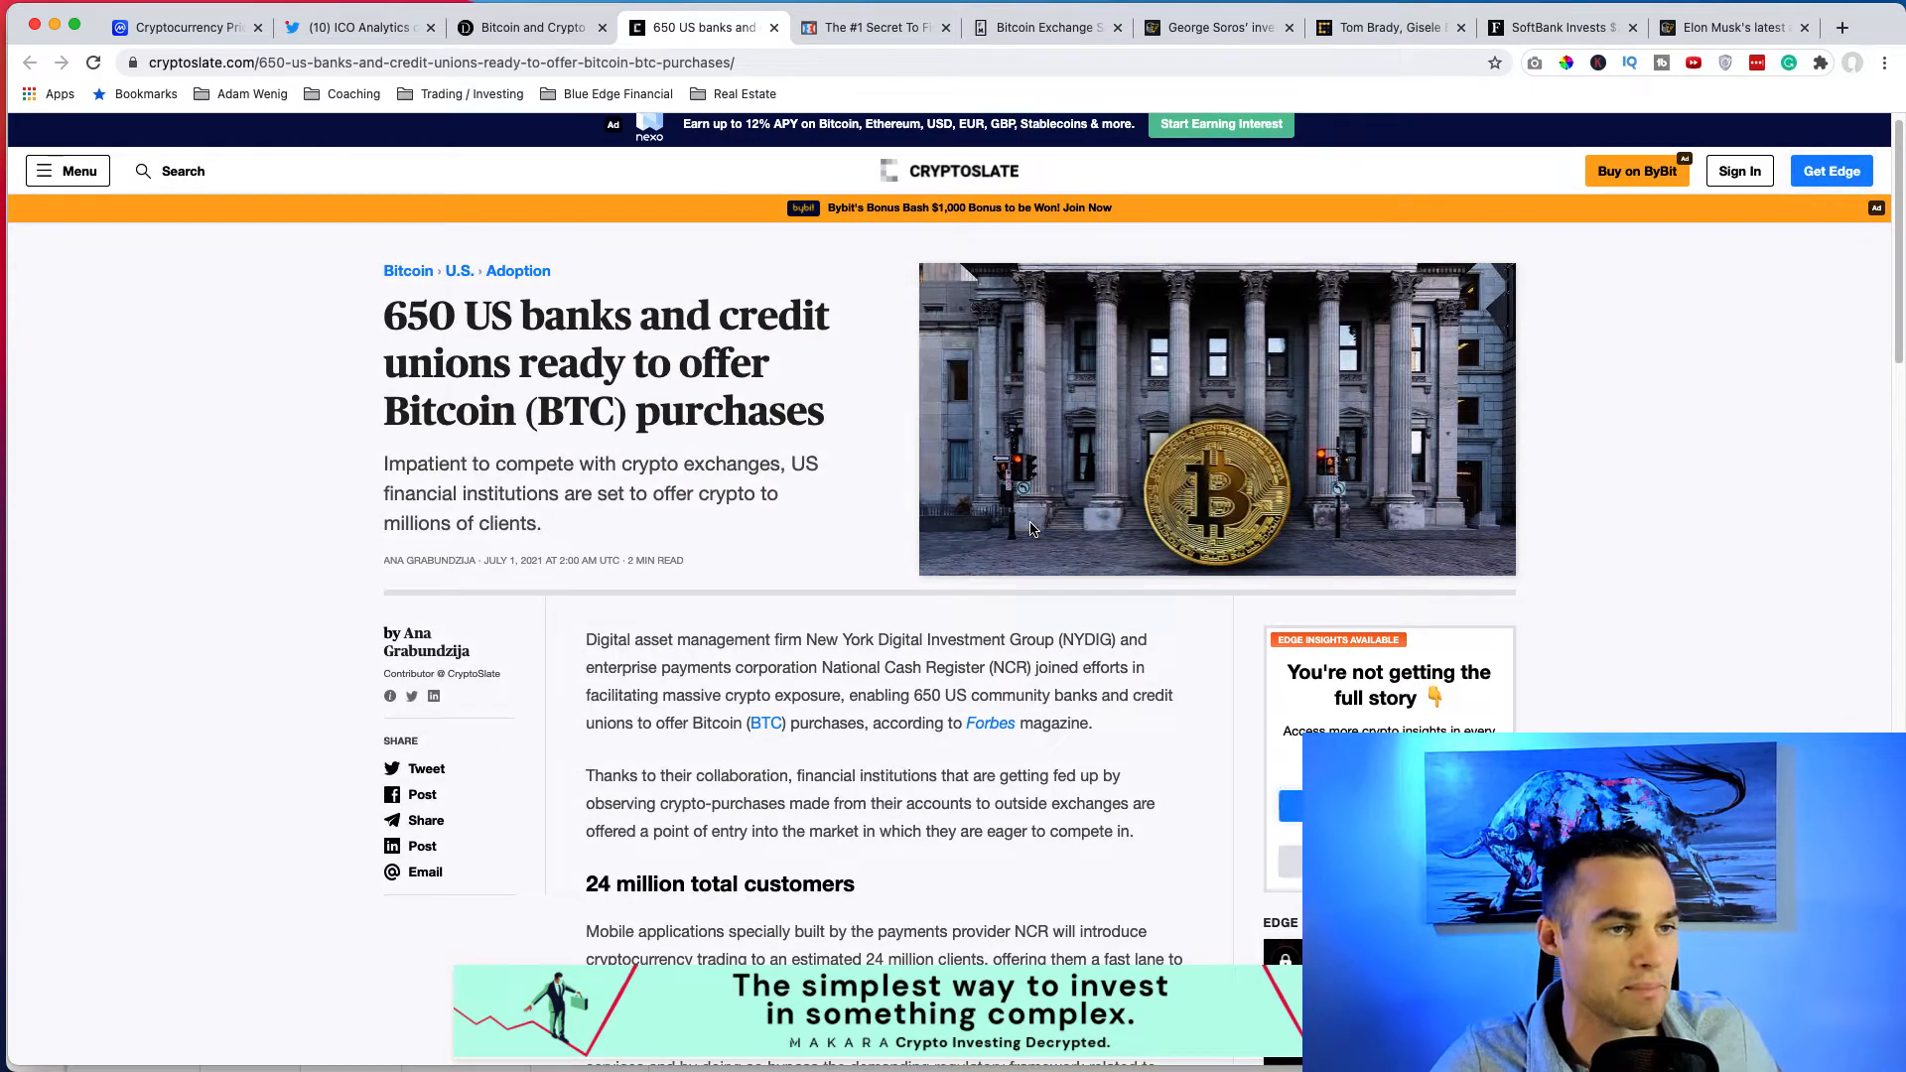
pyautogui.scroll(-3)
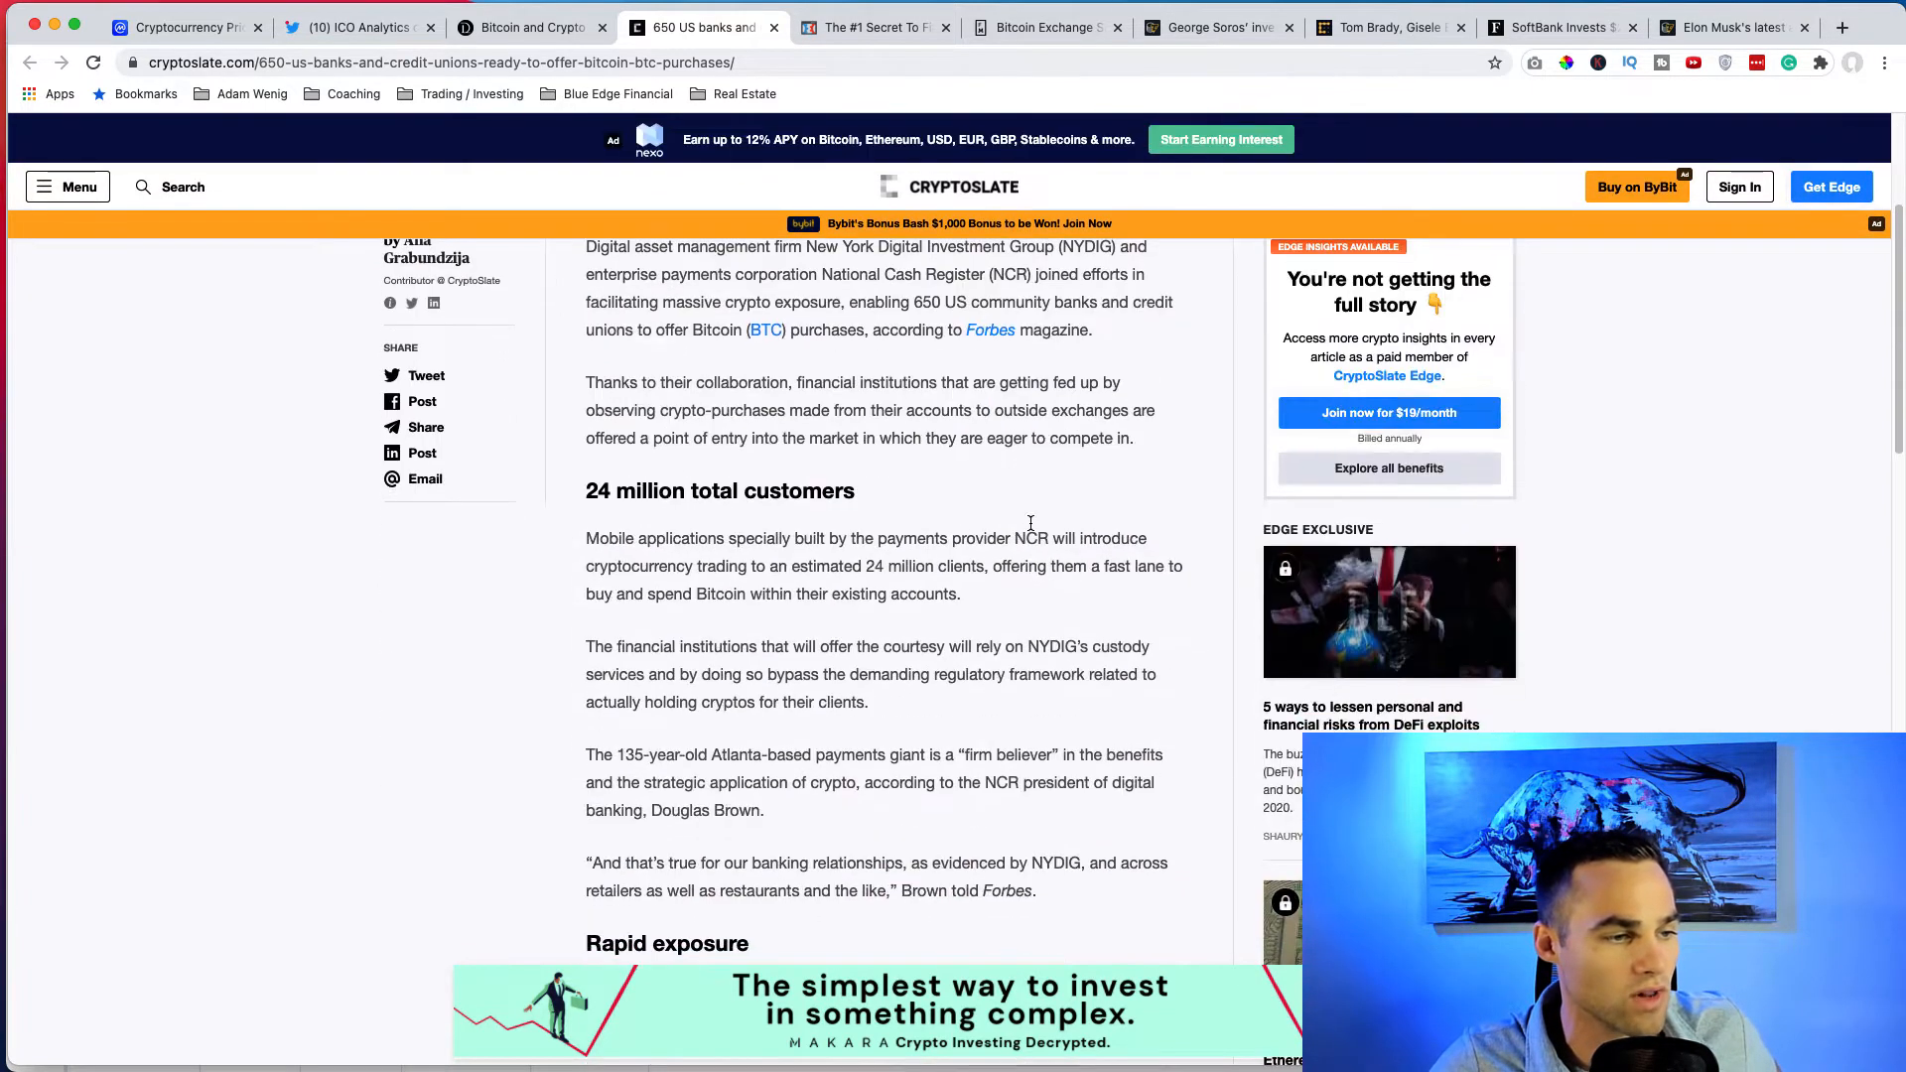
pyautogui.moveTo(888, 560)
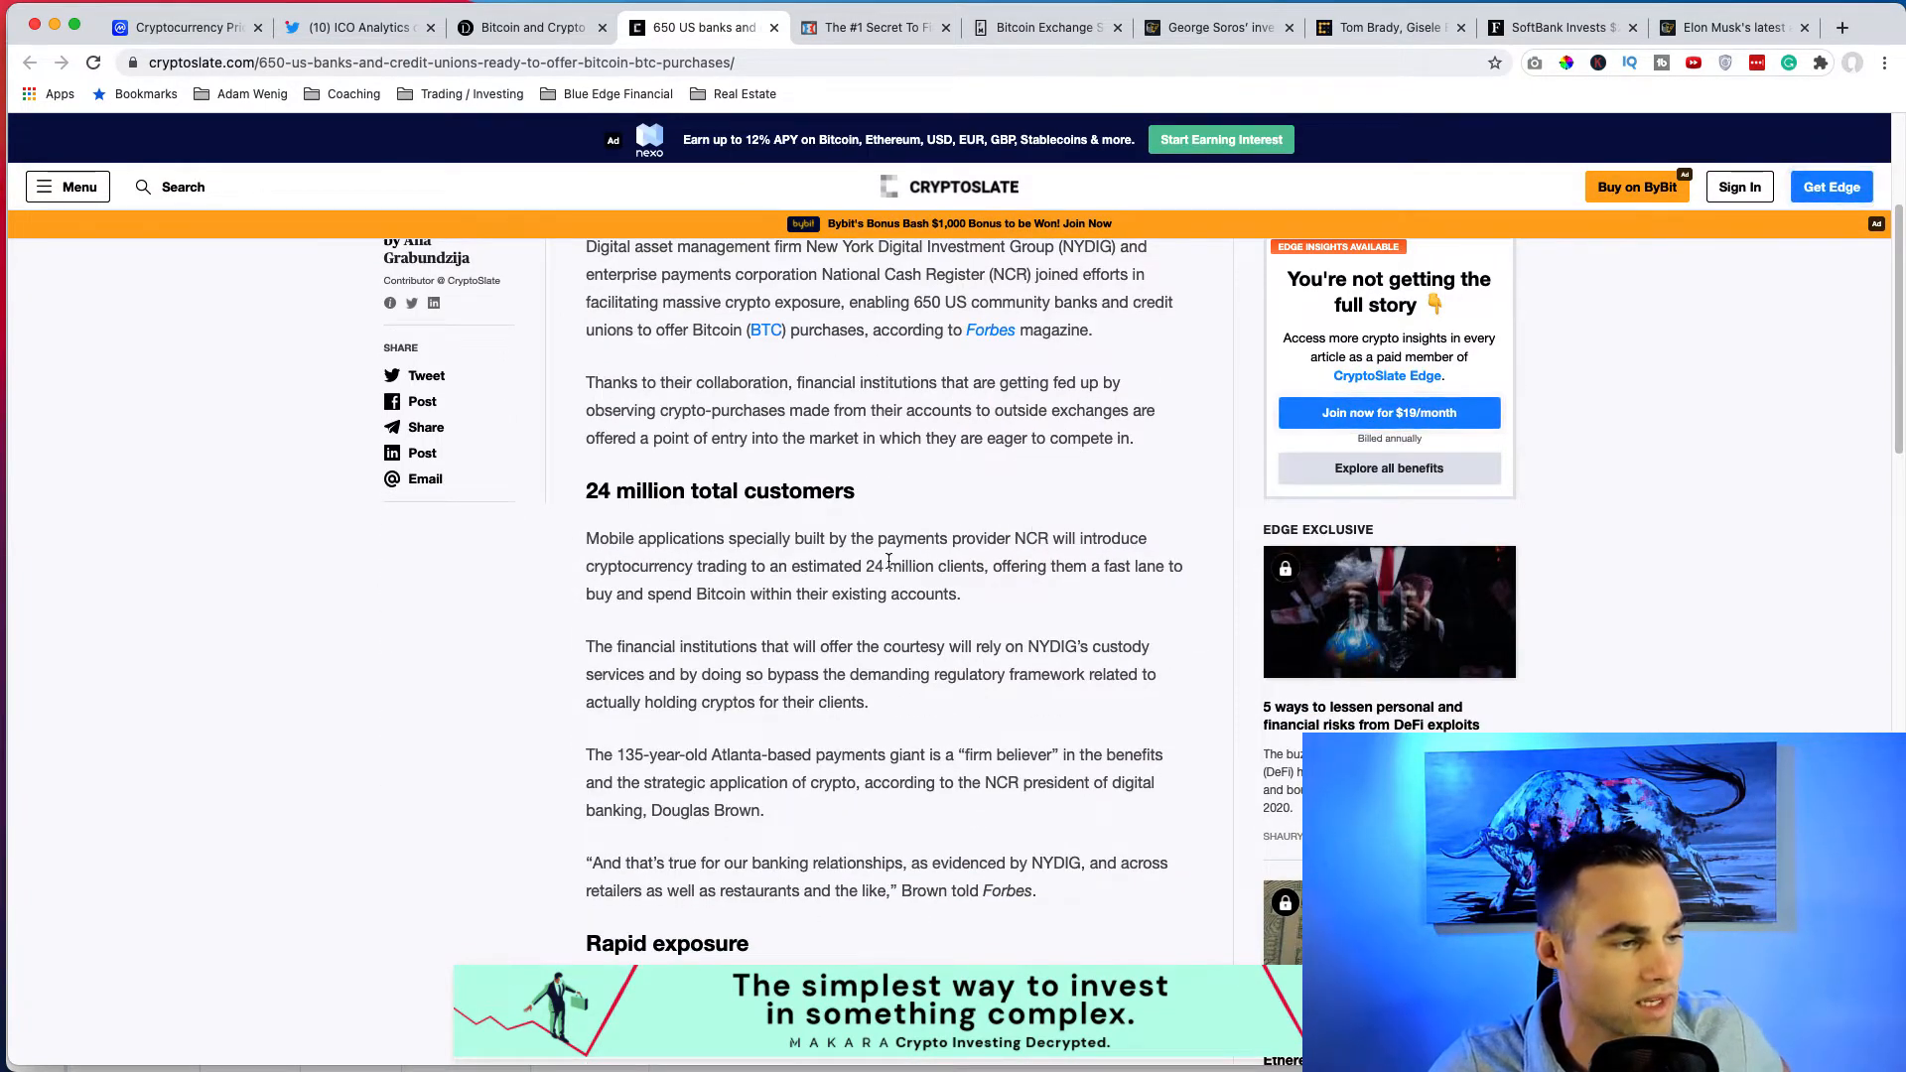
pyautogui.scroll(-3)
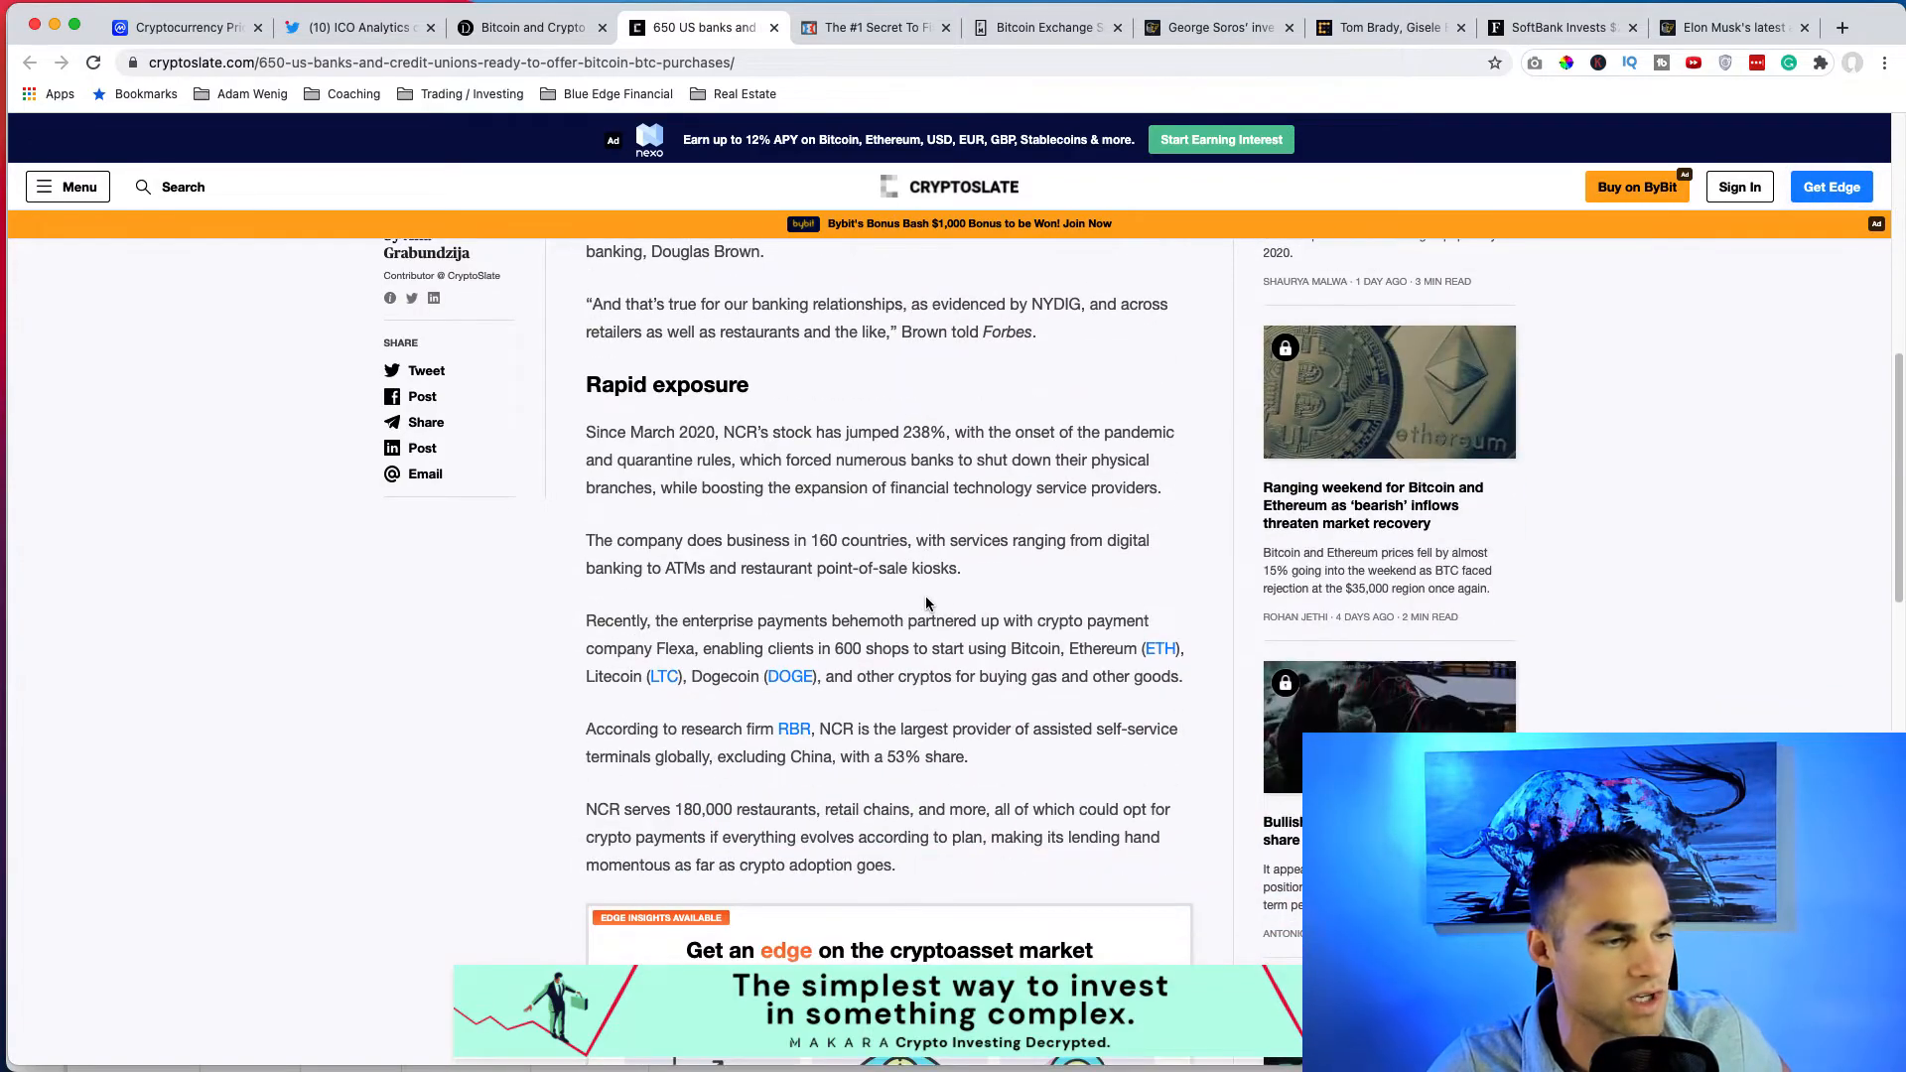
pyautogui.scroll(3)
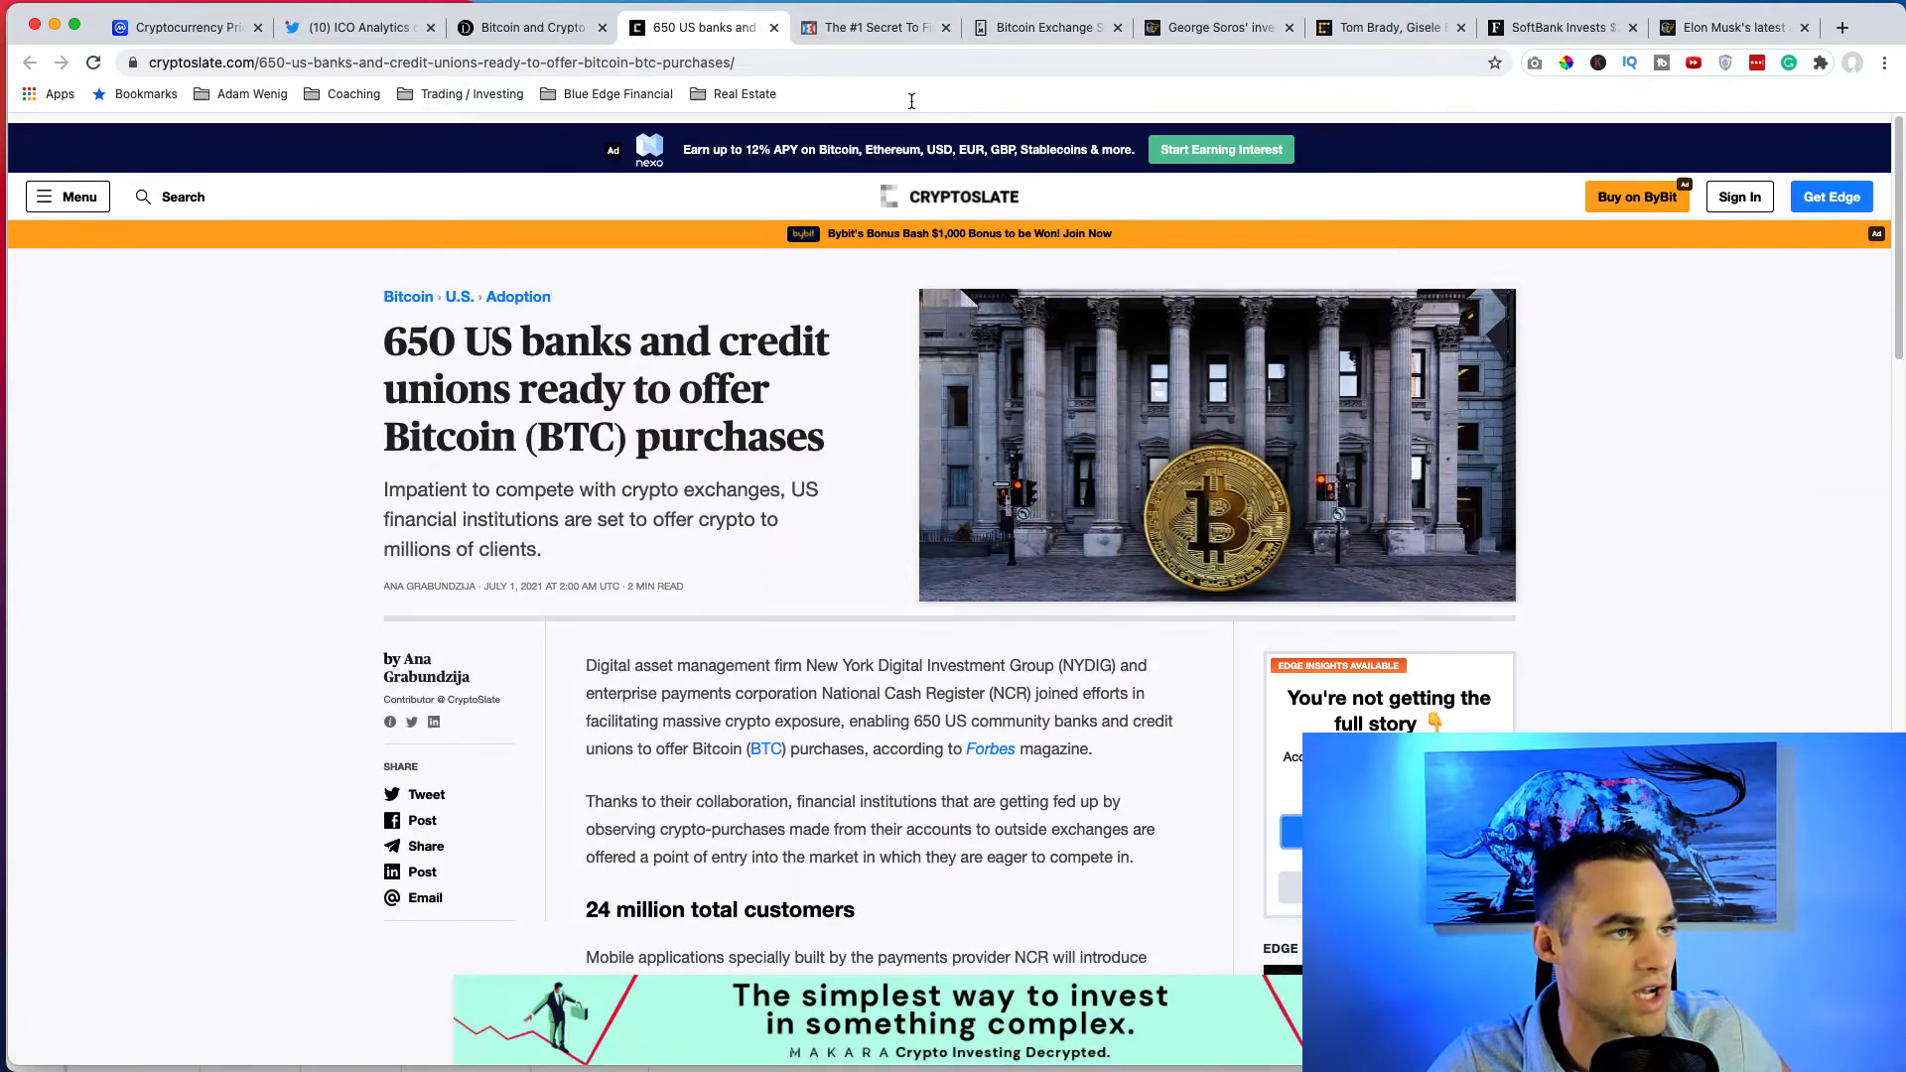
# Switch to the Blue Edge Crypto '#1 Secret To Finding Viral Alt-Coins' report page.
pyautogui.click(870, 26)
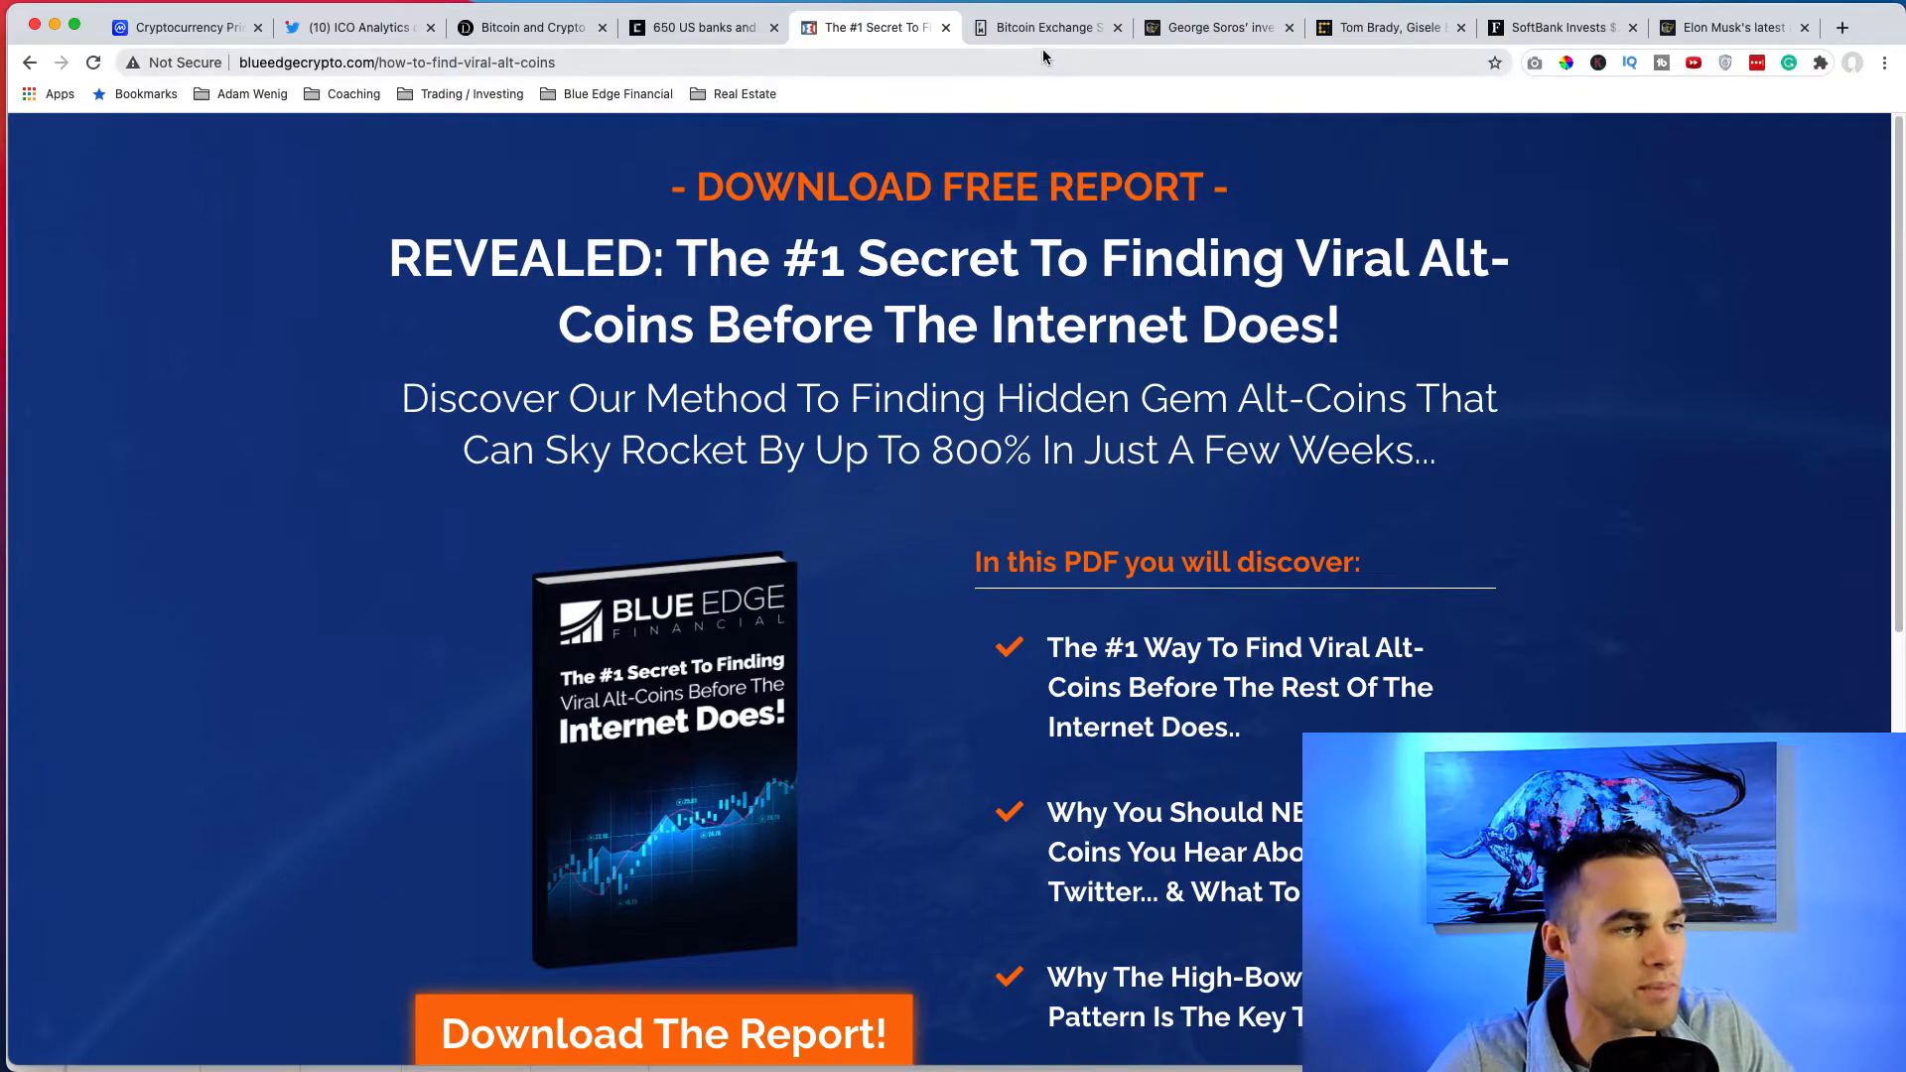
# Switch to the Finance Magnates Bitcoin exchange supply ratio article and view its headline and intro.
pyautogui.click(1042, 28)
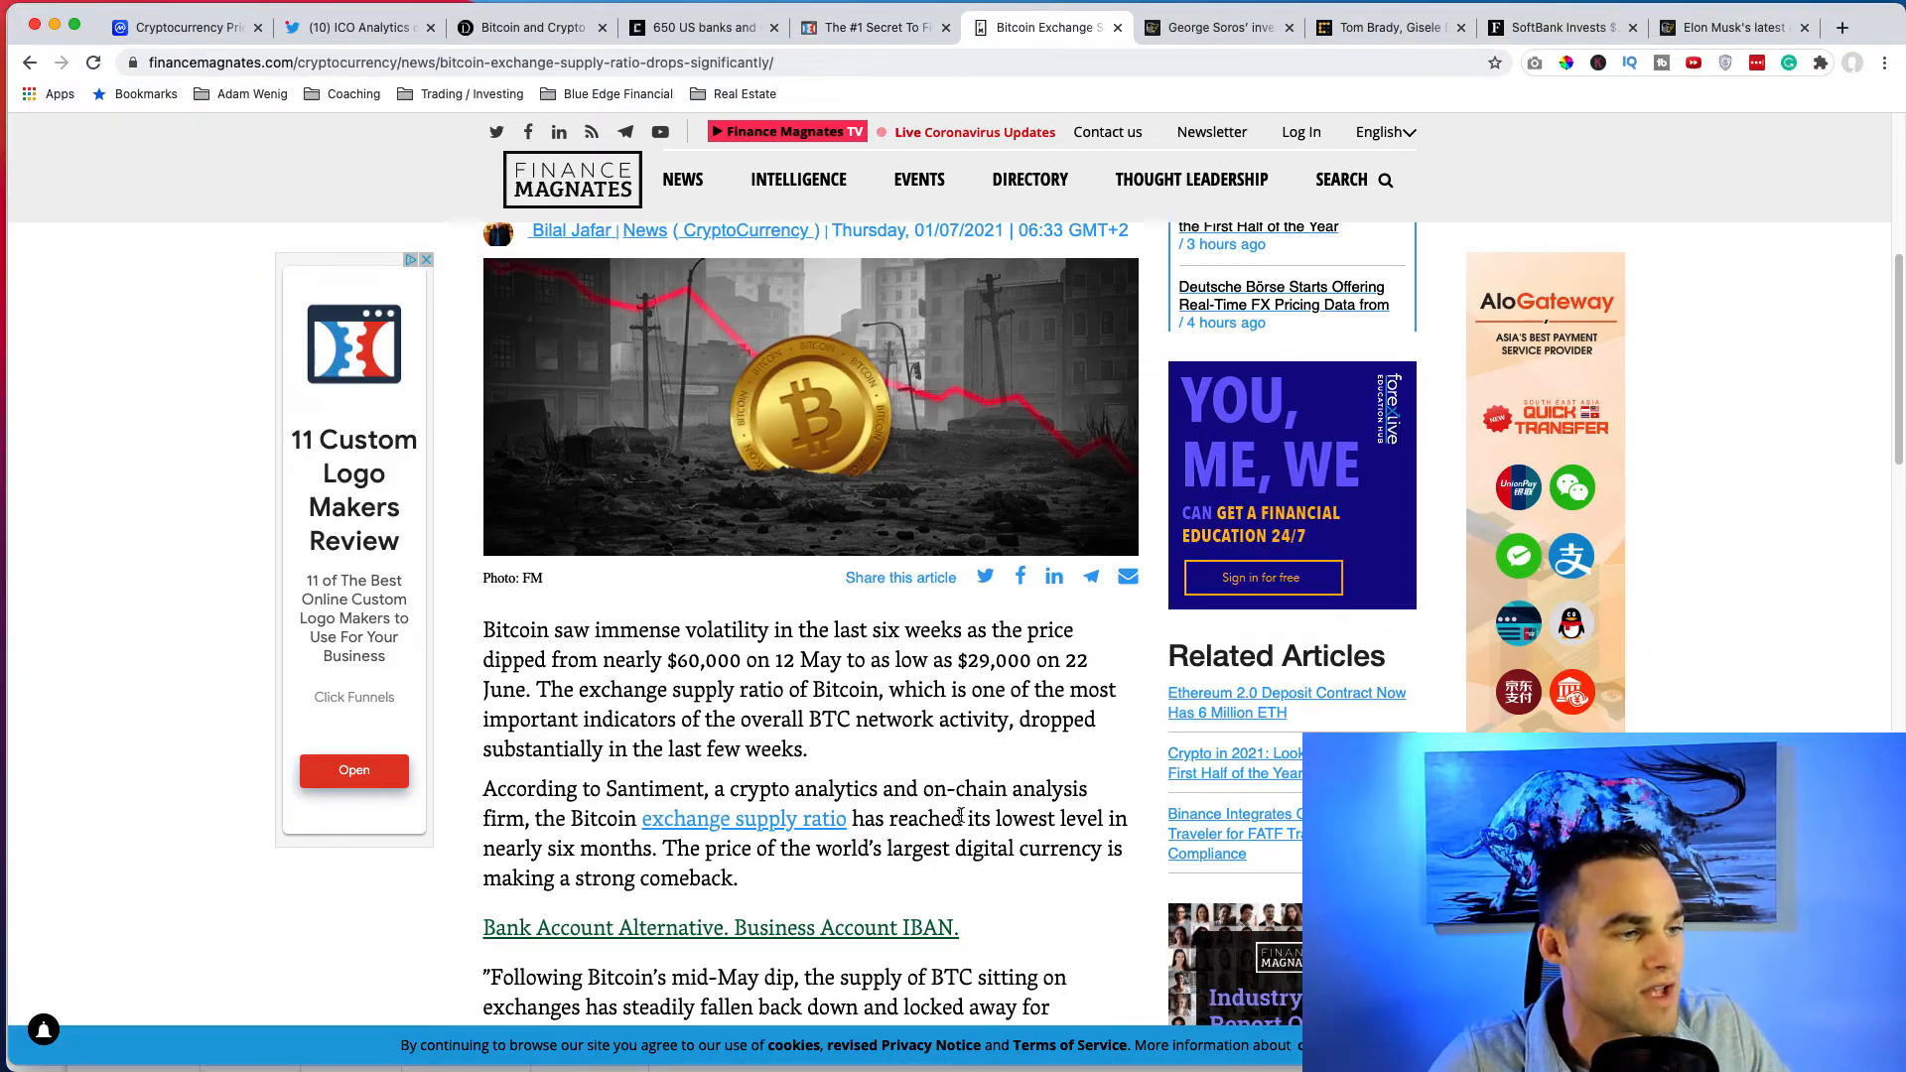
pyautogui.scroll(3)
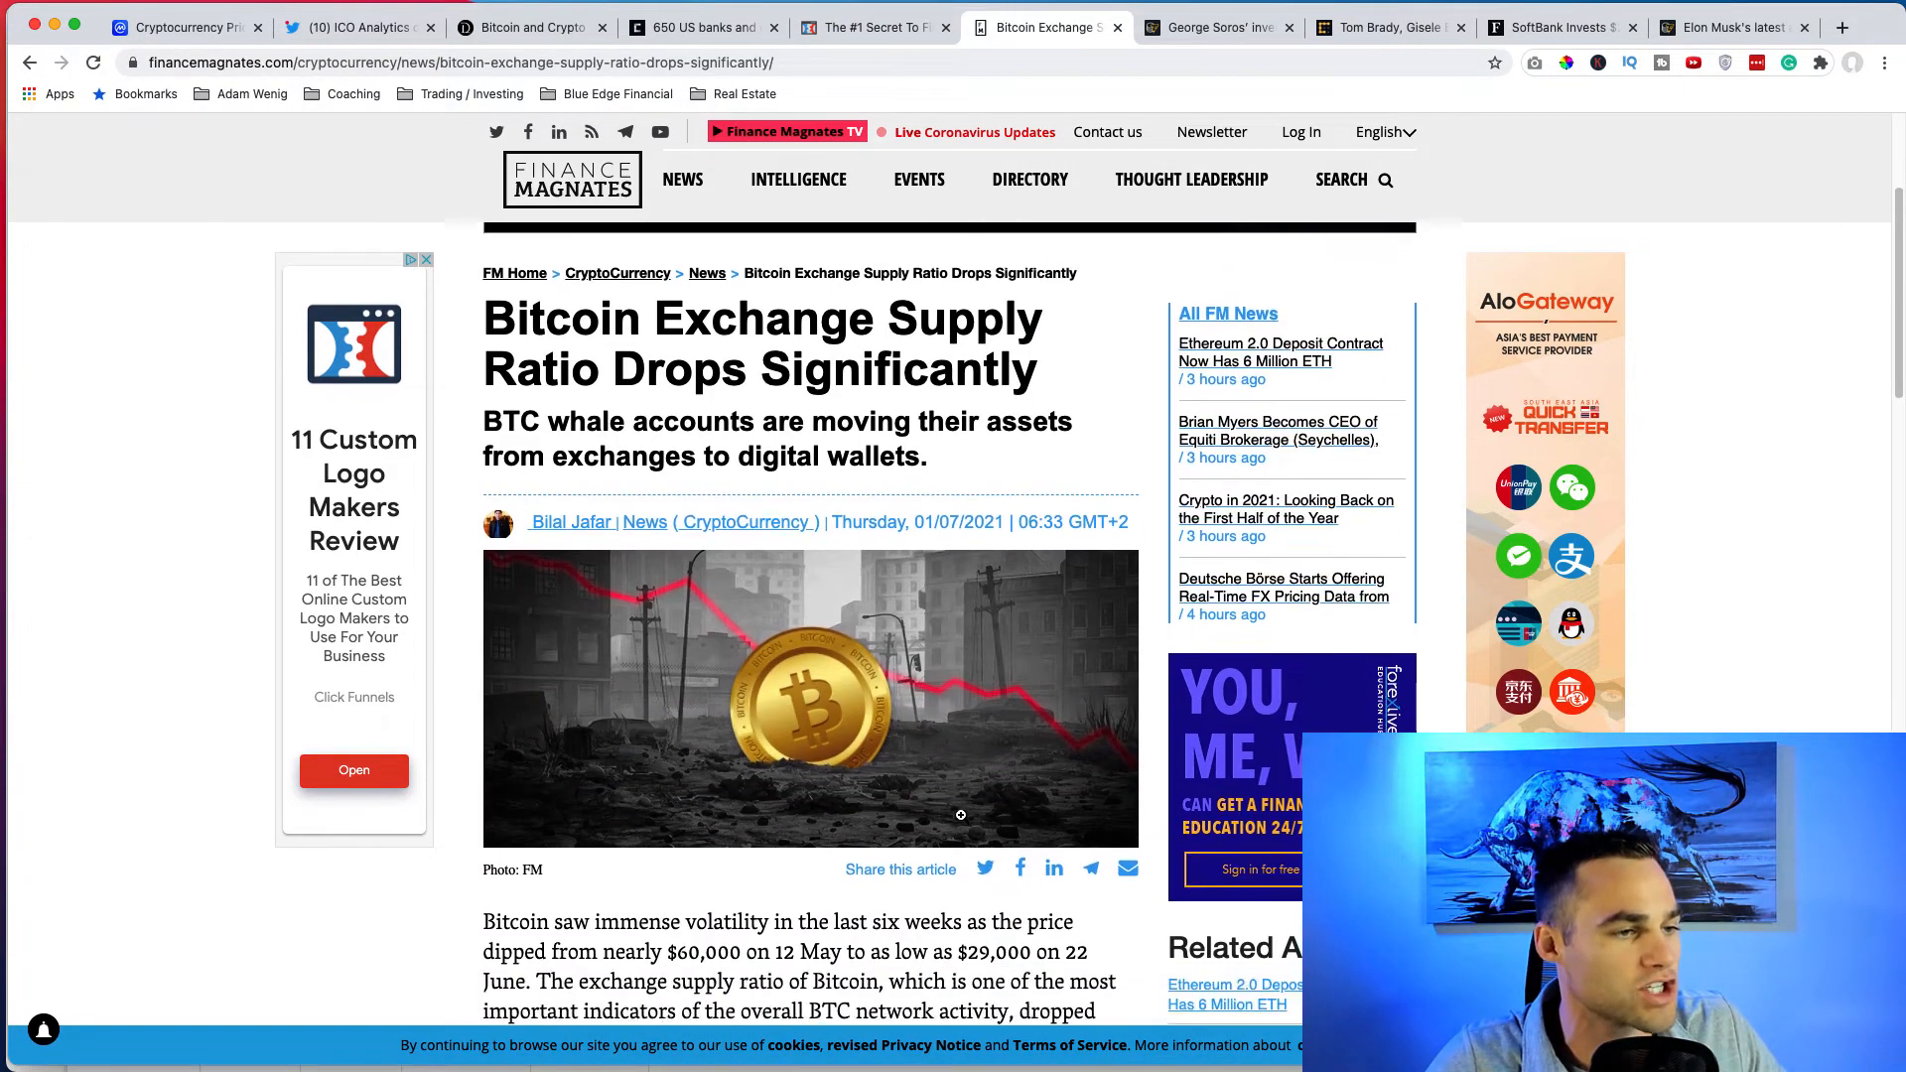
pyautogui.scroll(-3)
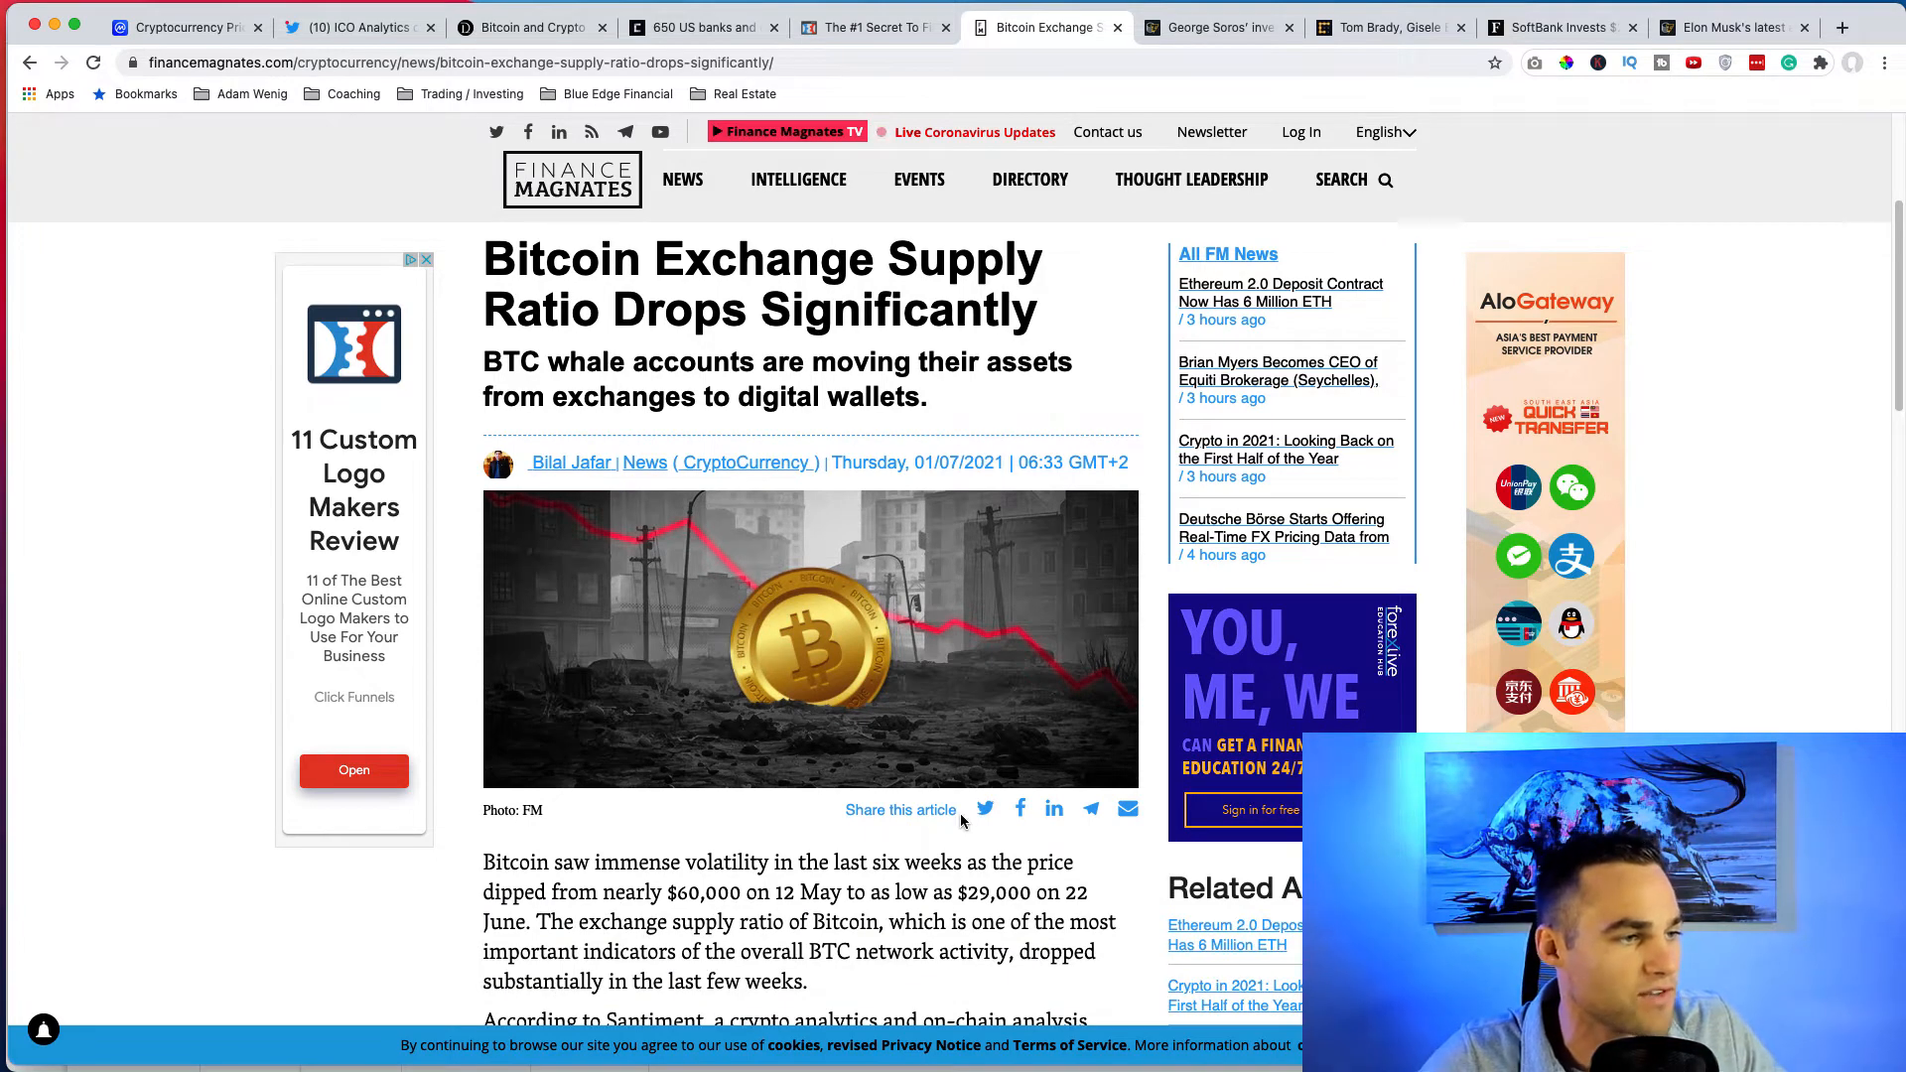
pyautogui.moveTo(1012, 409)
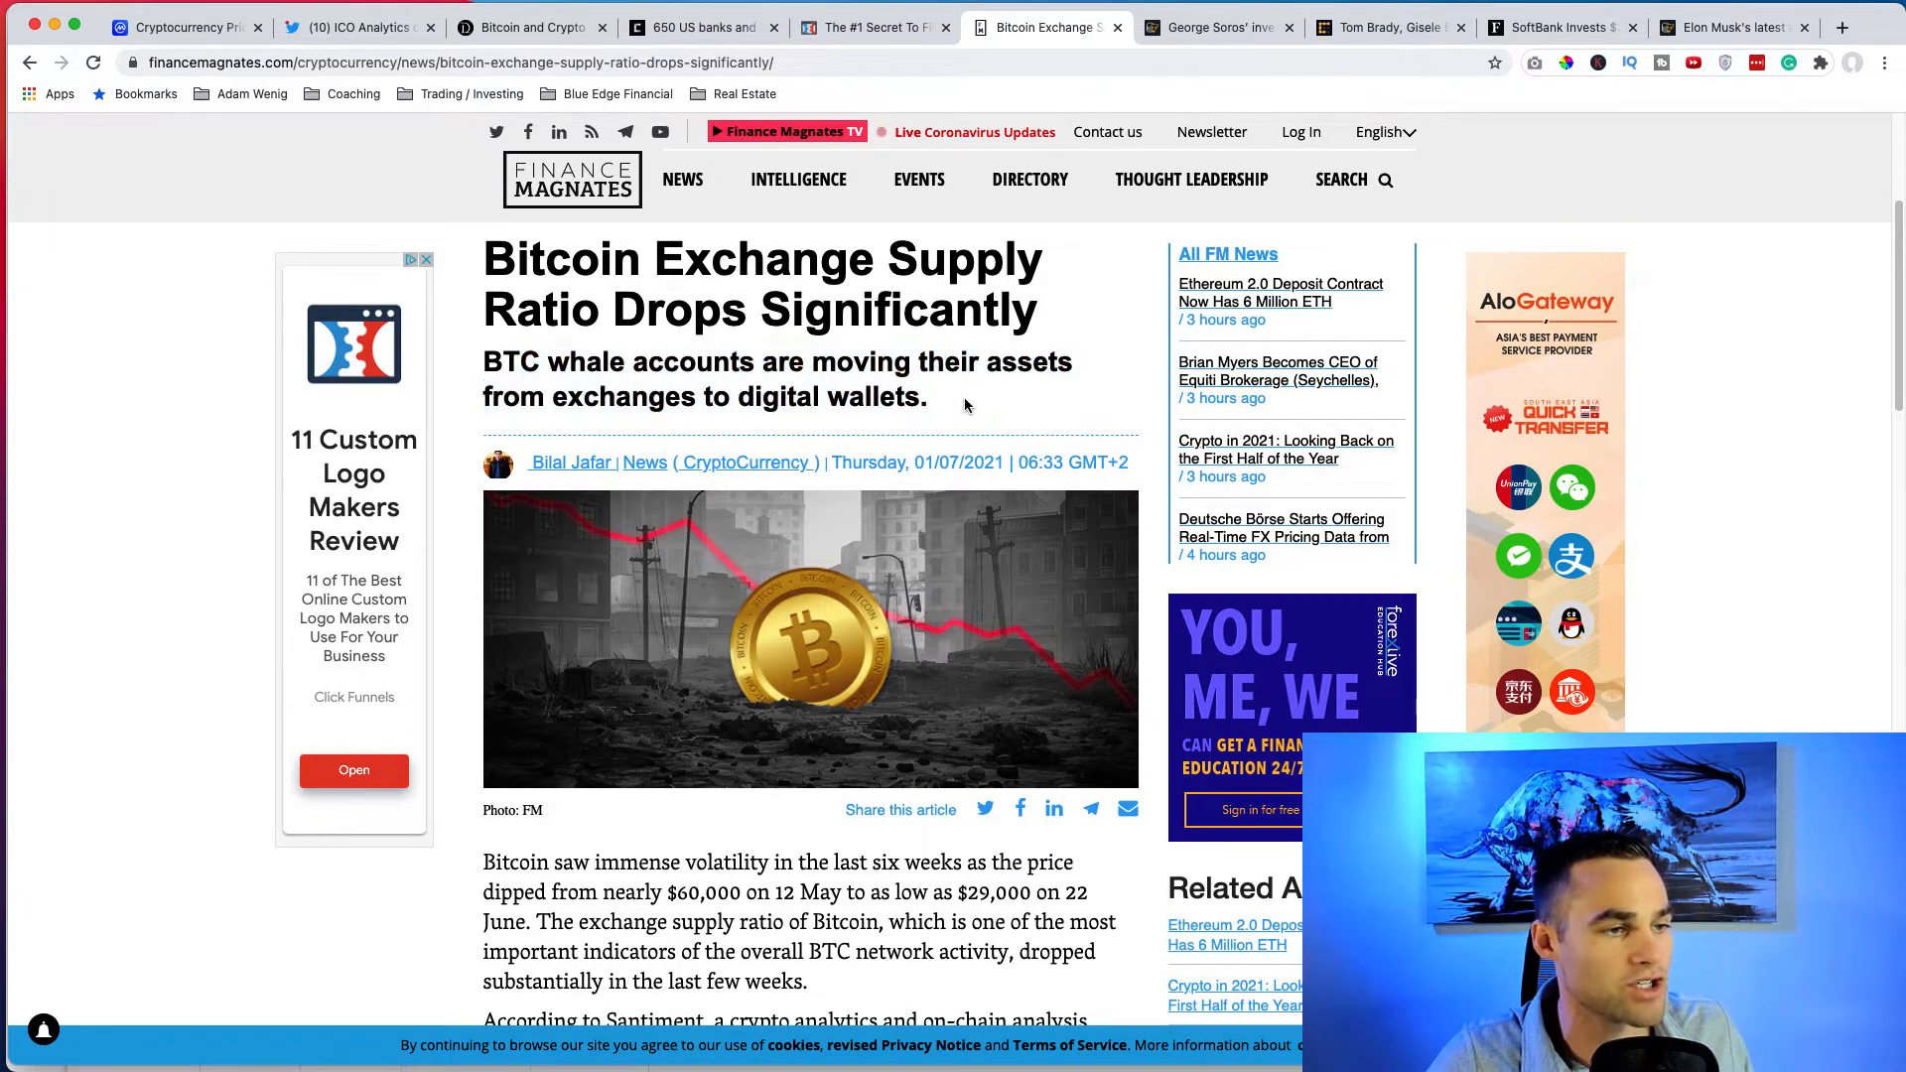
pyautogui.moveTo(993, 494)
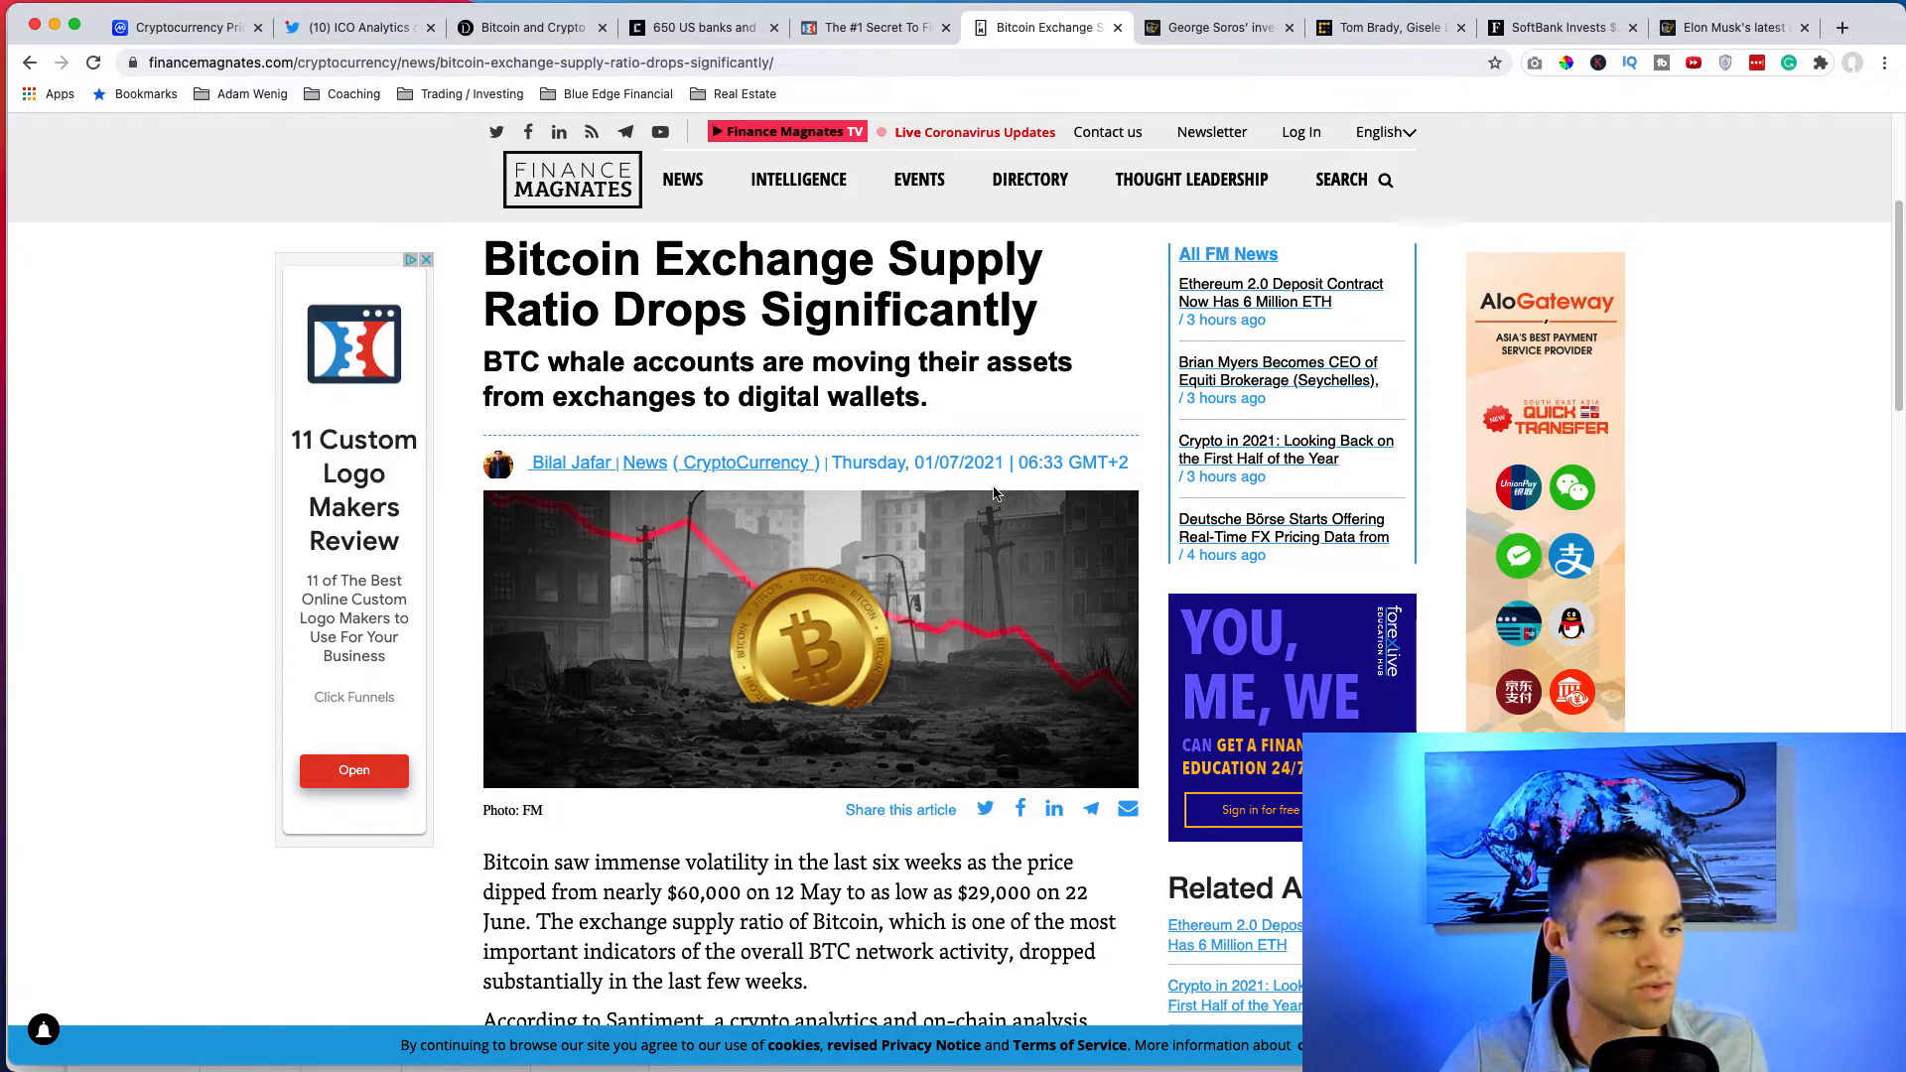
pyautogui.scroll(-3)
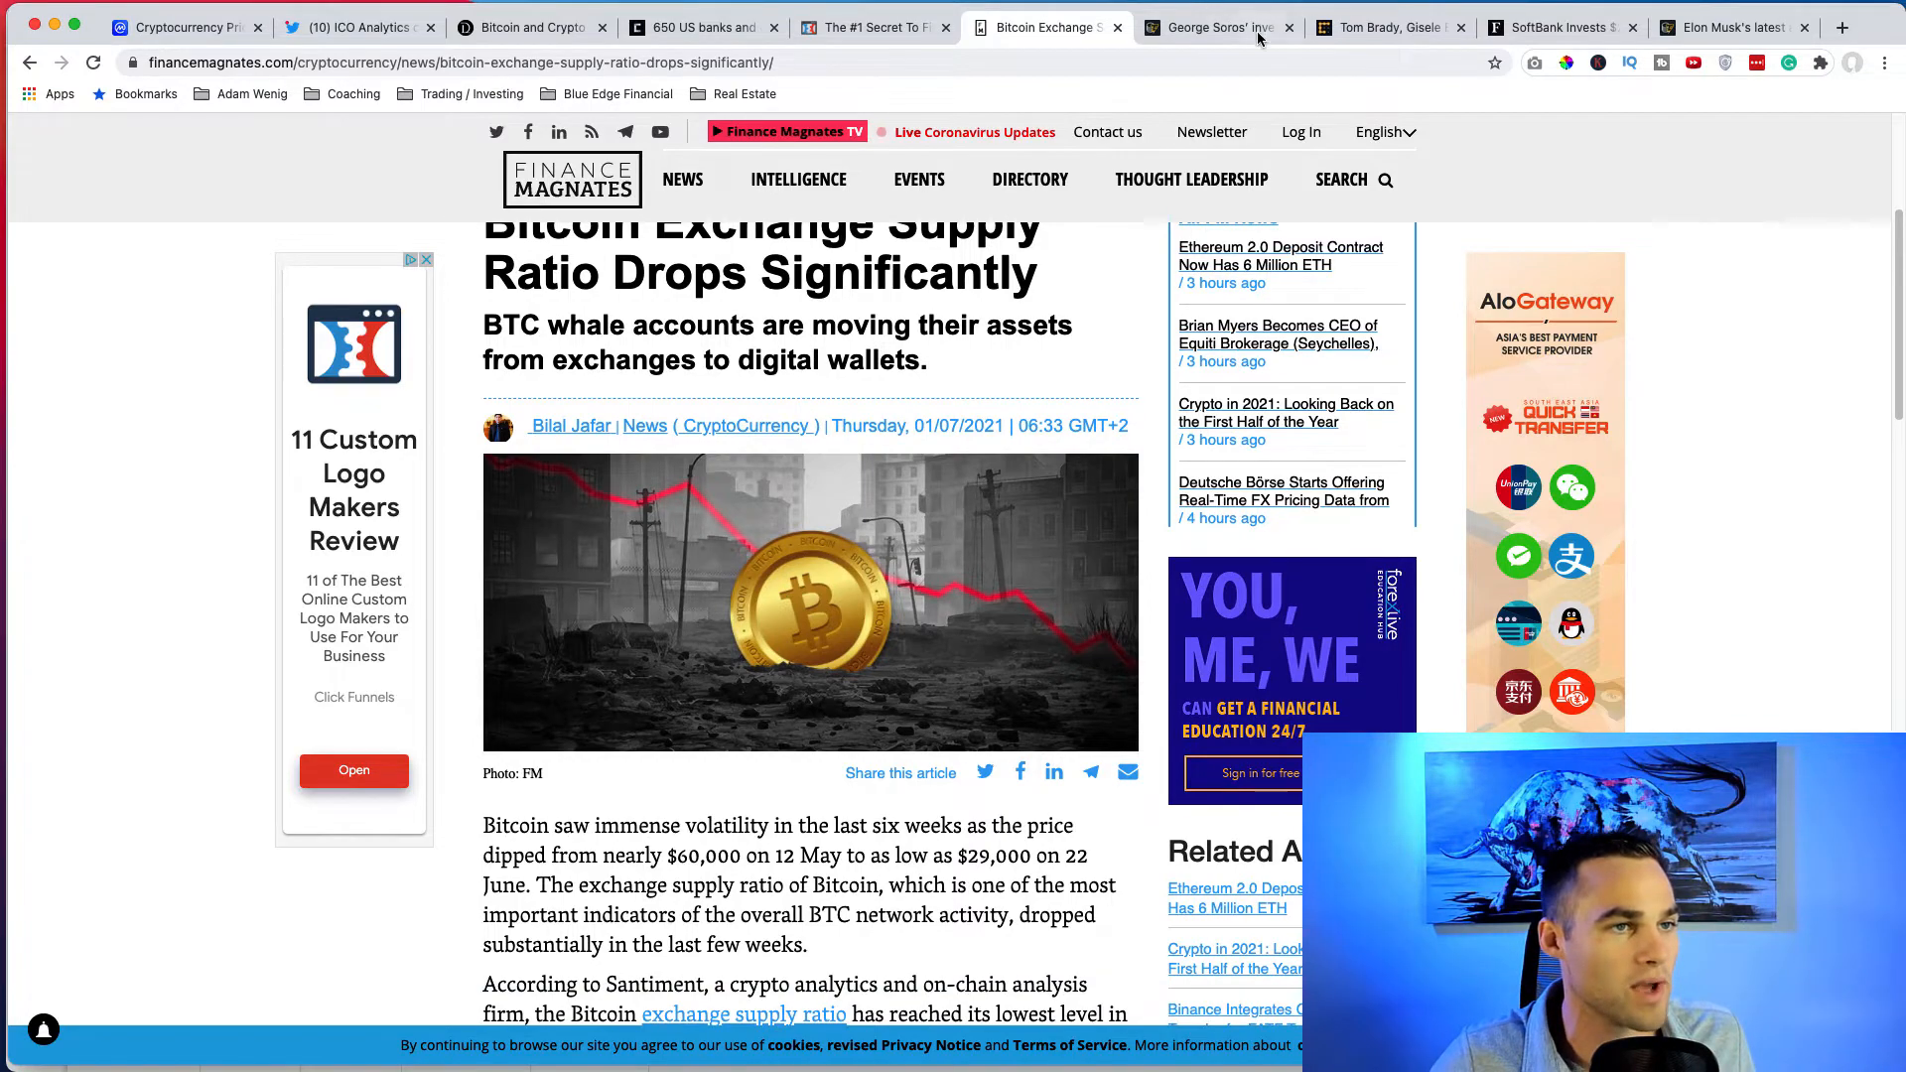
# Switch to the Cointelegraph George Soros fund article and read down through its text and embedded tweet.
pyautogui.click(1210, 26)
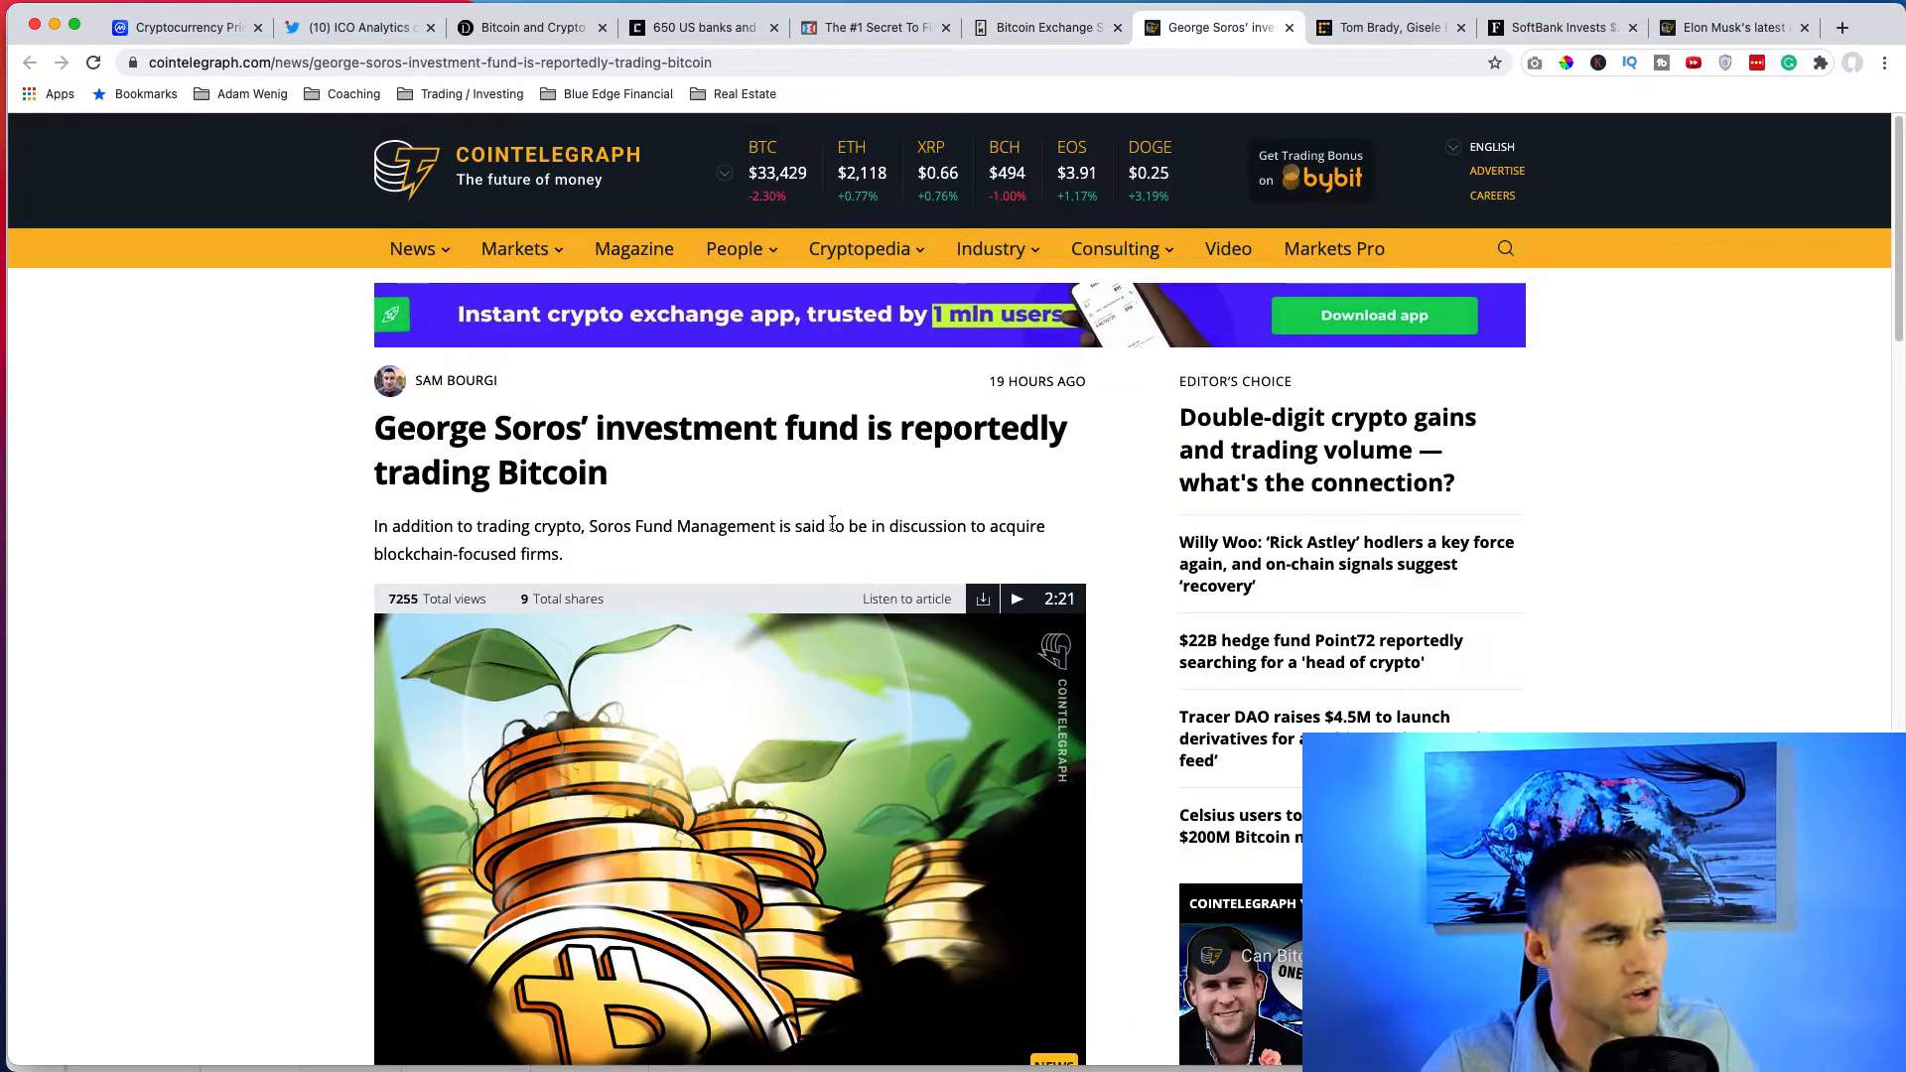
pyautogui.scroll(-3)
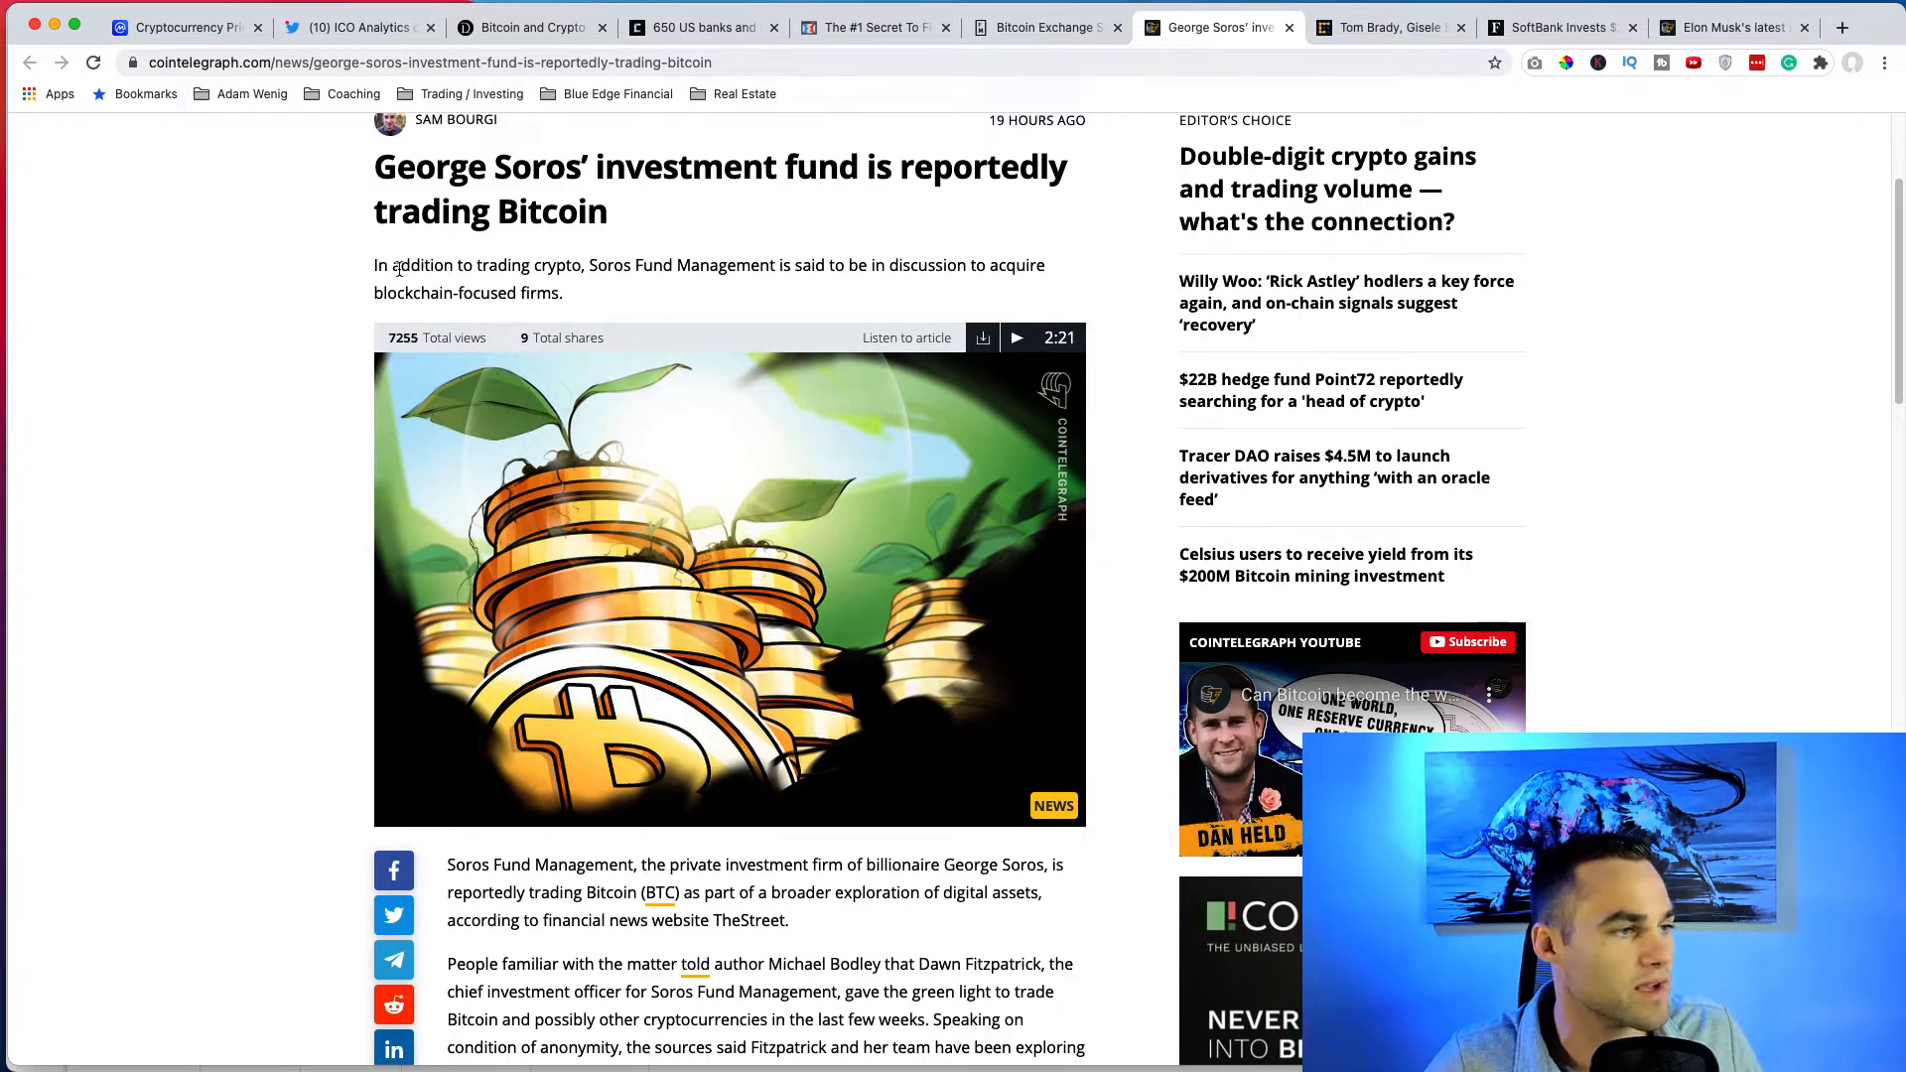
pyautogui.moveTo(697, 286)
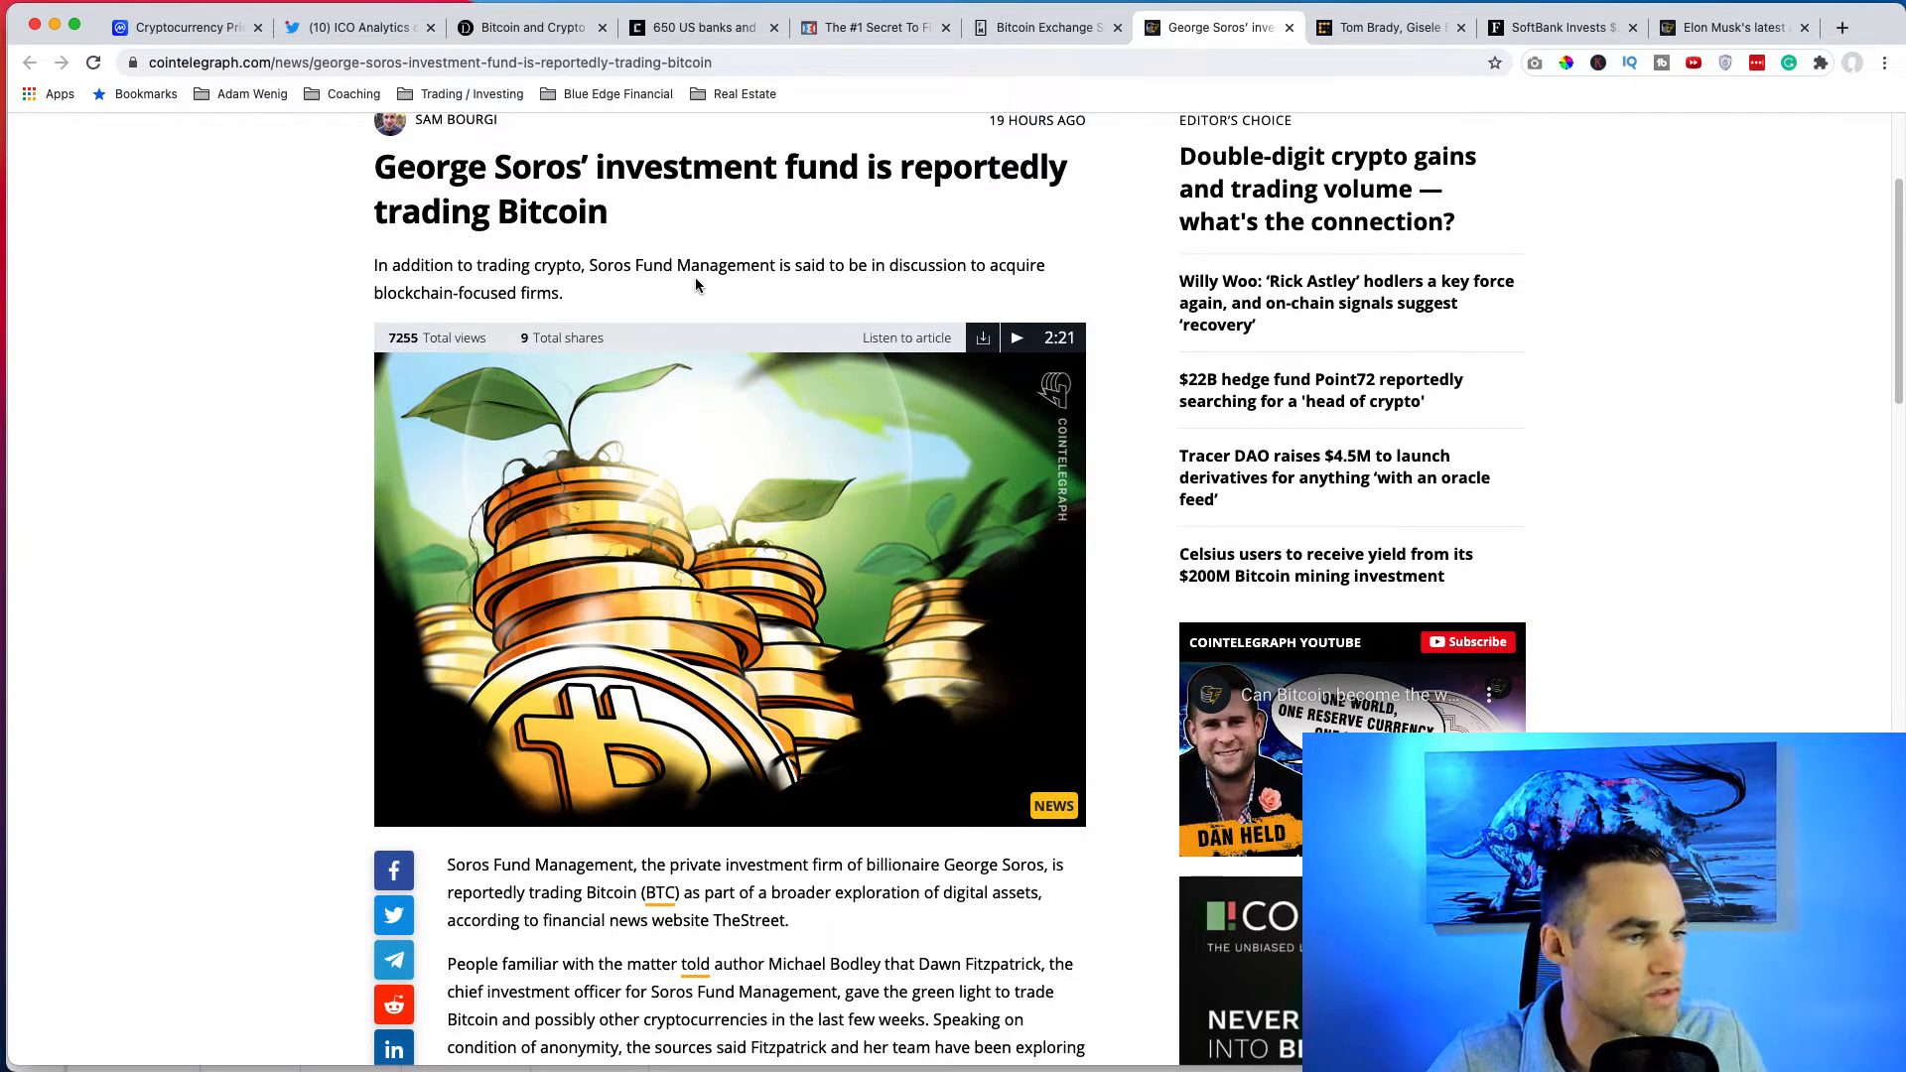
pyautogui.moveTo(668, 288)
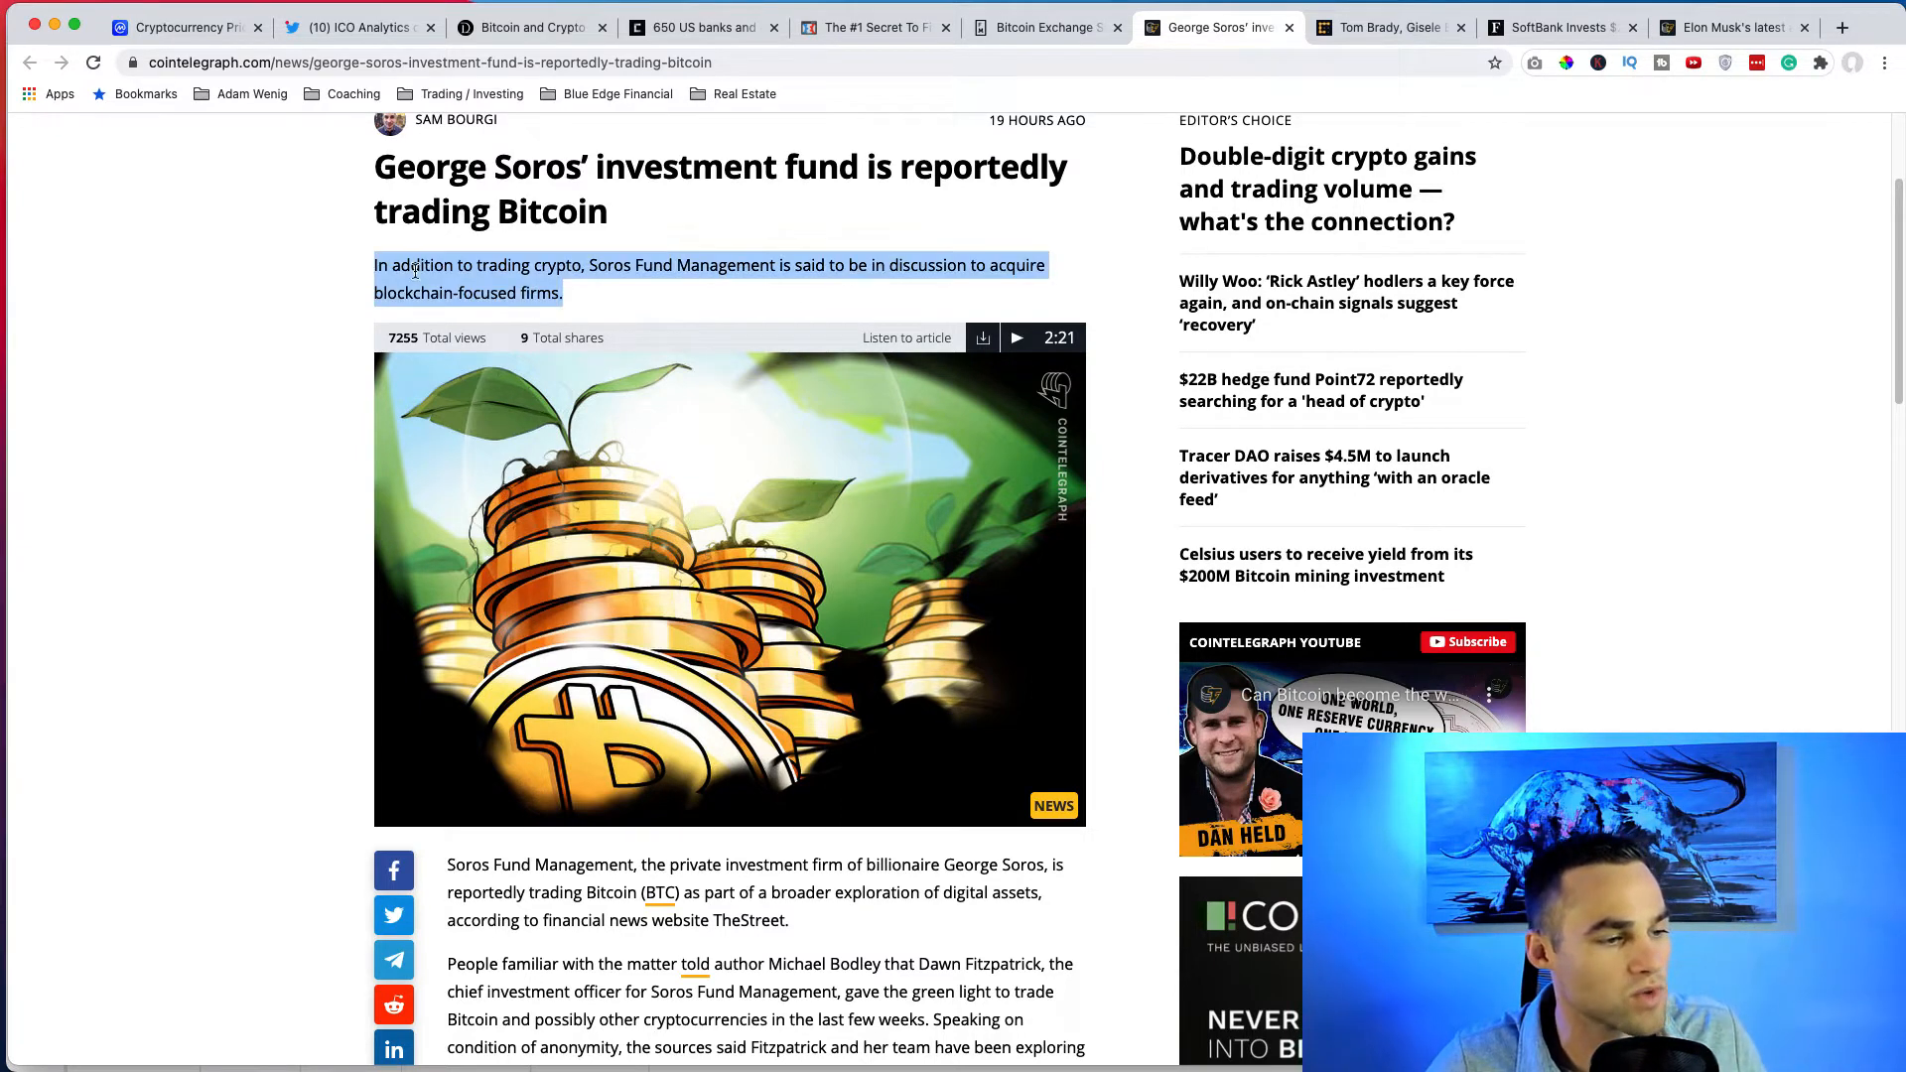
pyautogui.scroll(-3)
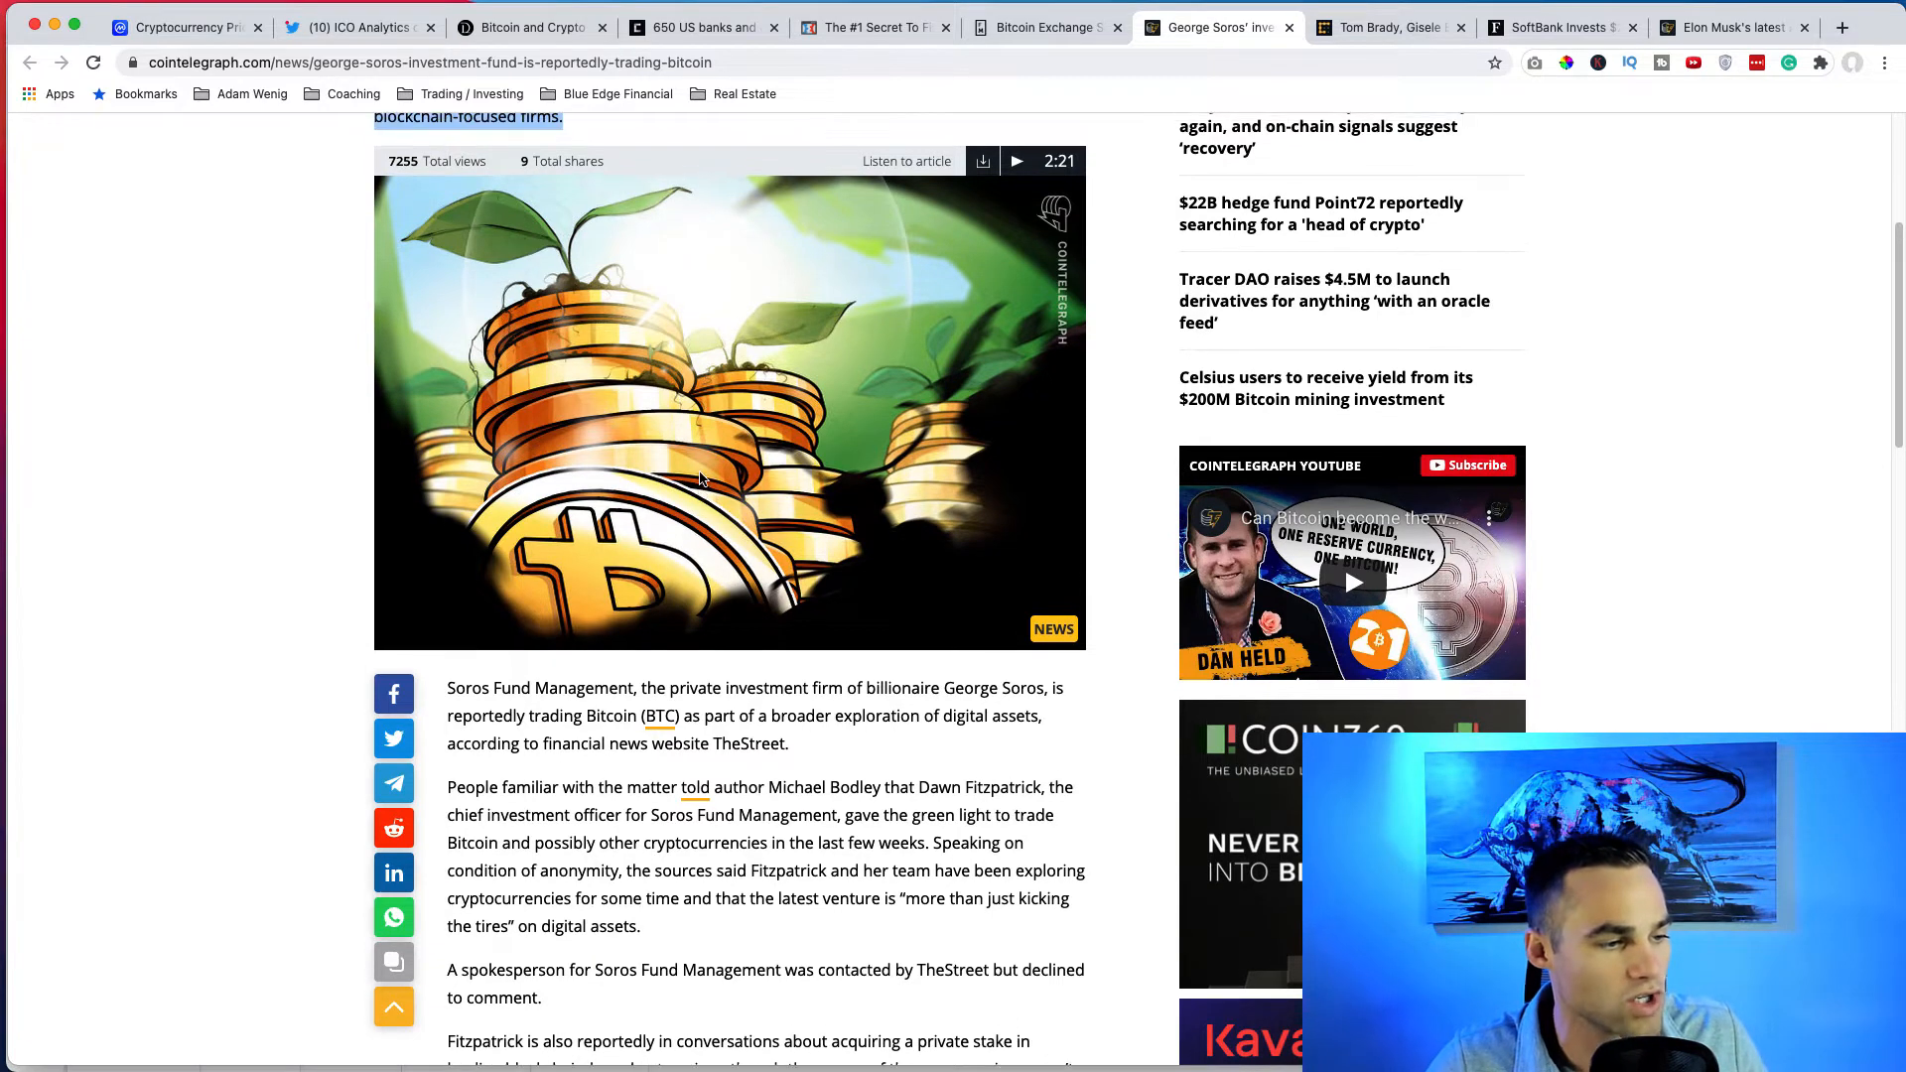
pyautogui.scroll(-3)
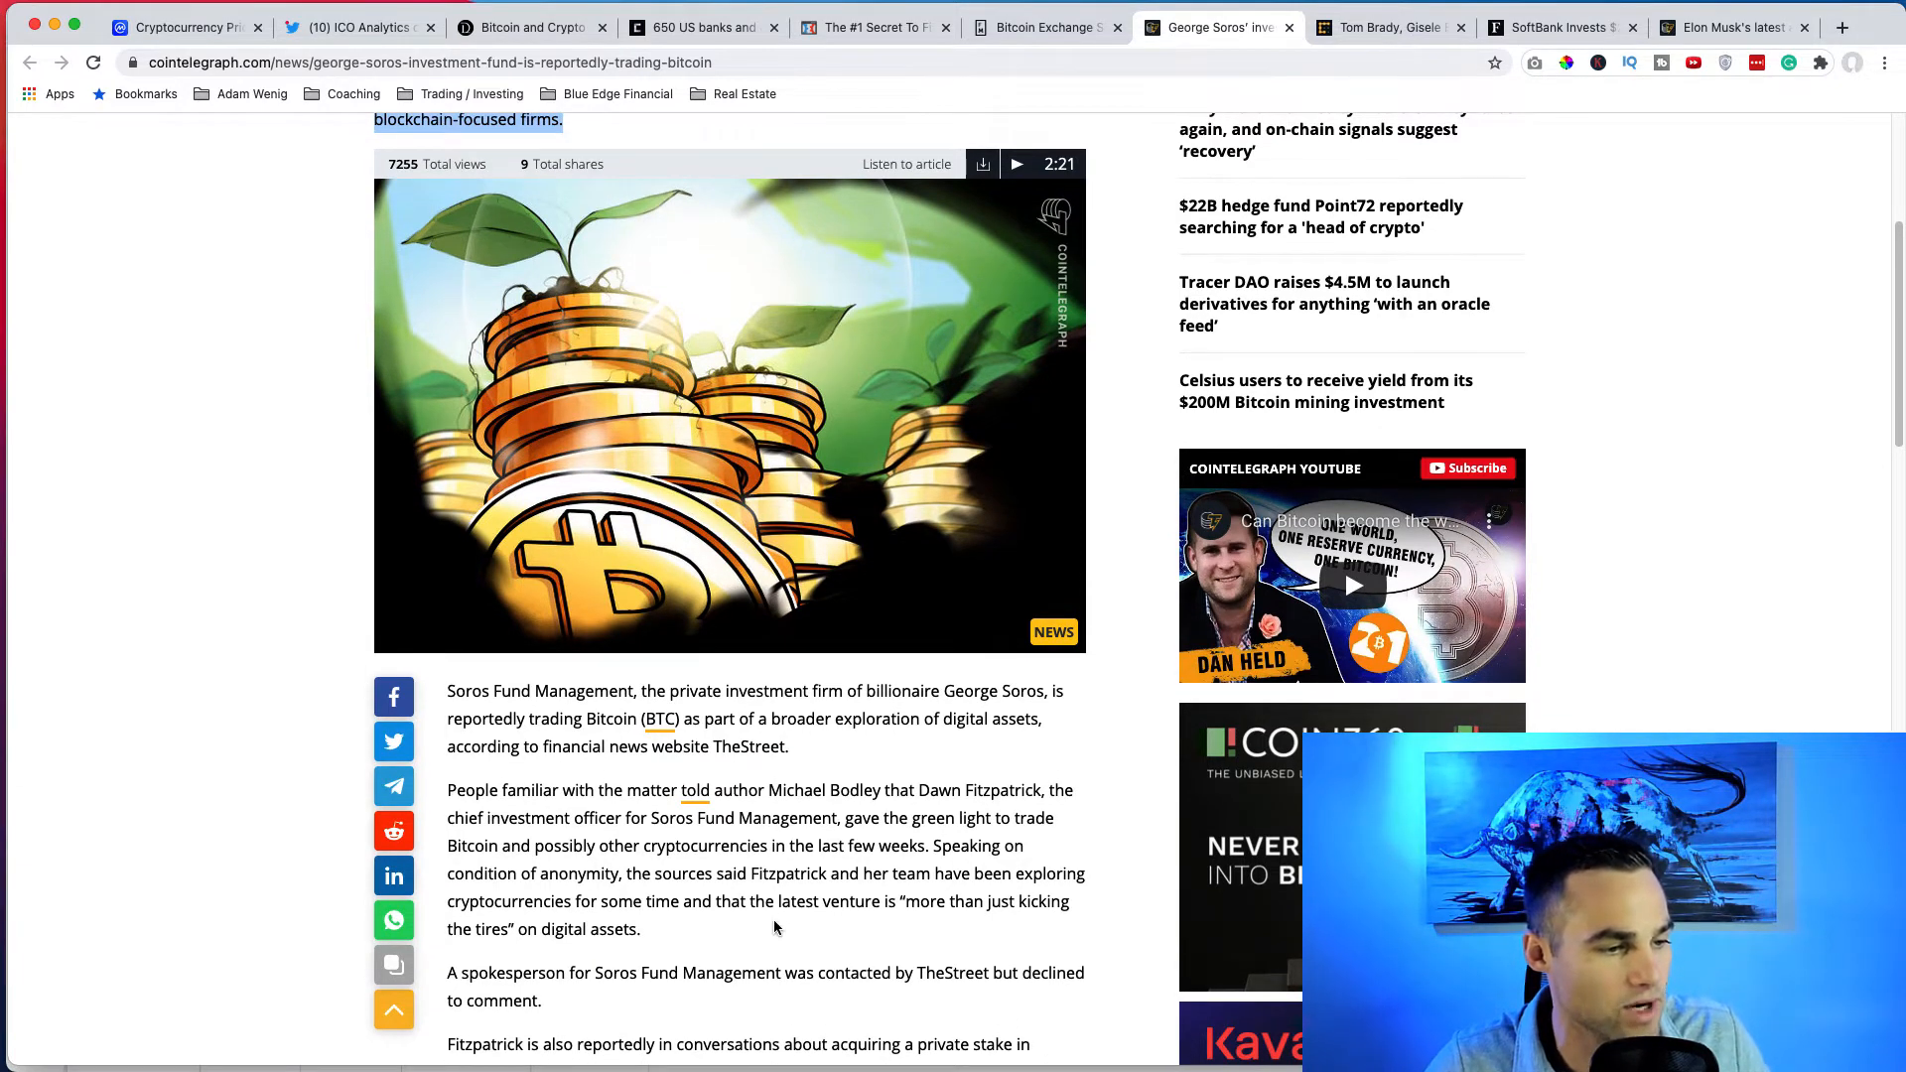
pyautogui.scroll(-3)
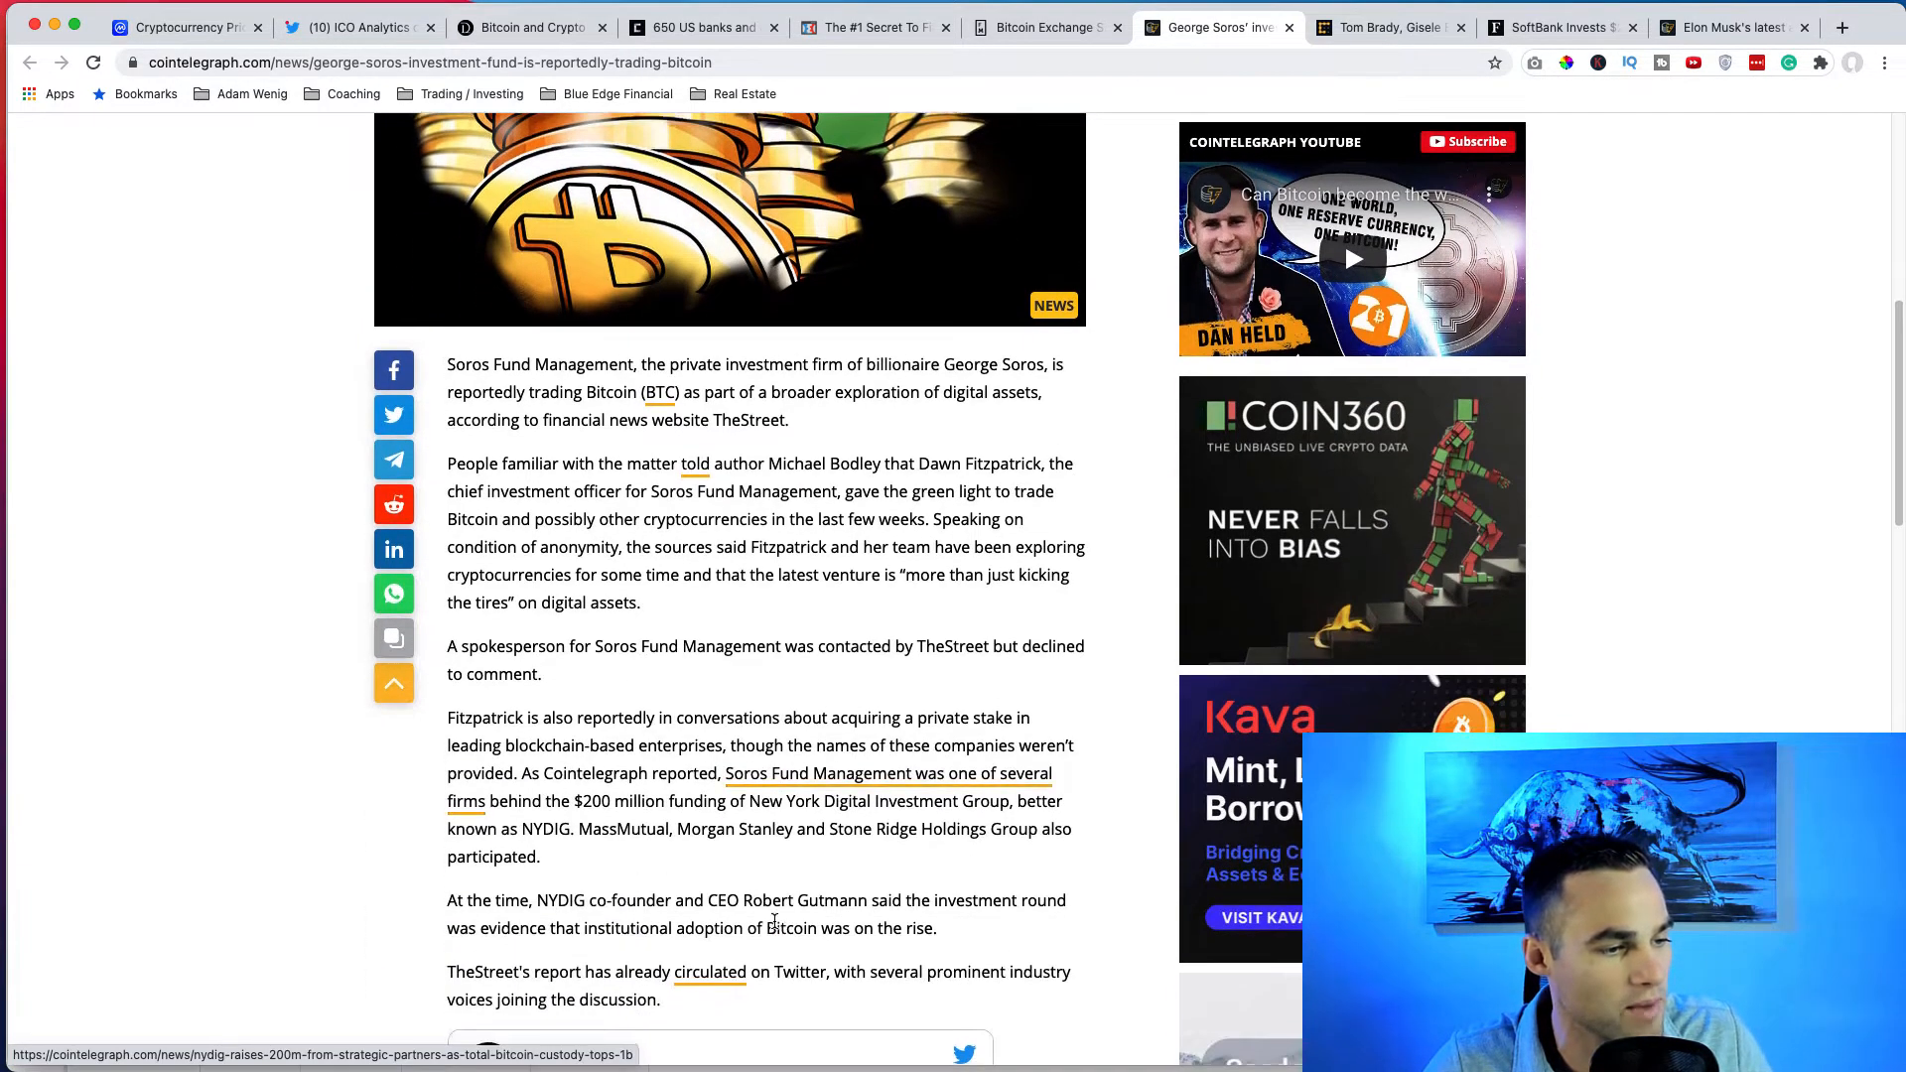
pyautogui.scroll(-3)
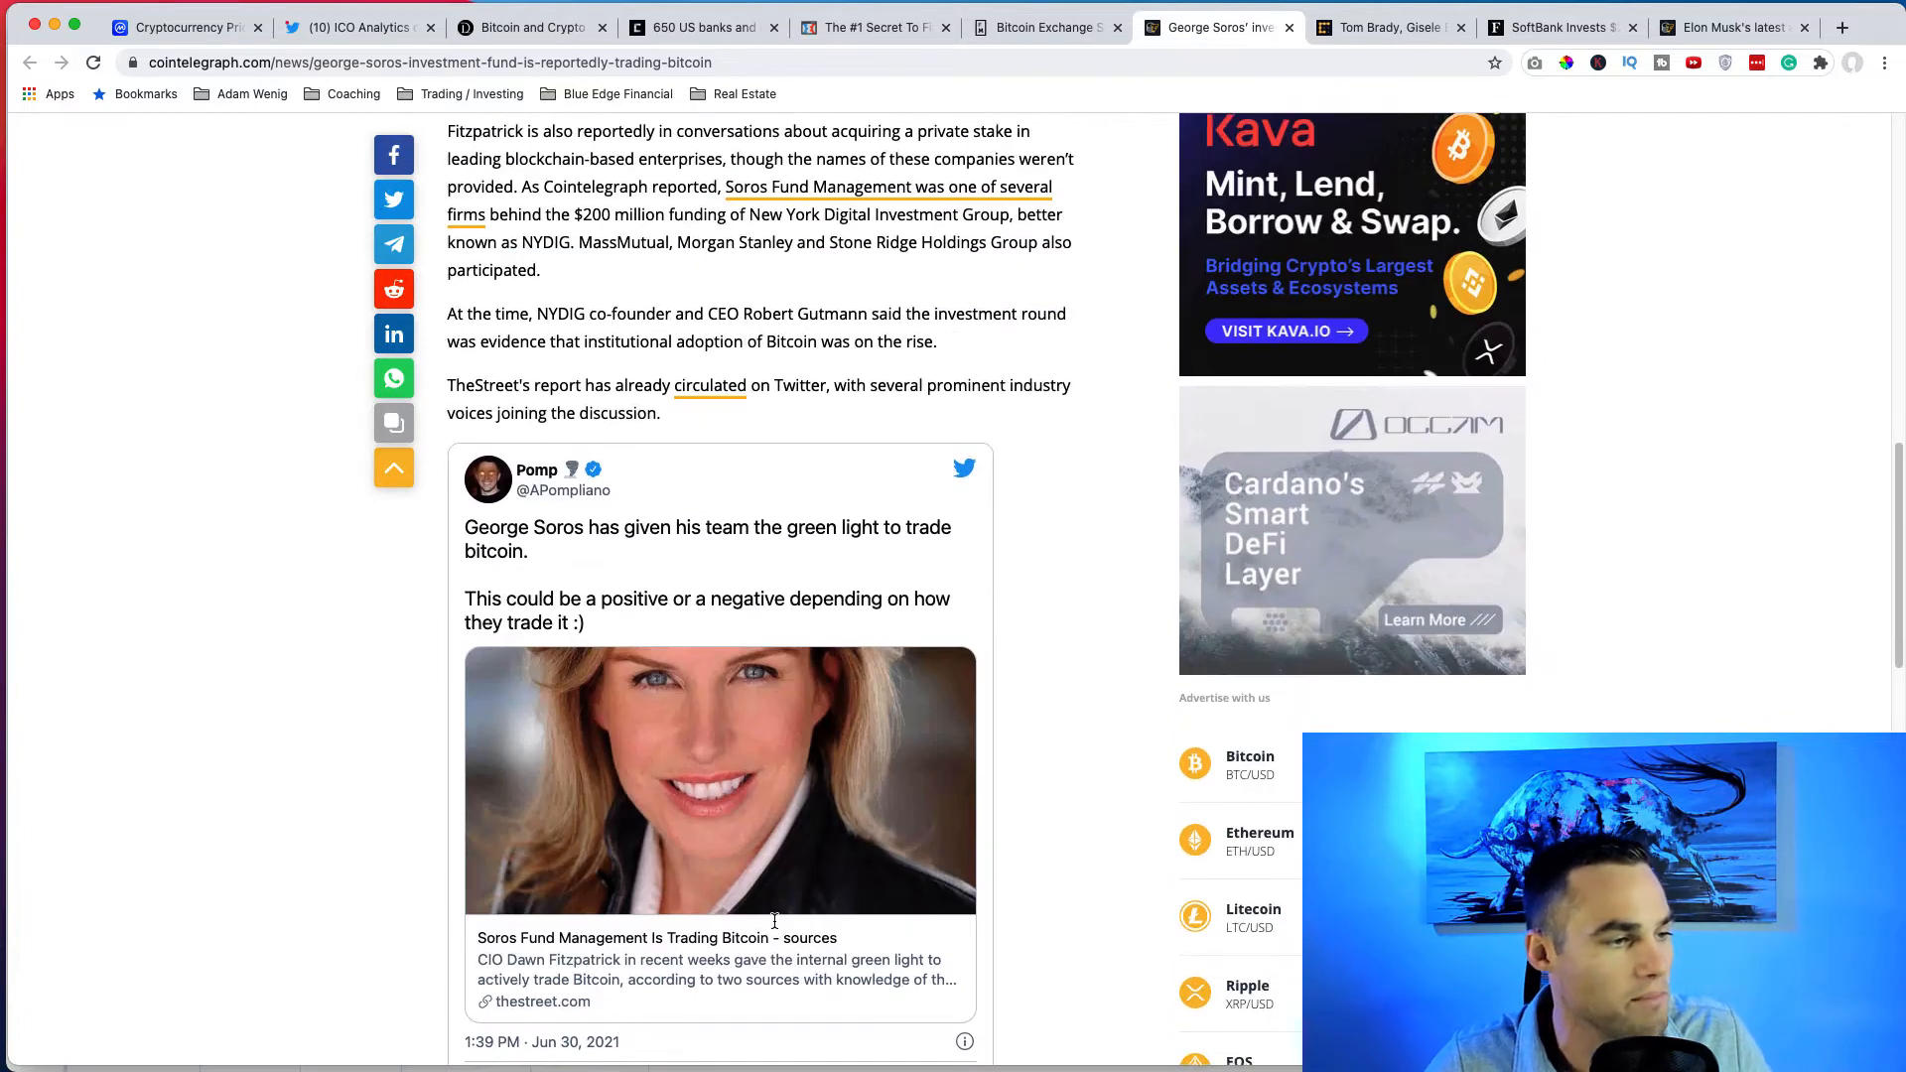
pyautogui.scroll(-3)
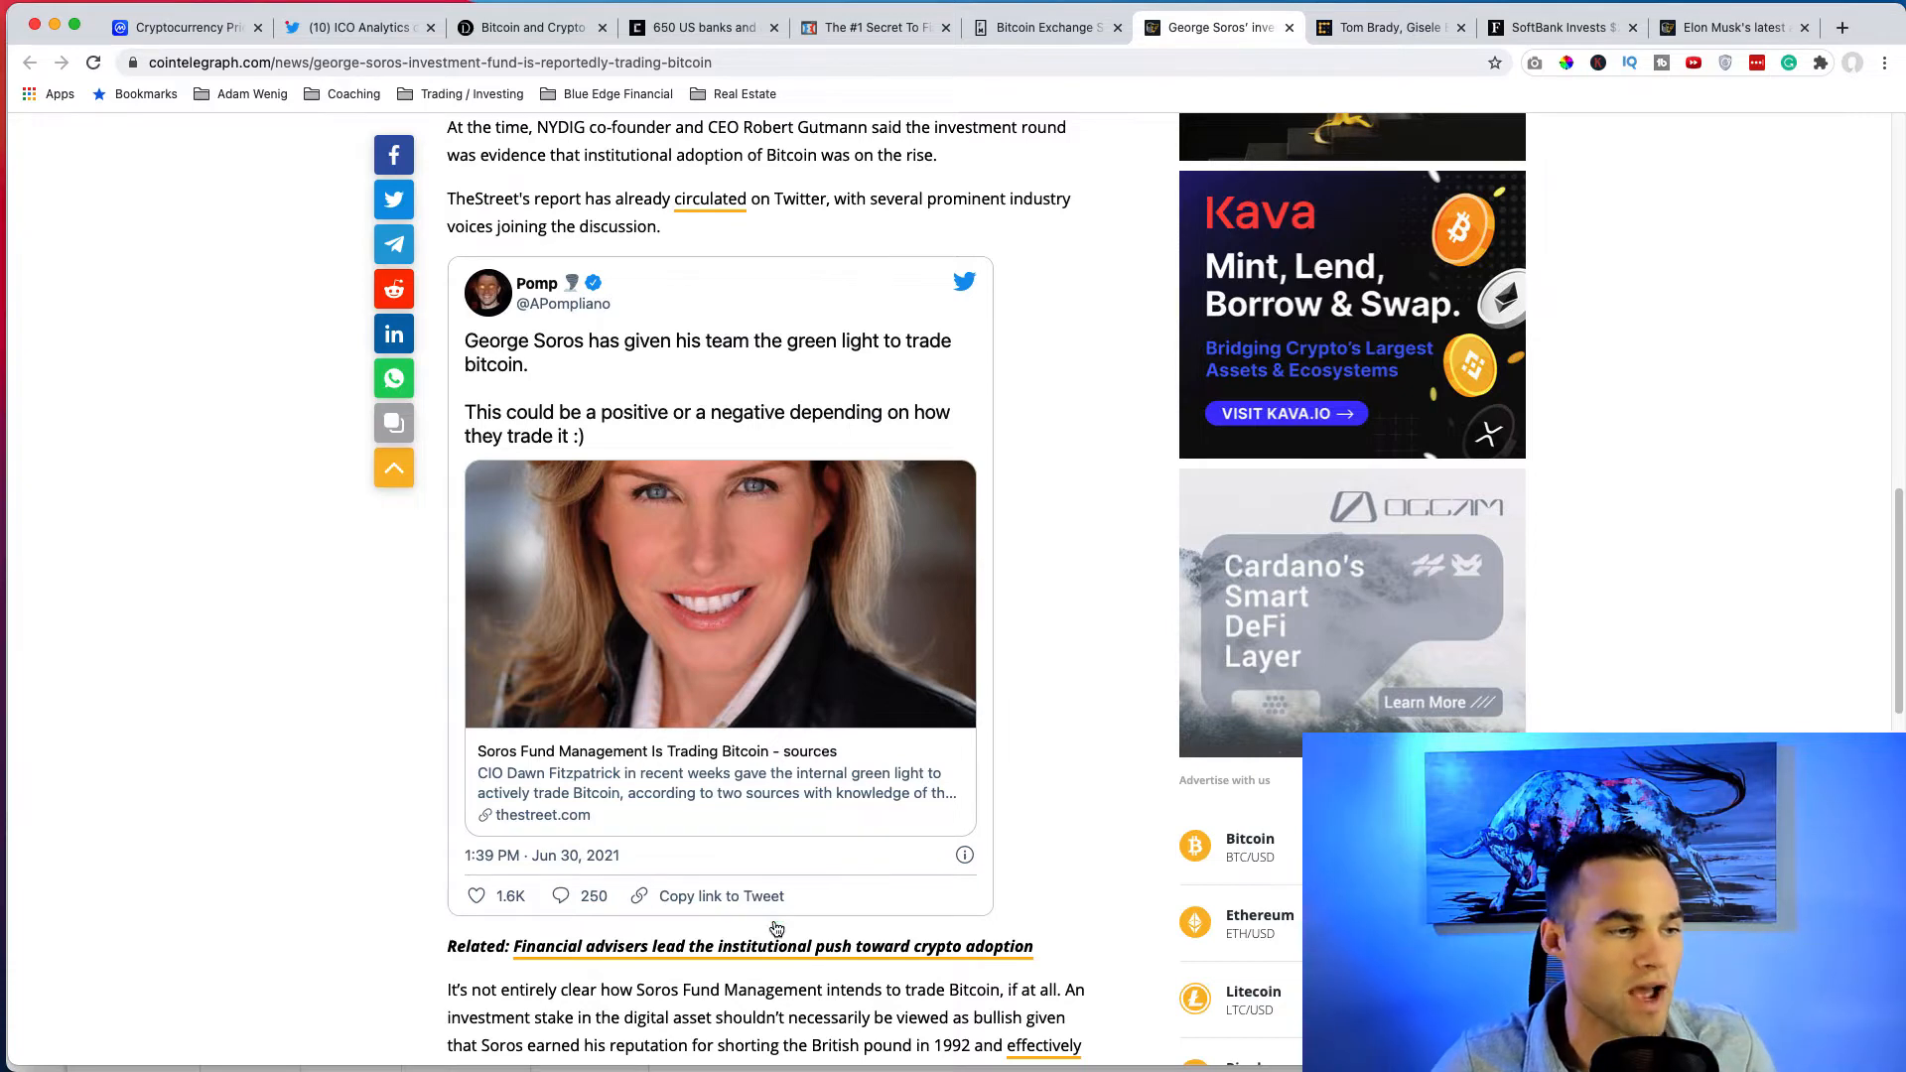
pyautogui.moveTo(1050, 501)
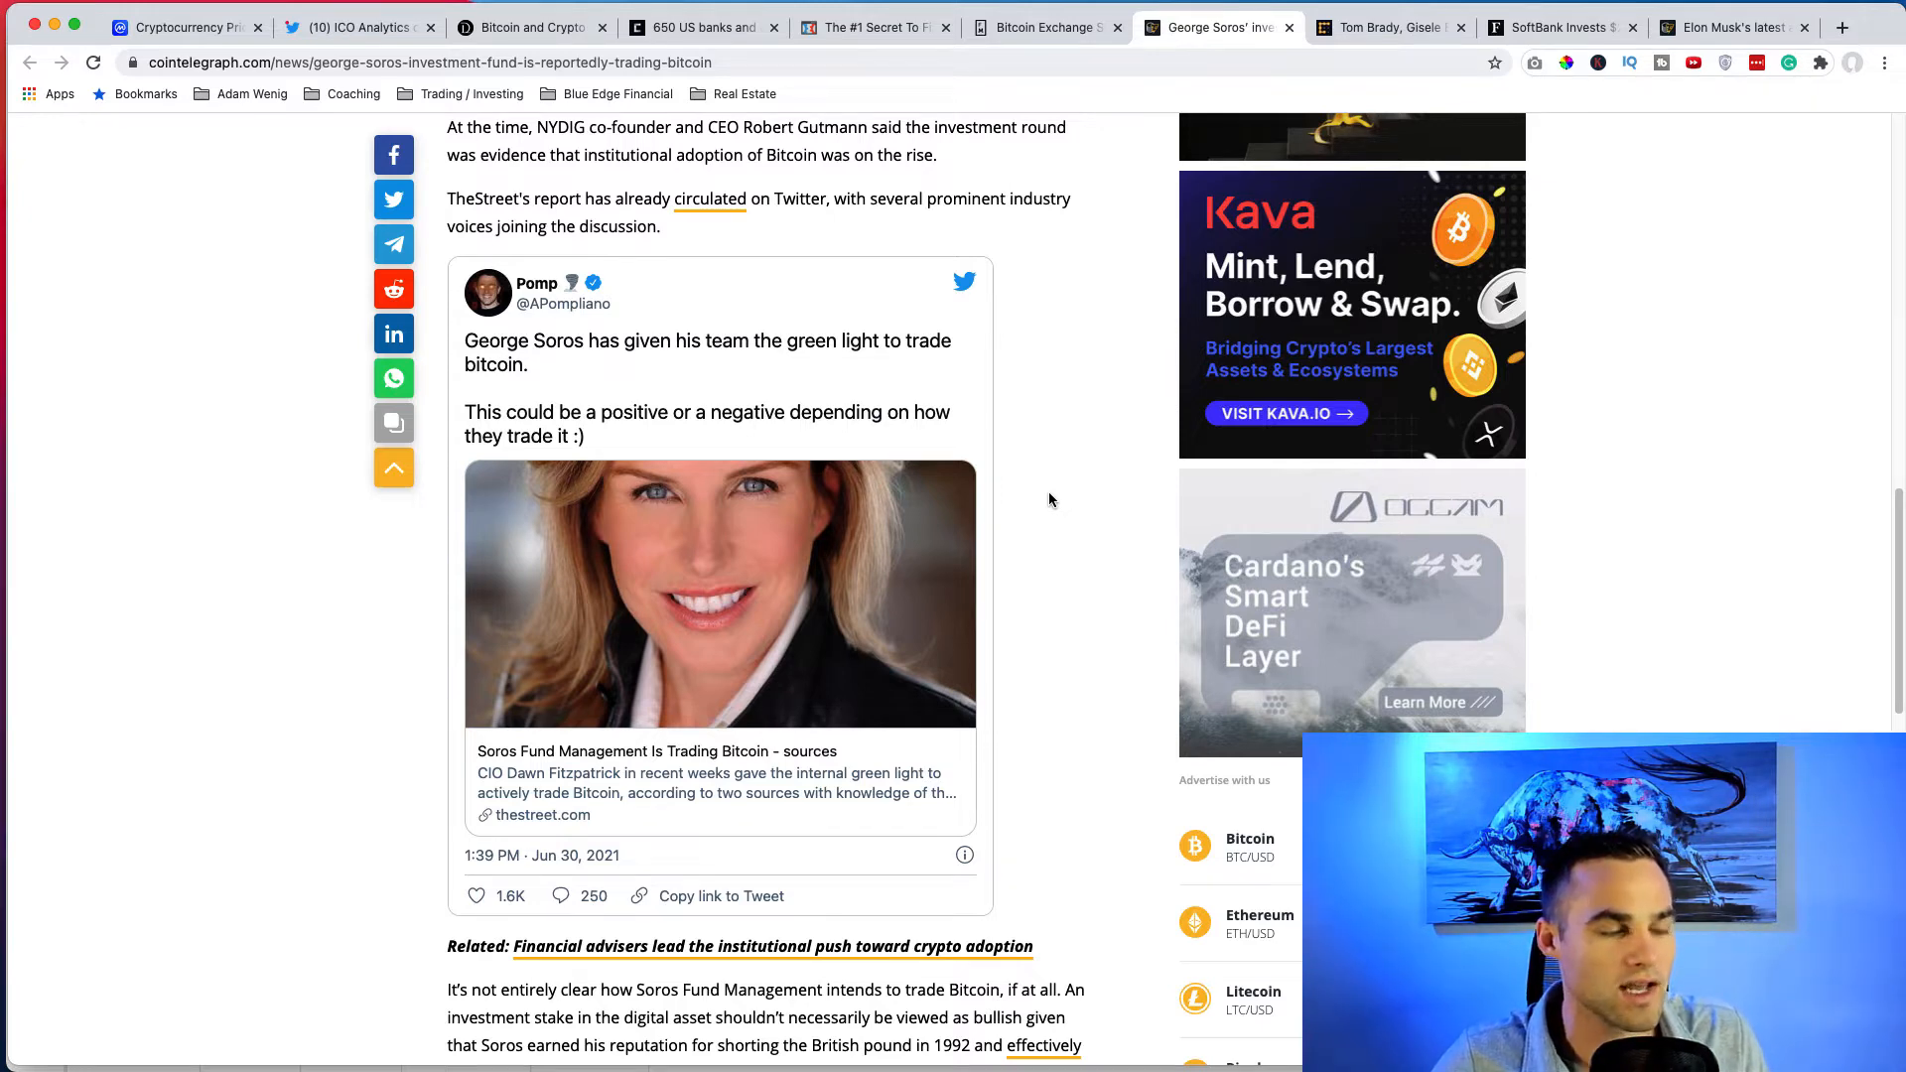
pyautogui.moveTo(1055, 687)
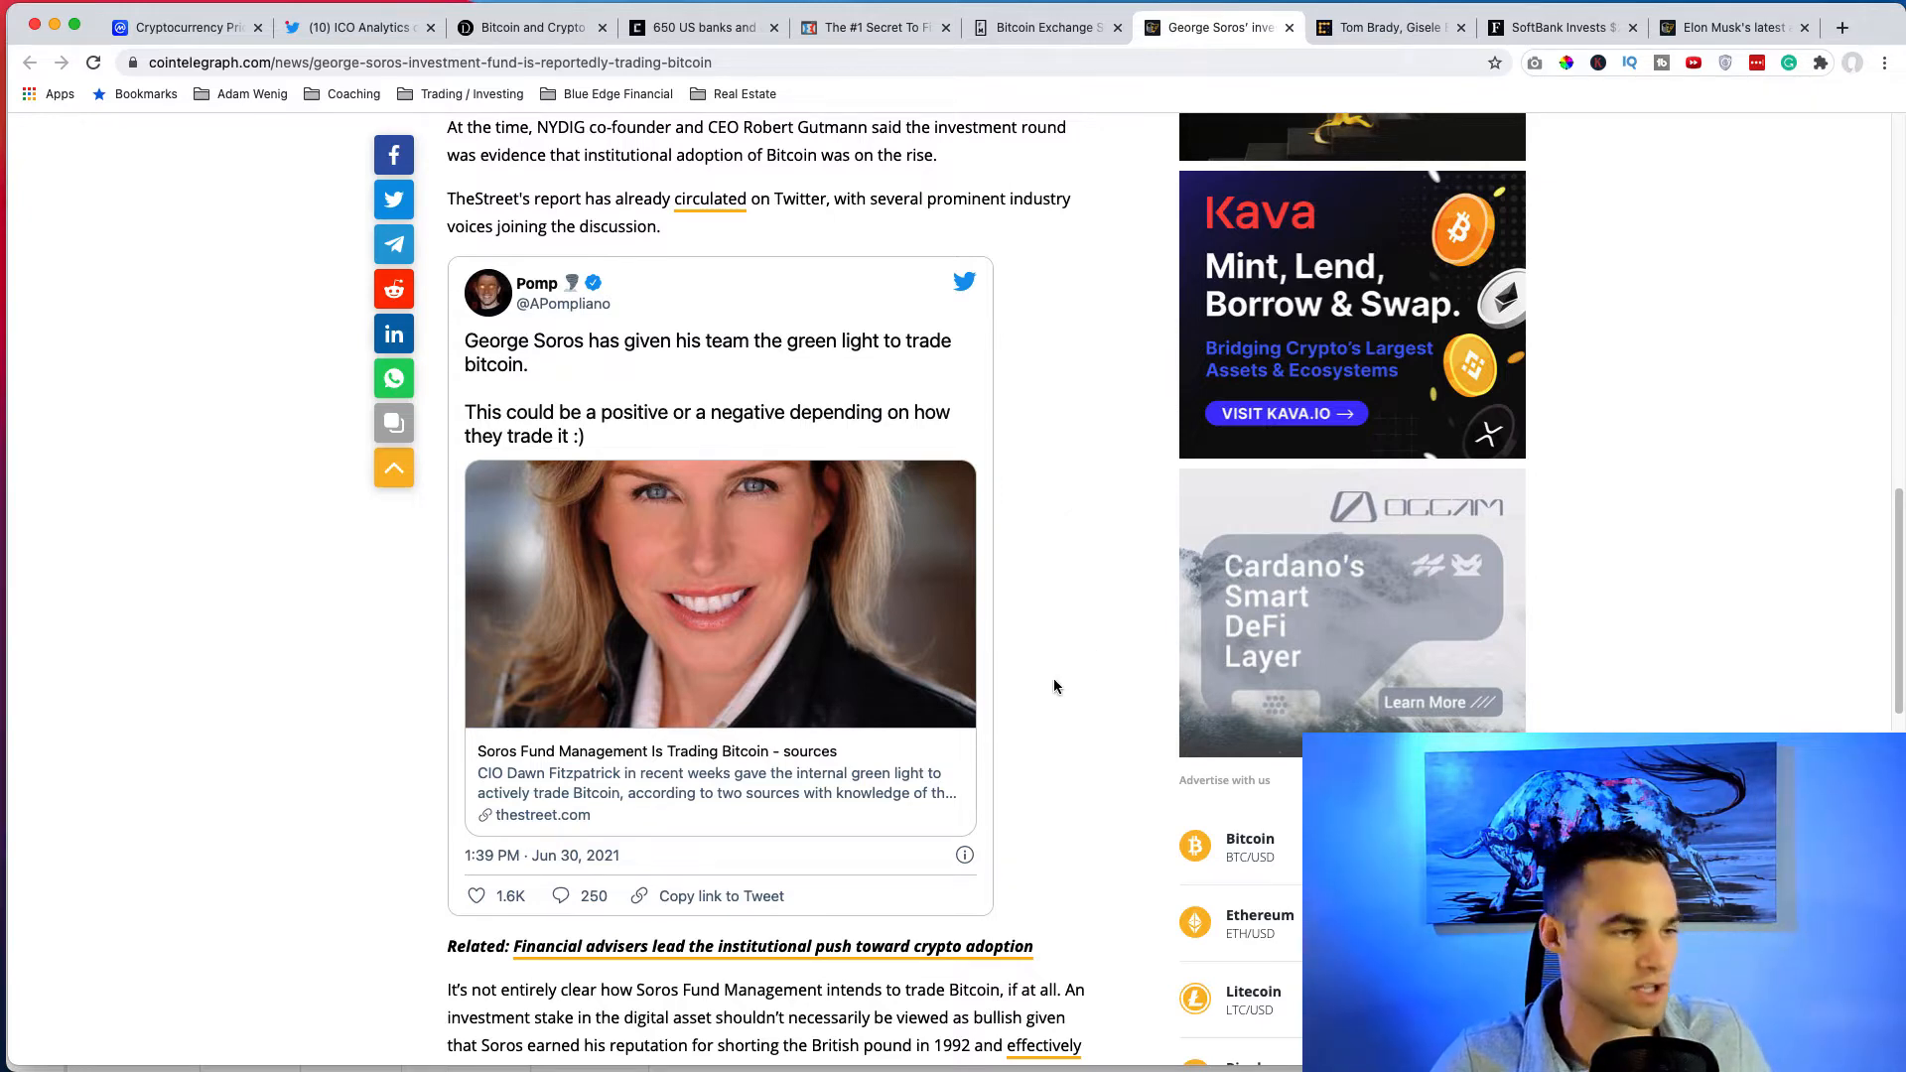
pyautogui.moveTo(447, 304)
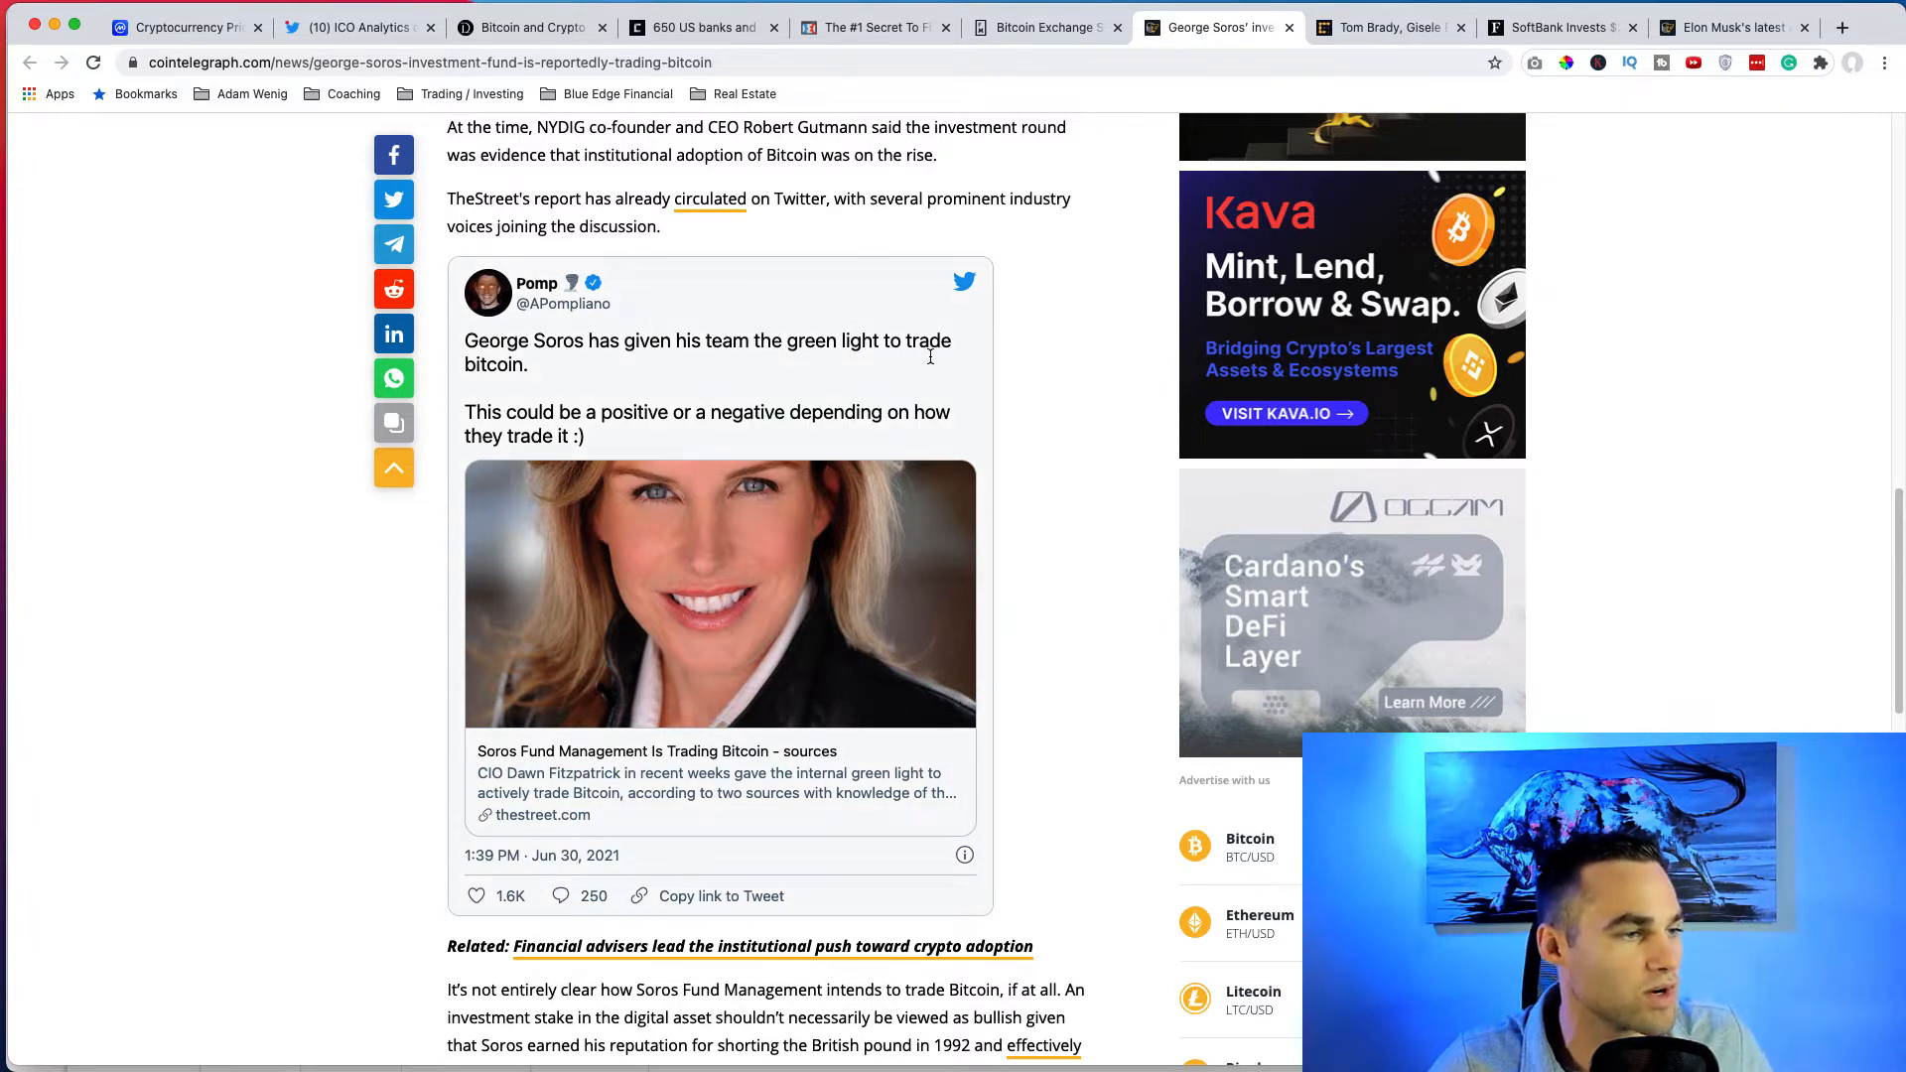
pyautogui.moveTo(763, 437)
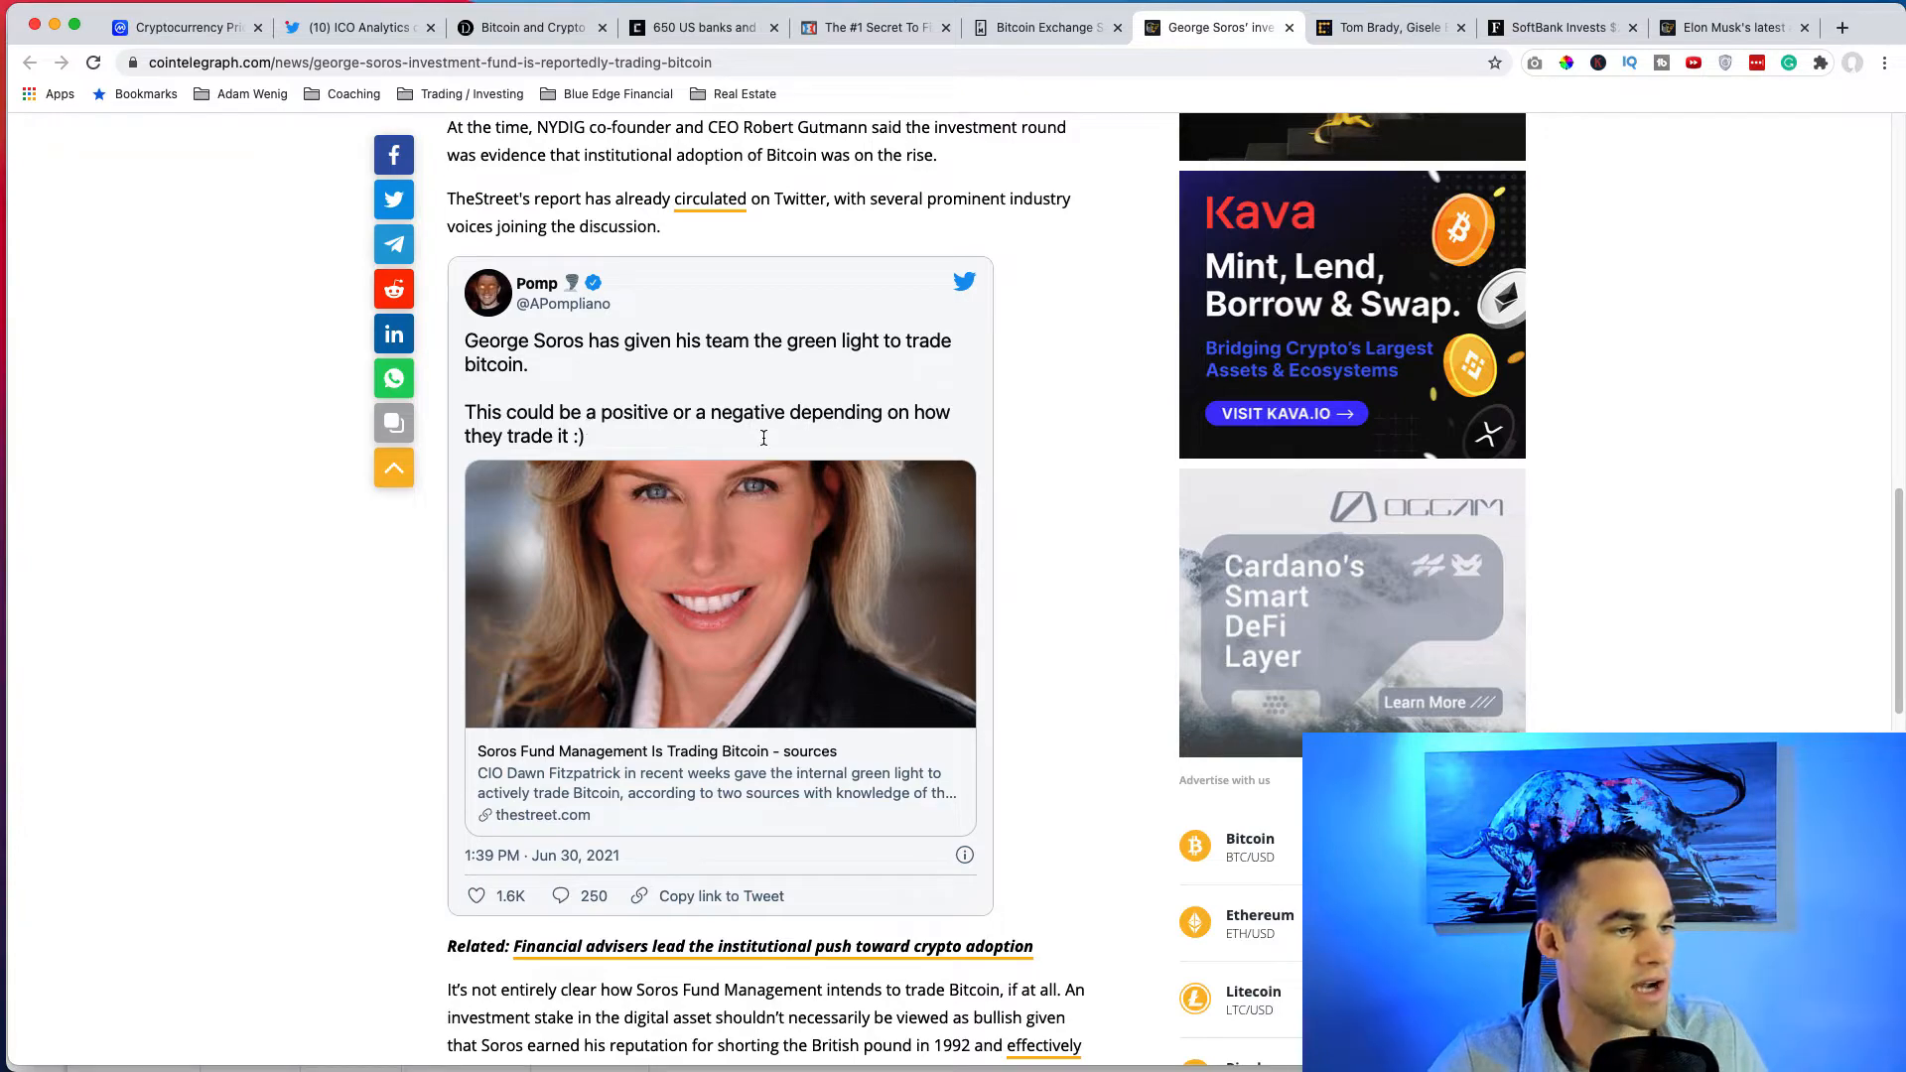
# Go back up, clear the highlight on the article summary and reread the body.
pyautogui.scroll(3)
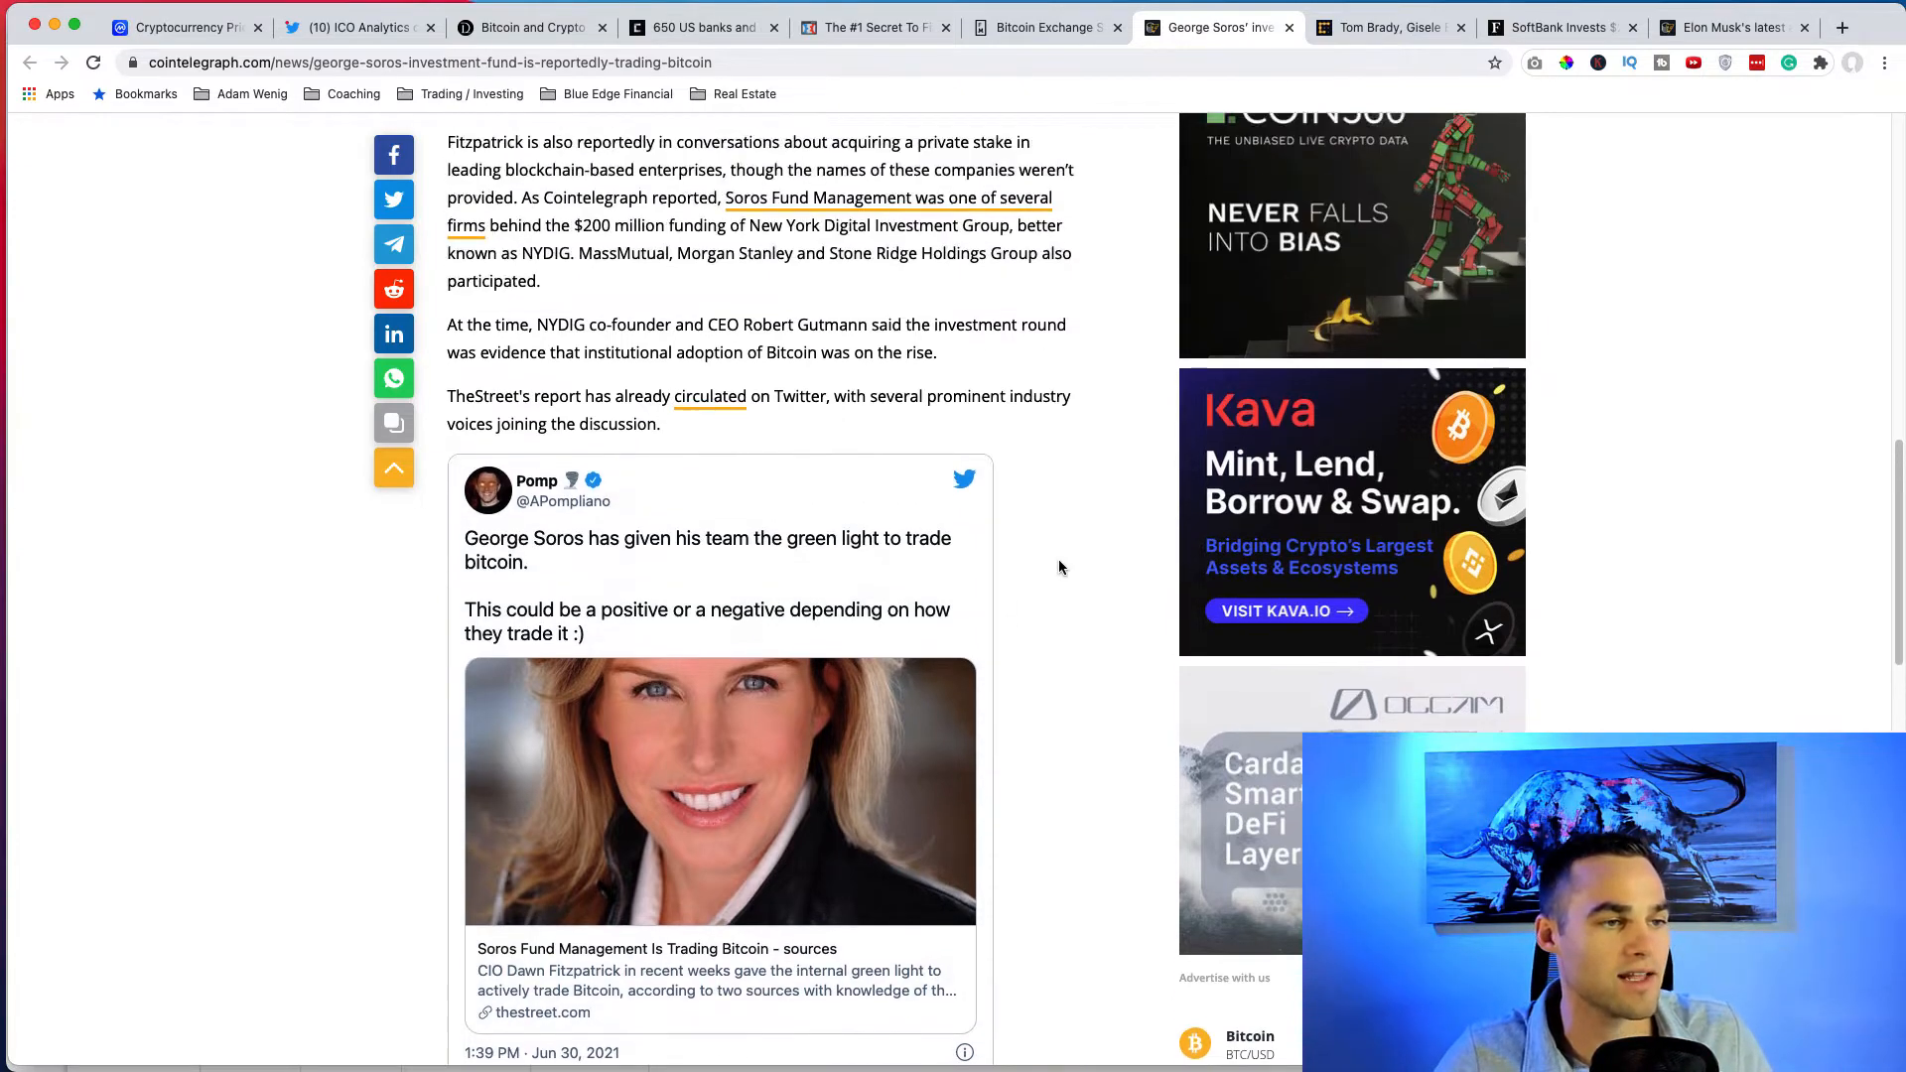
pyautogui.scroll(3)
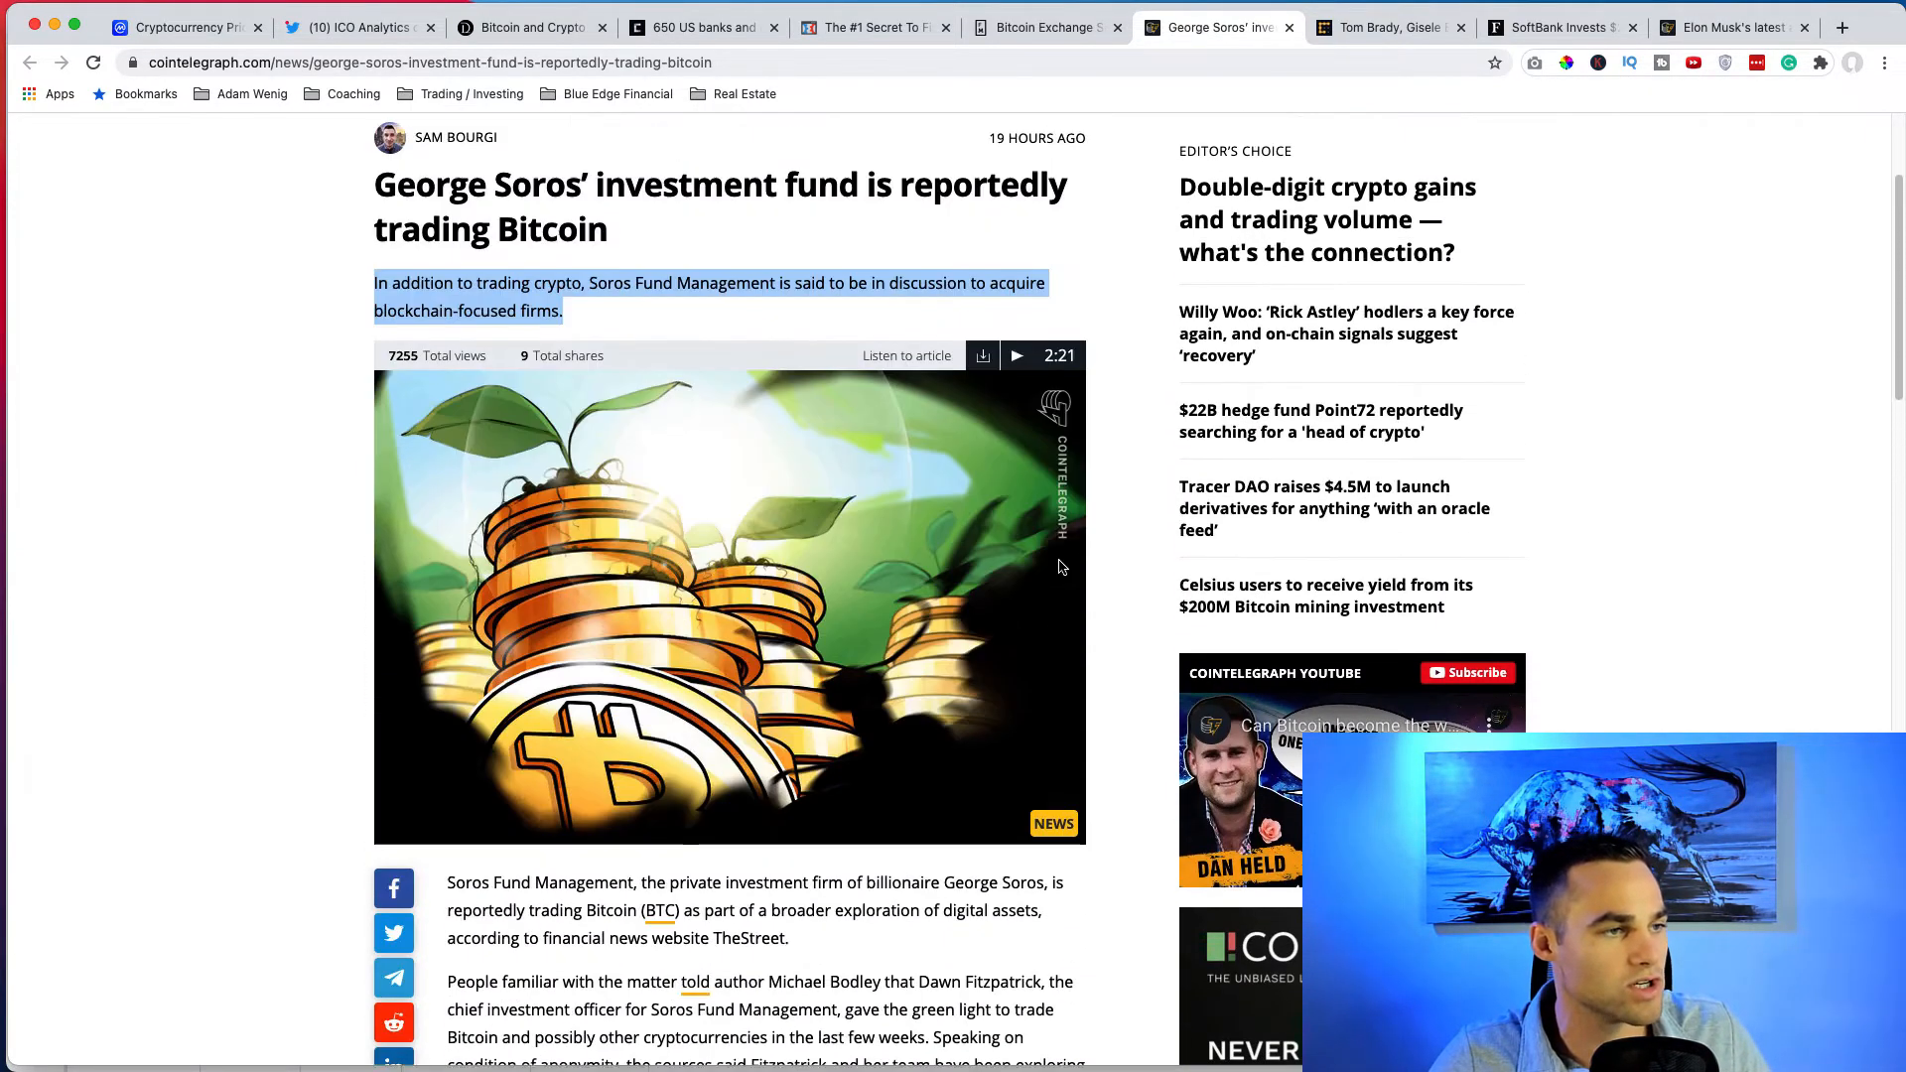
pyautogui.scroll(-3)
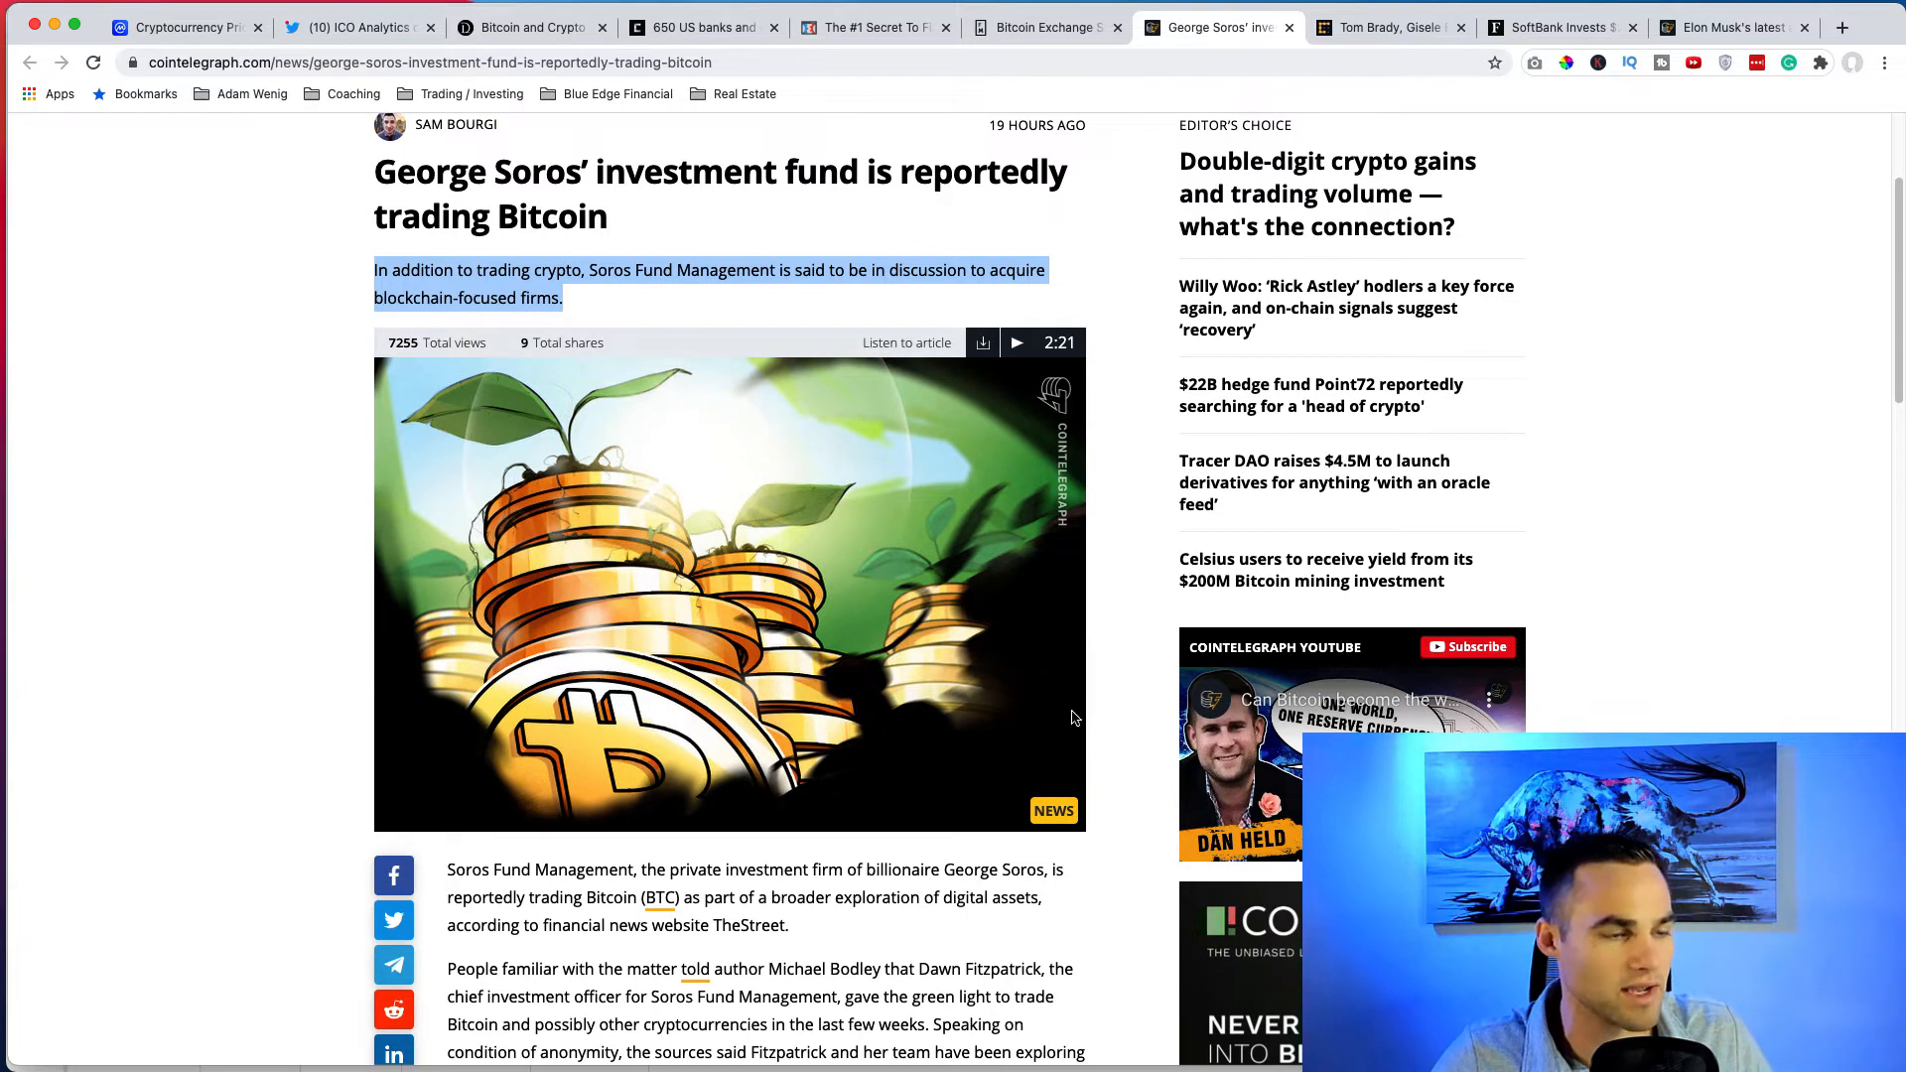
pyautogui.click(957, 312)
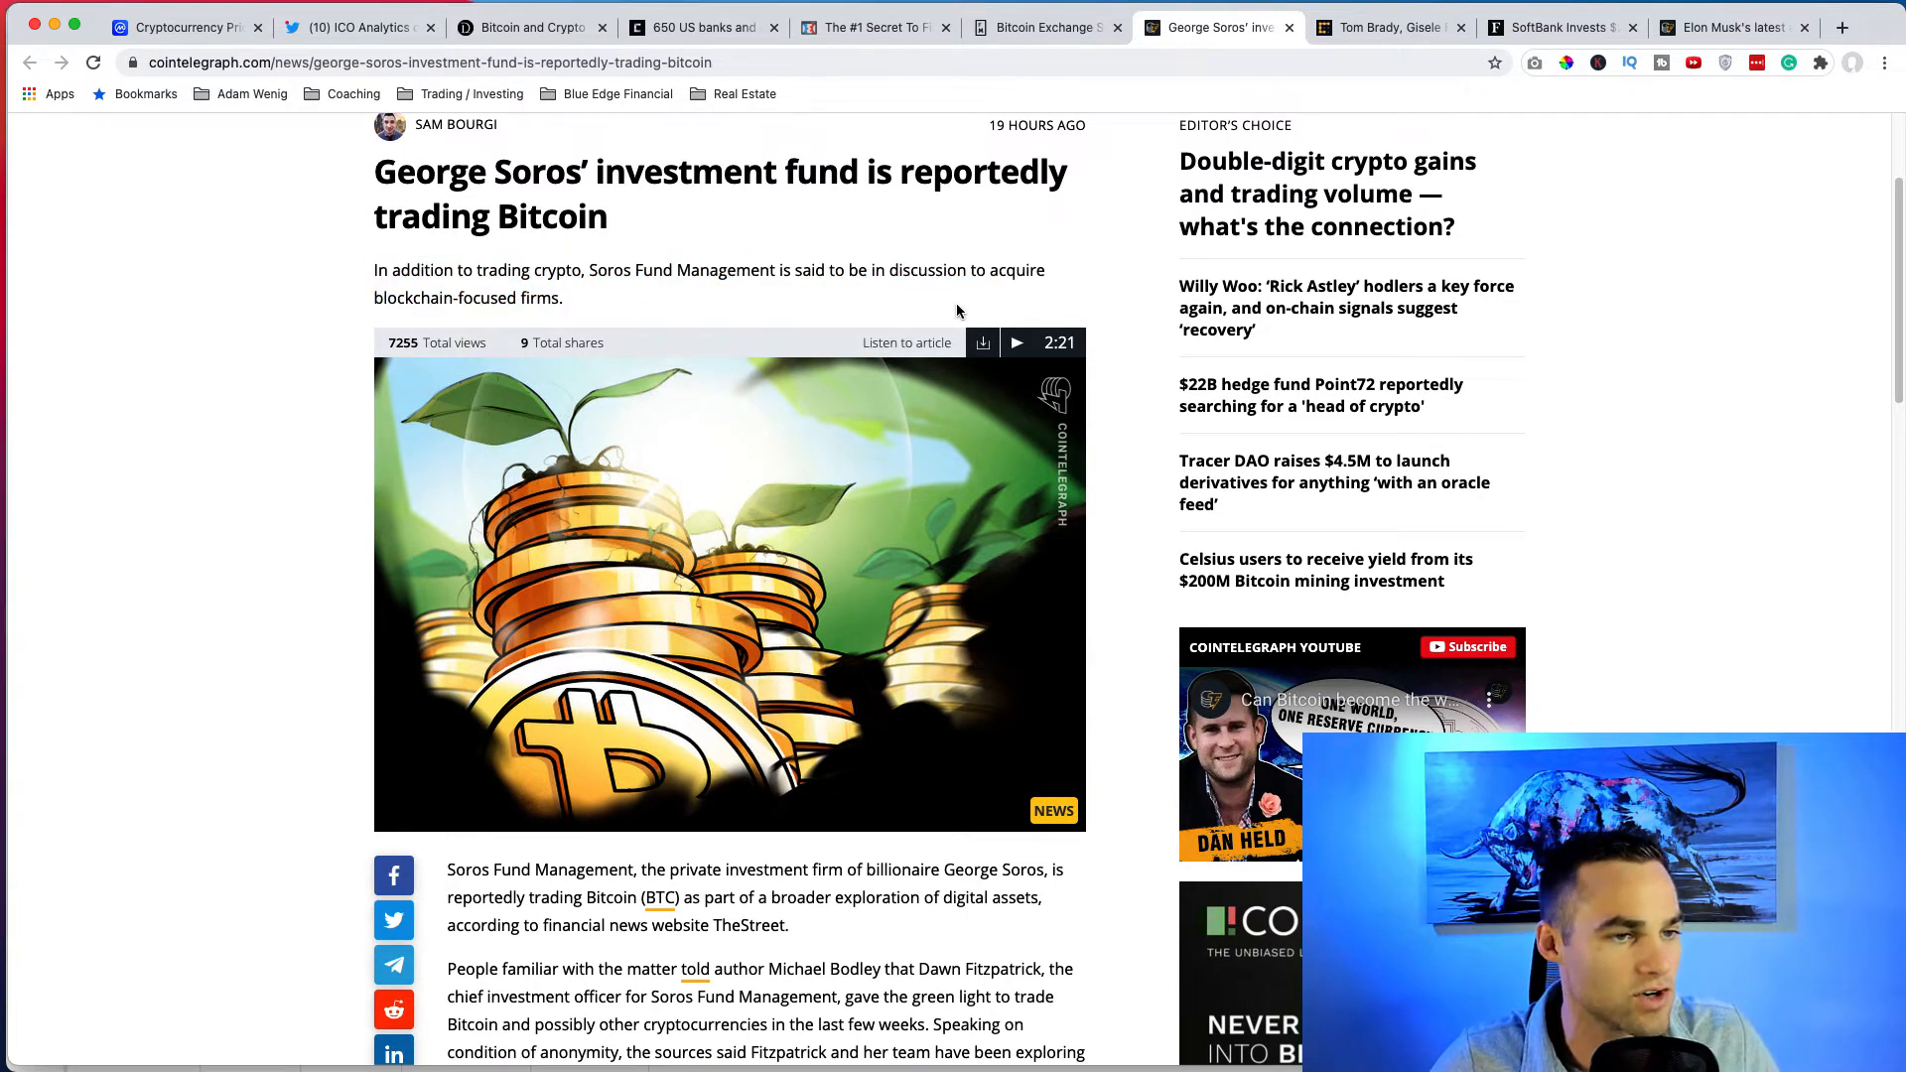
pyautogui.scroll(-3)
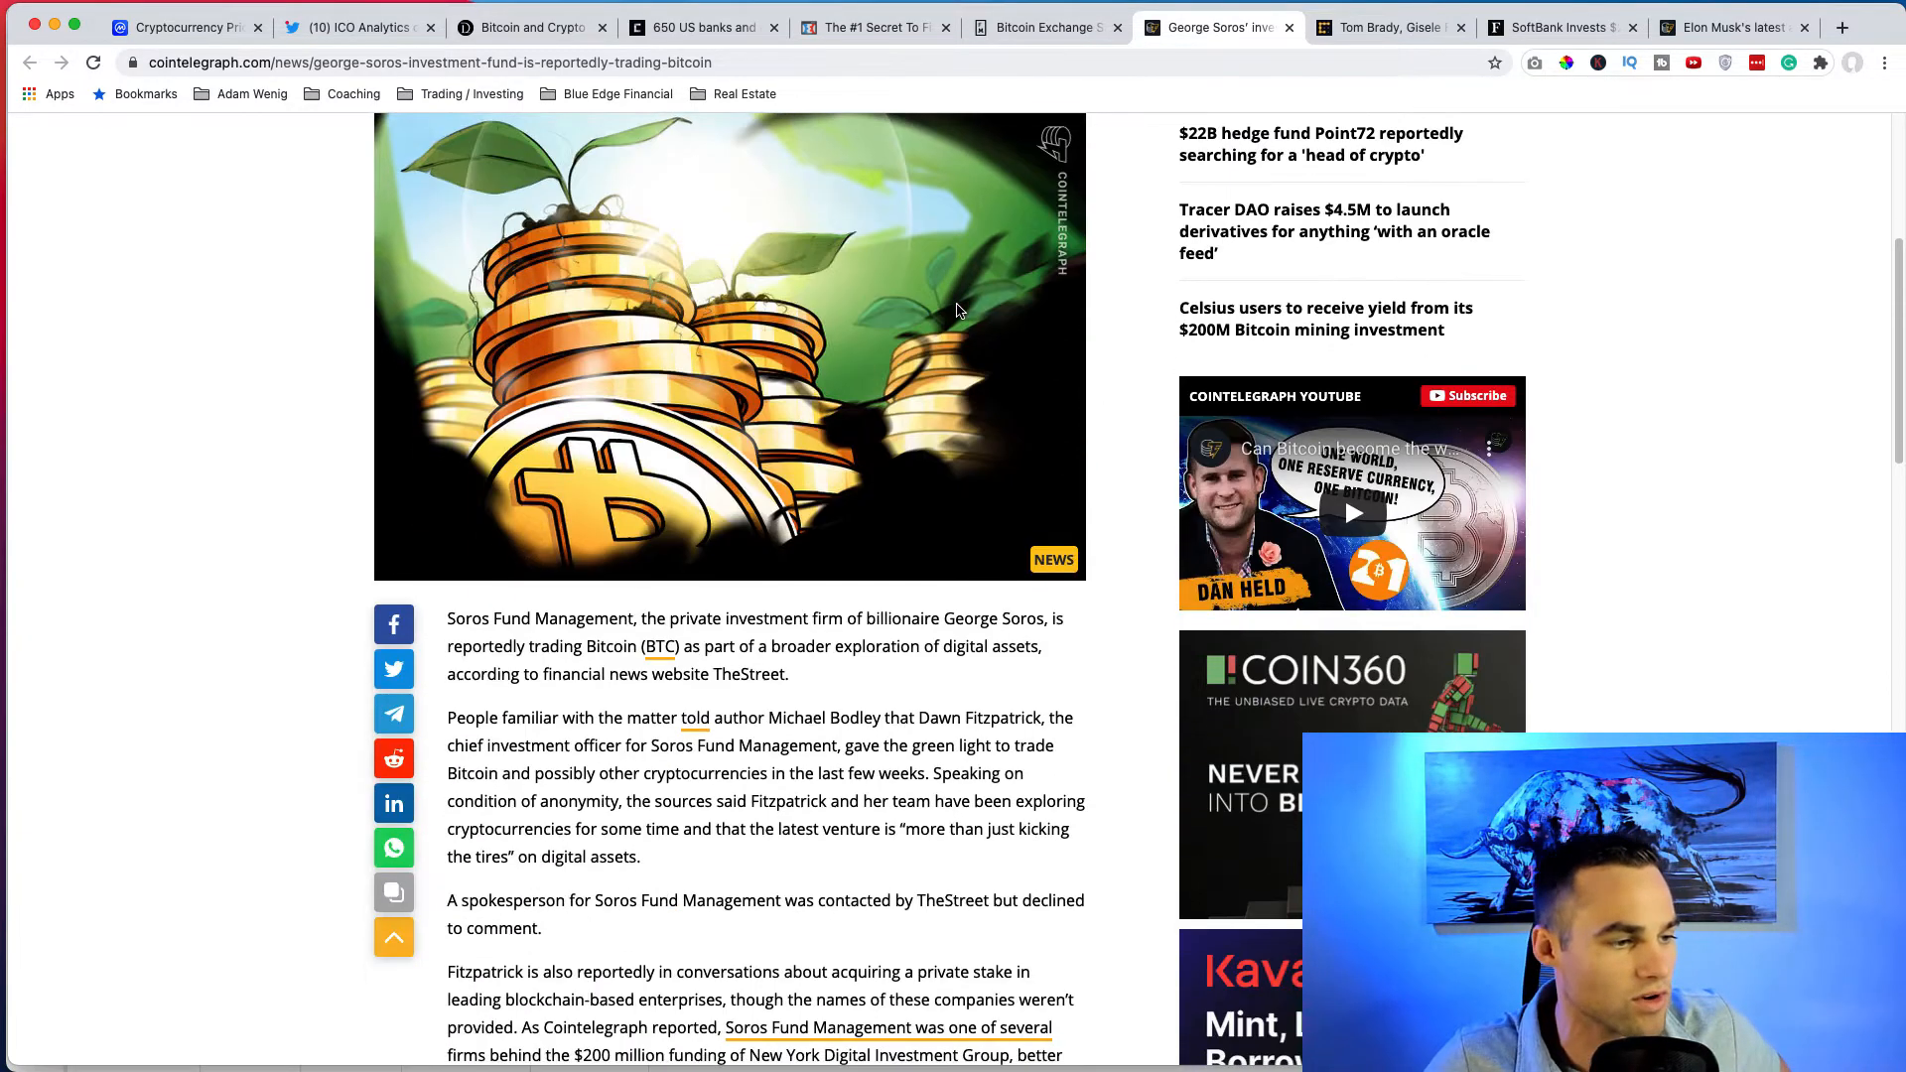
pyautogui.scroll(-3)
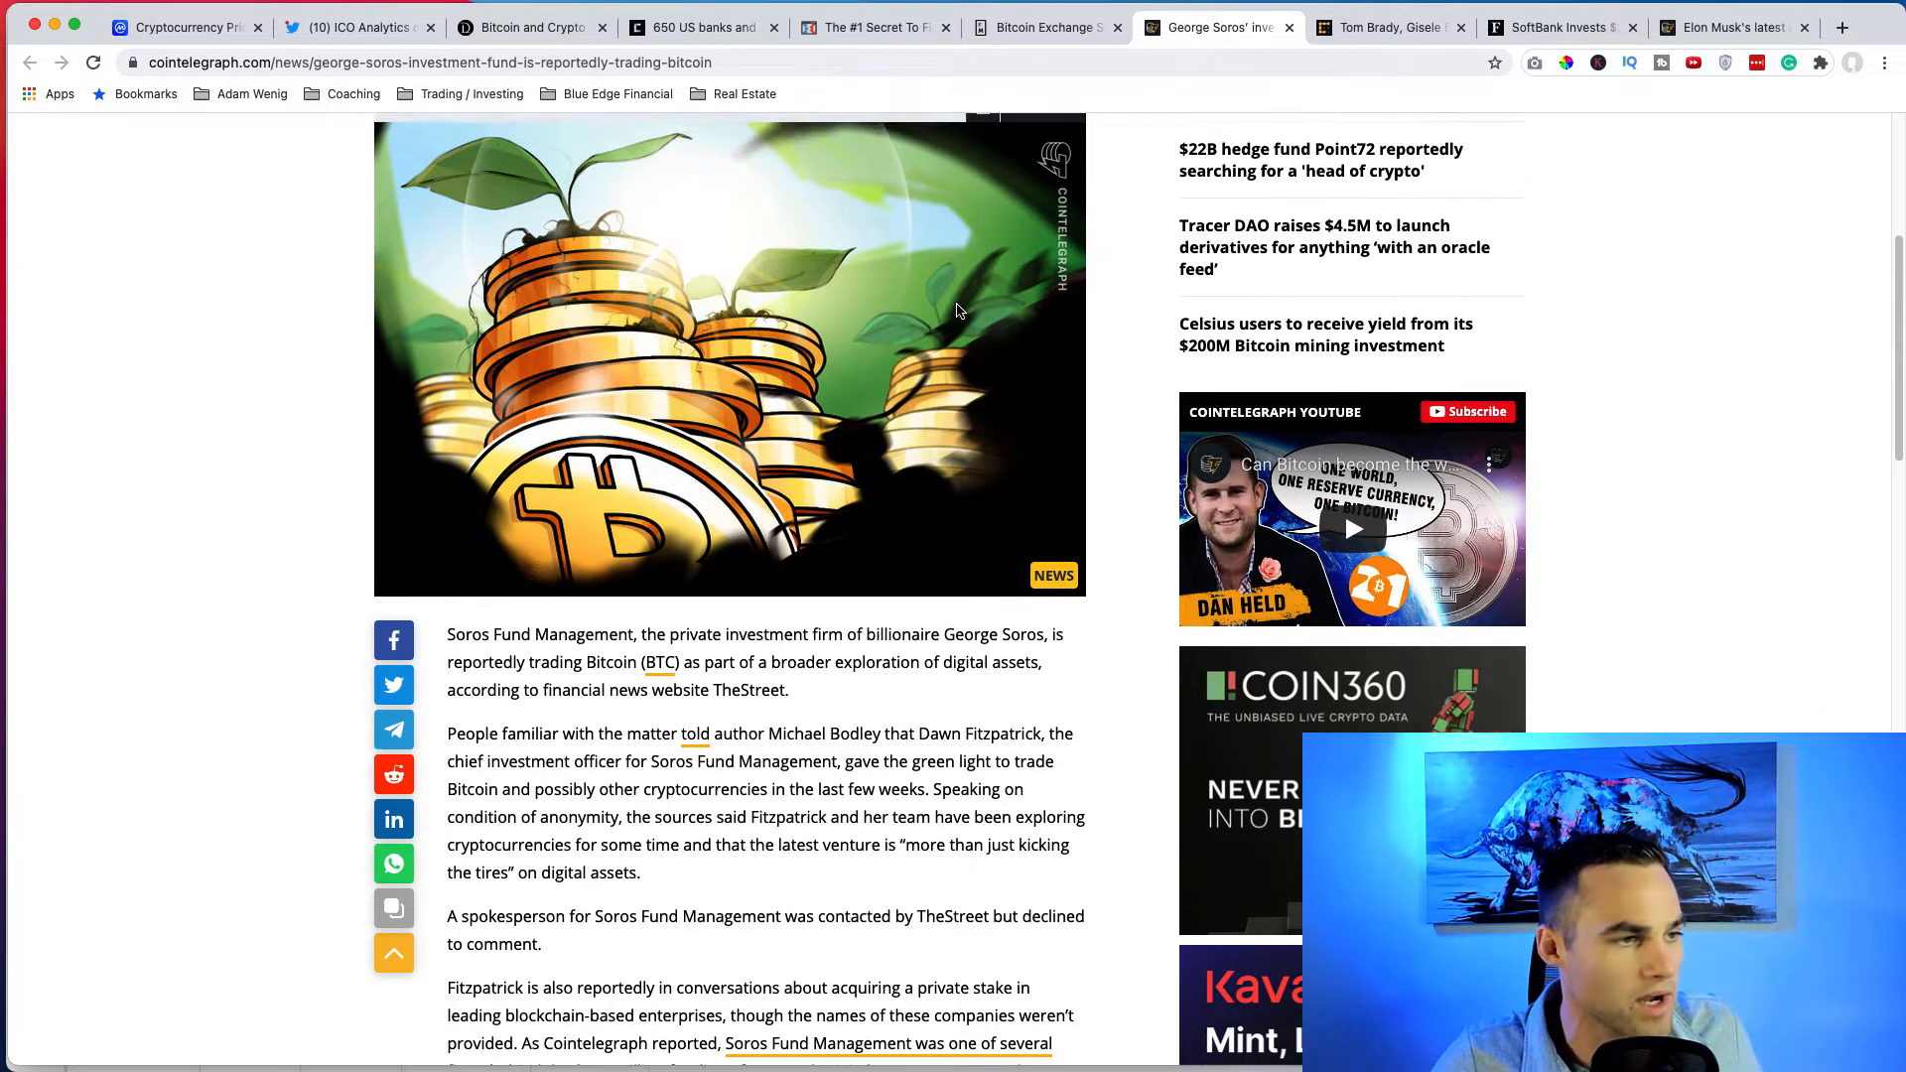
pyautogui.scroll(3)
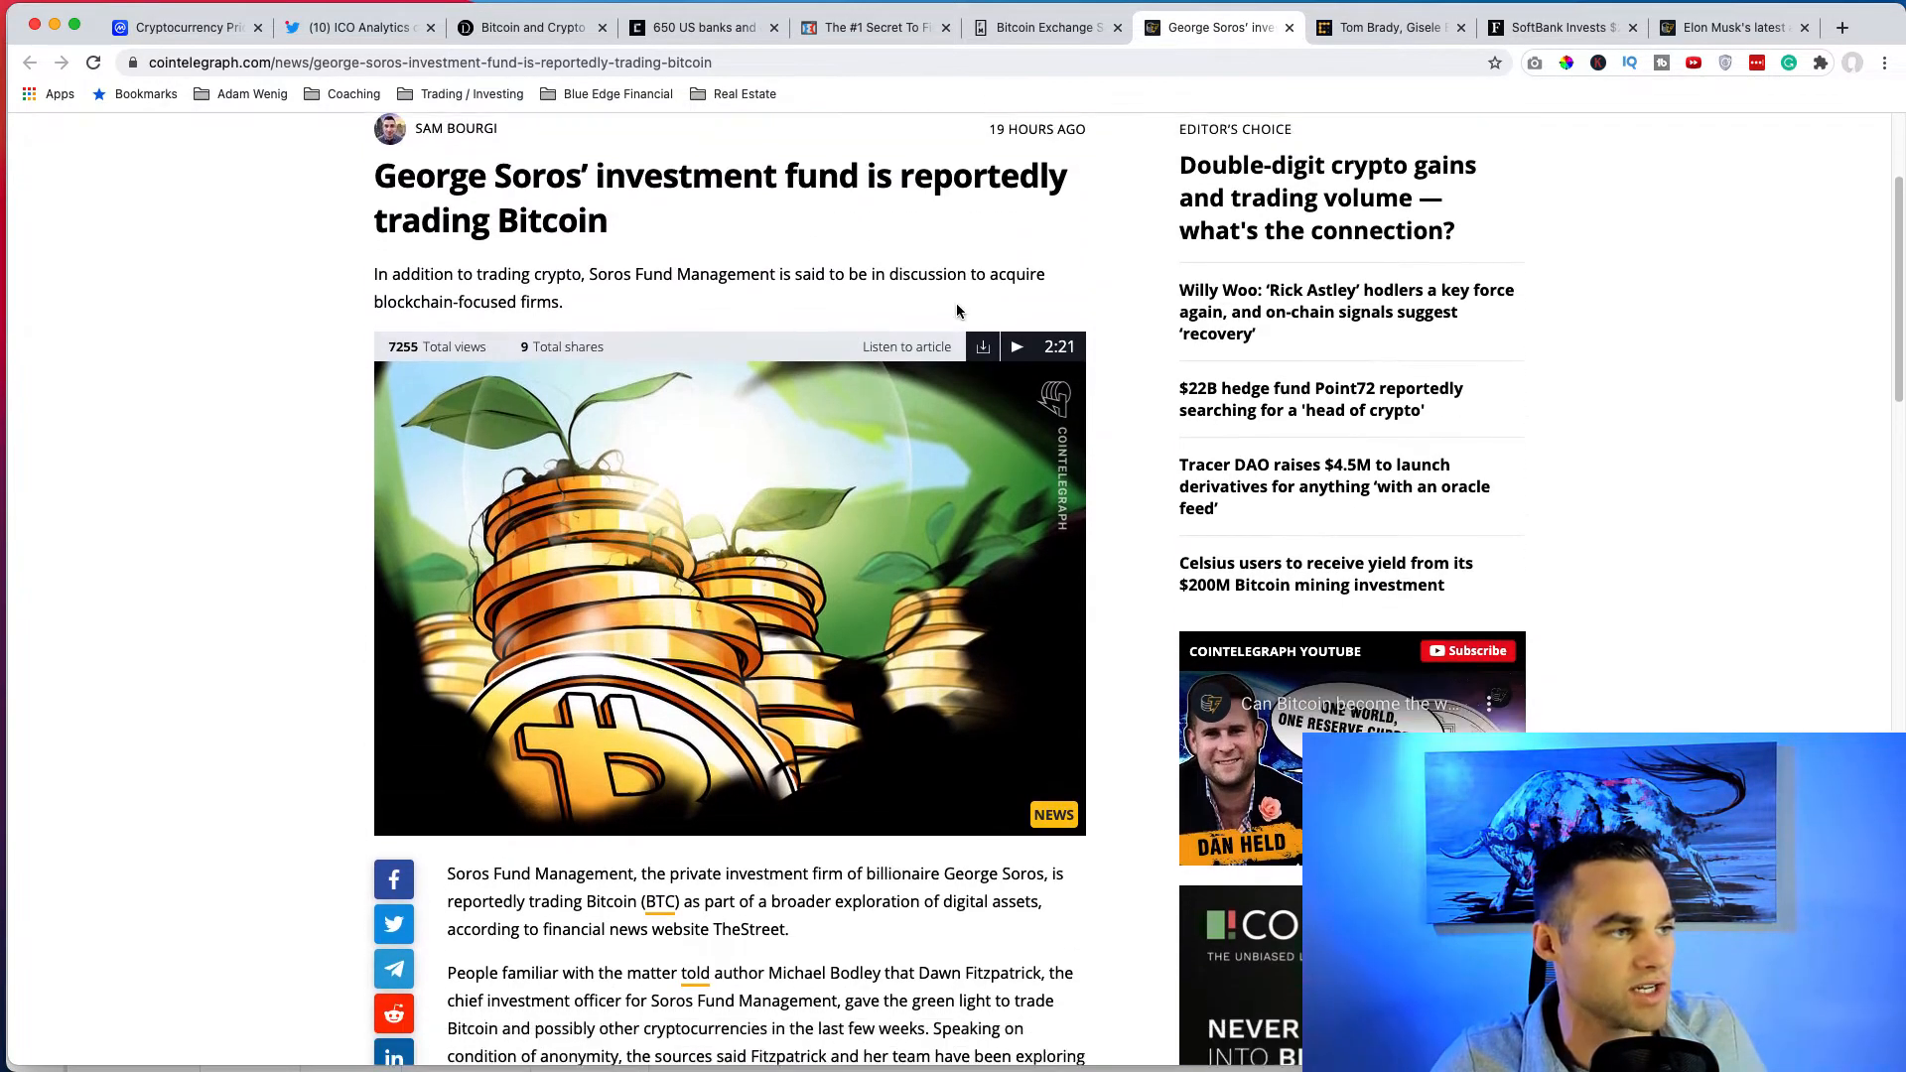
pyautogui.scroll(-3)
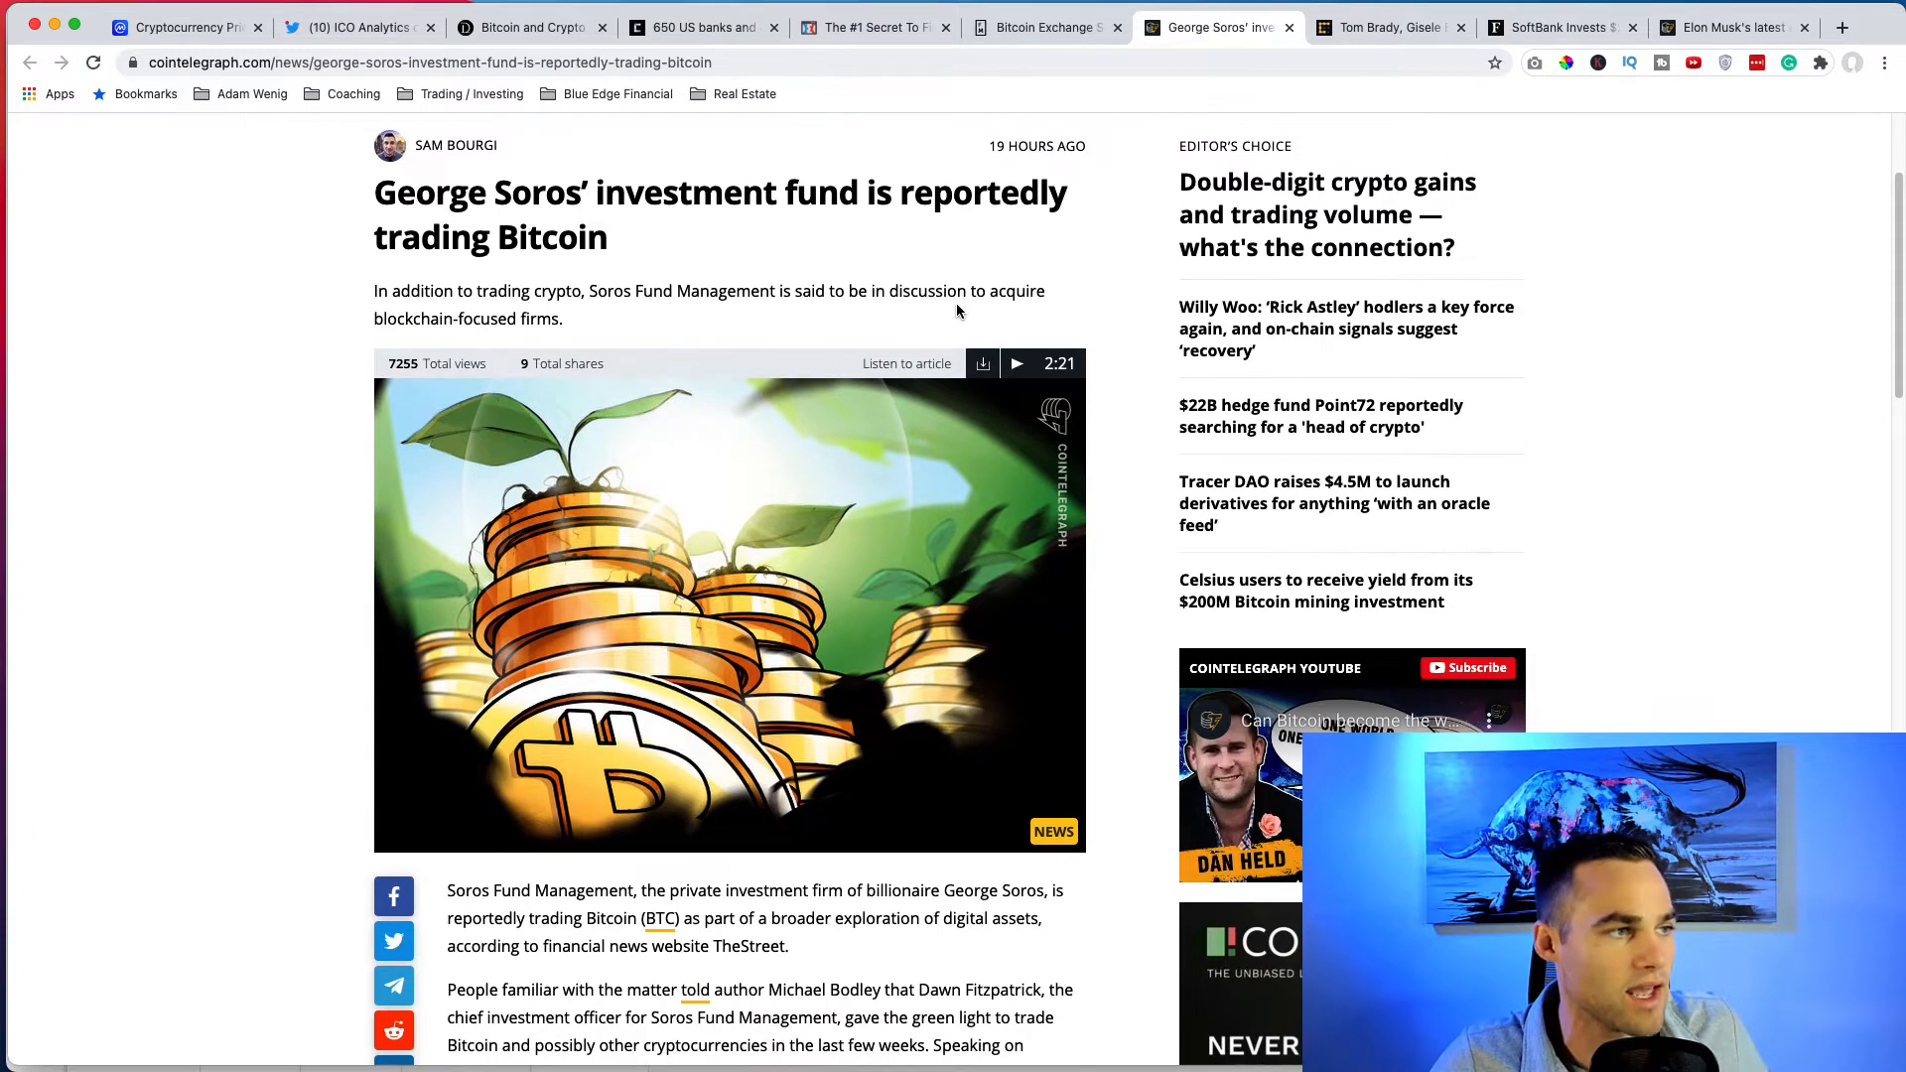
pyautogui.moveTo(667, 253)
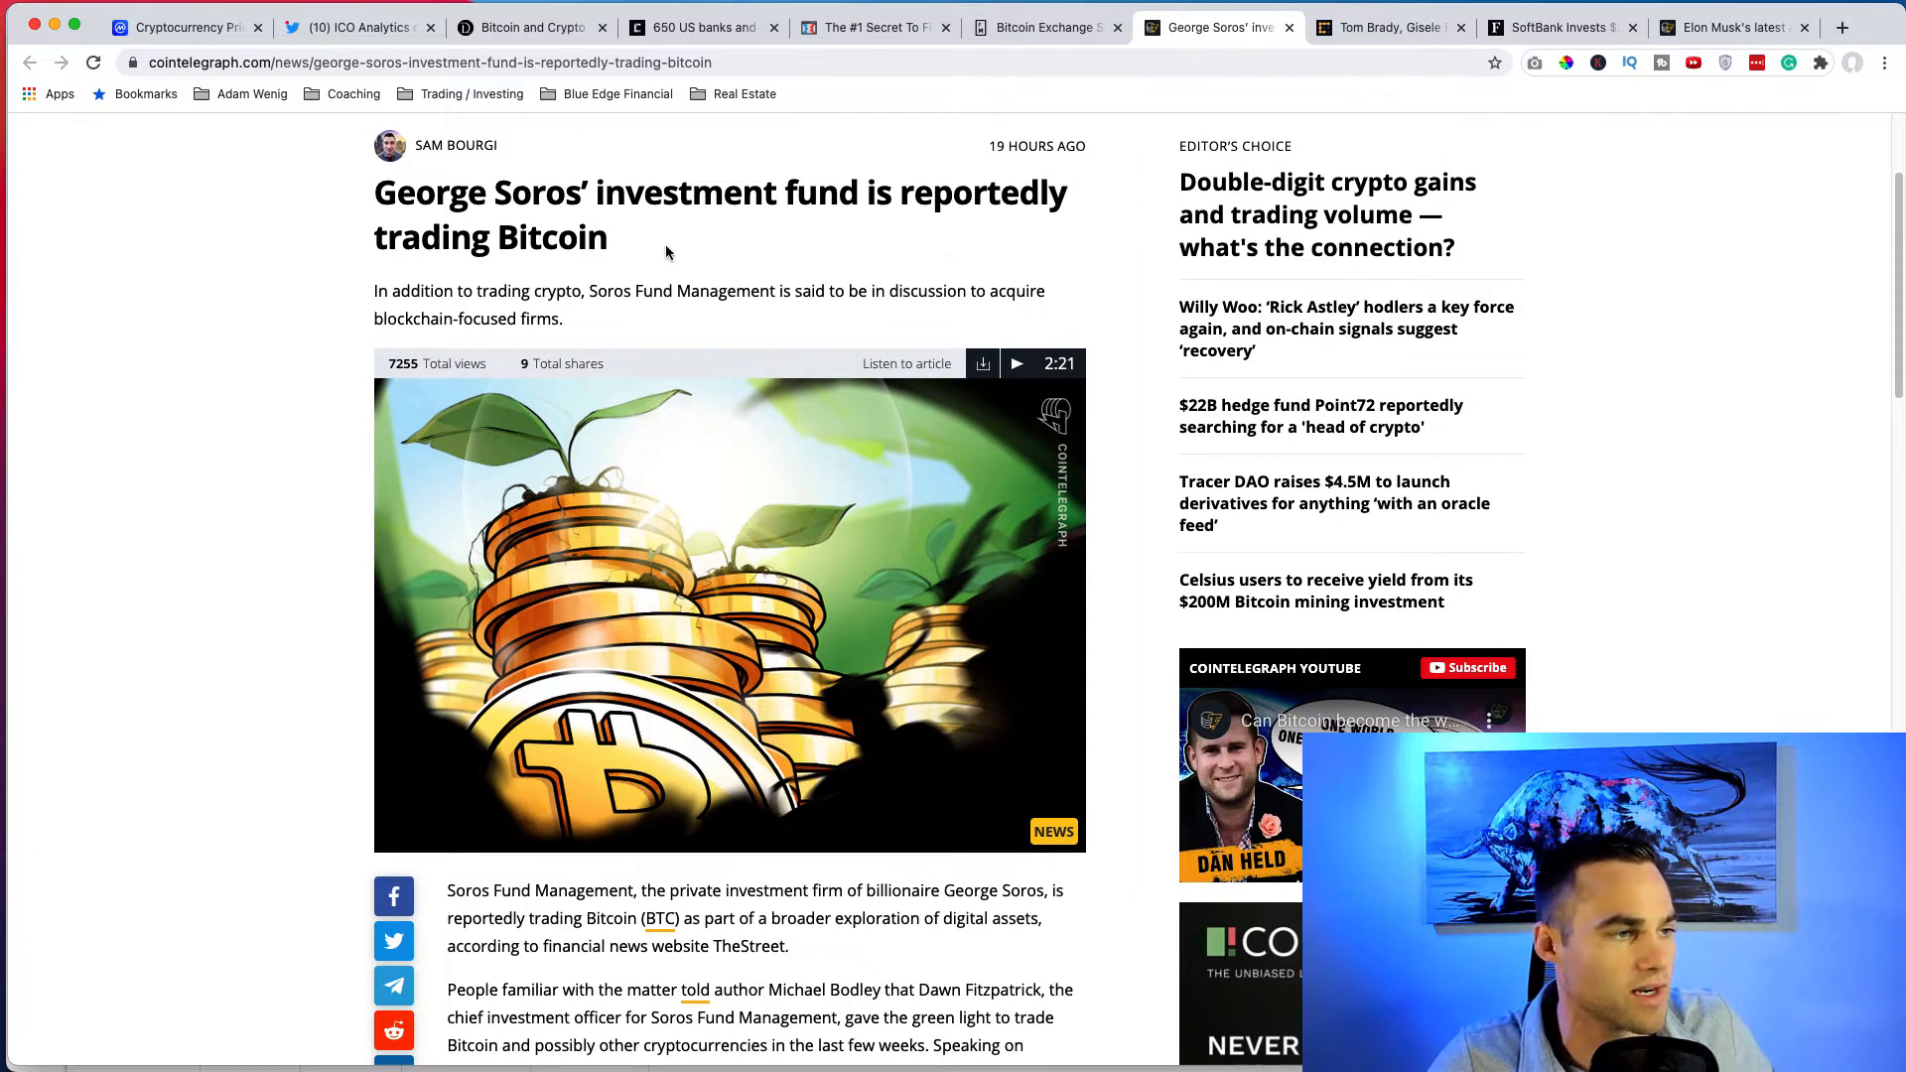
pyautogui.moveTo(917, 318)
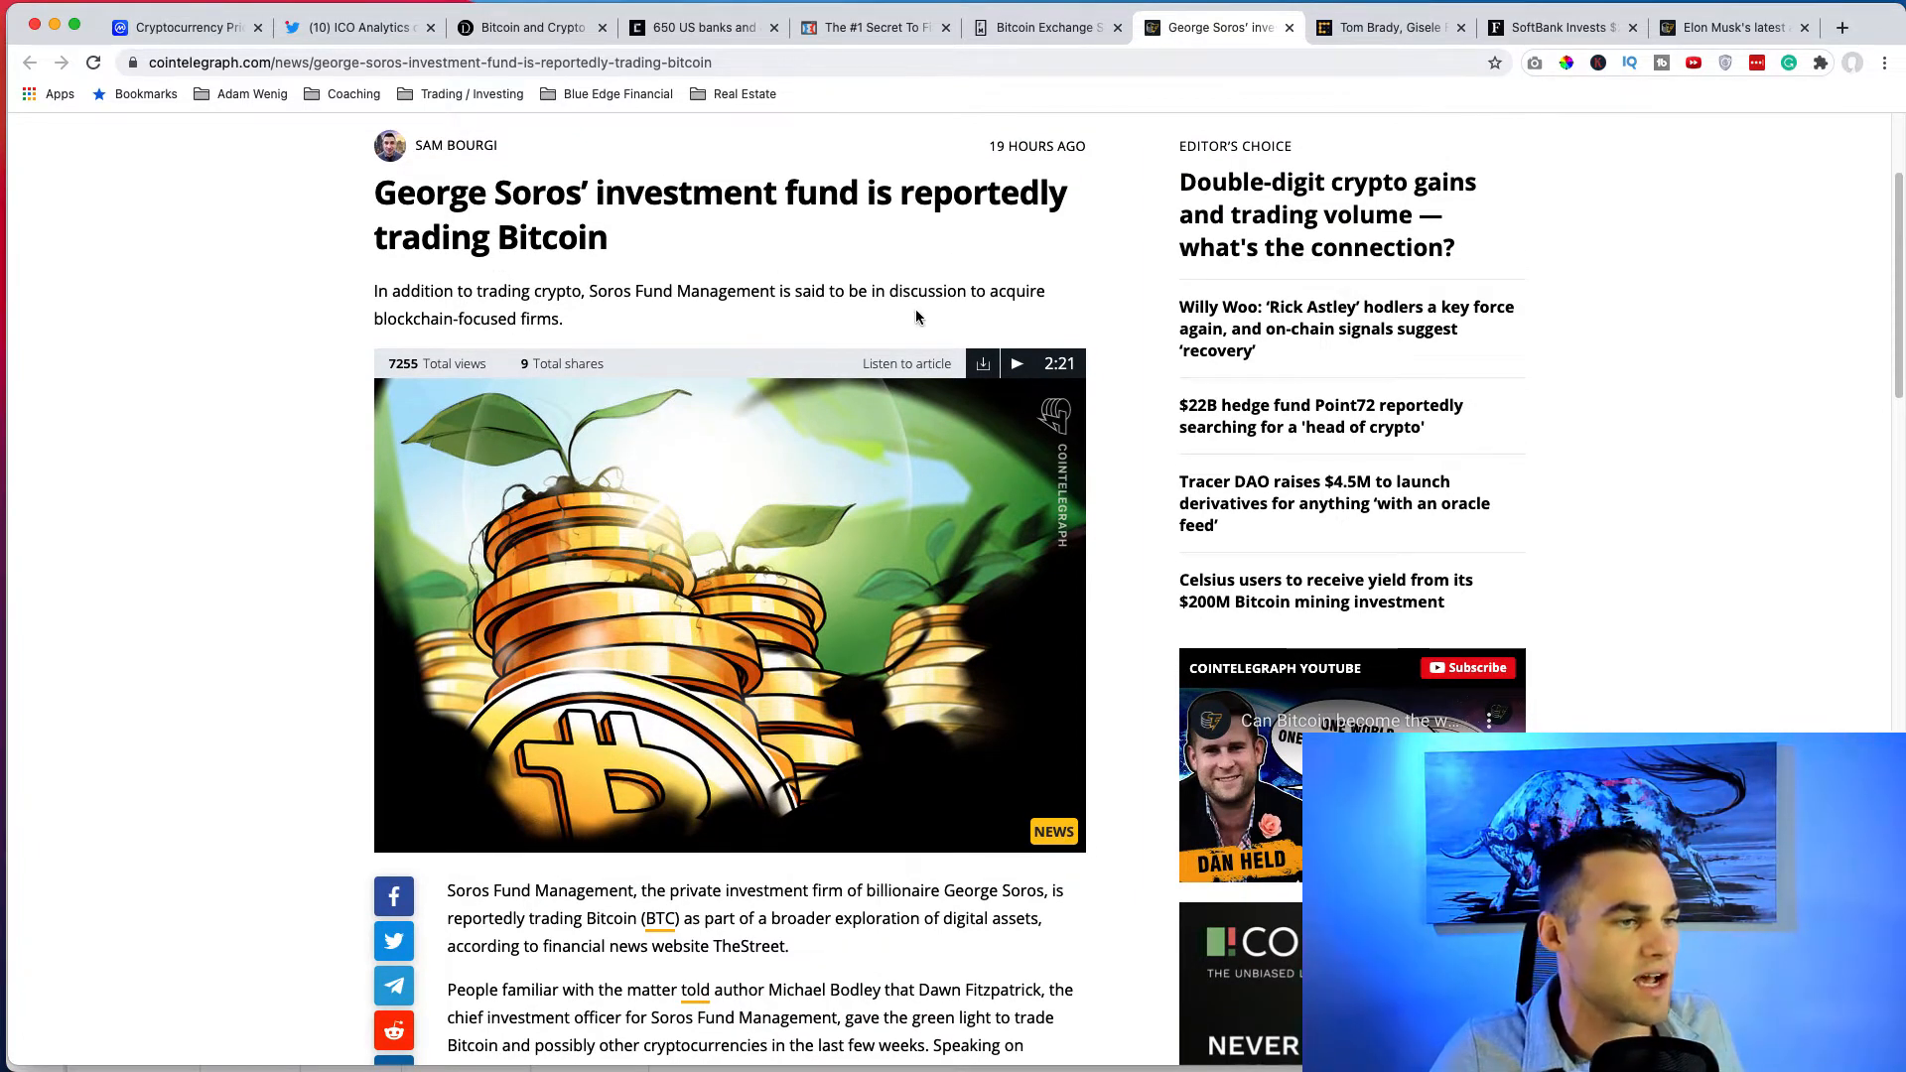
pyautogui.moveTo(1070, 306)
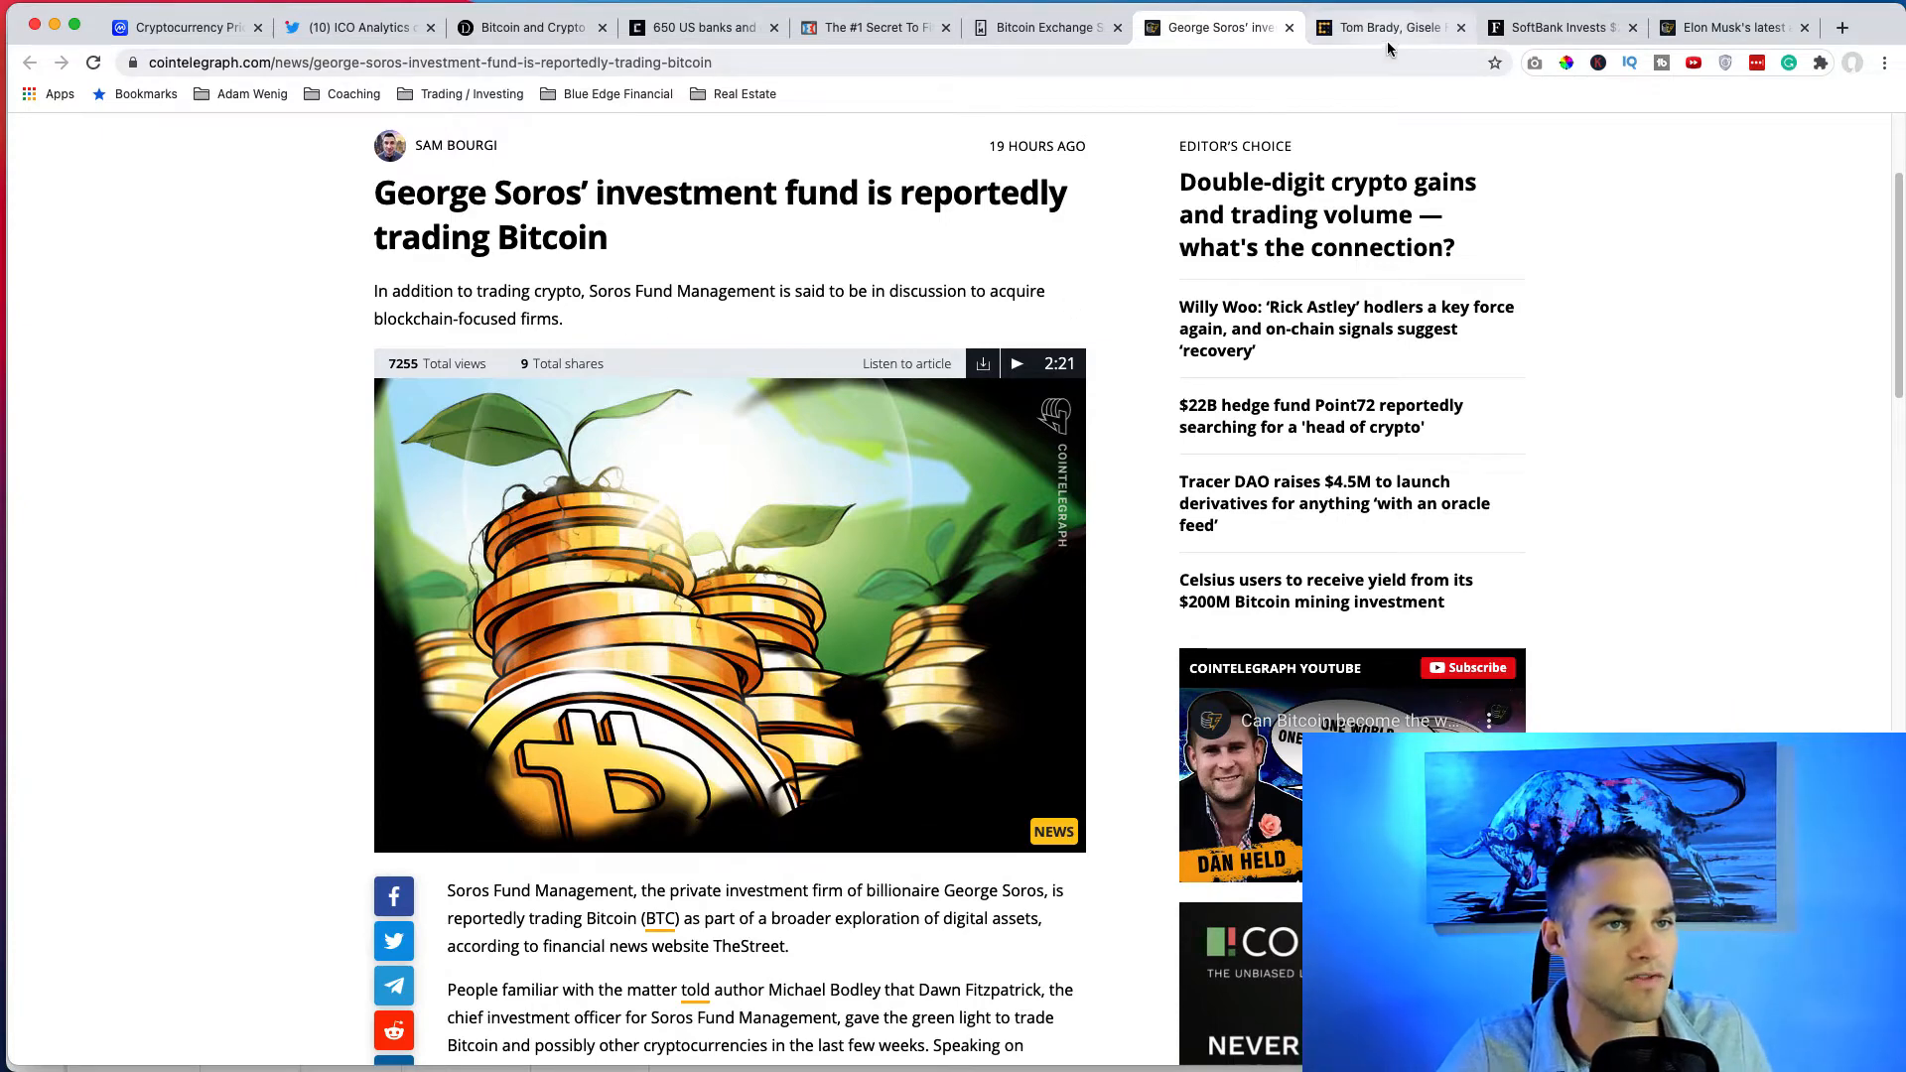
# Switch to the CoinDesk Tom Brady and Gisele FTX article and read through it.
pyautogui.click(1386, 26)
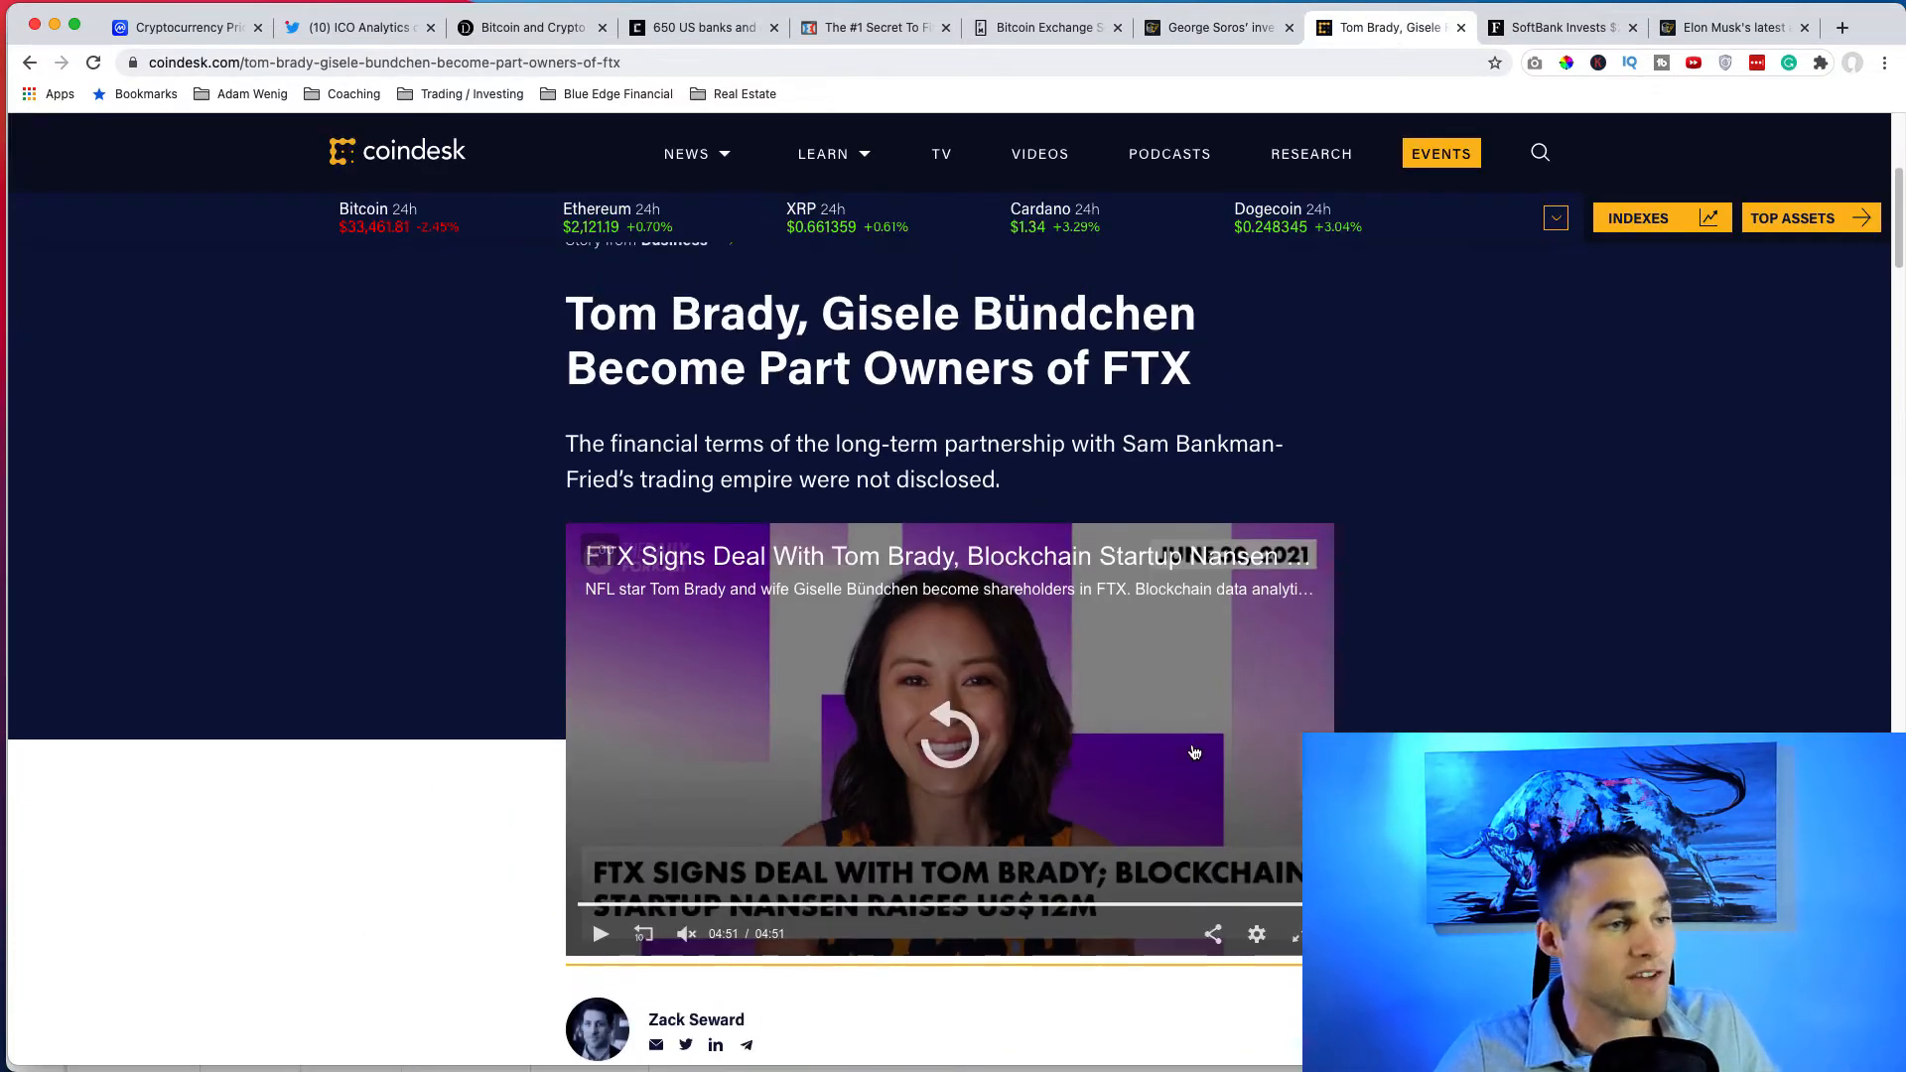
pyautogui.moveTo(994, 423)
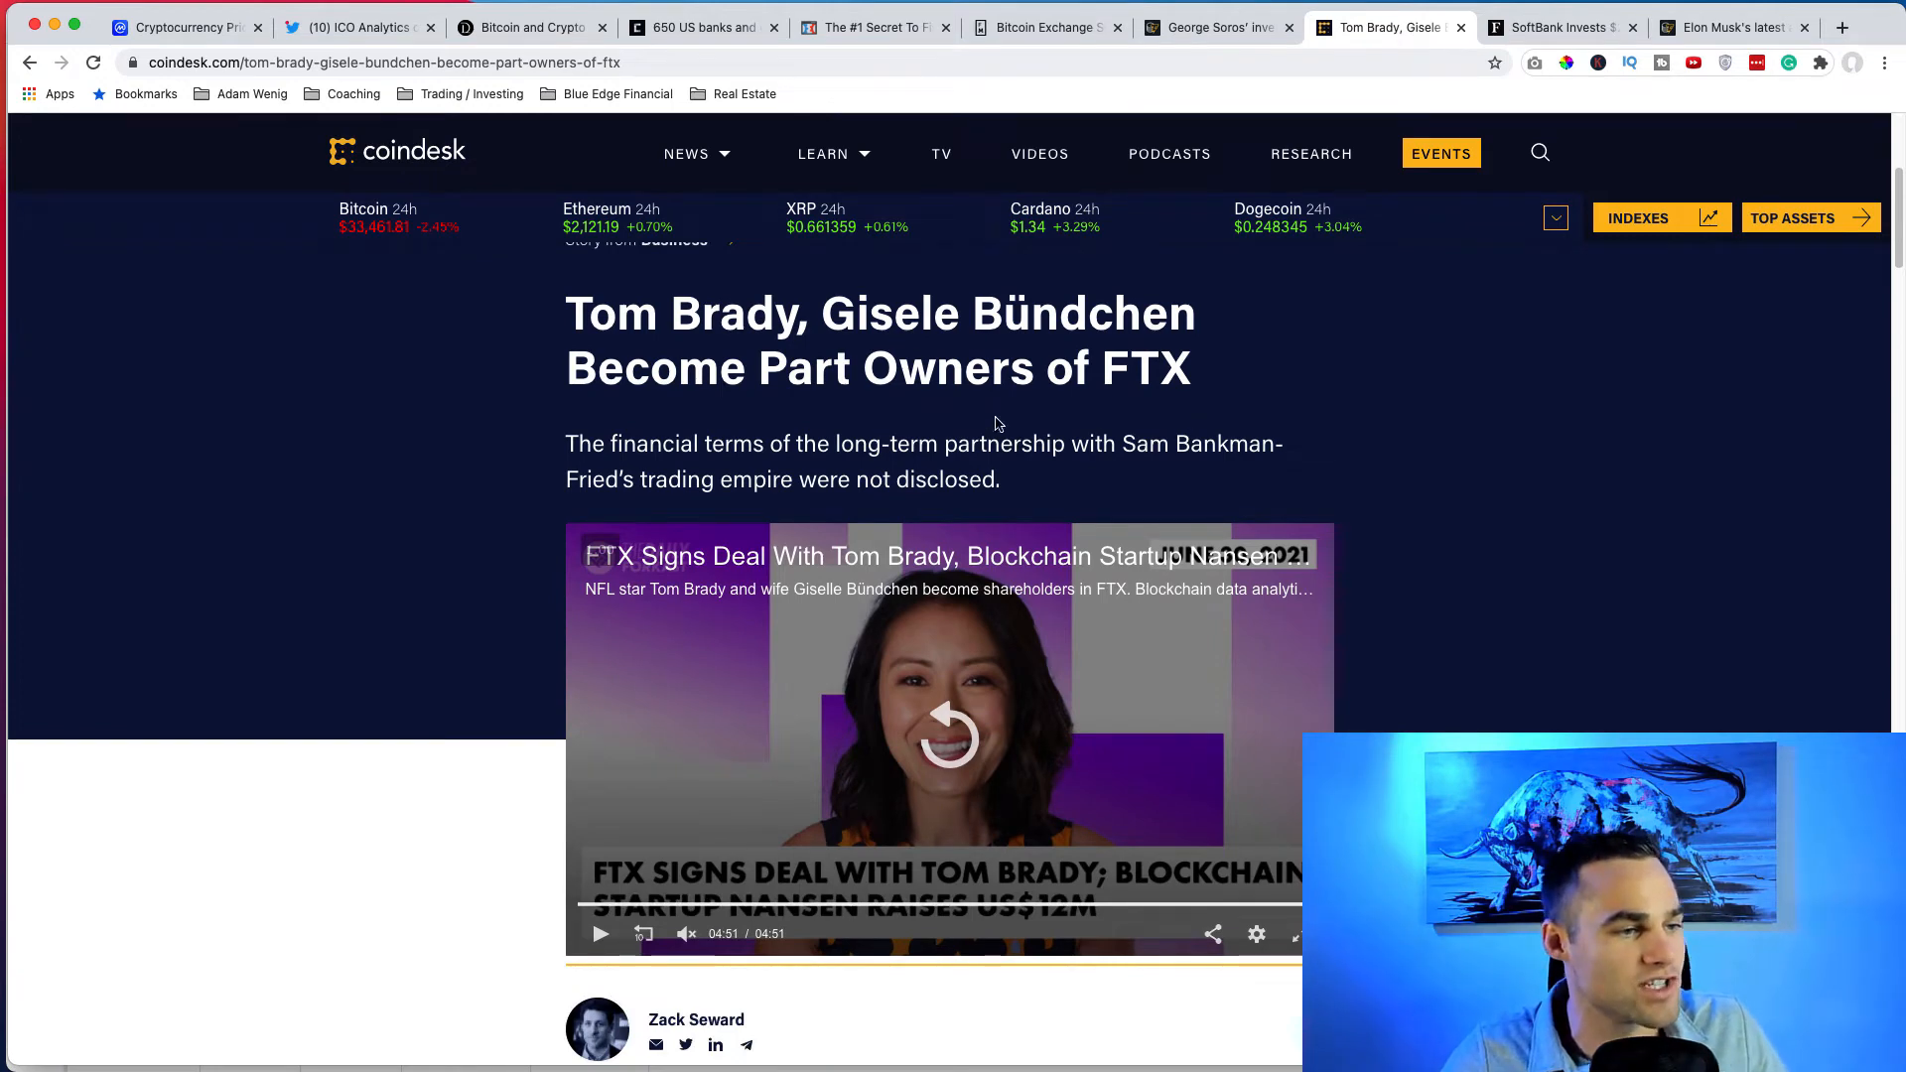
pyautogui.moveTo(904, 433)
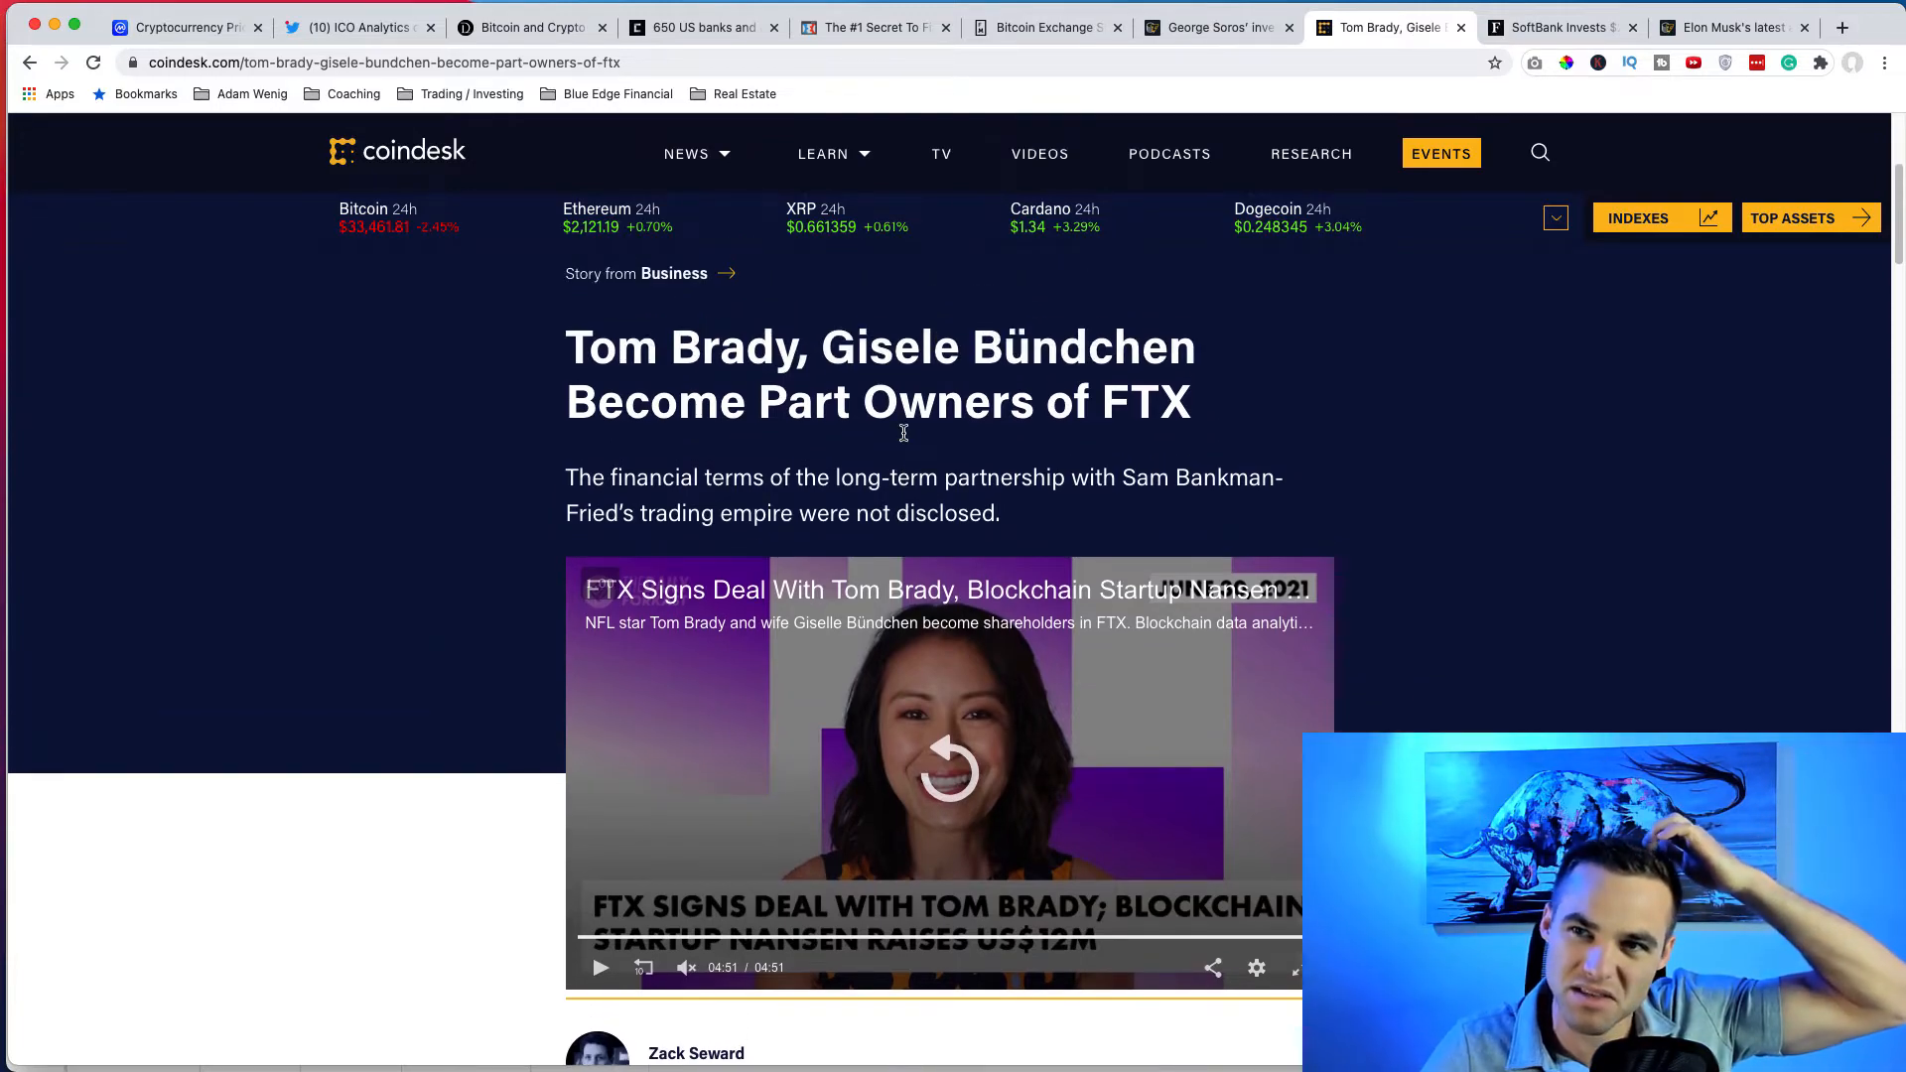
pyautogui.scroll(-3)
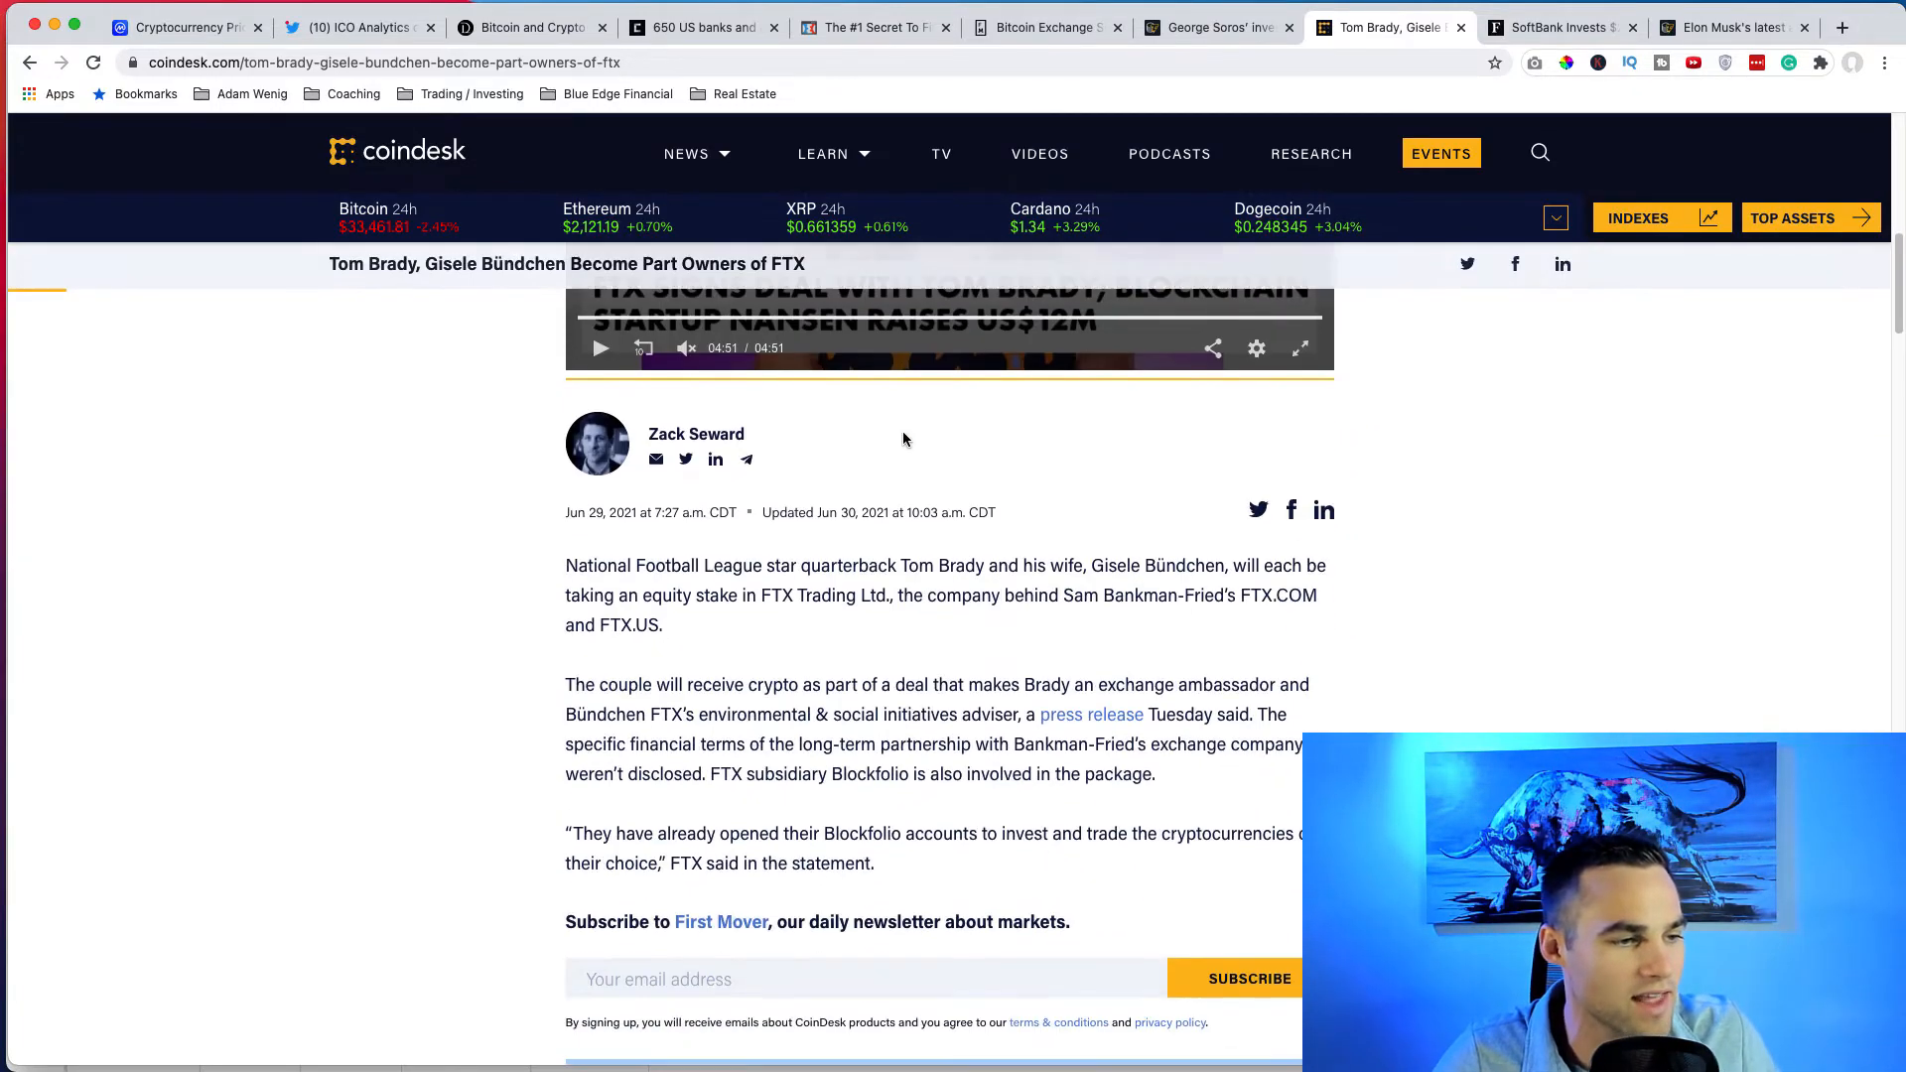
pyautogui.scroll(-3)
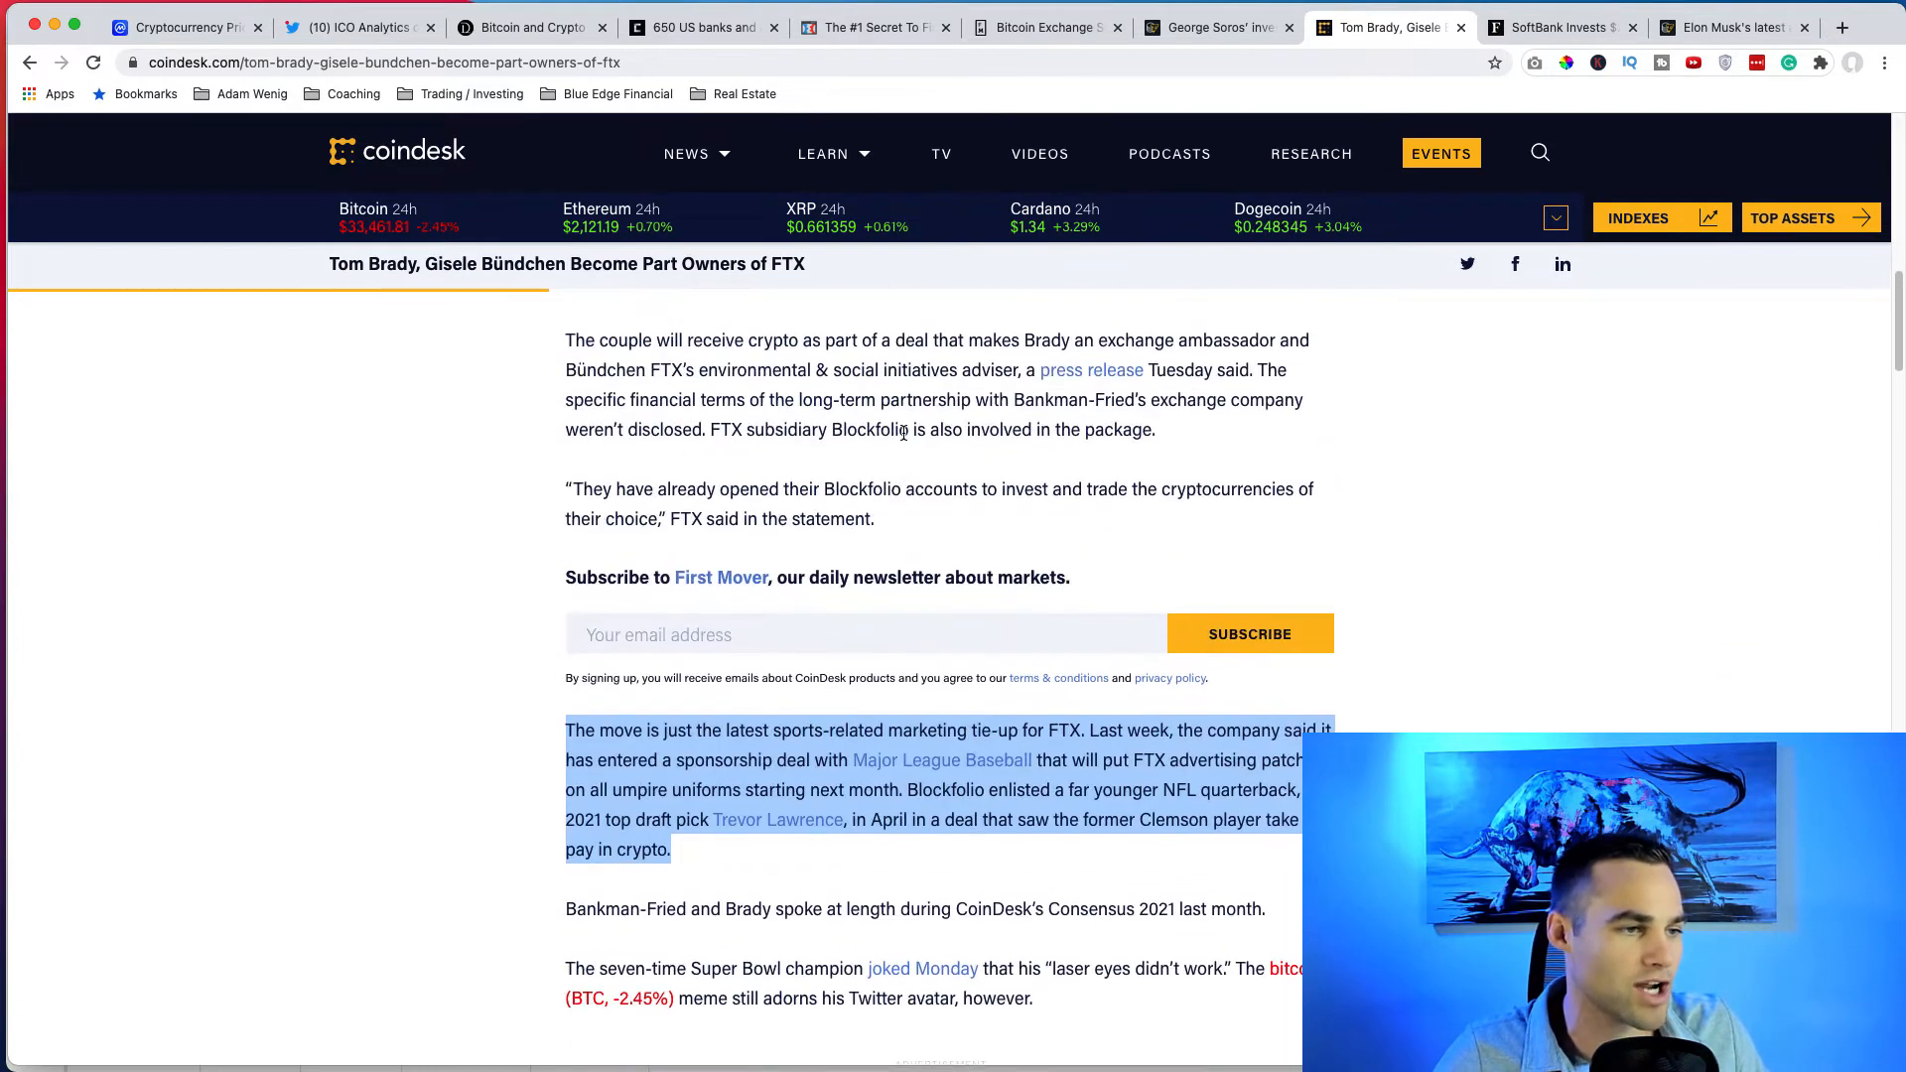
pyautogui.scroll(3)
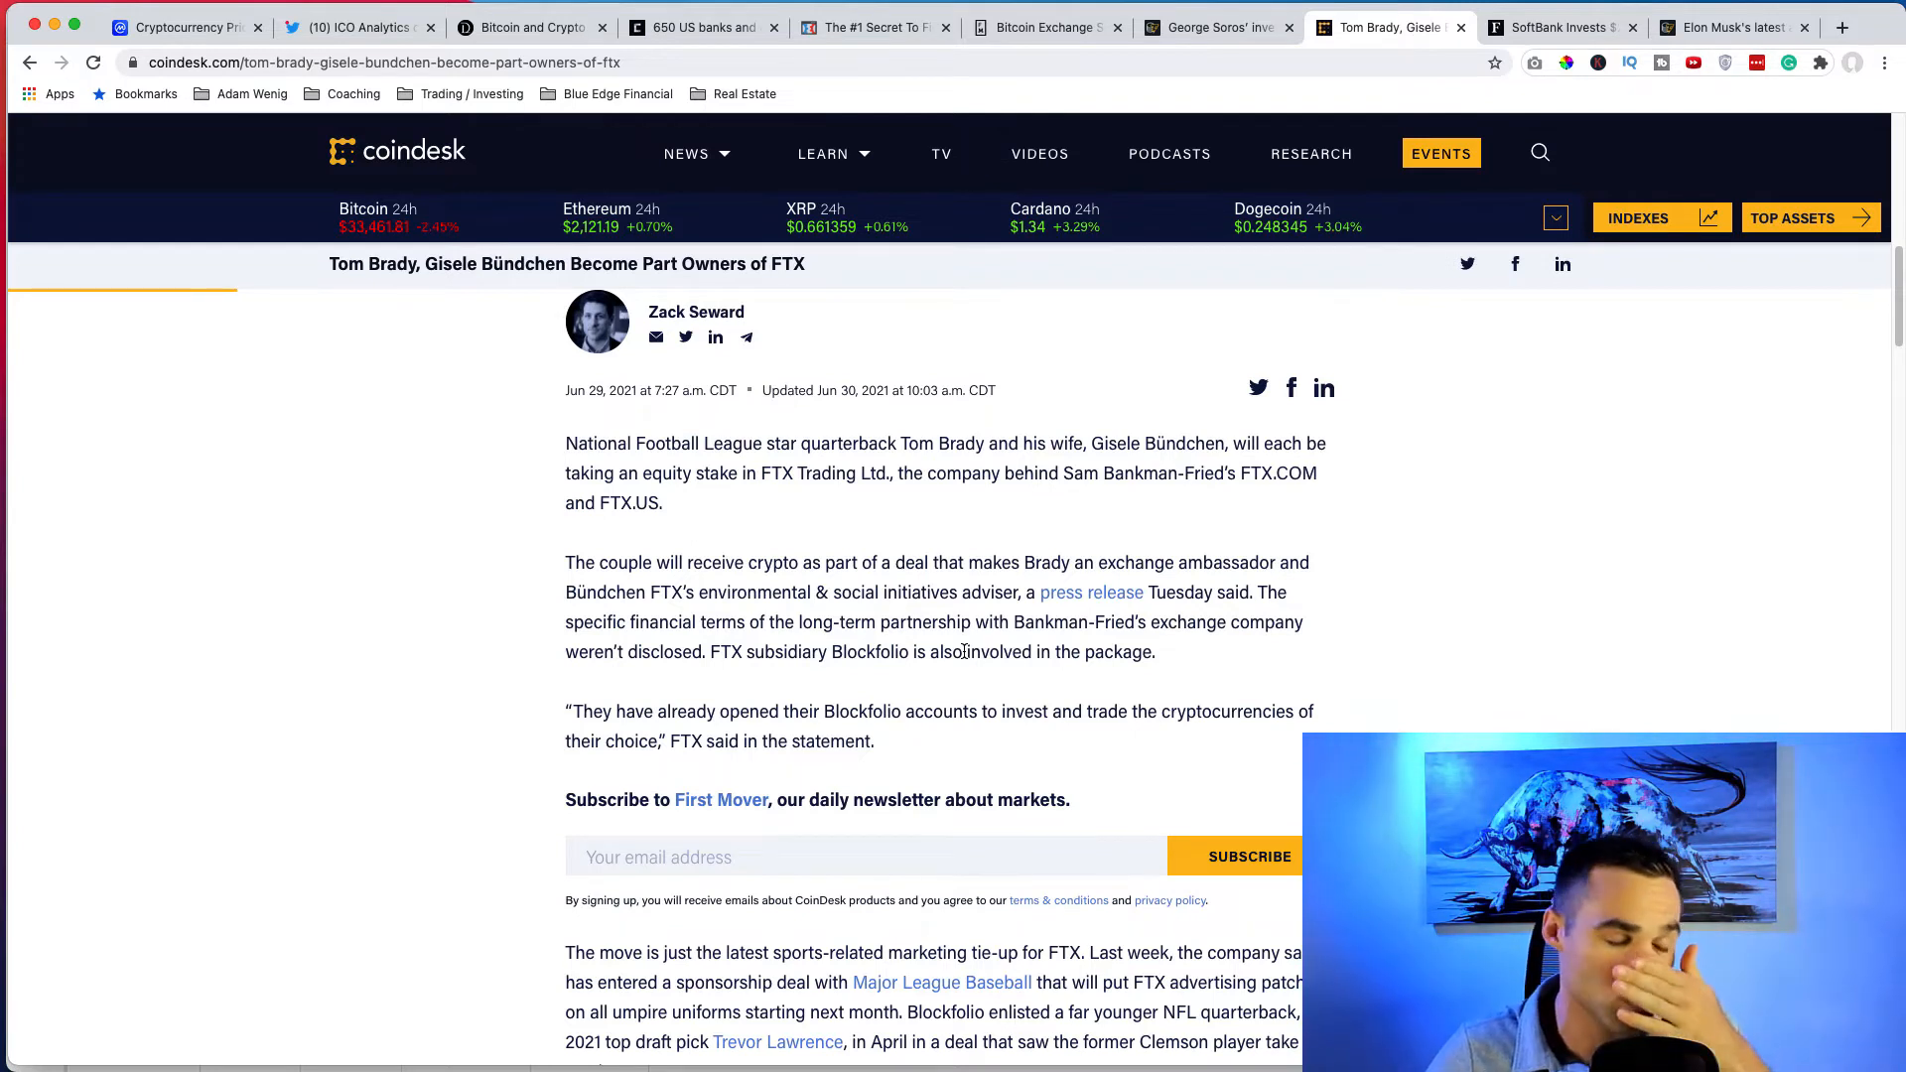
pyautogui.moveTo(864, 497)
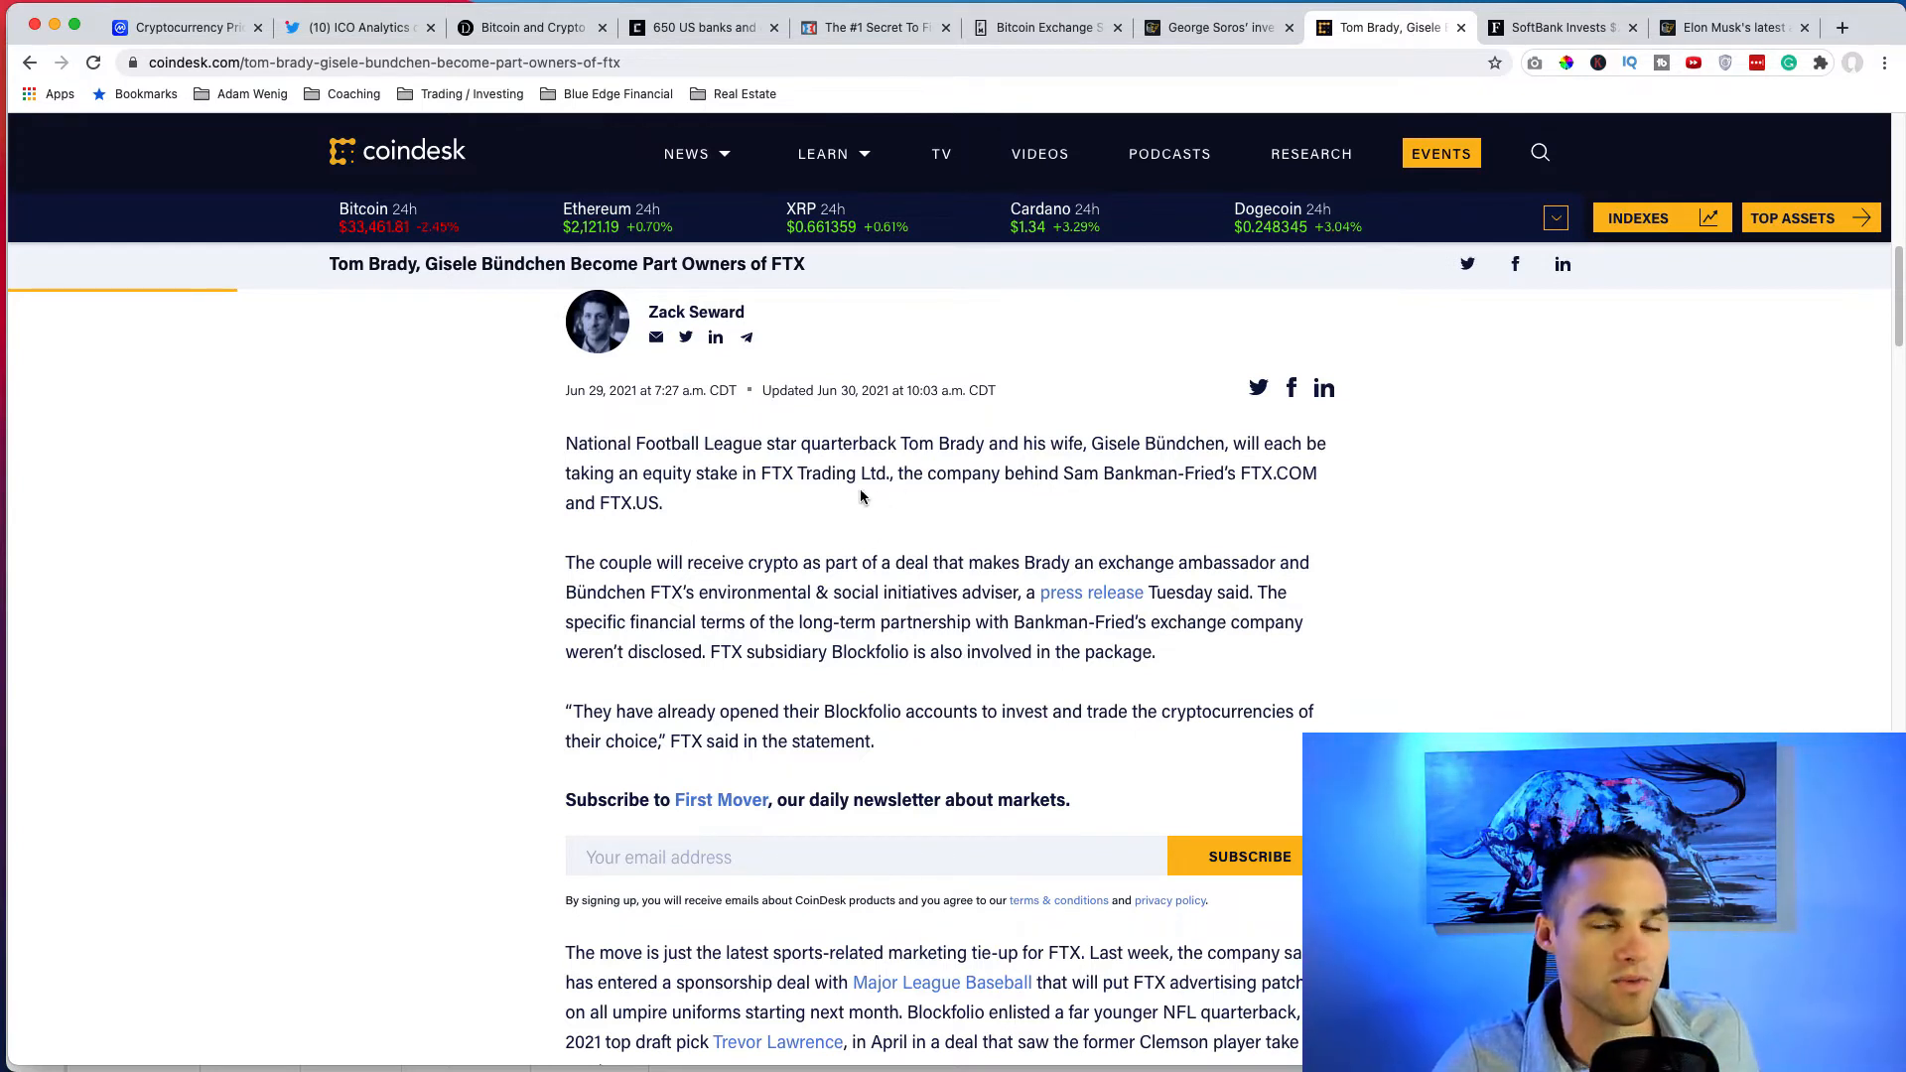
pyautogui.scroll(-3)
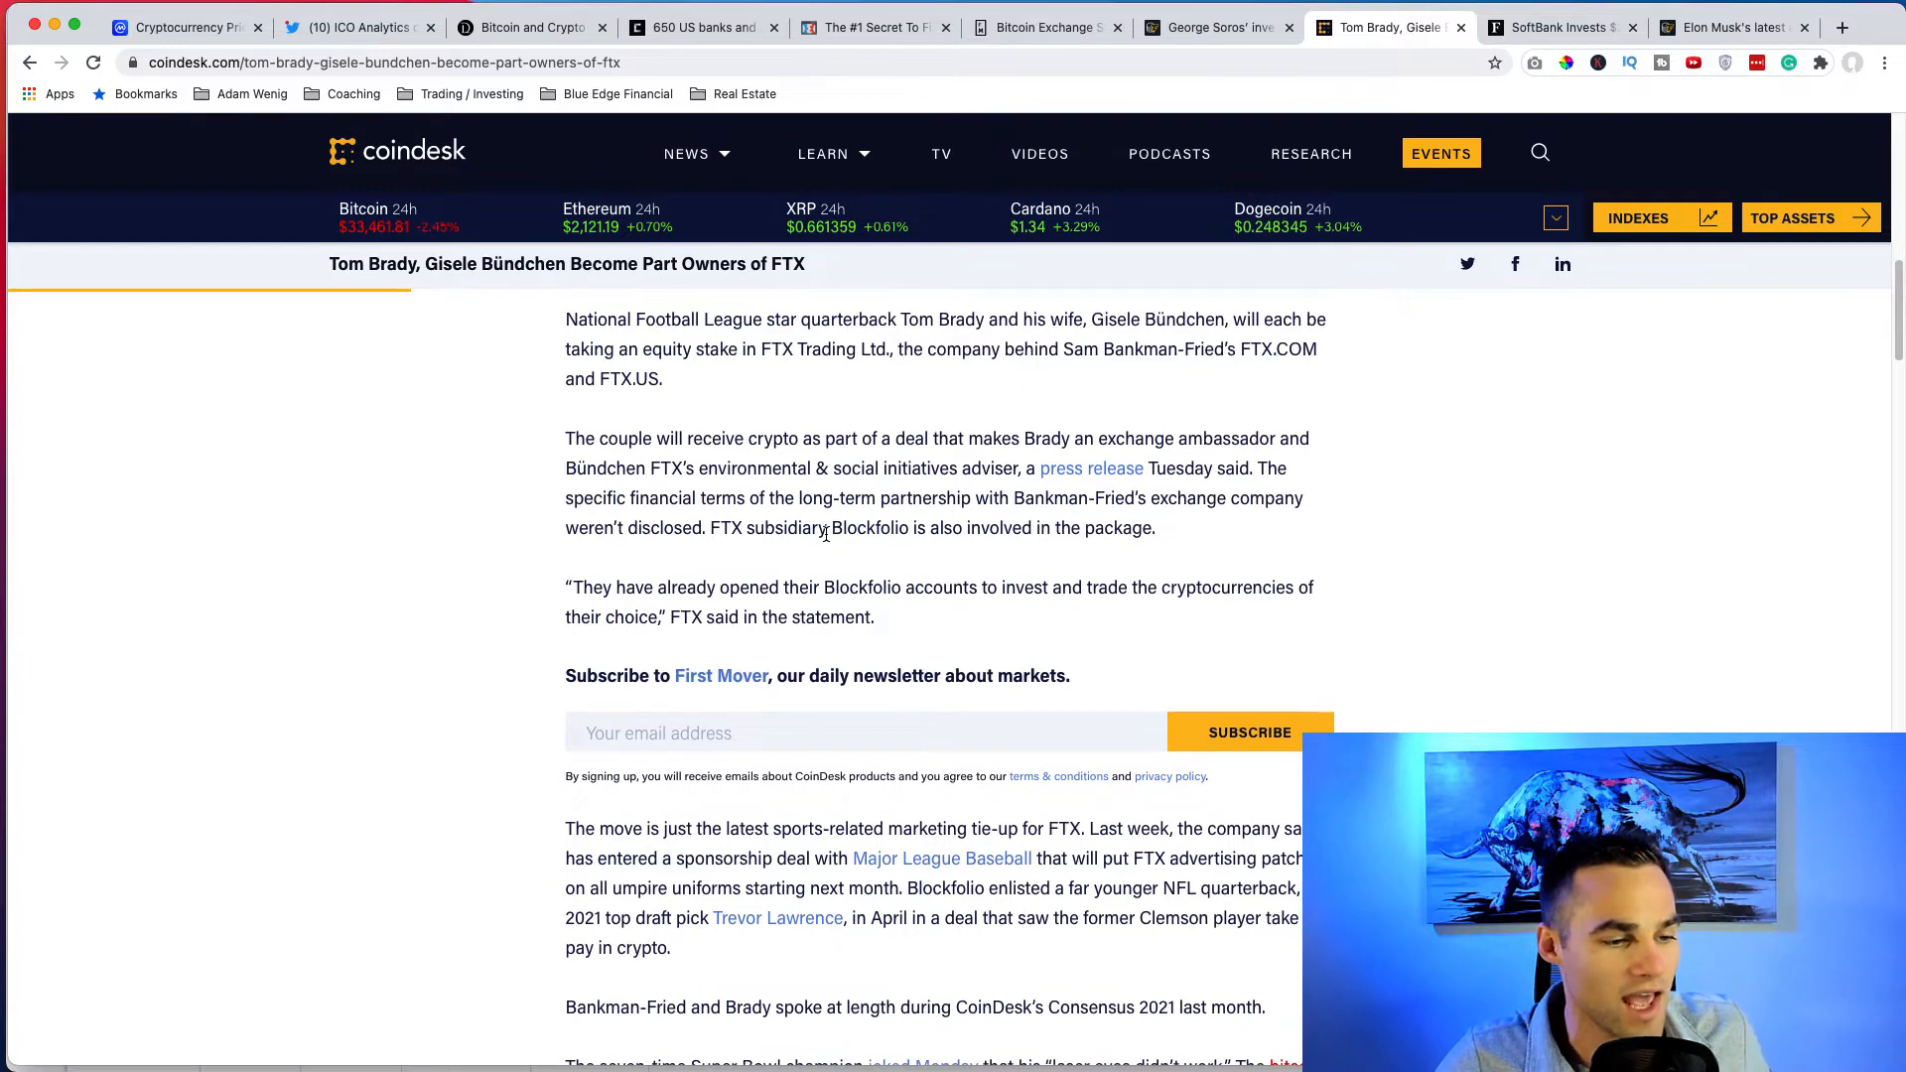
pyautogui.scroll(3)
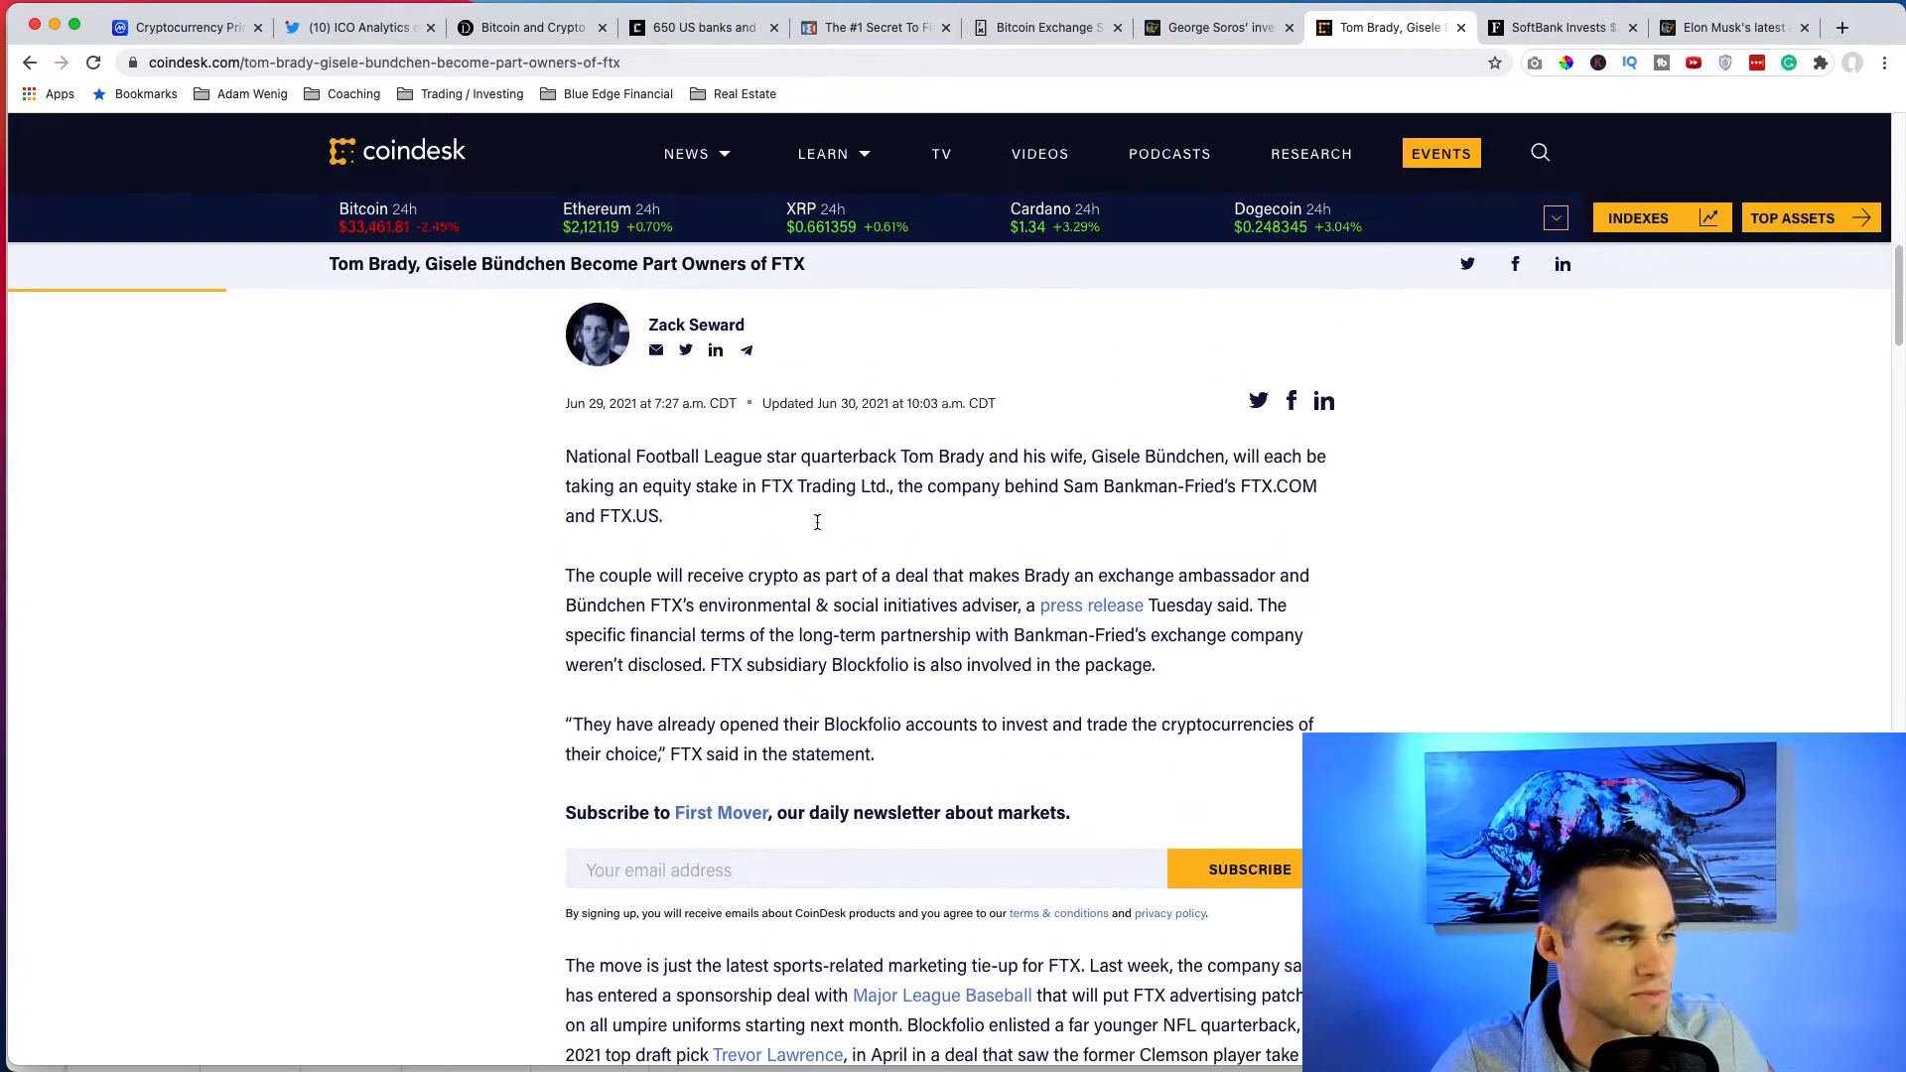
pyautogui.scroll(-3)
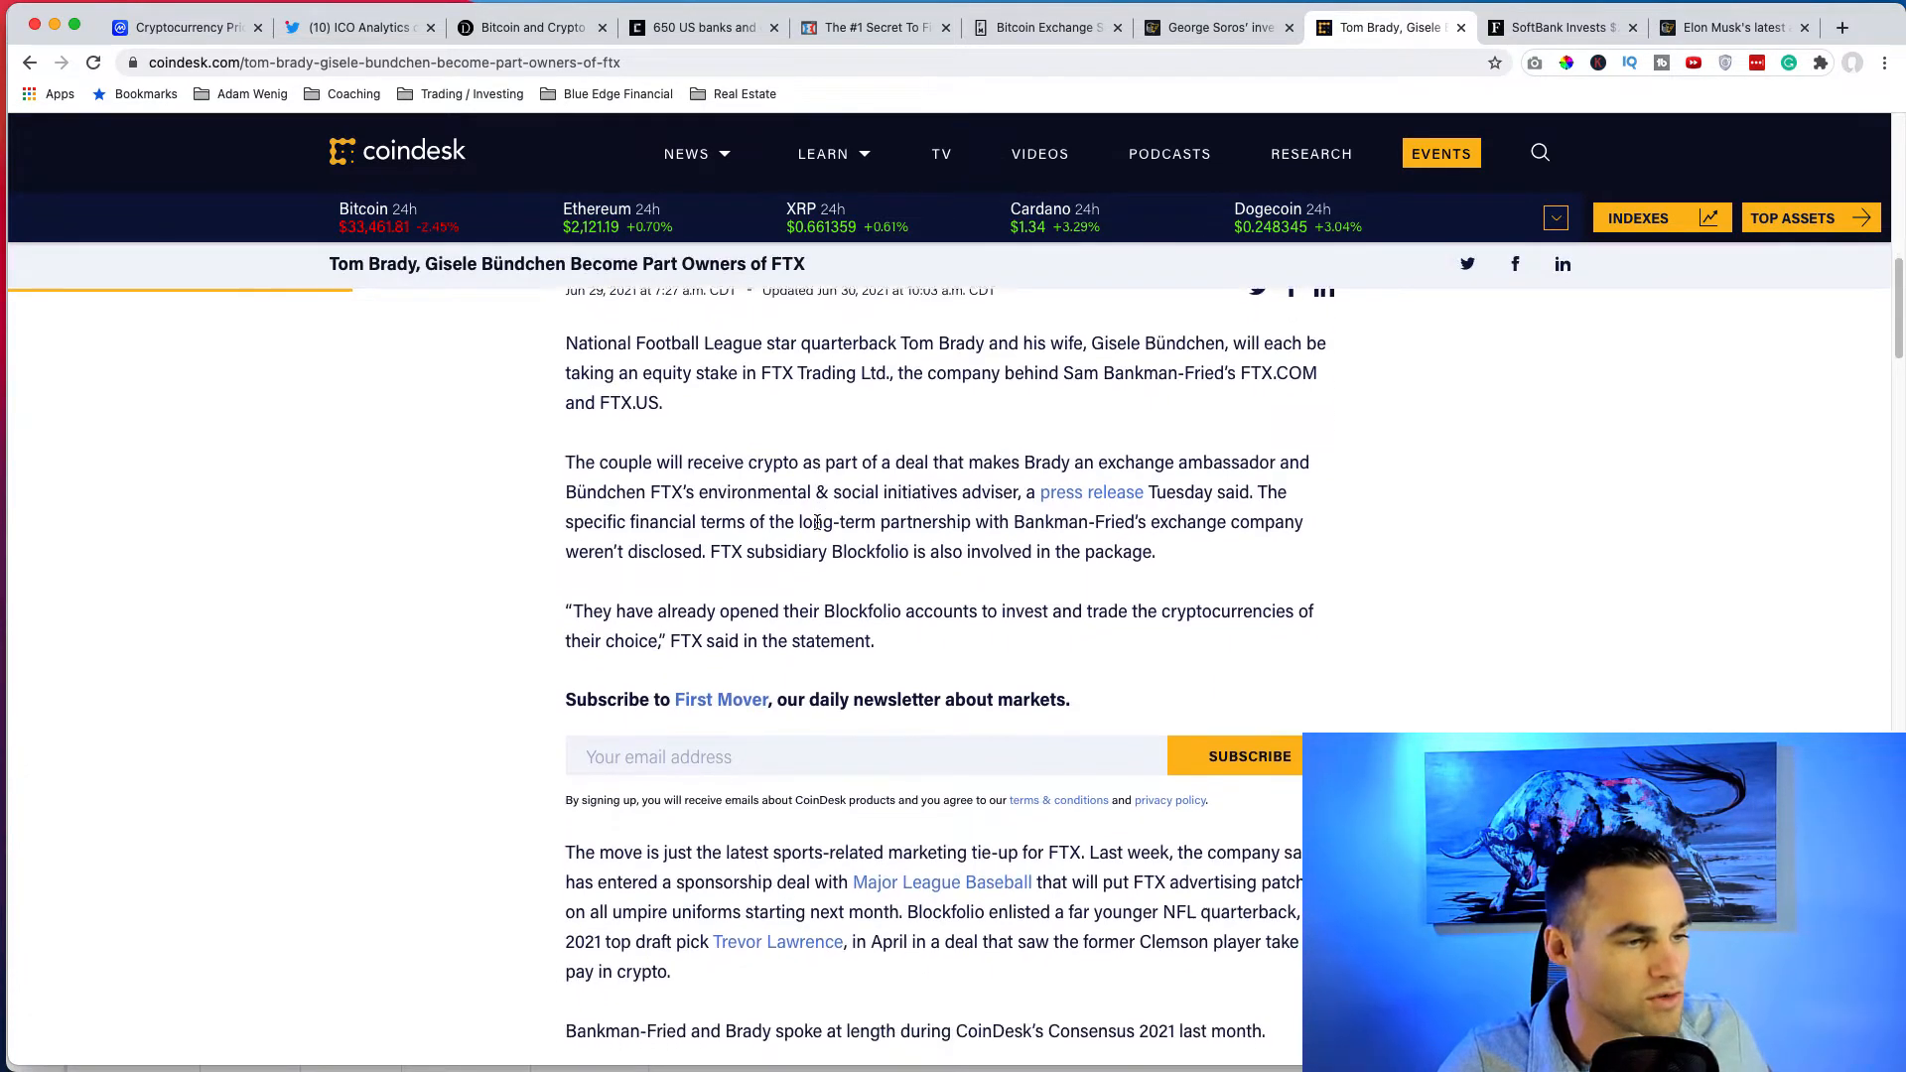
pyautogui.scroll(-3)
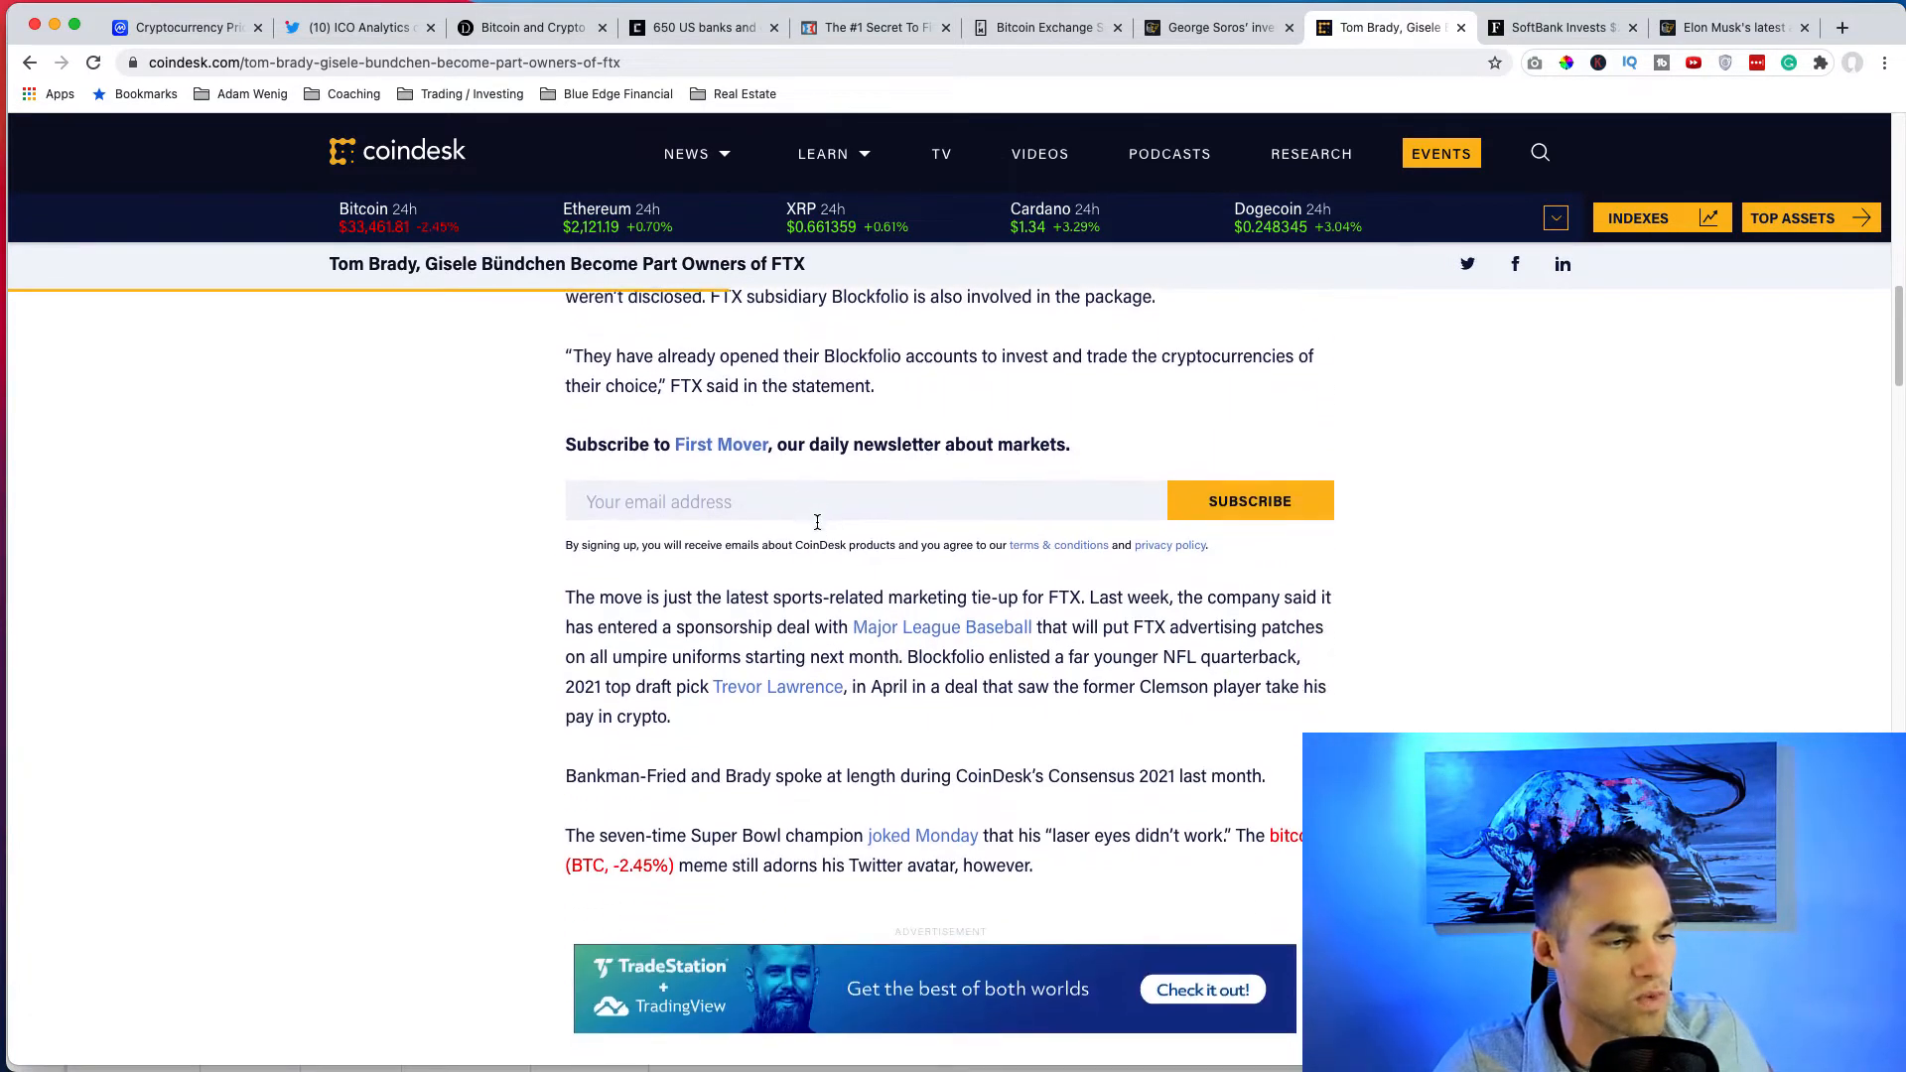
pyautogui.scroll(-3)
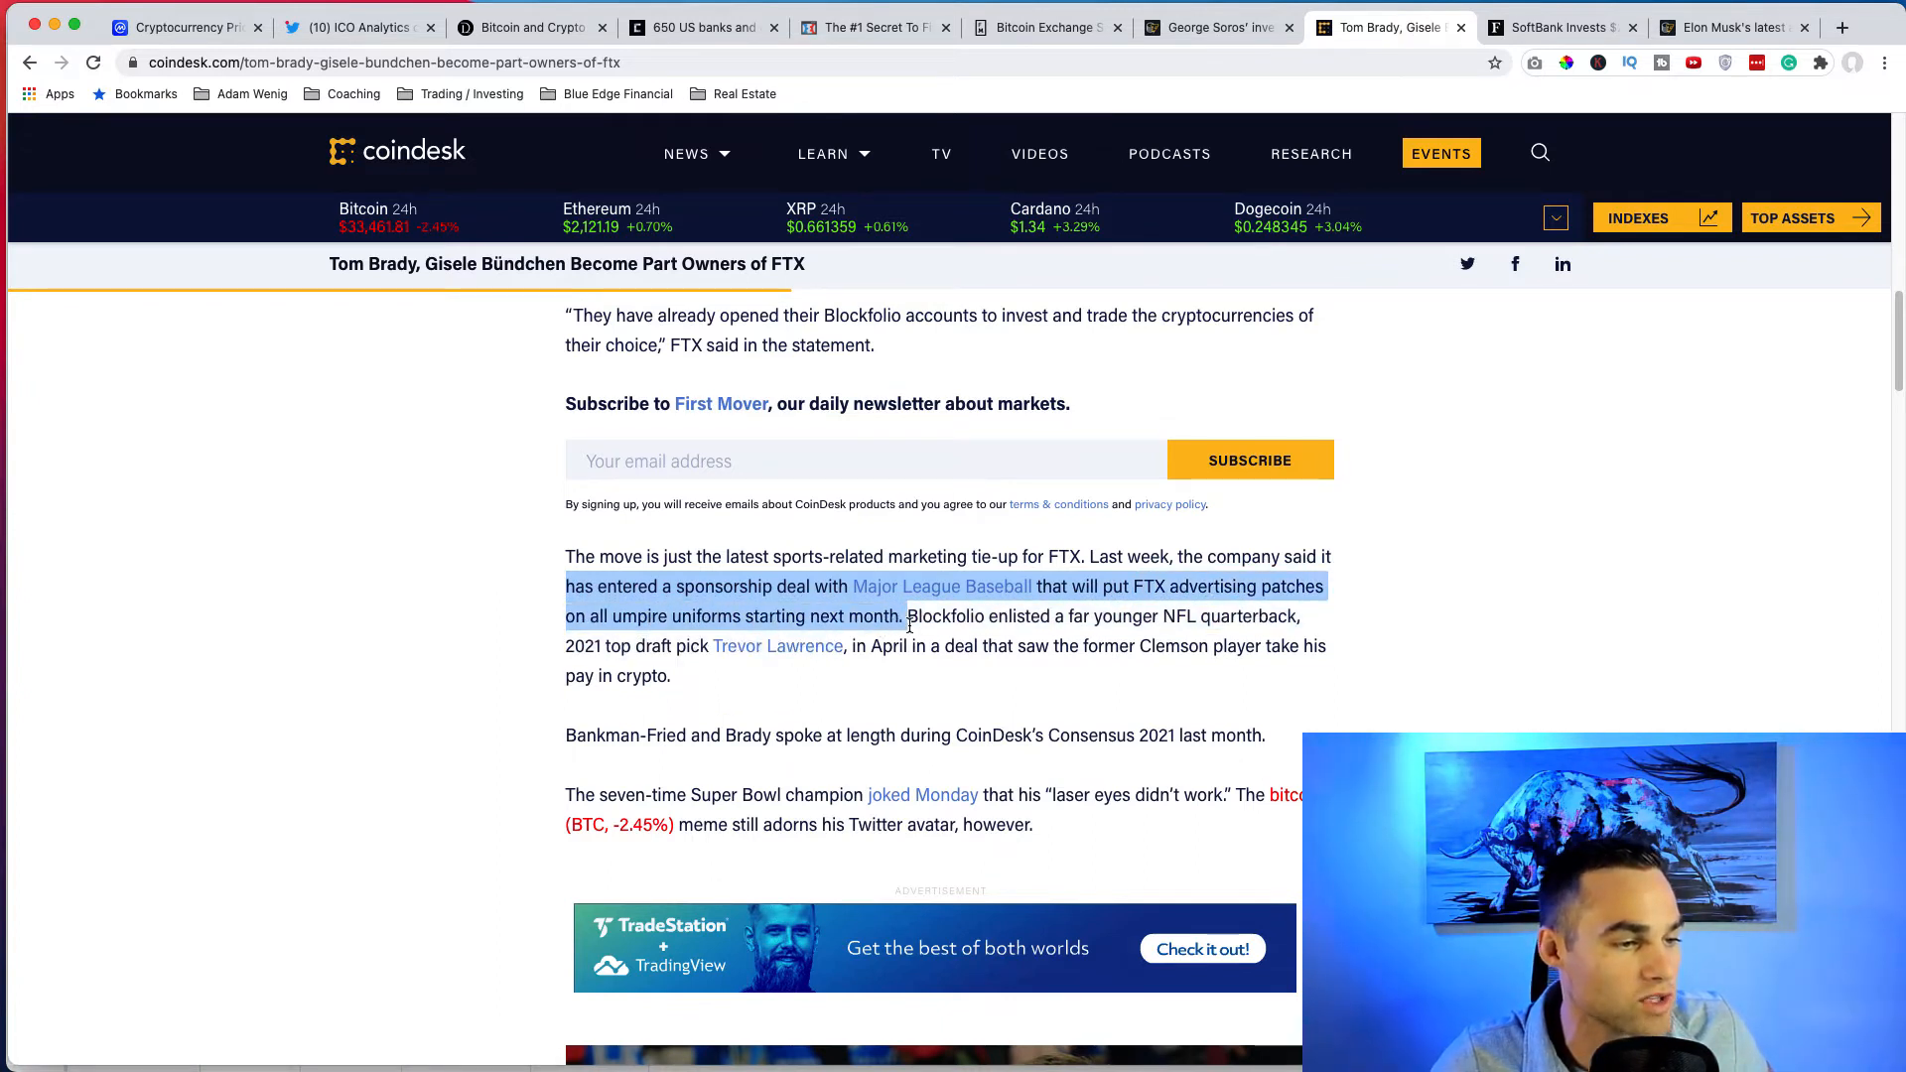
# Clear the highlighted Major League Baseball sentence and return to the headline.
pyautogui.click(923, 616)
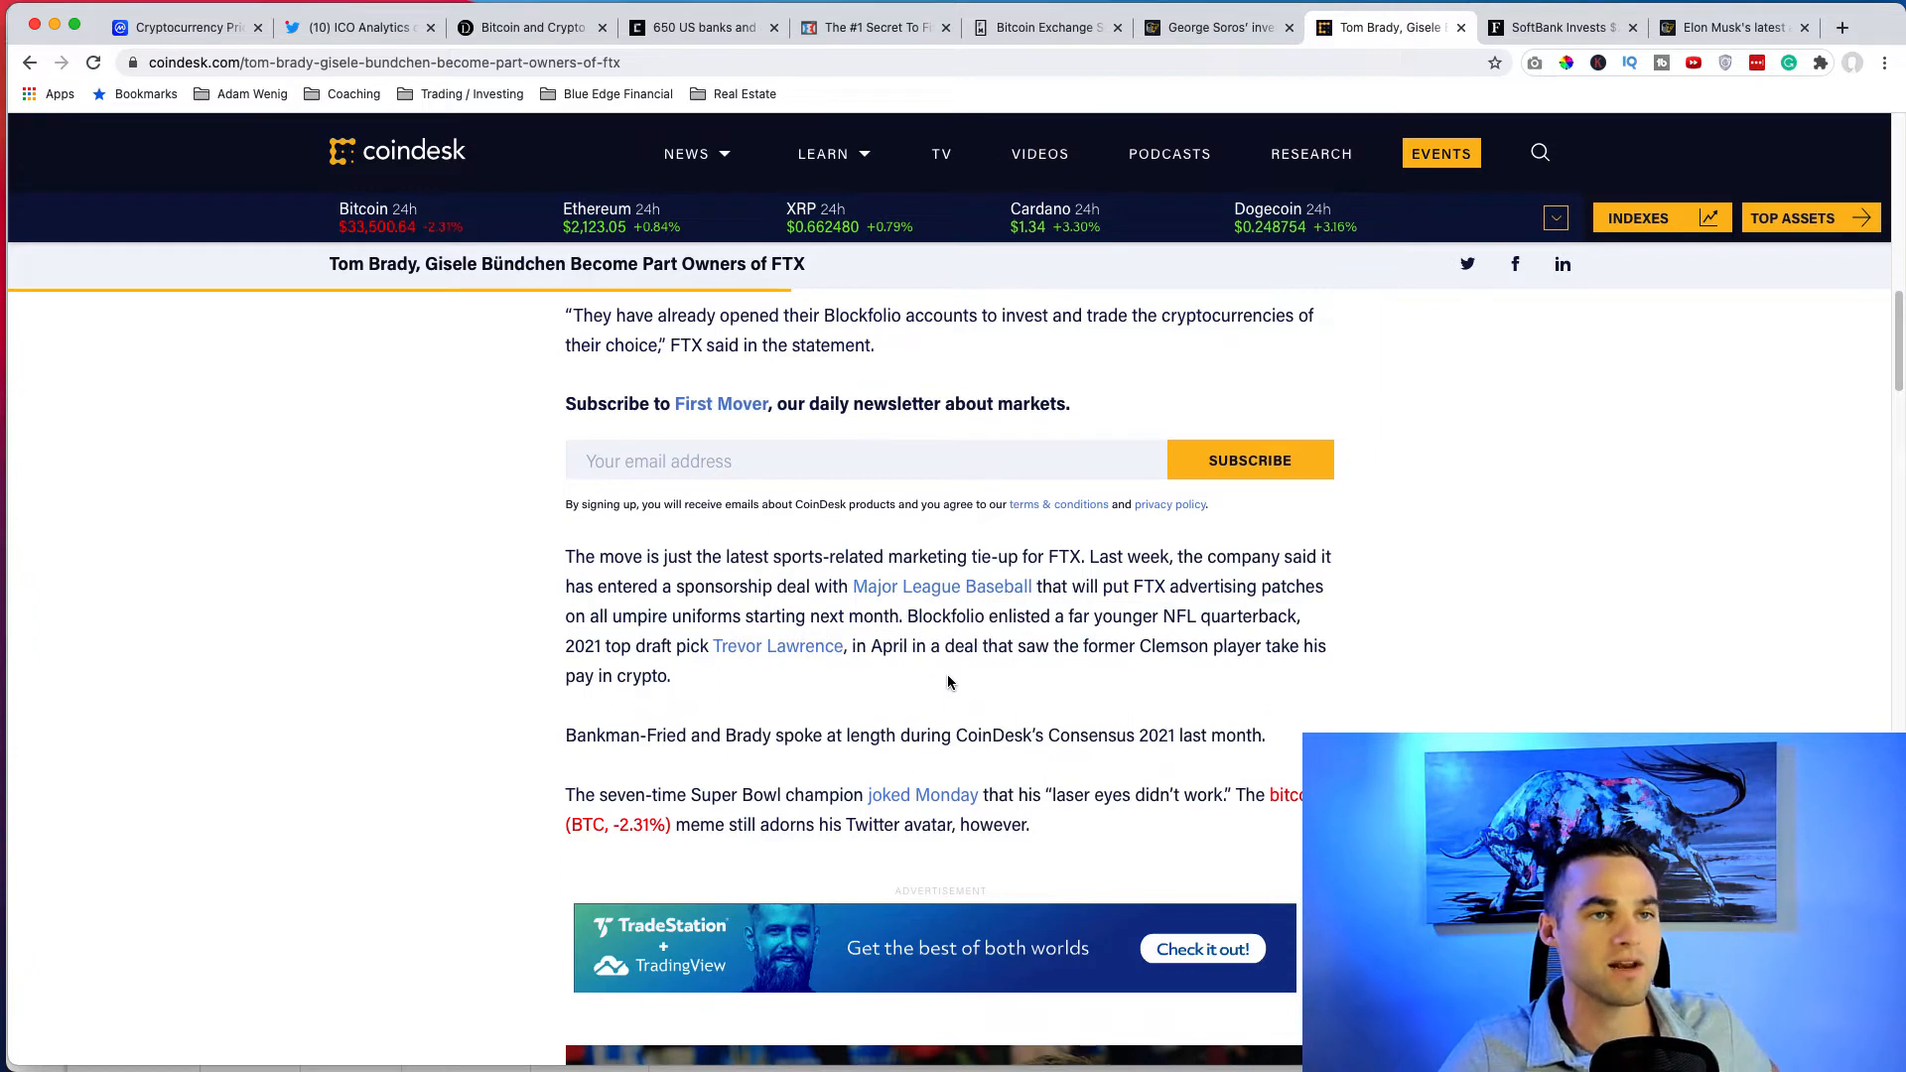
pyautogui.moveTo(1156, 673)
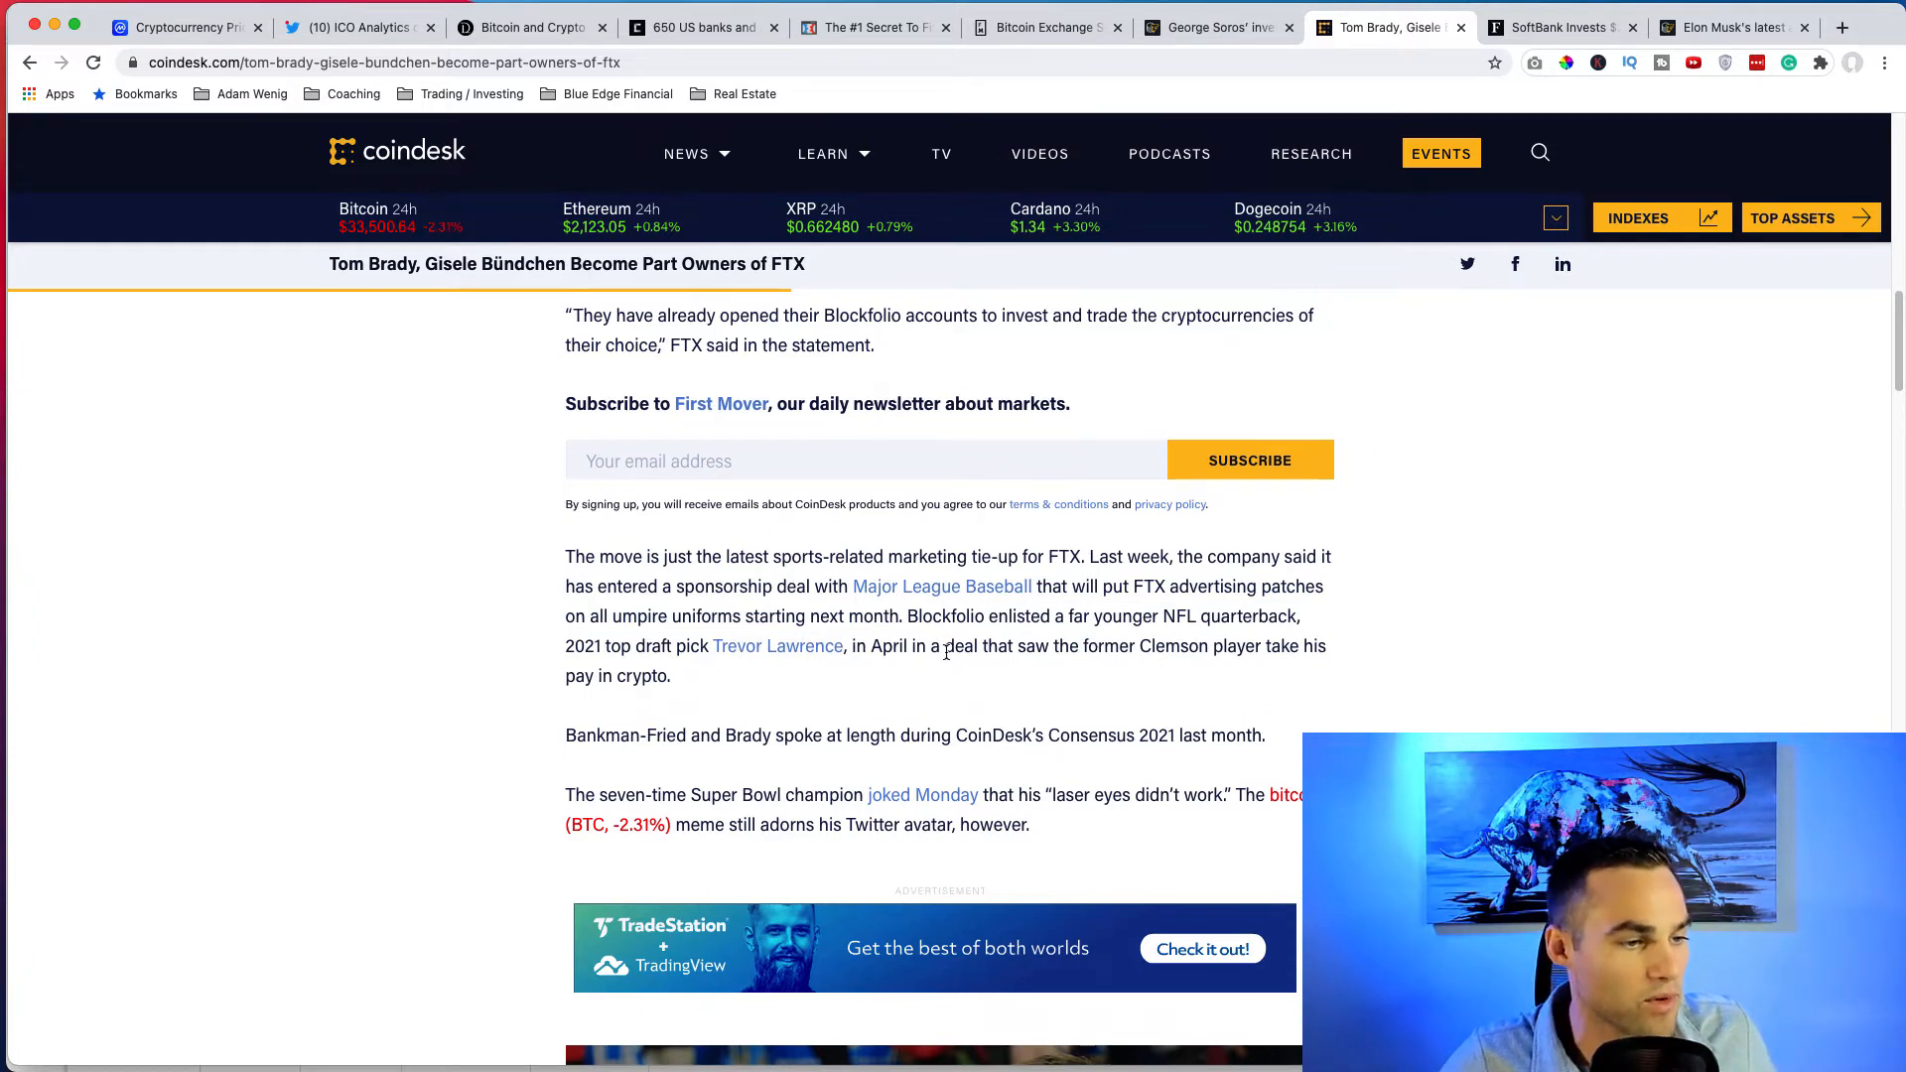
pyautogui.moveTo(1124, 659)
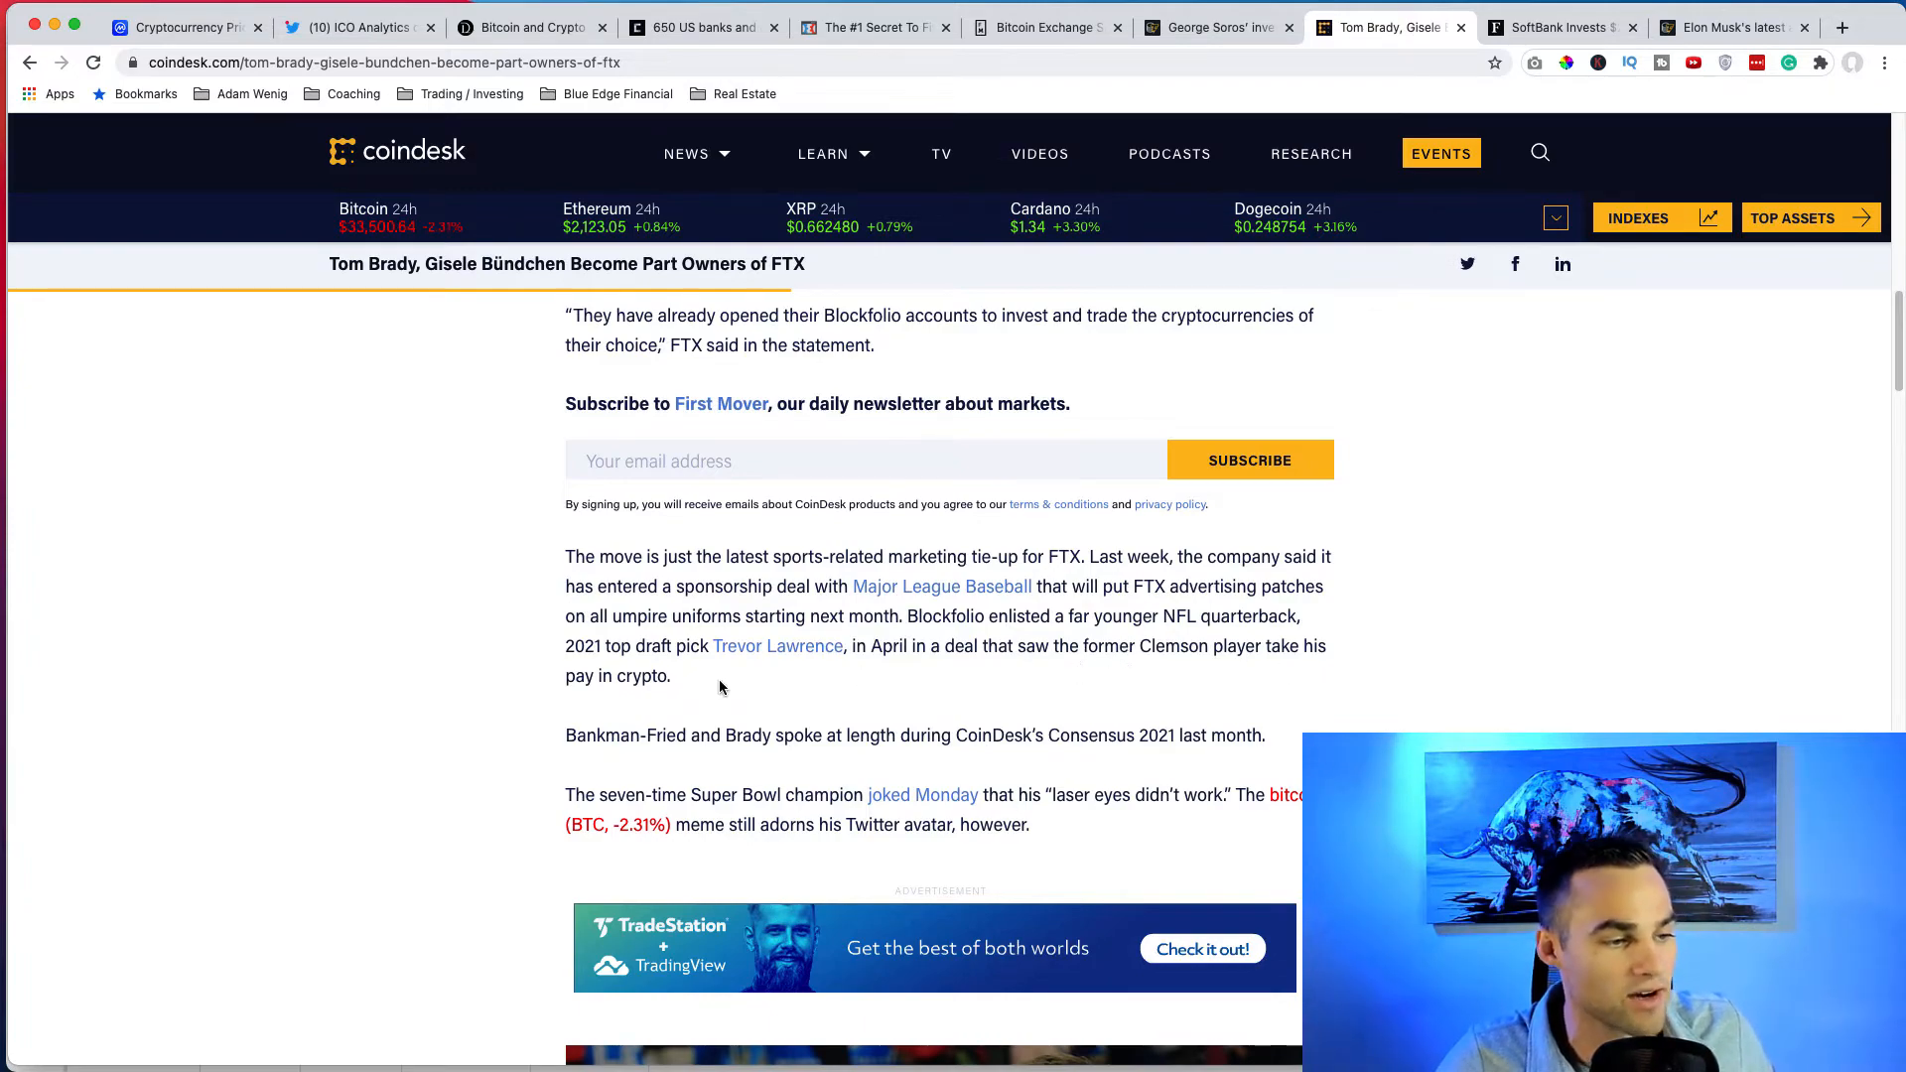
pyautogui.scroll(3)
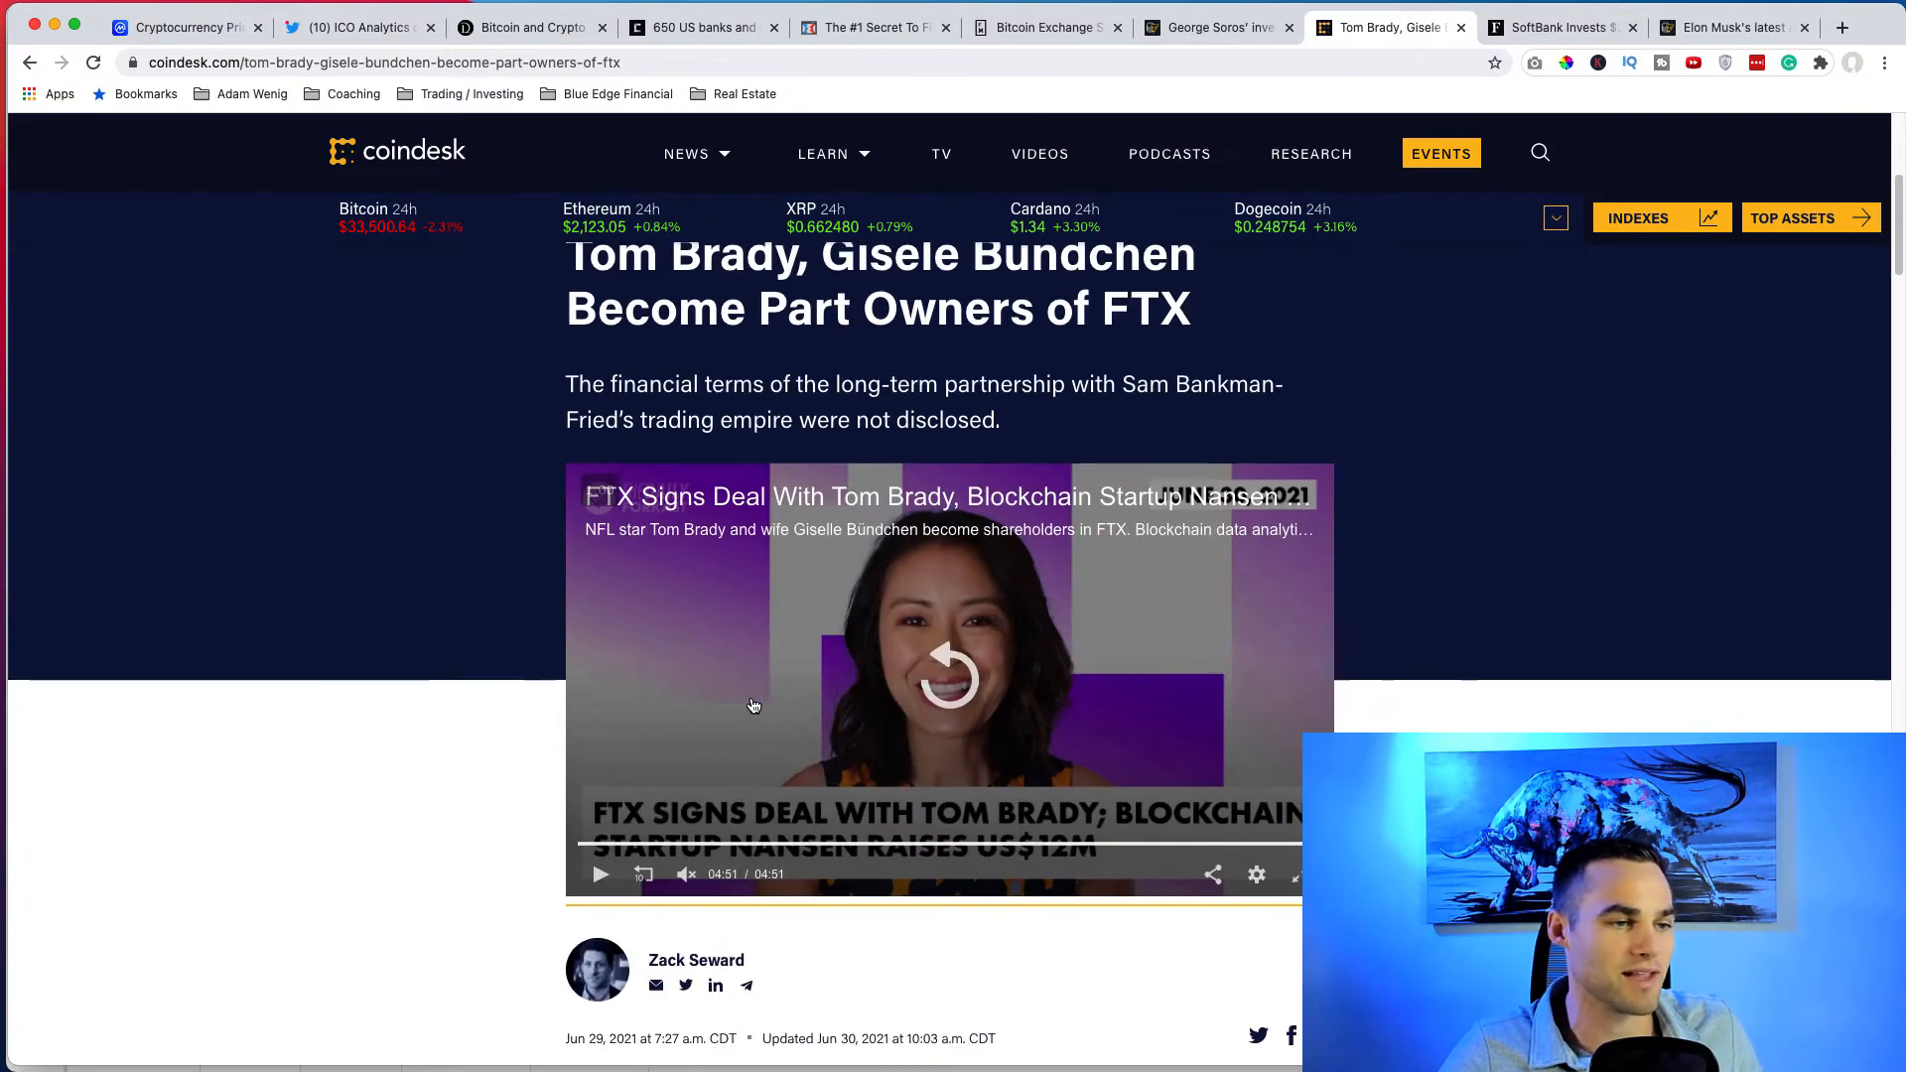
pyautogui.scroll(3)
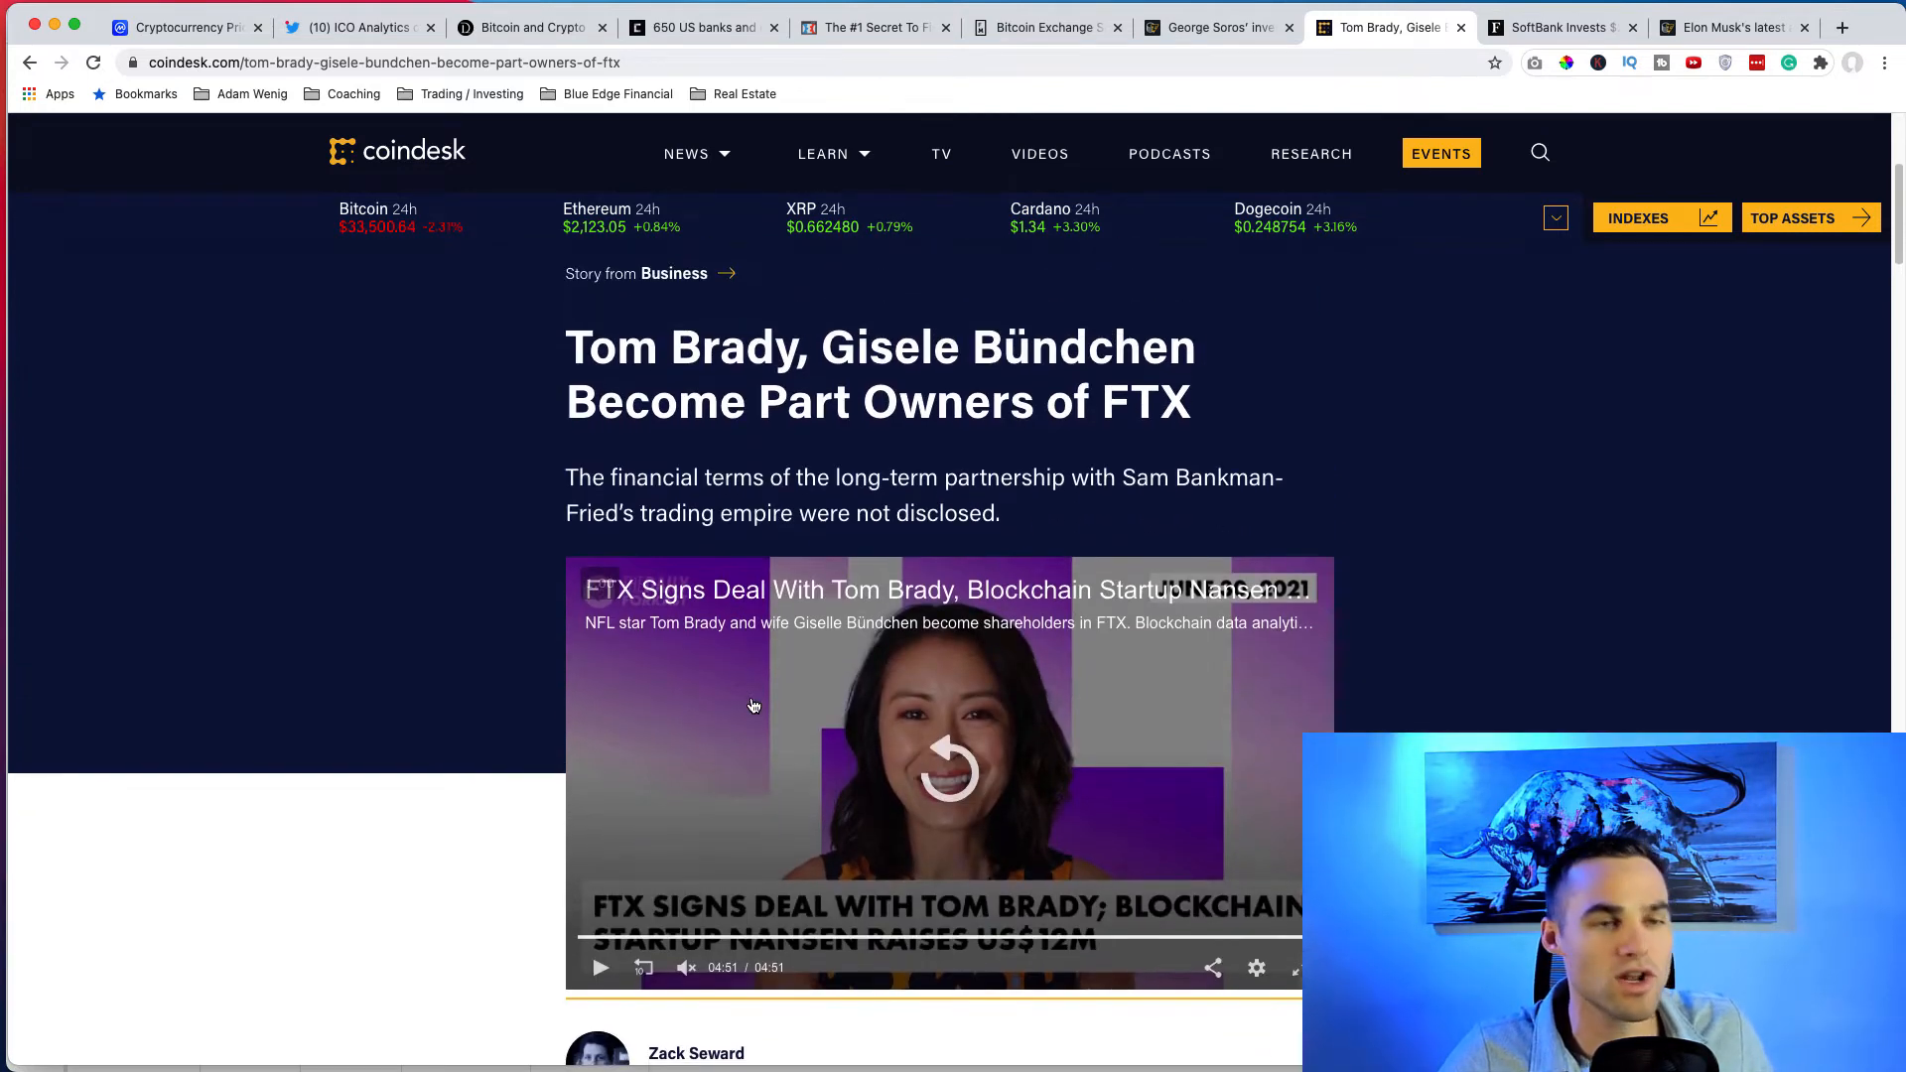
pyautogui.moveTo(1561, 26)
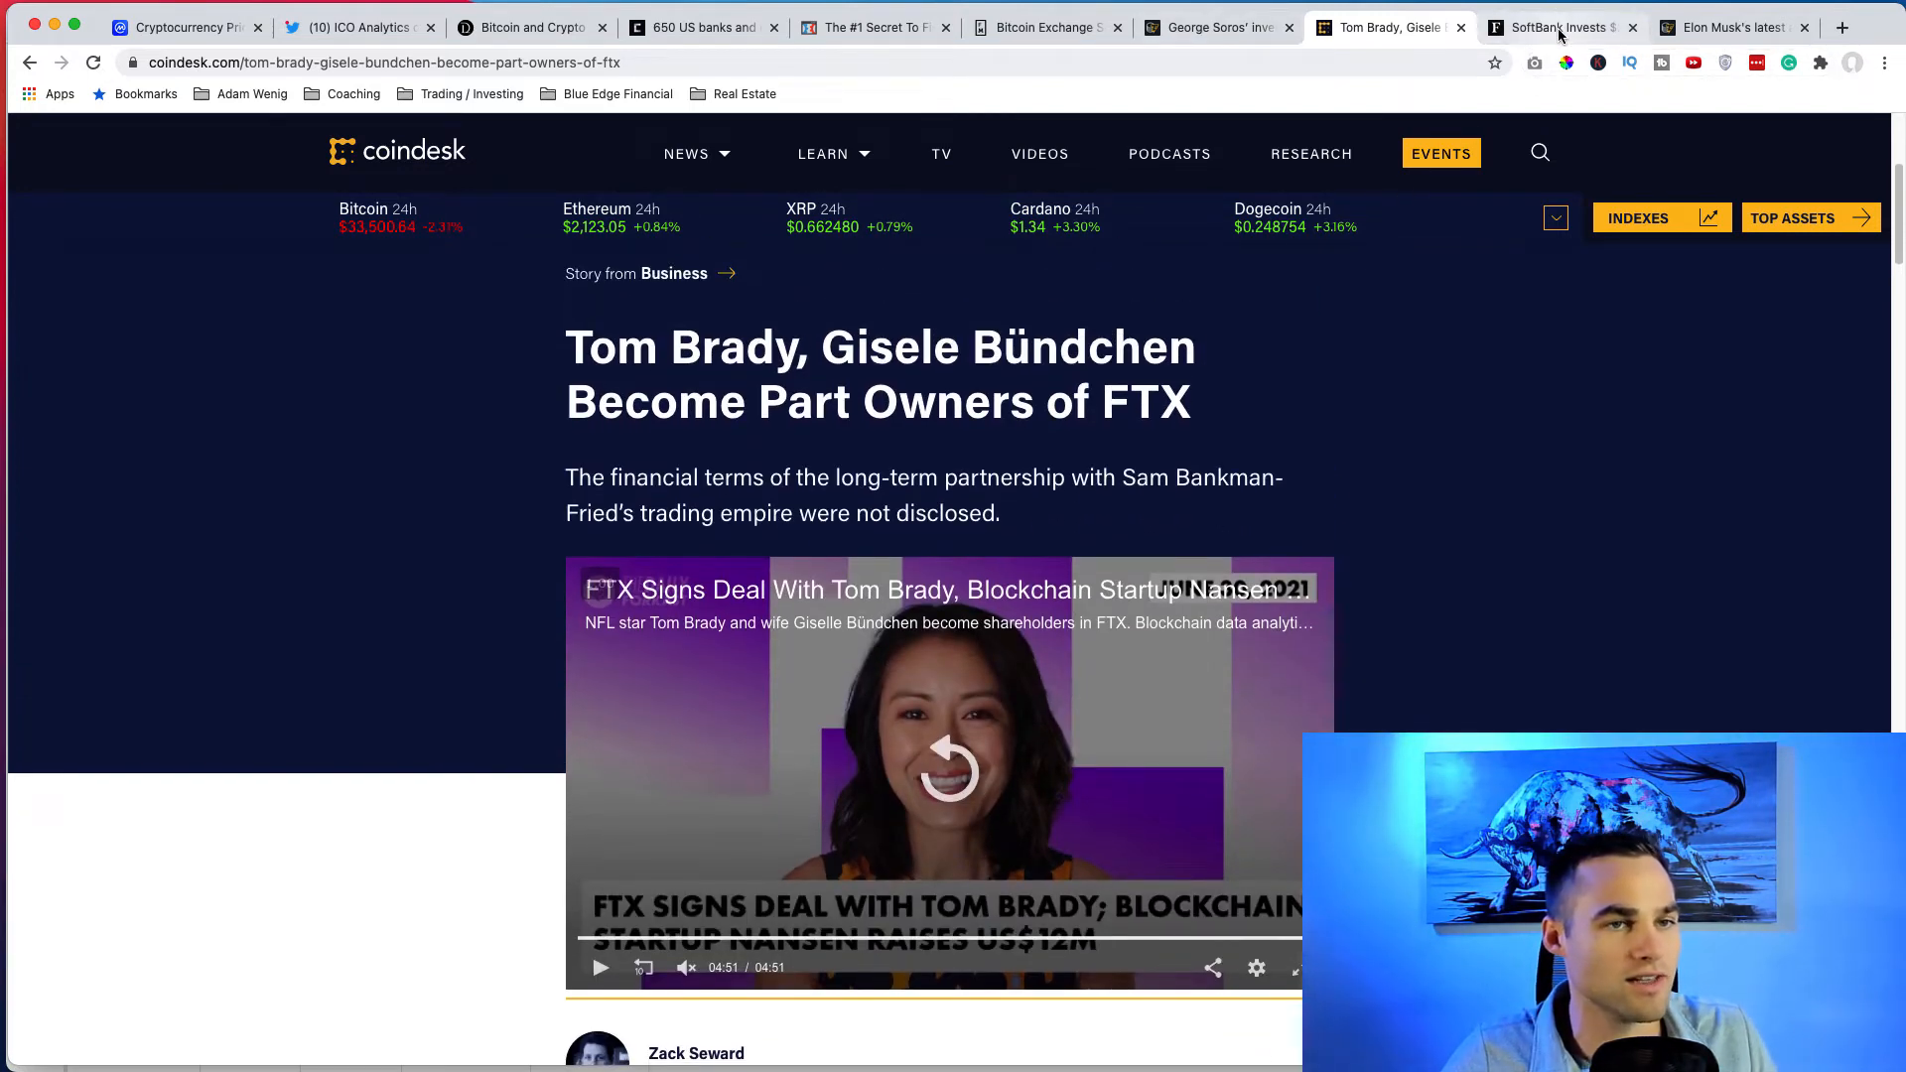
# Switch to the Forbes SoftBank $200 million Brazil crypto exchange article and read through it.
pyautogui.click(1563, 26)
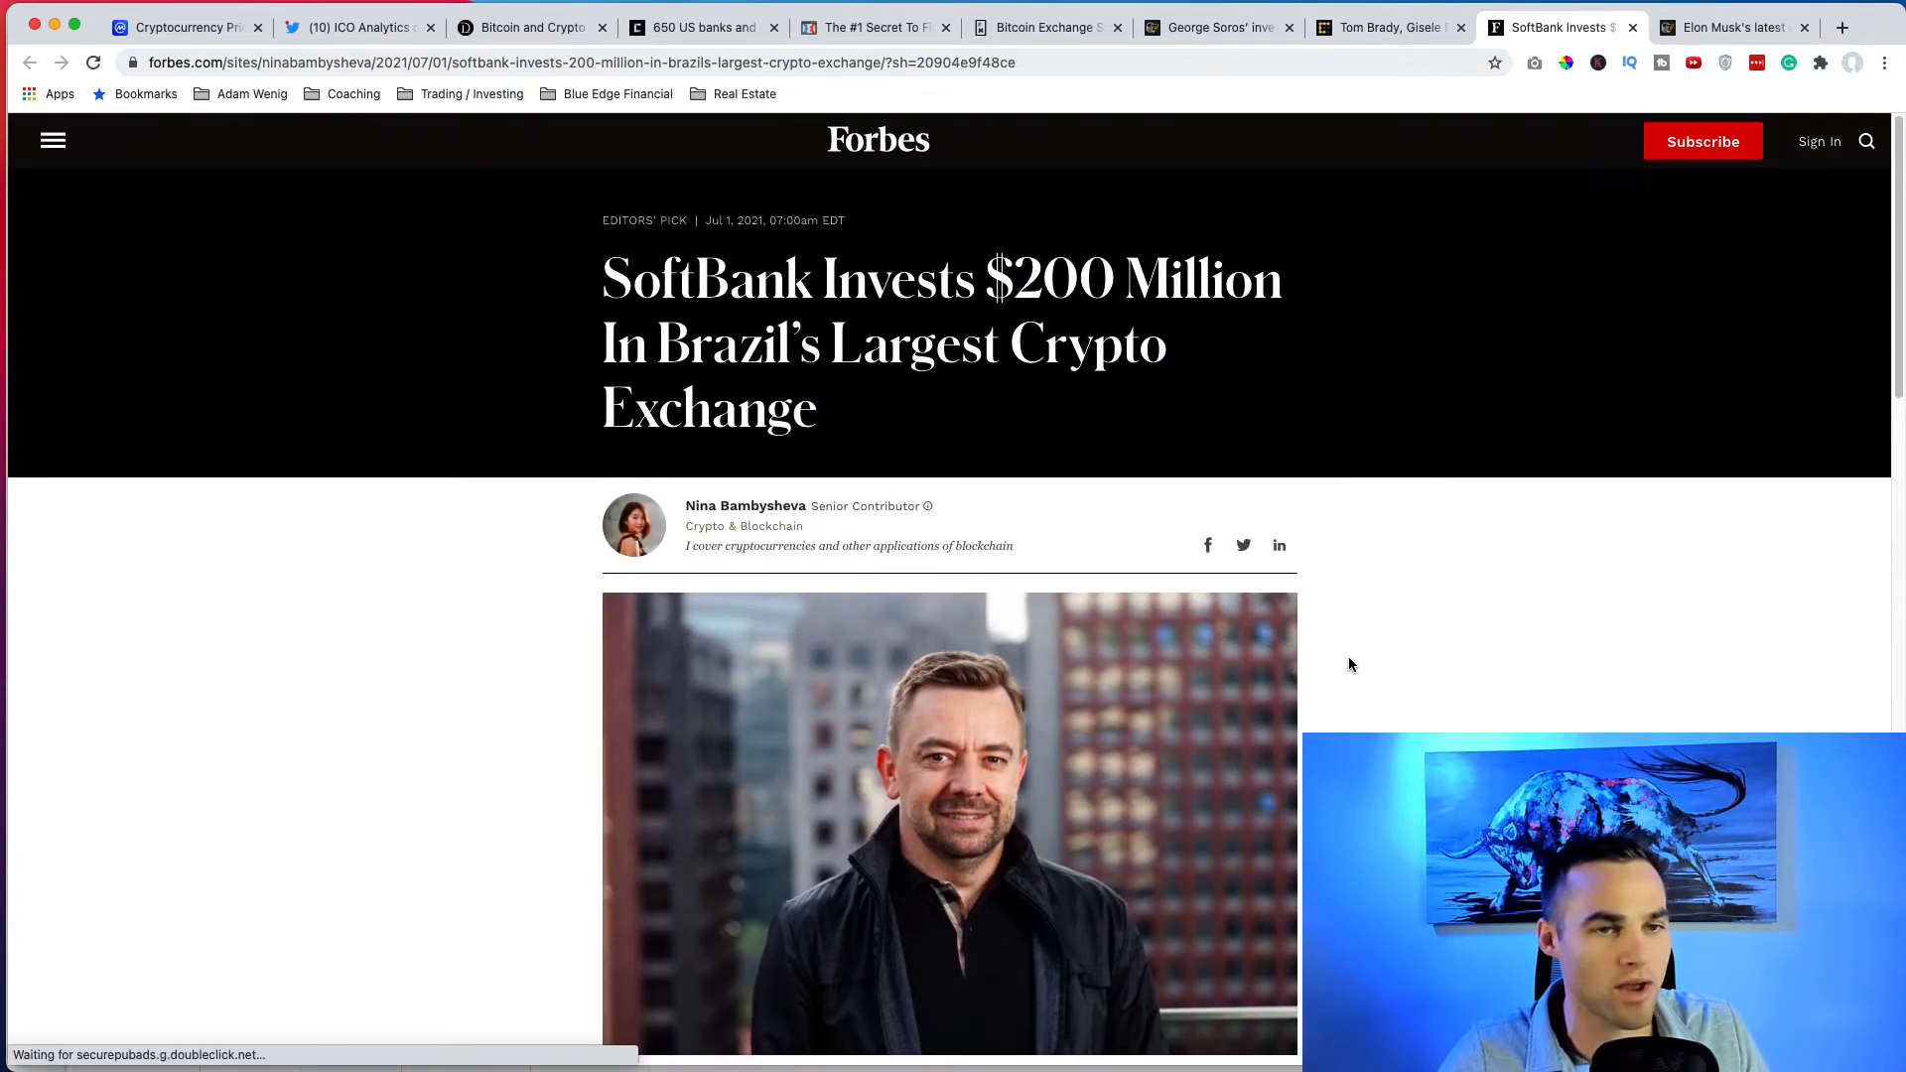
pyautogui.moveTo(1312, 346)
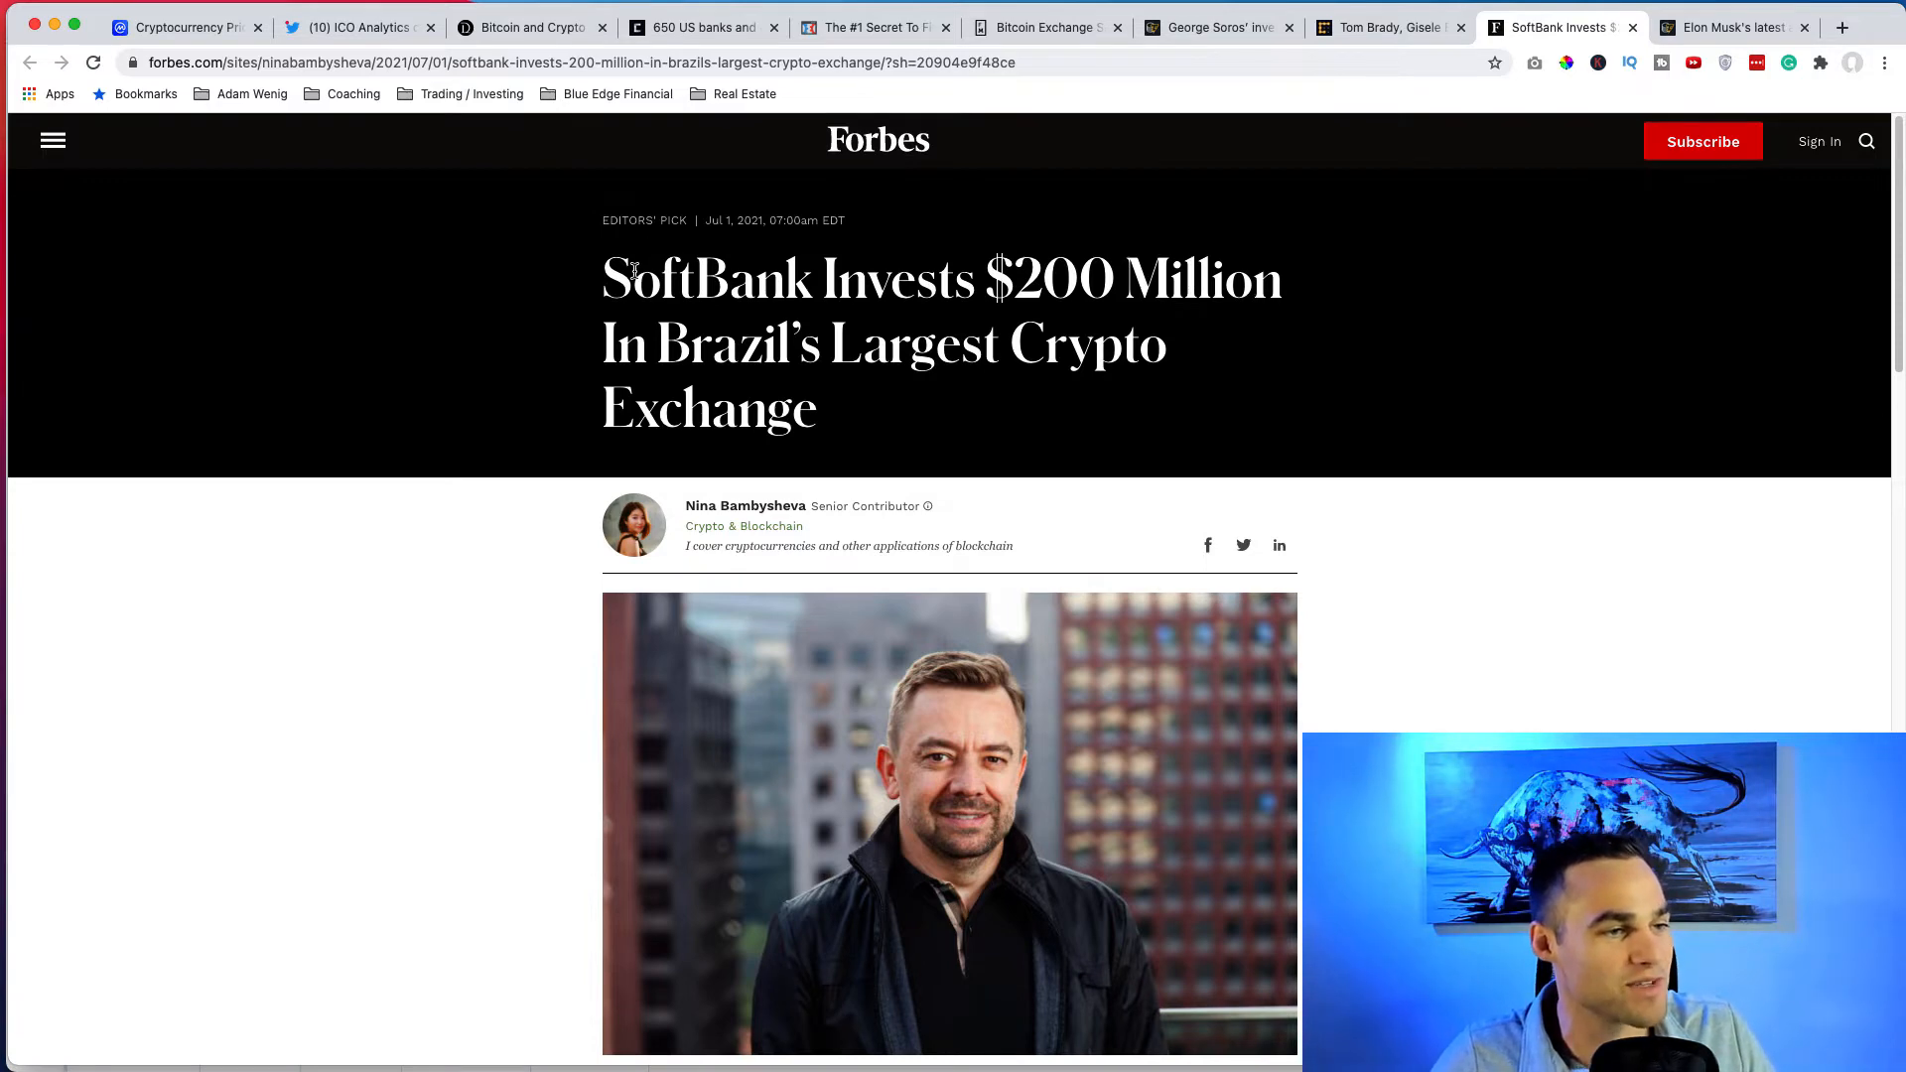
pyautogui.moveTo(1245, 486)
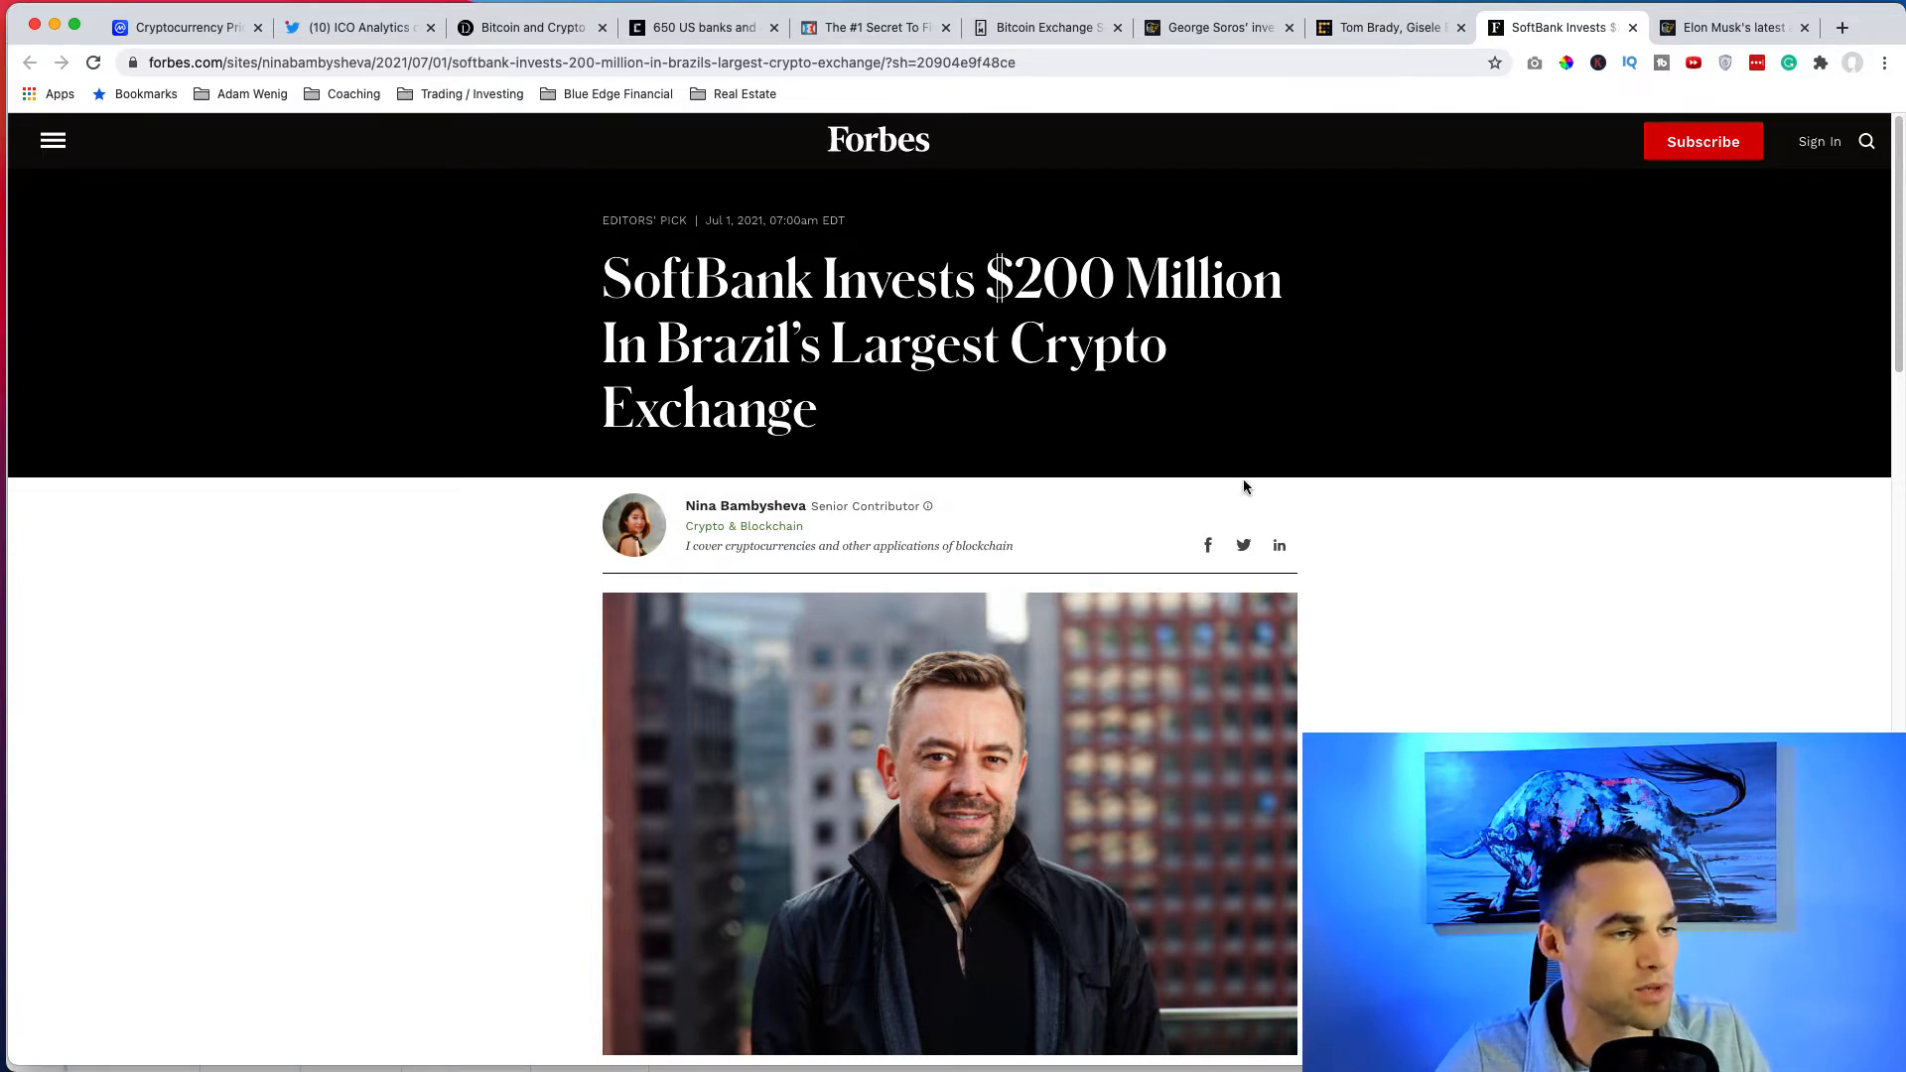
pyautogui.scroll(-3)
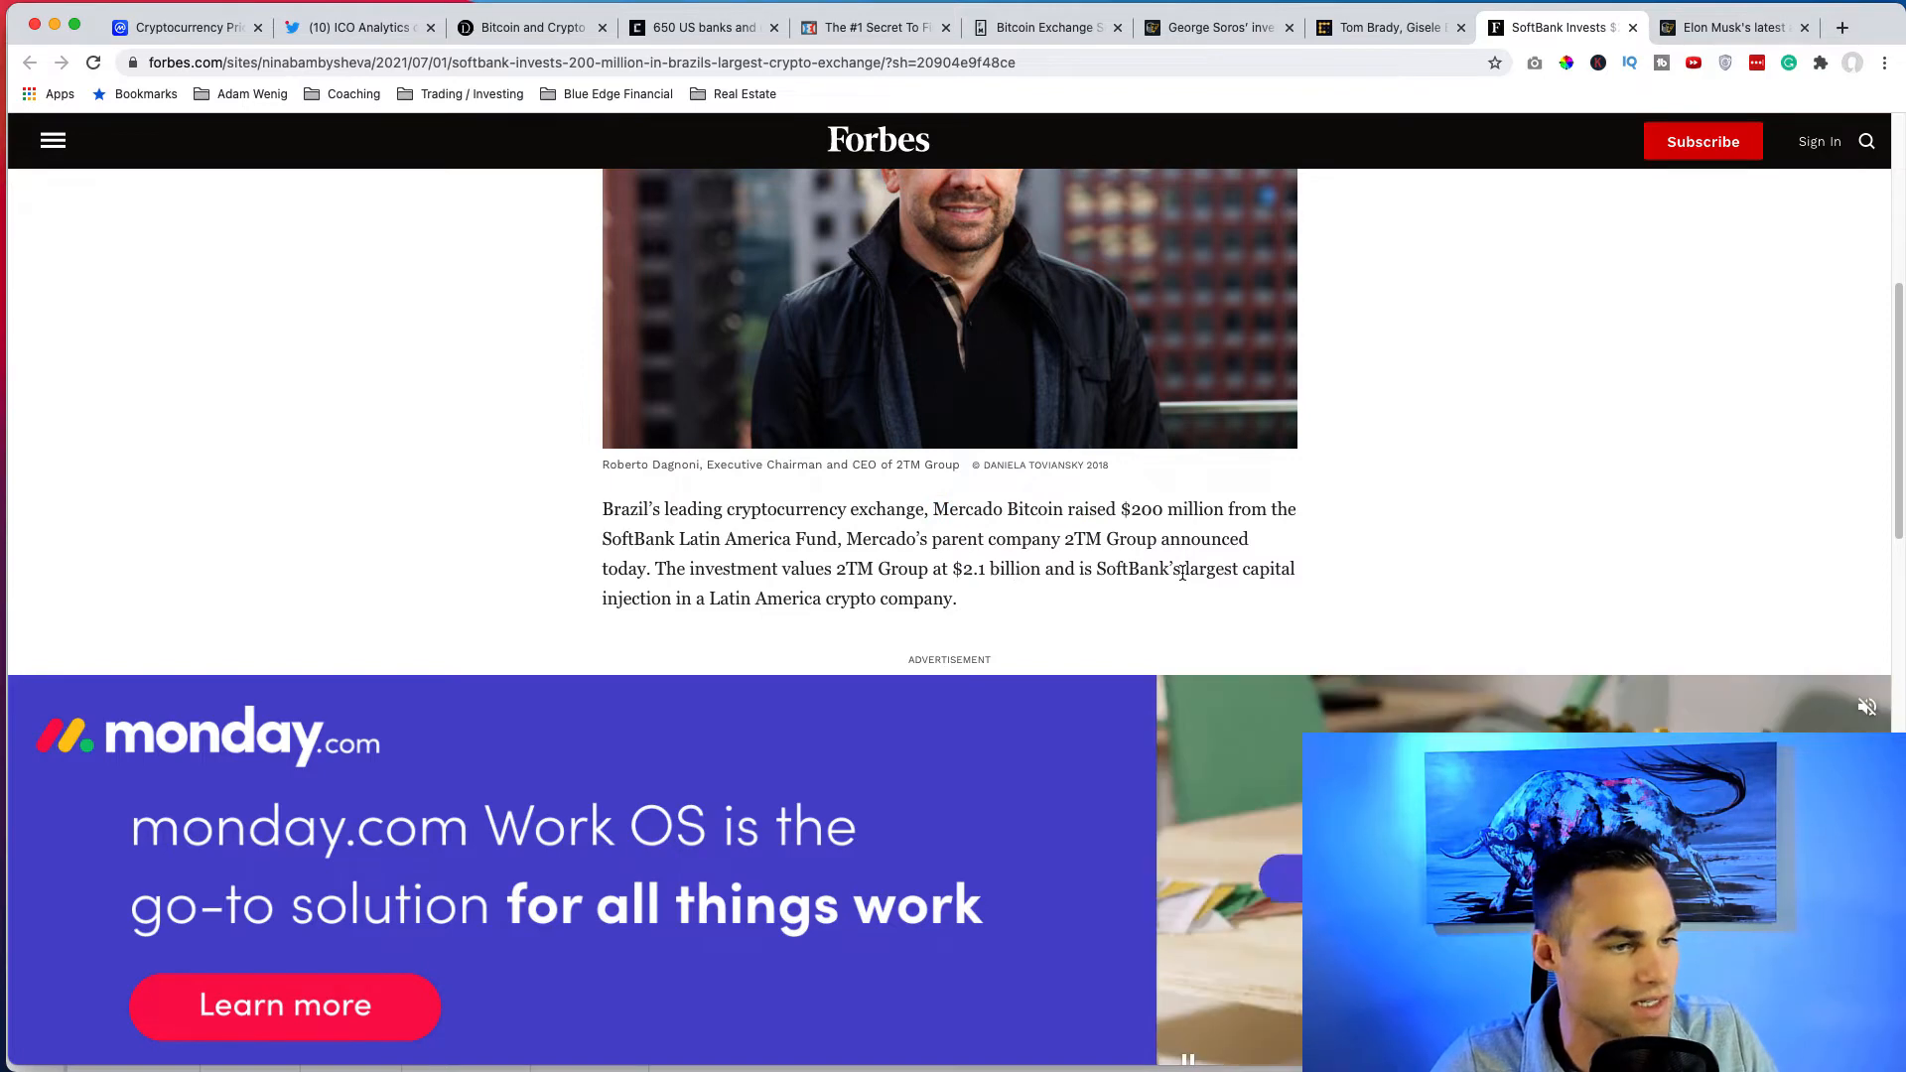
pyautogui.scroll(-3)
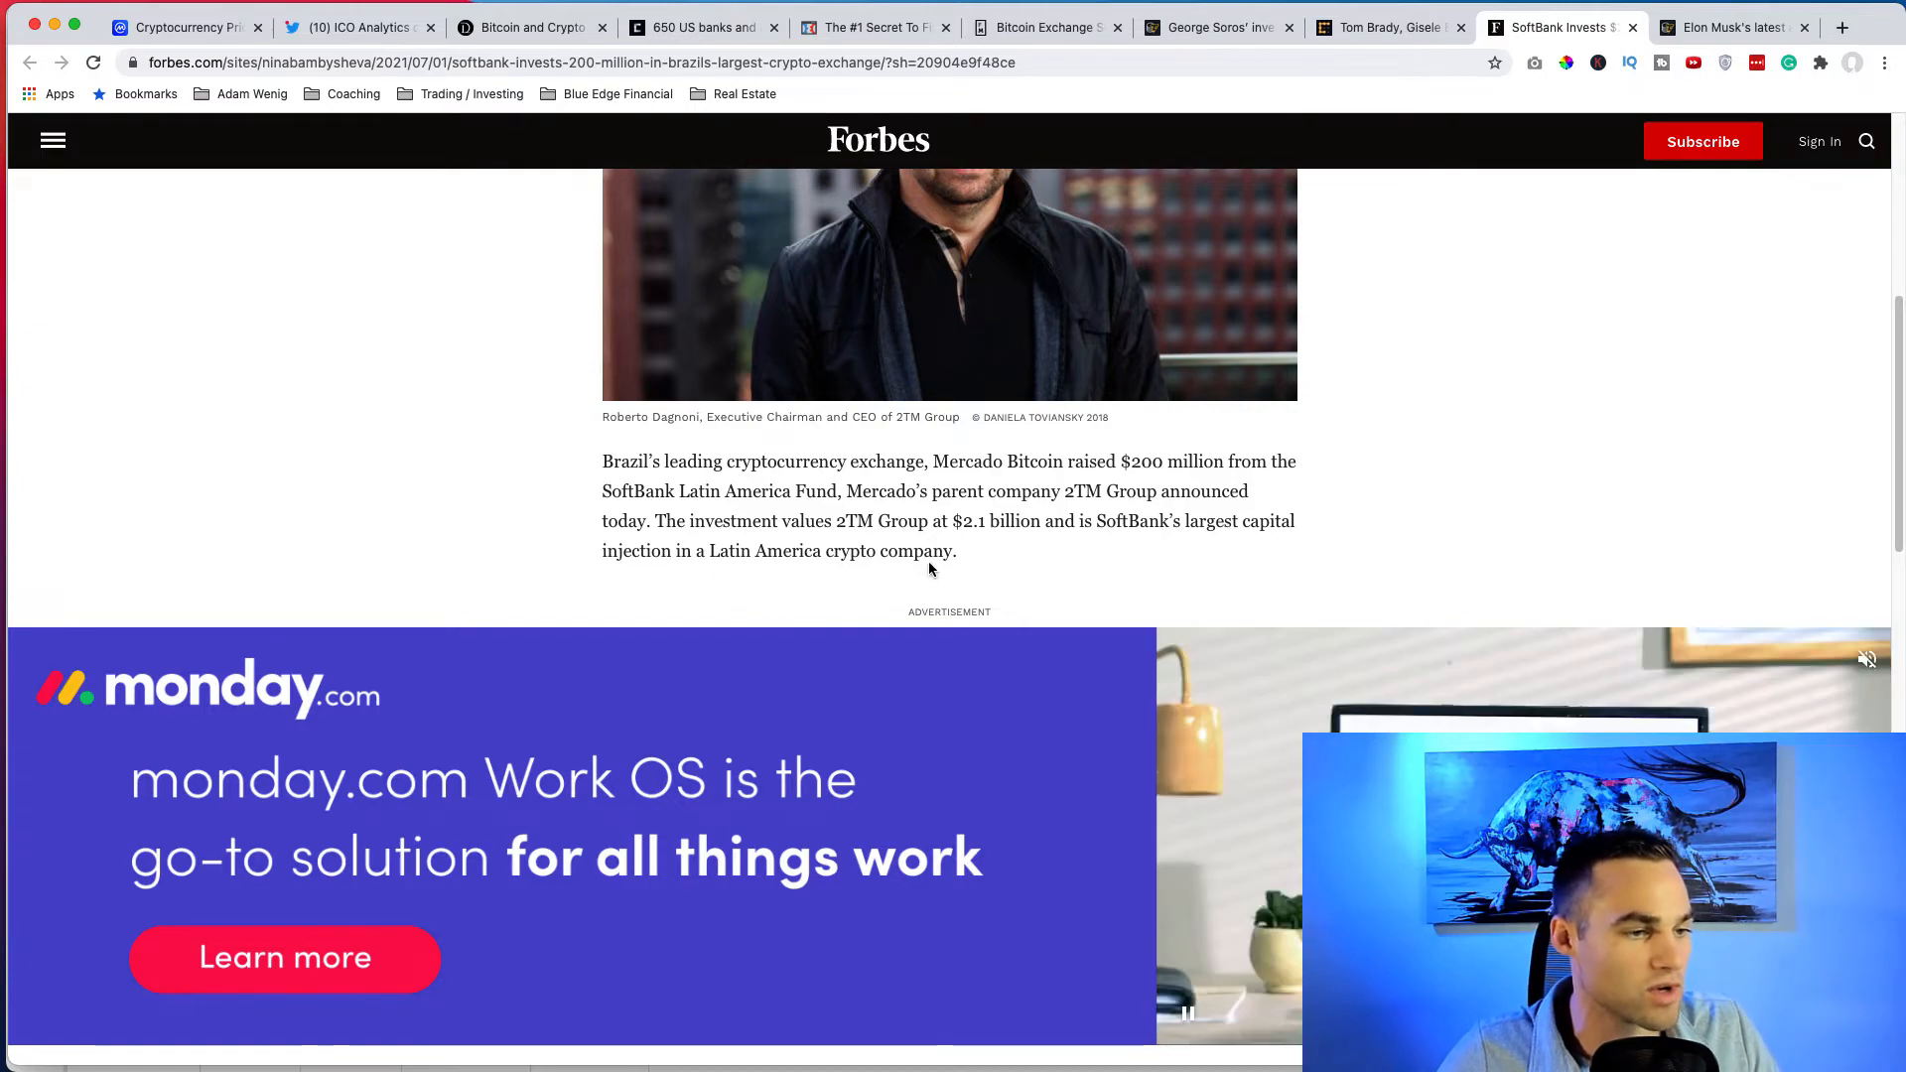
pyautogui.scroll(-3)
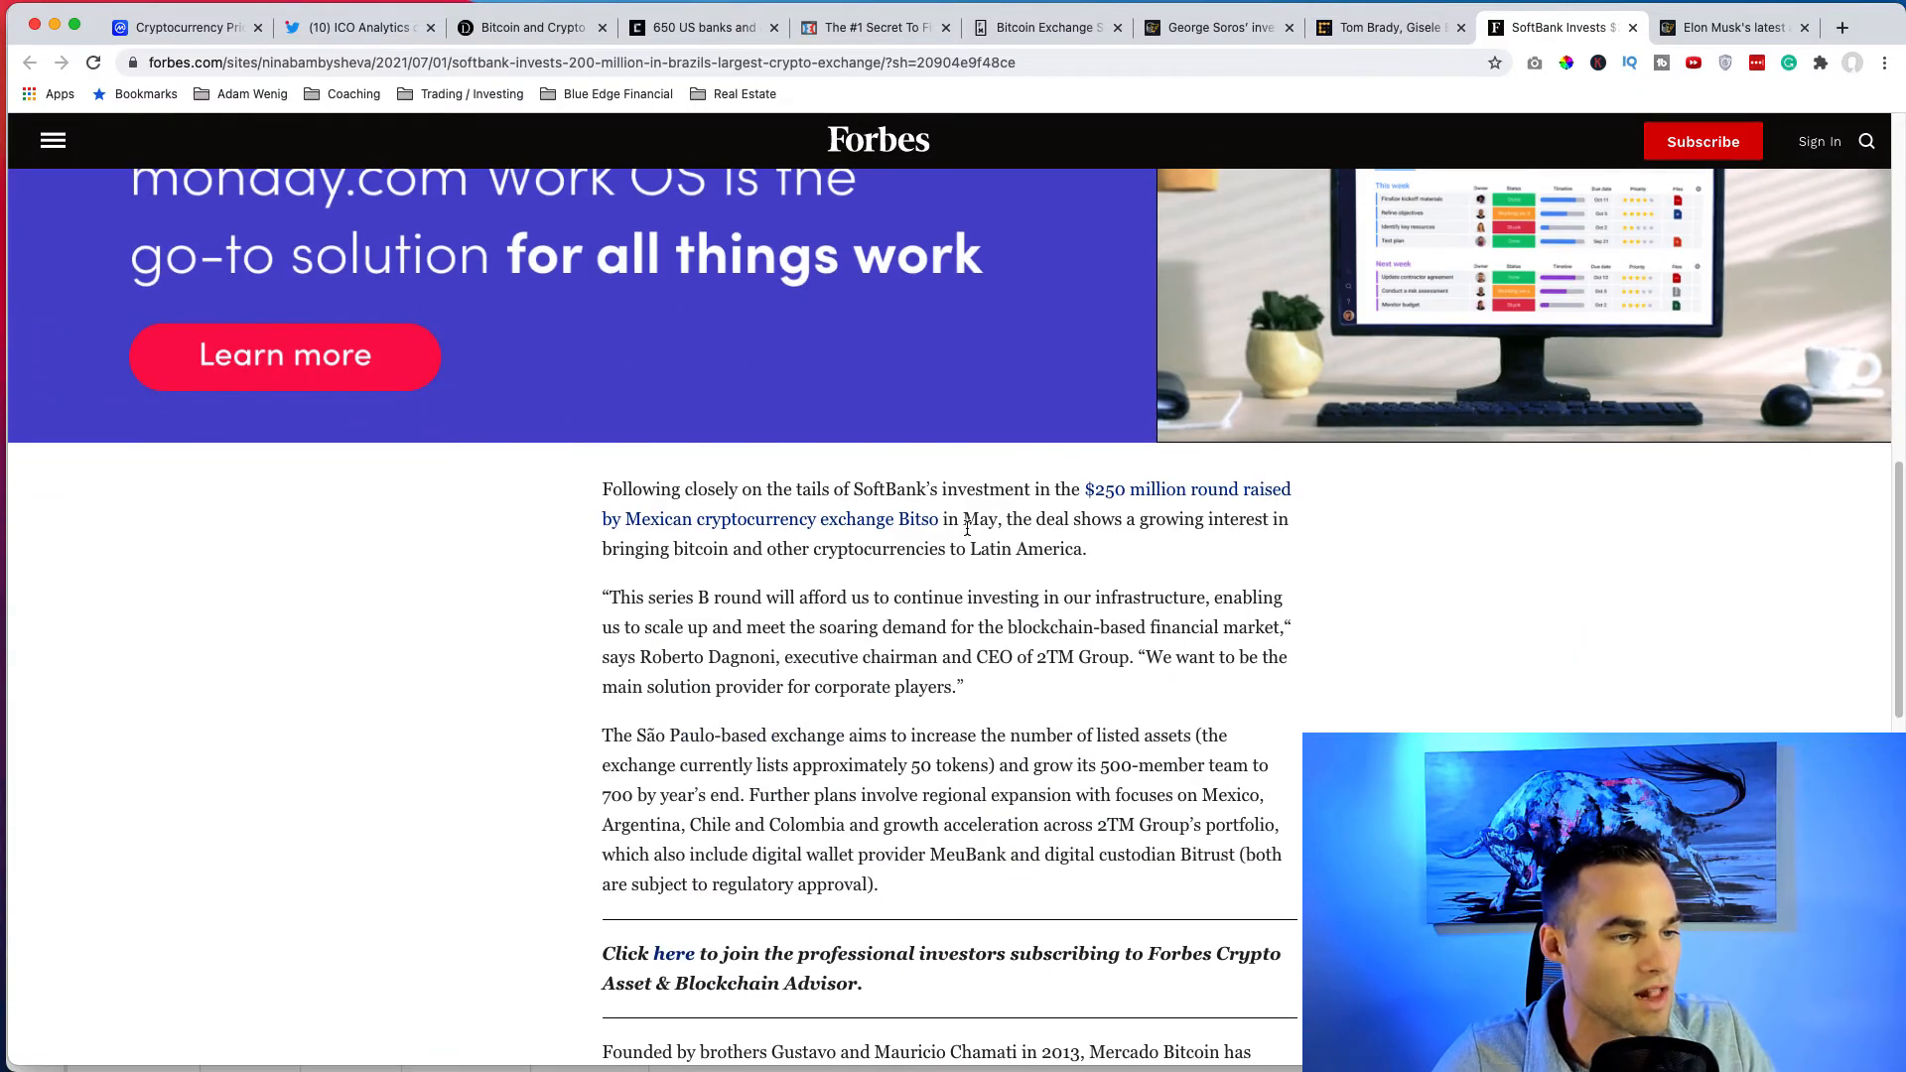
pyautogui.scroll(-3)
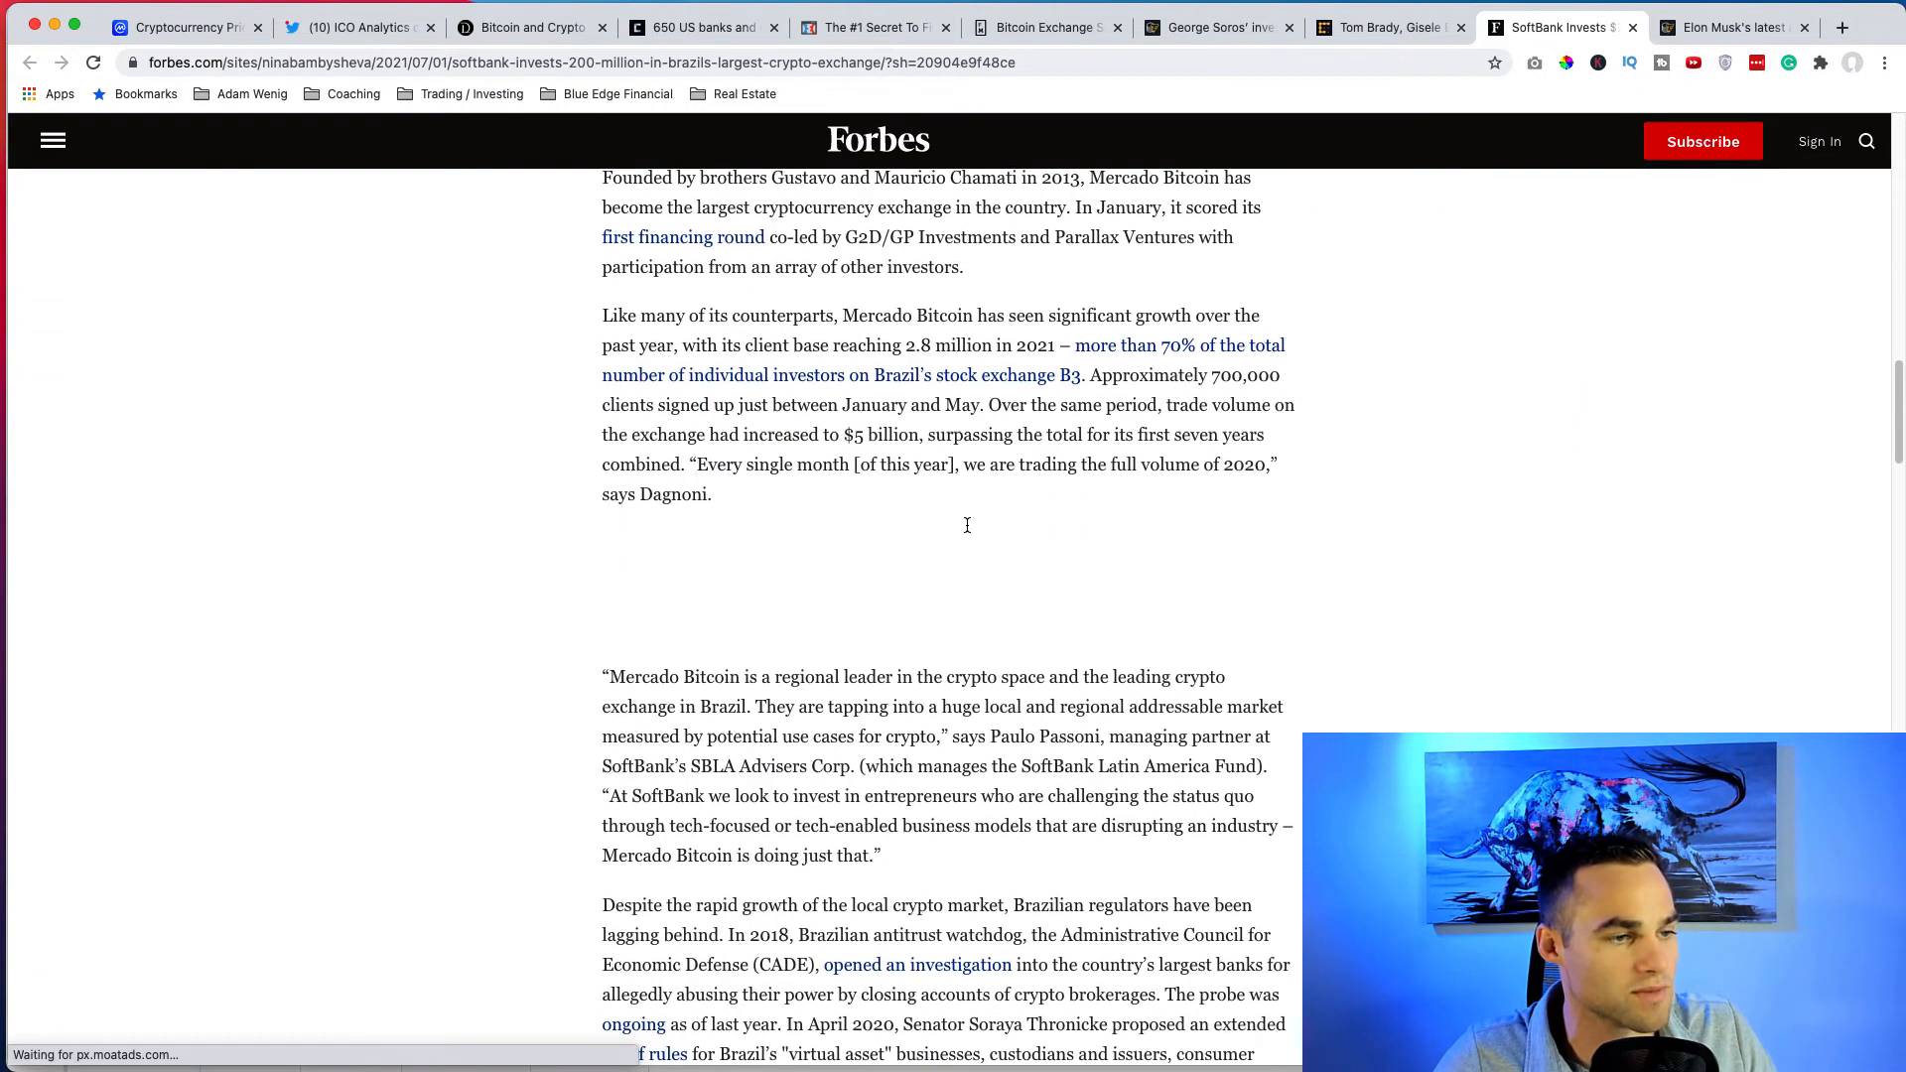
pyautogui.scroll(-3)
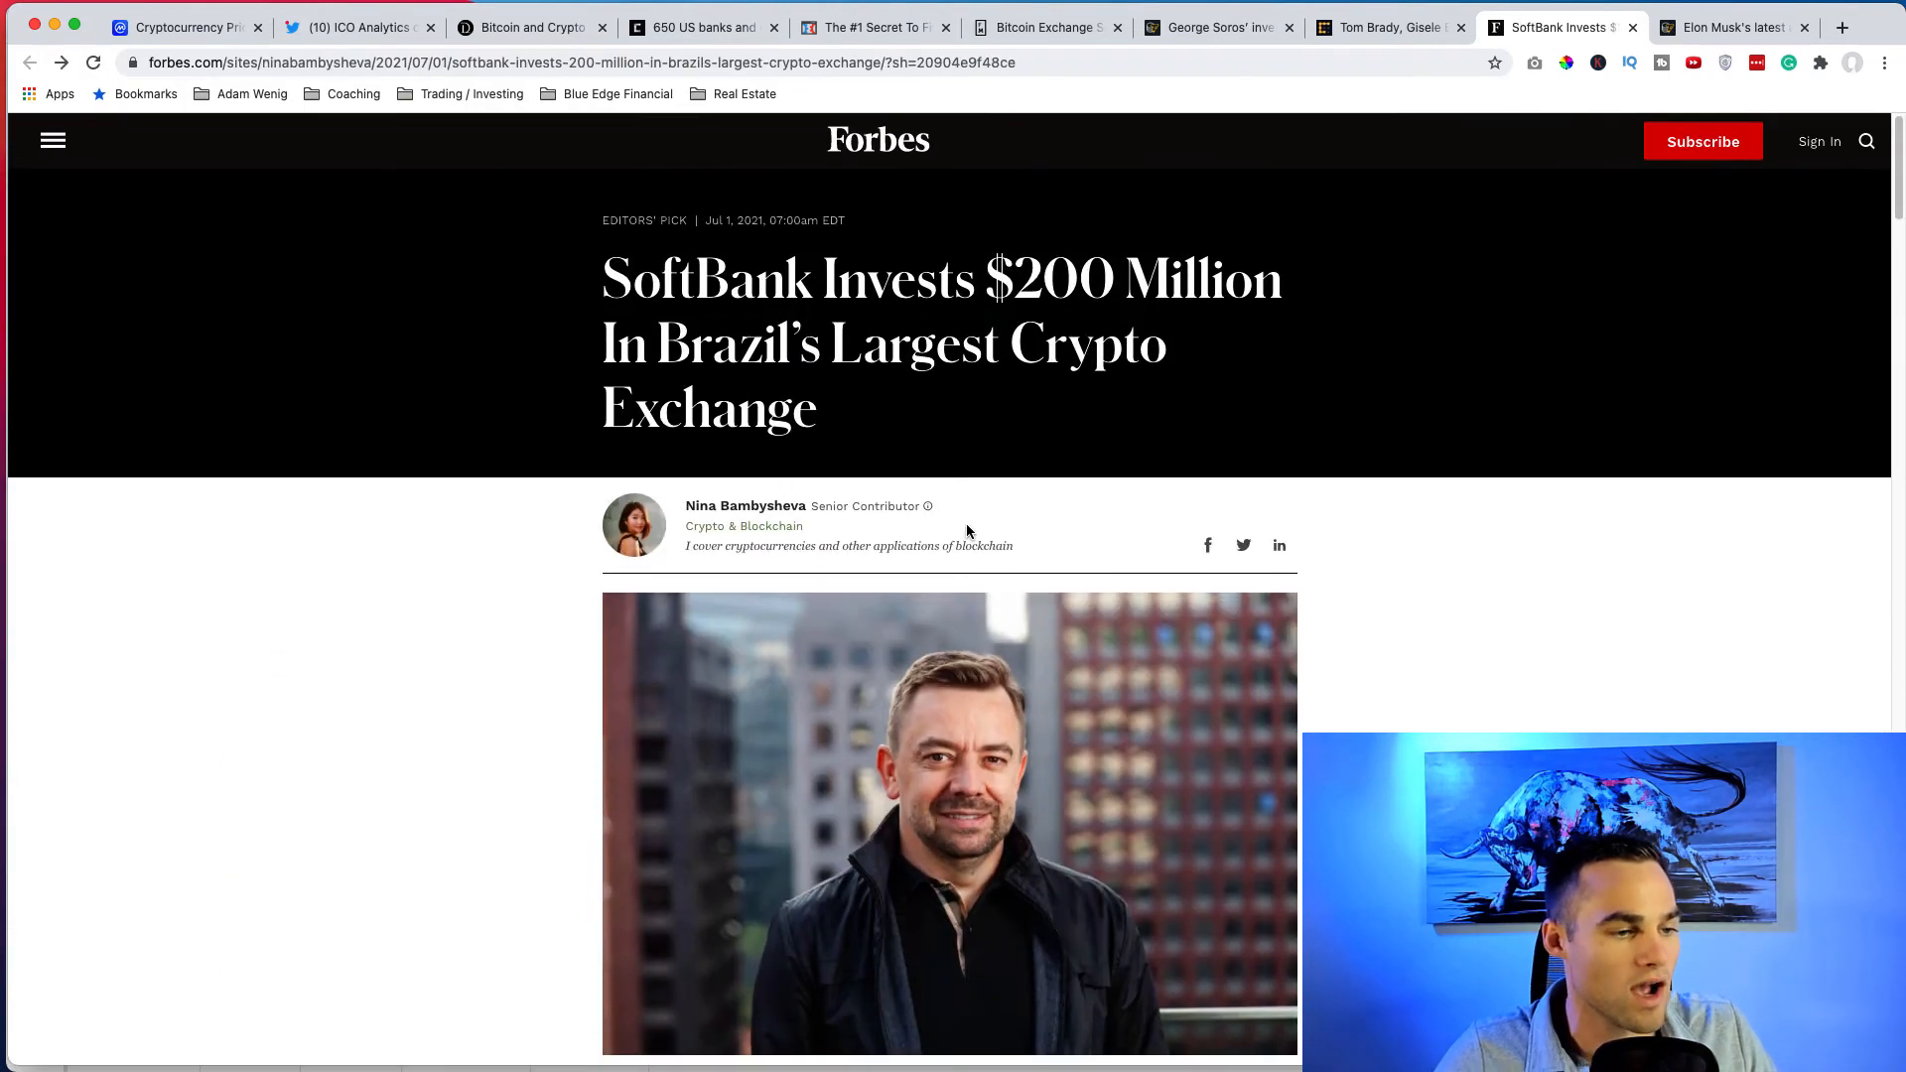
pyautogui.moveTo(1384, 657)
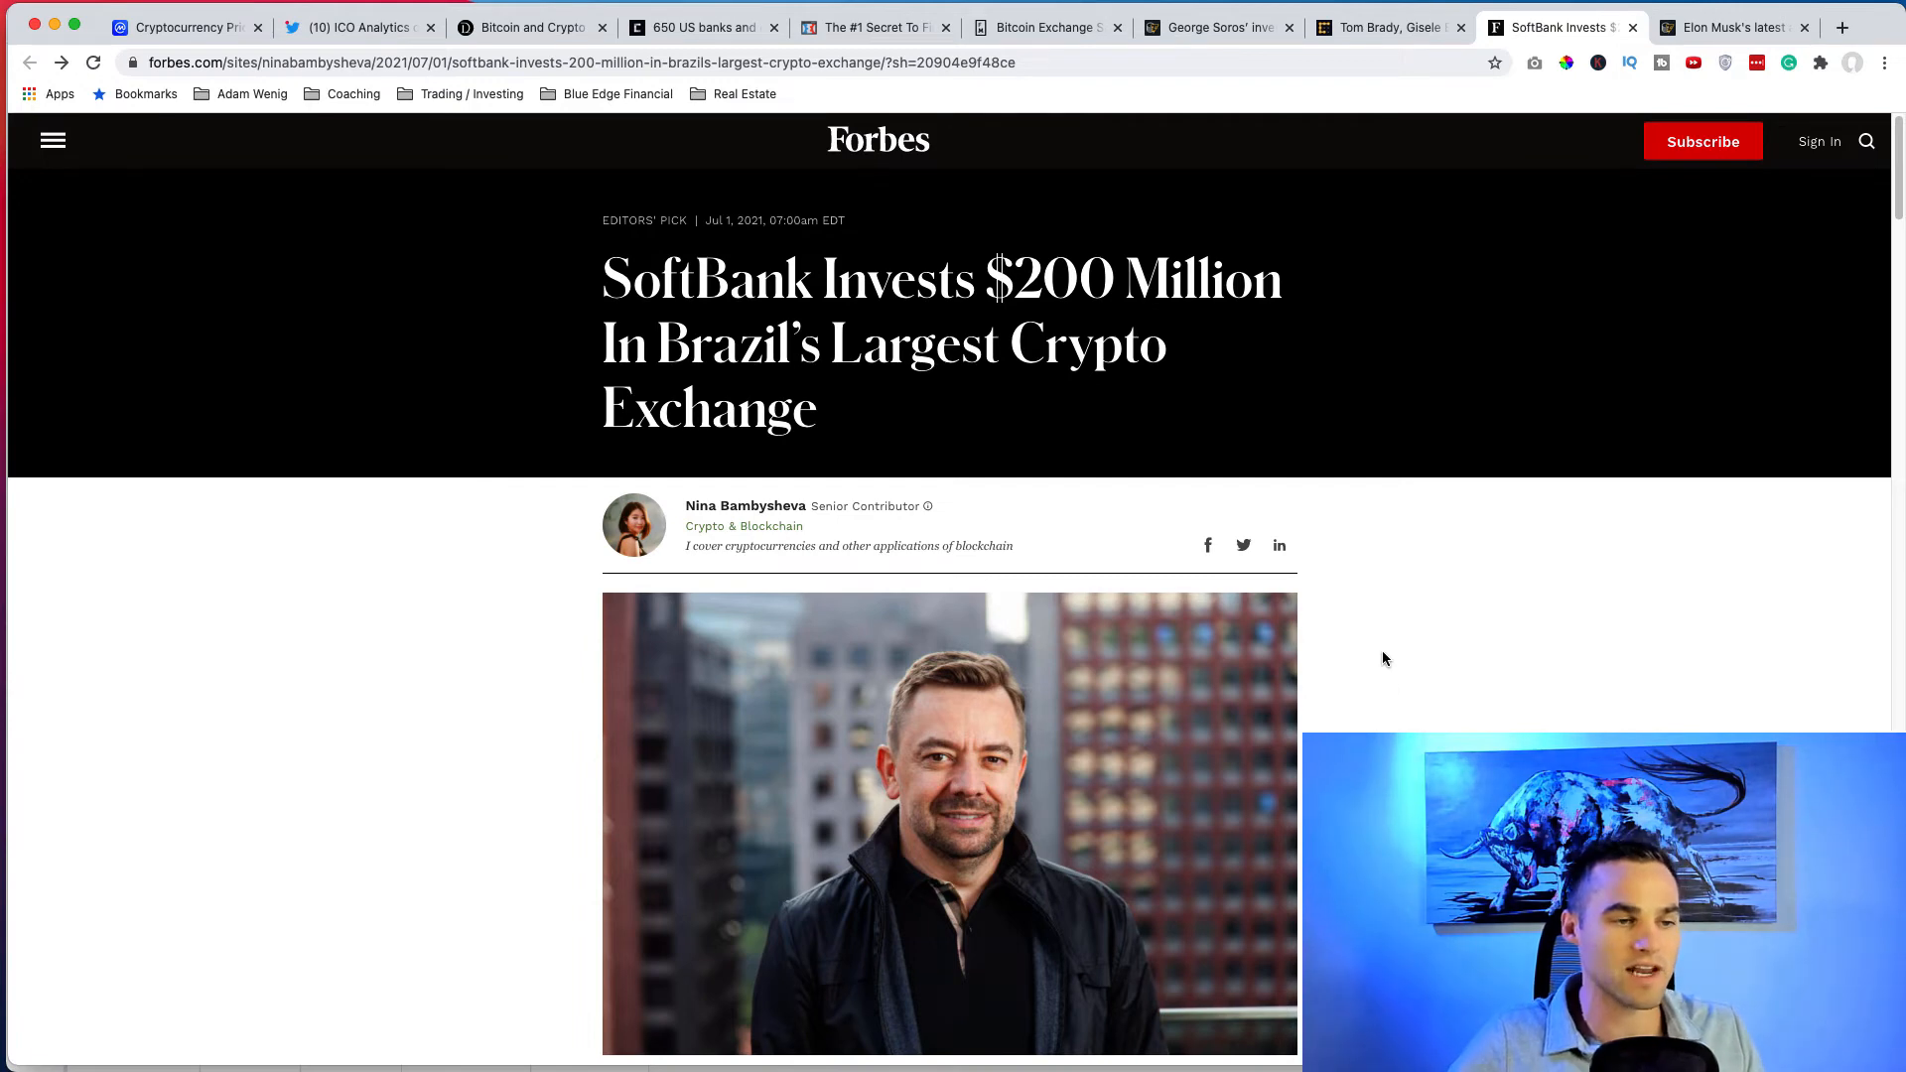
pyautogui.moveTo(1346, 592)
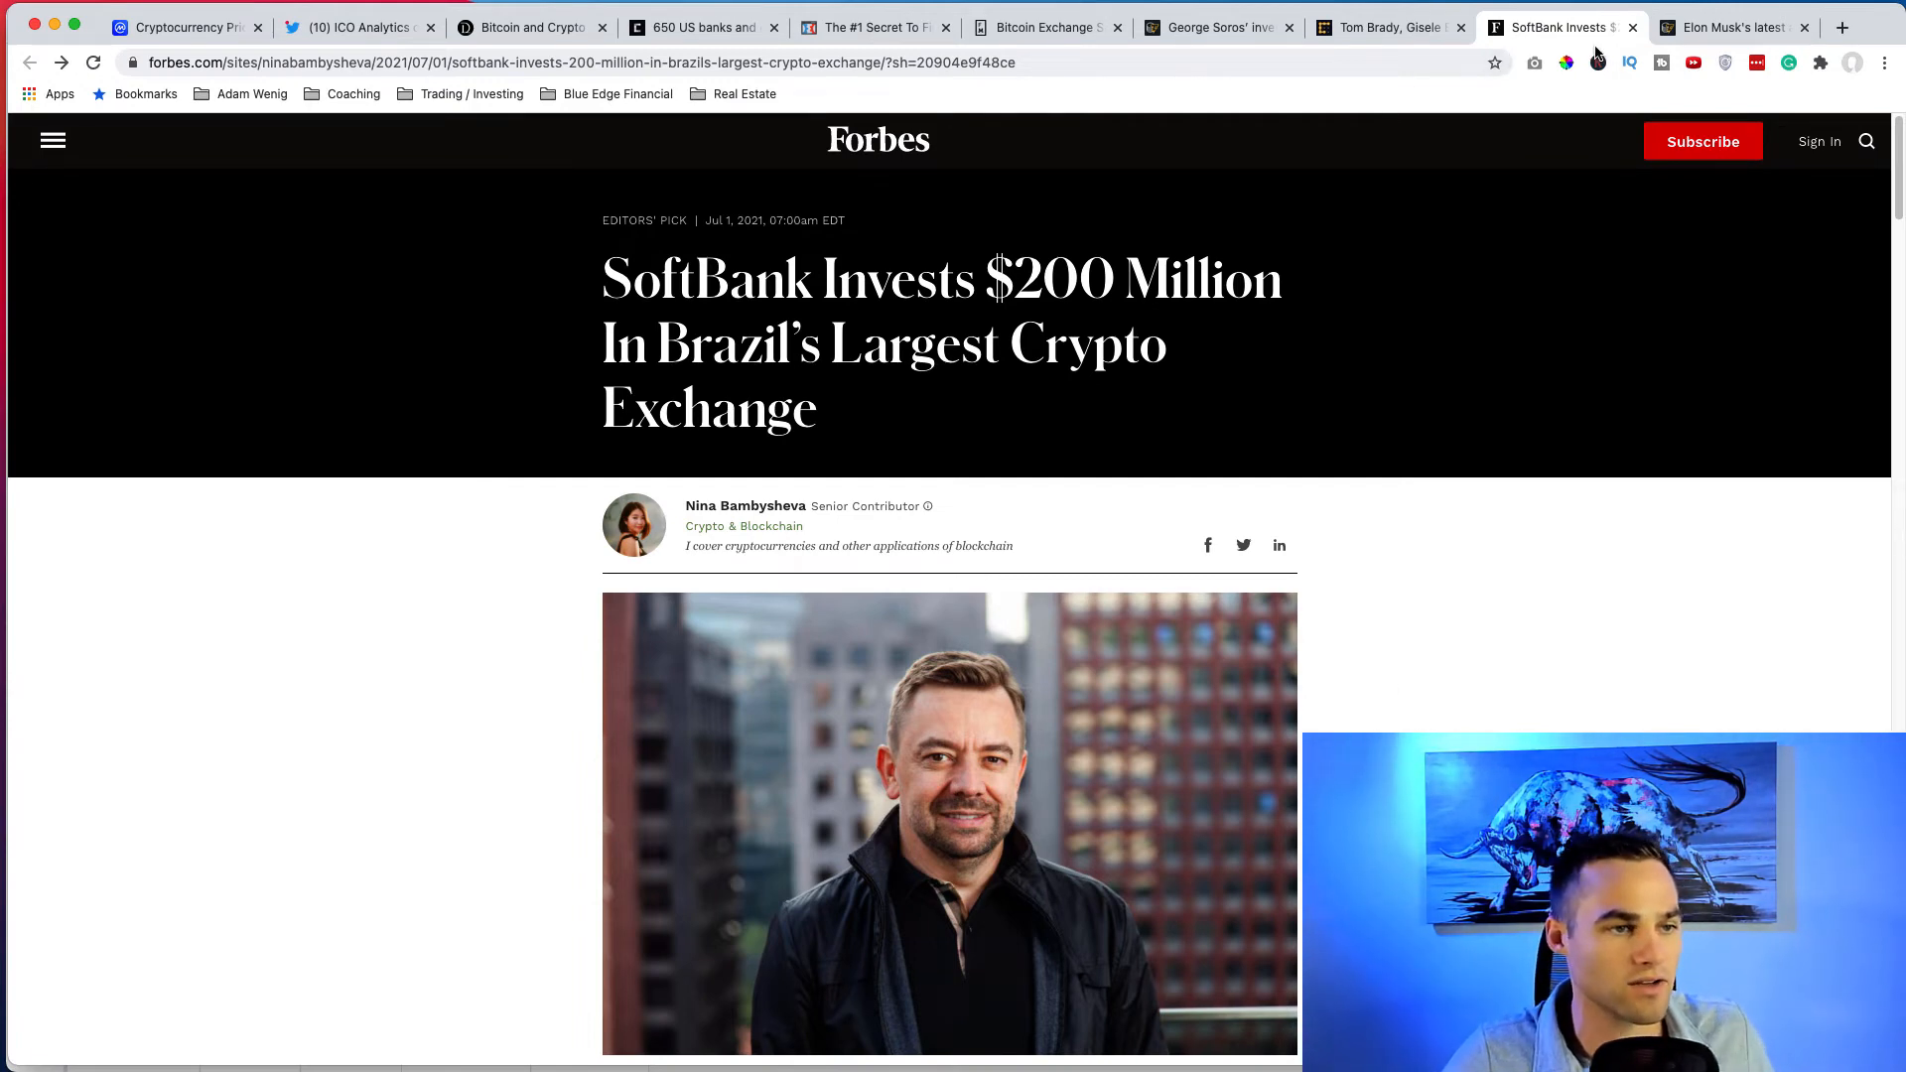
# Read through the Cointelegraph article on Elon Musk's failed Dogecoin pump down to his embedded meme tweets.
pyautogui.click(1725, 26)
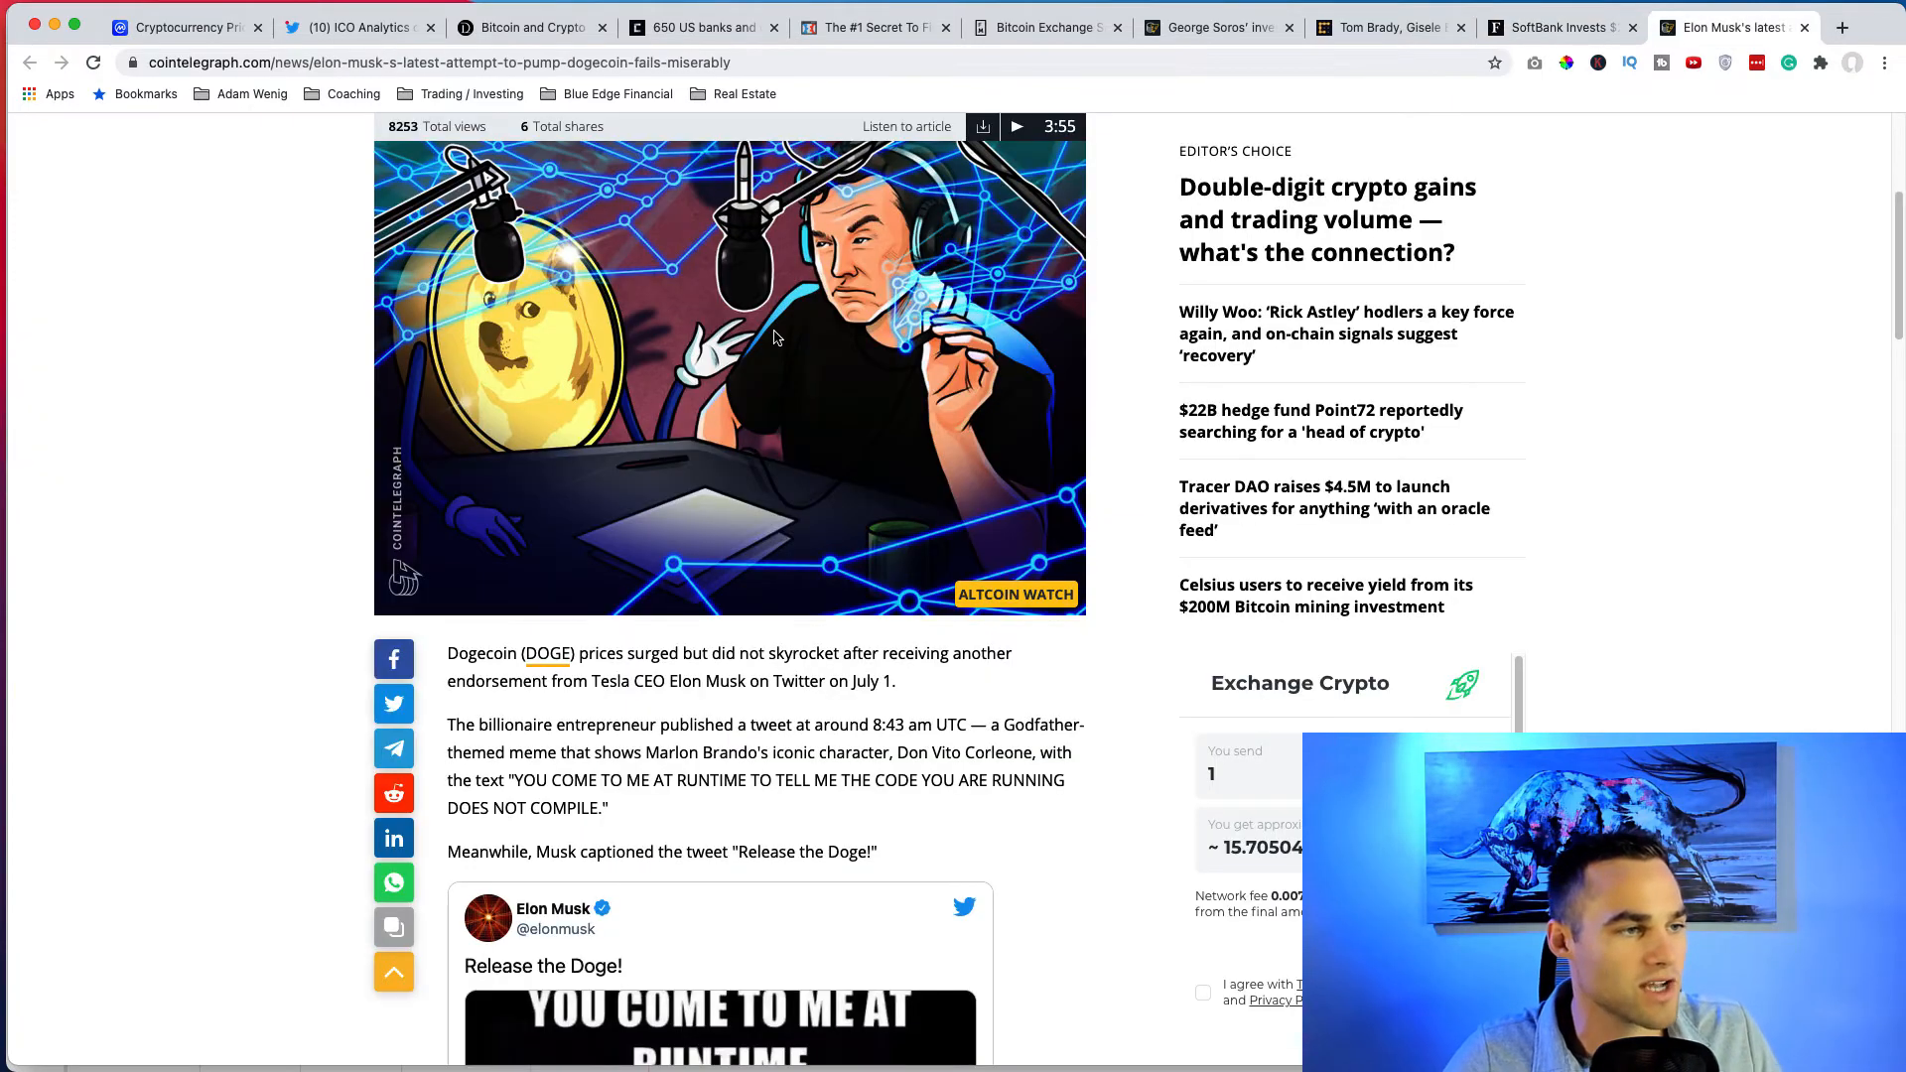
pyautogui.scroll(3)
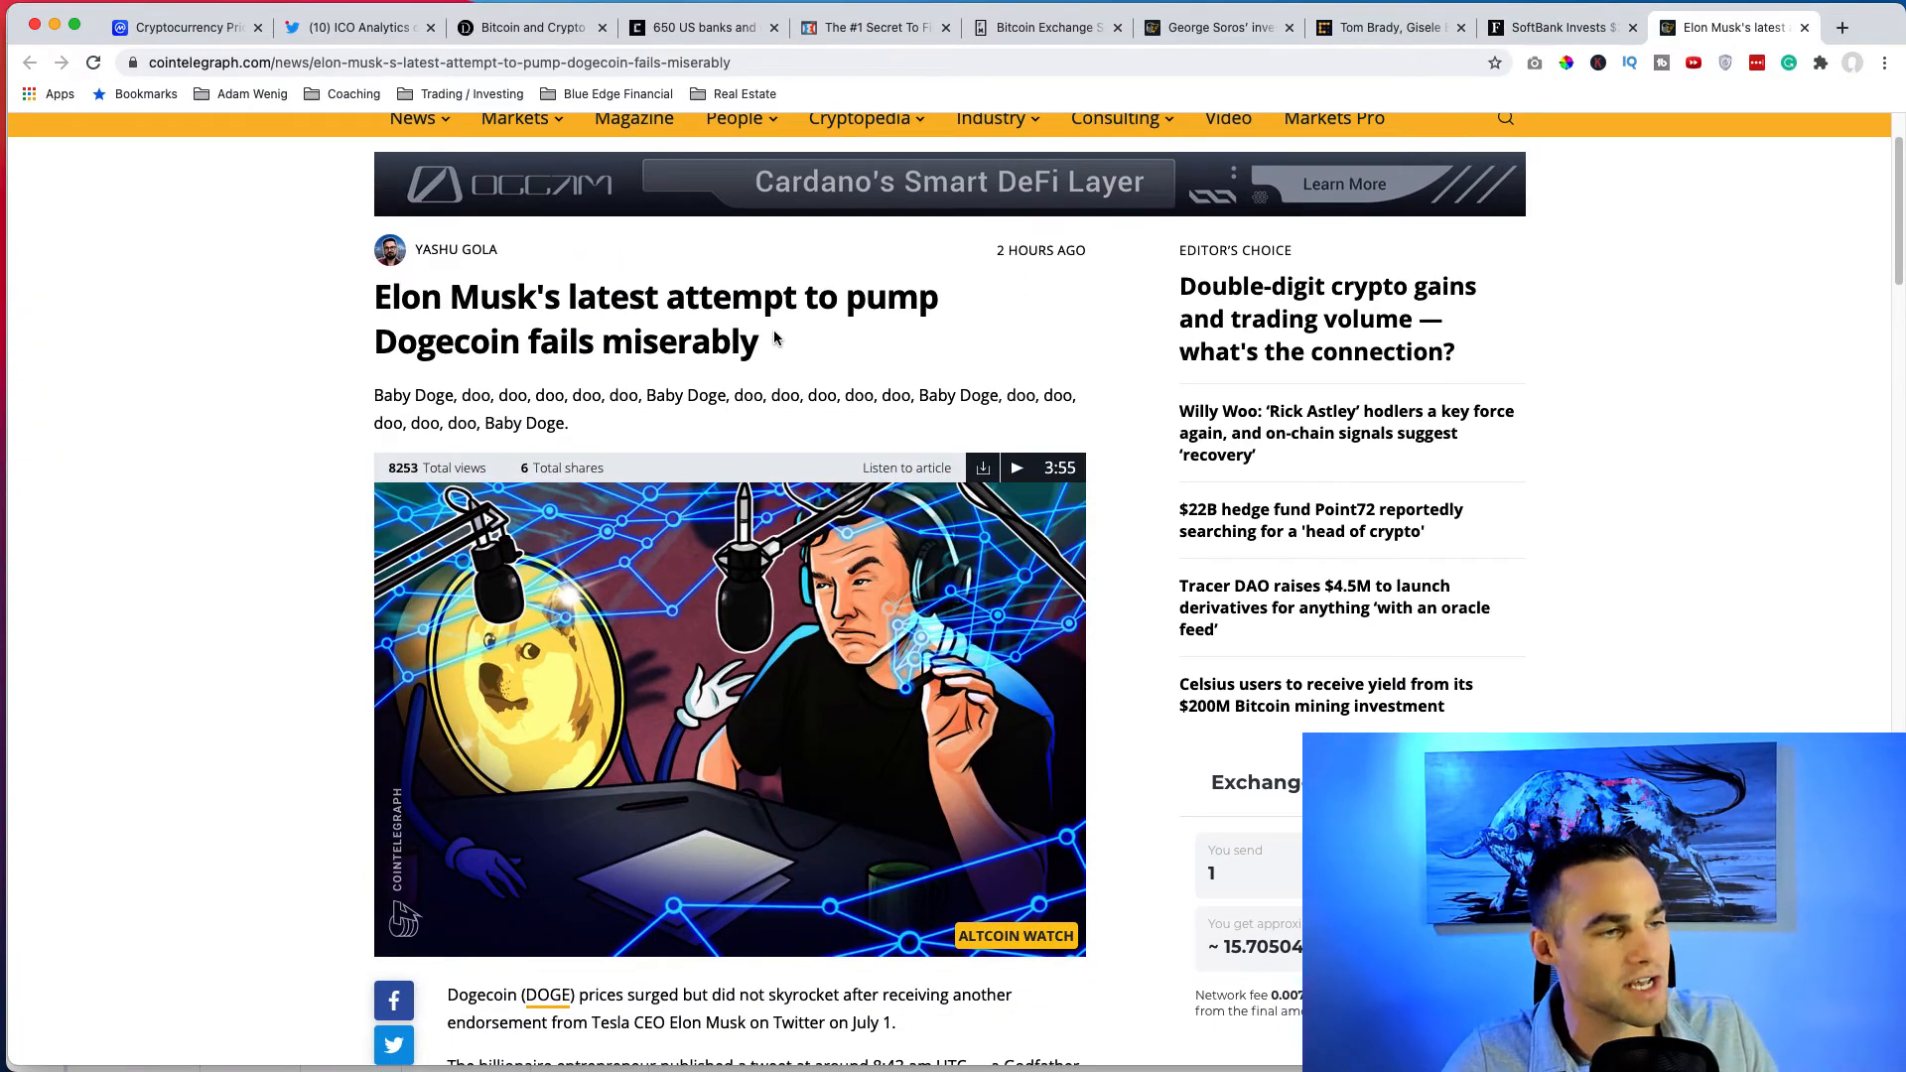
pyautogui.scroll(-3)
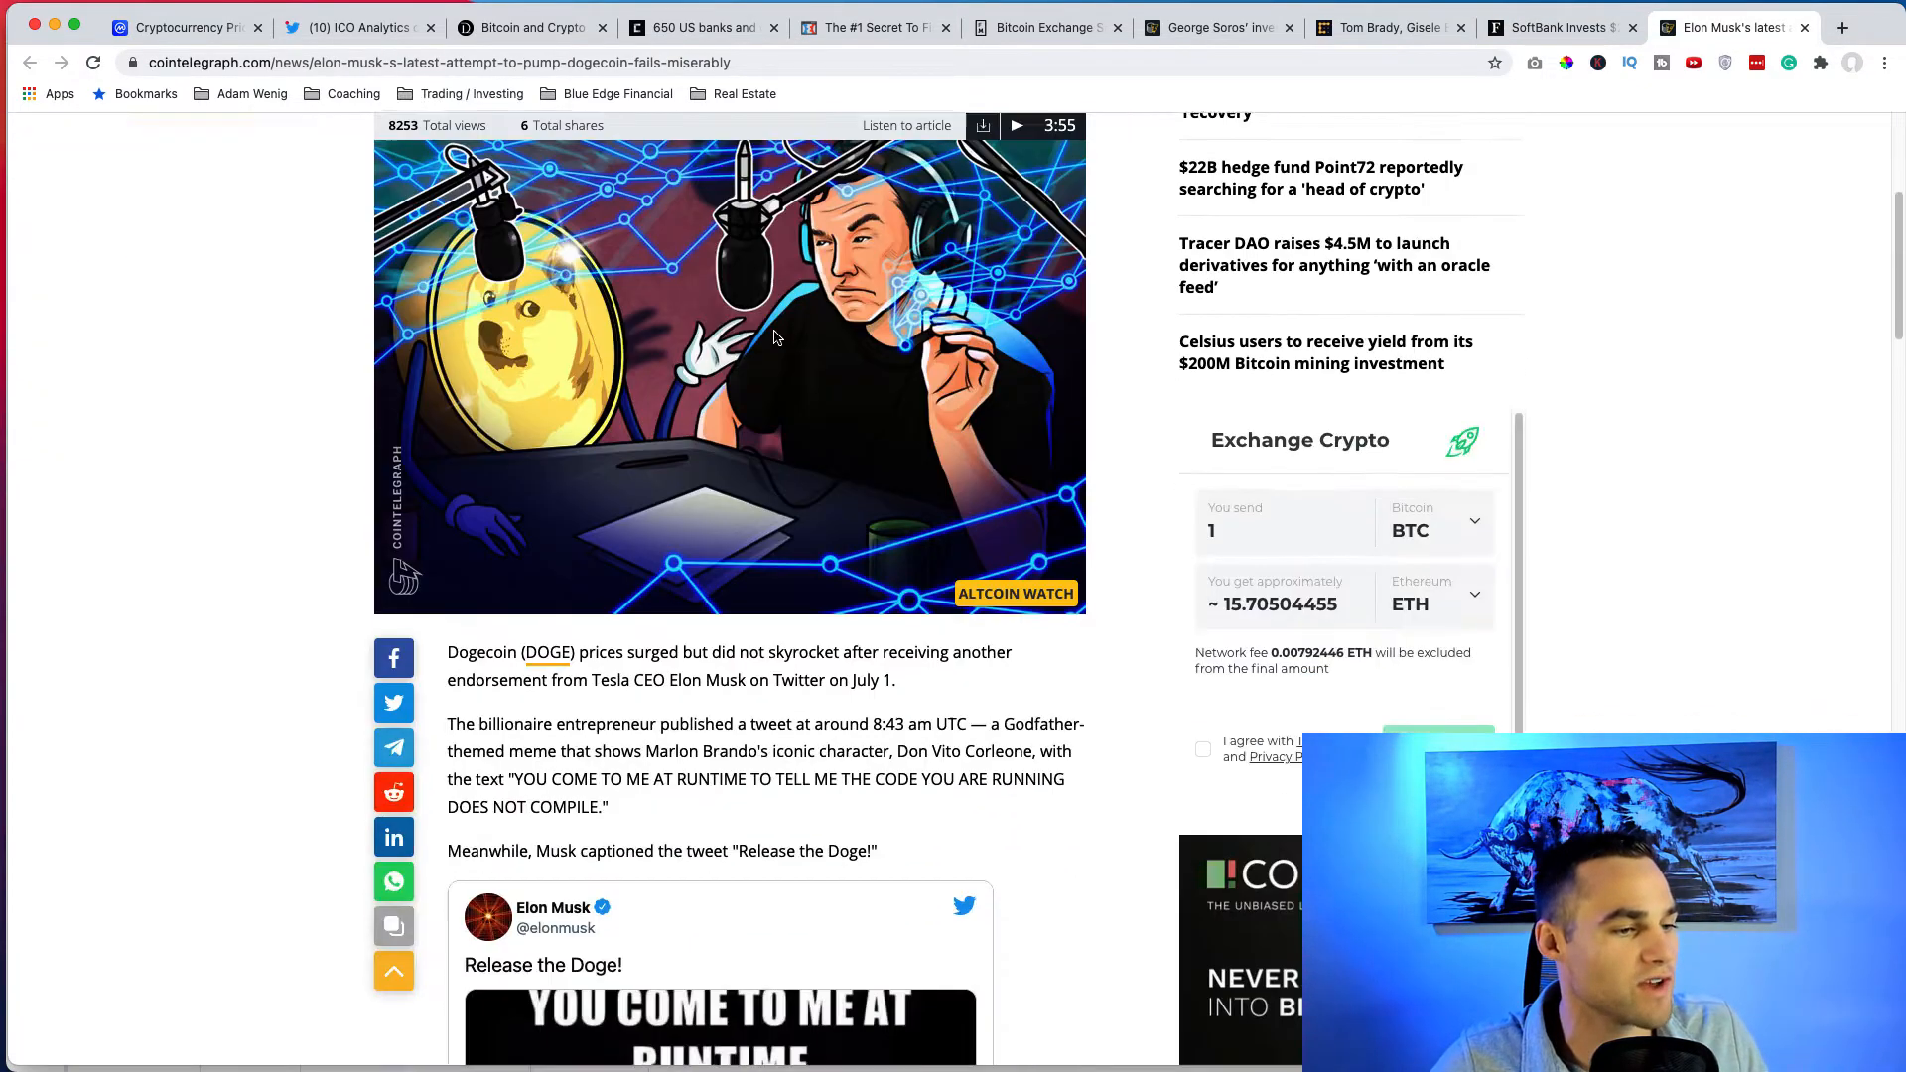
pyautogui.scroll(3)
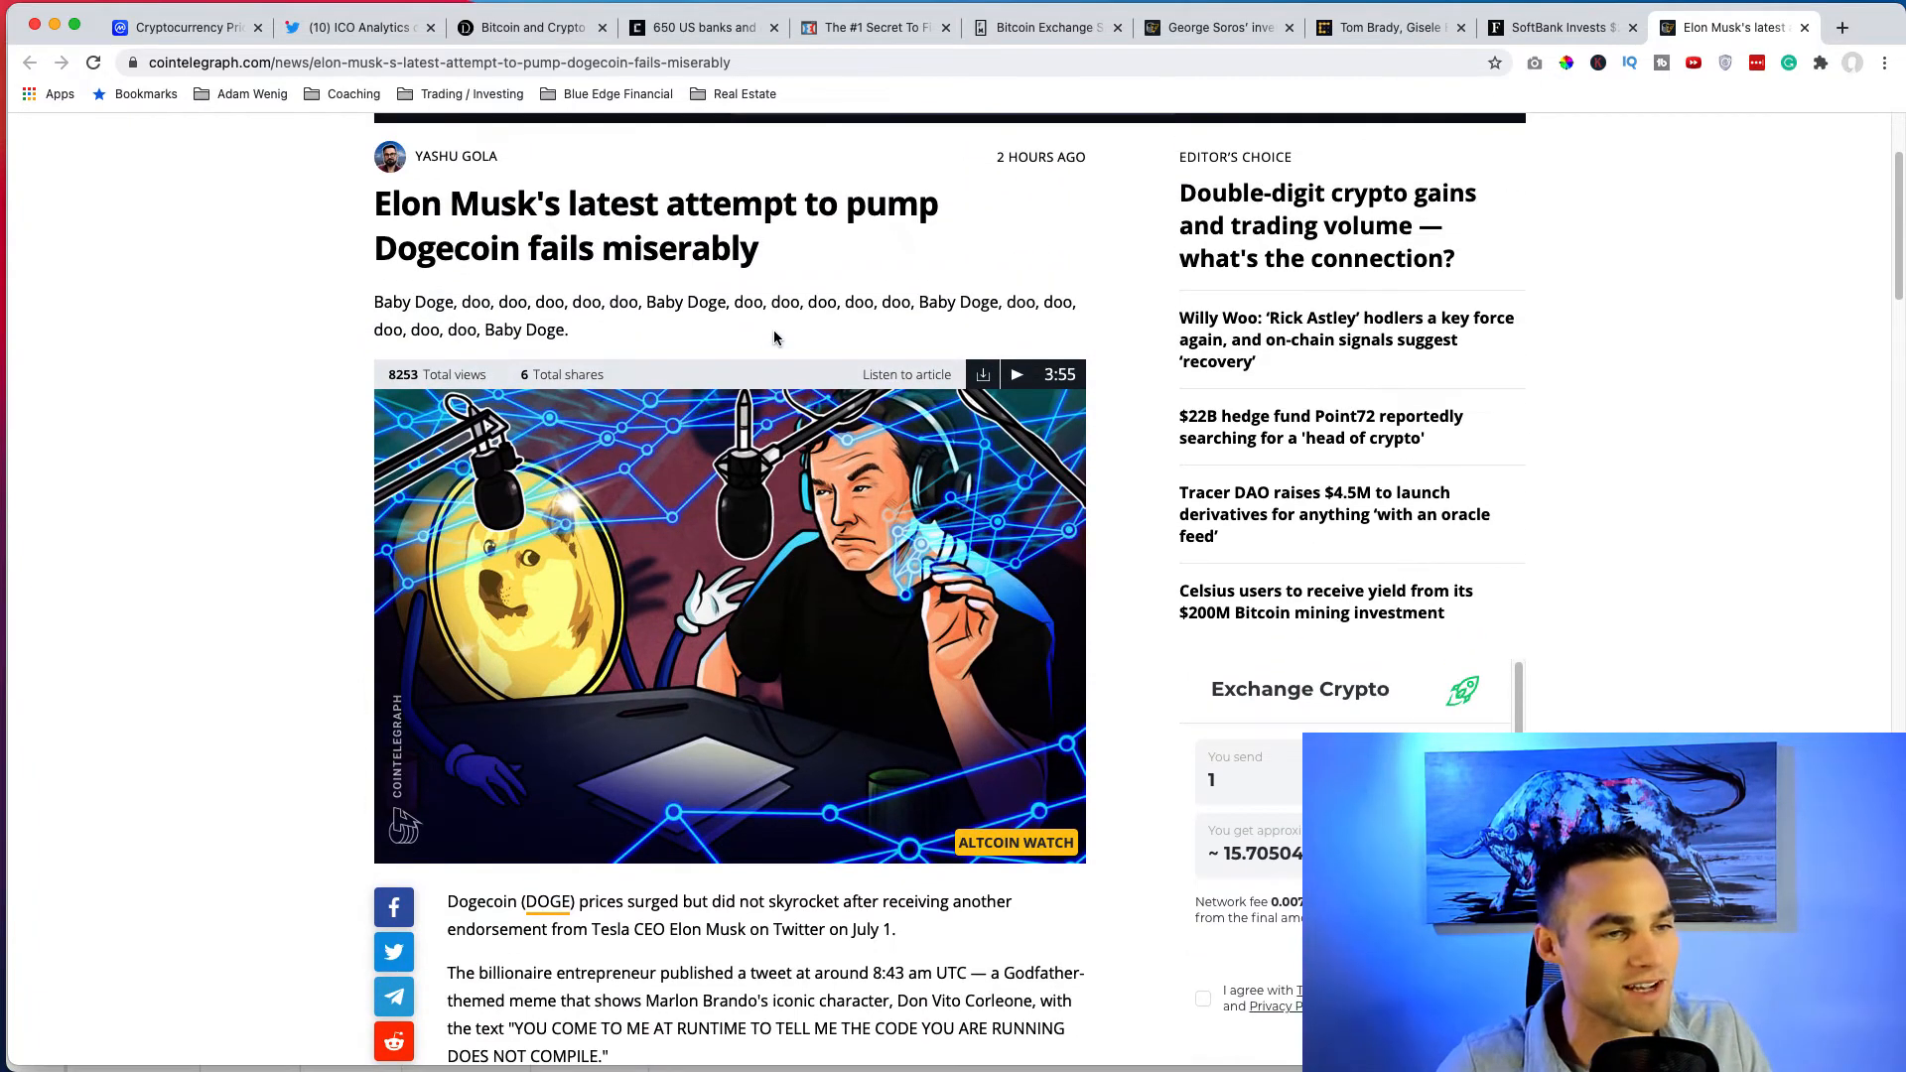
pyautogui.moveTo(1013, 579)
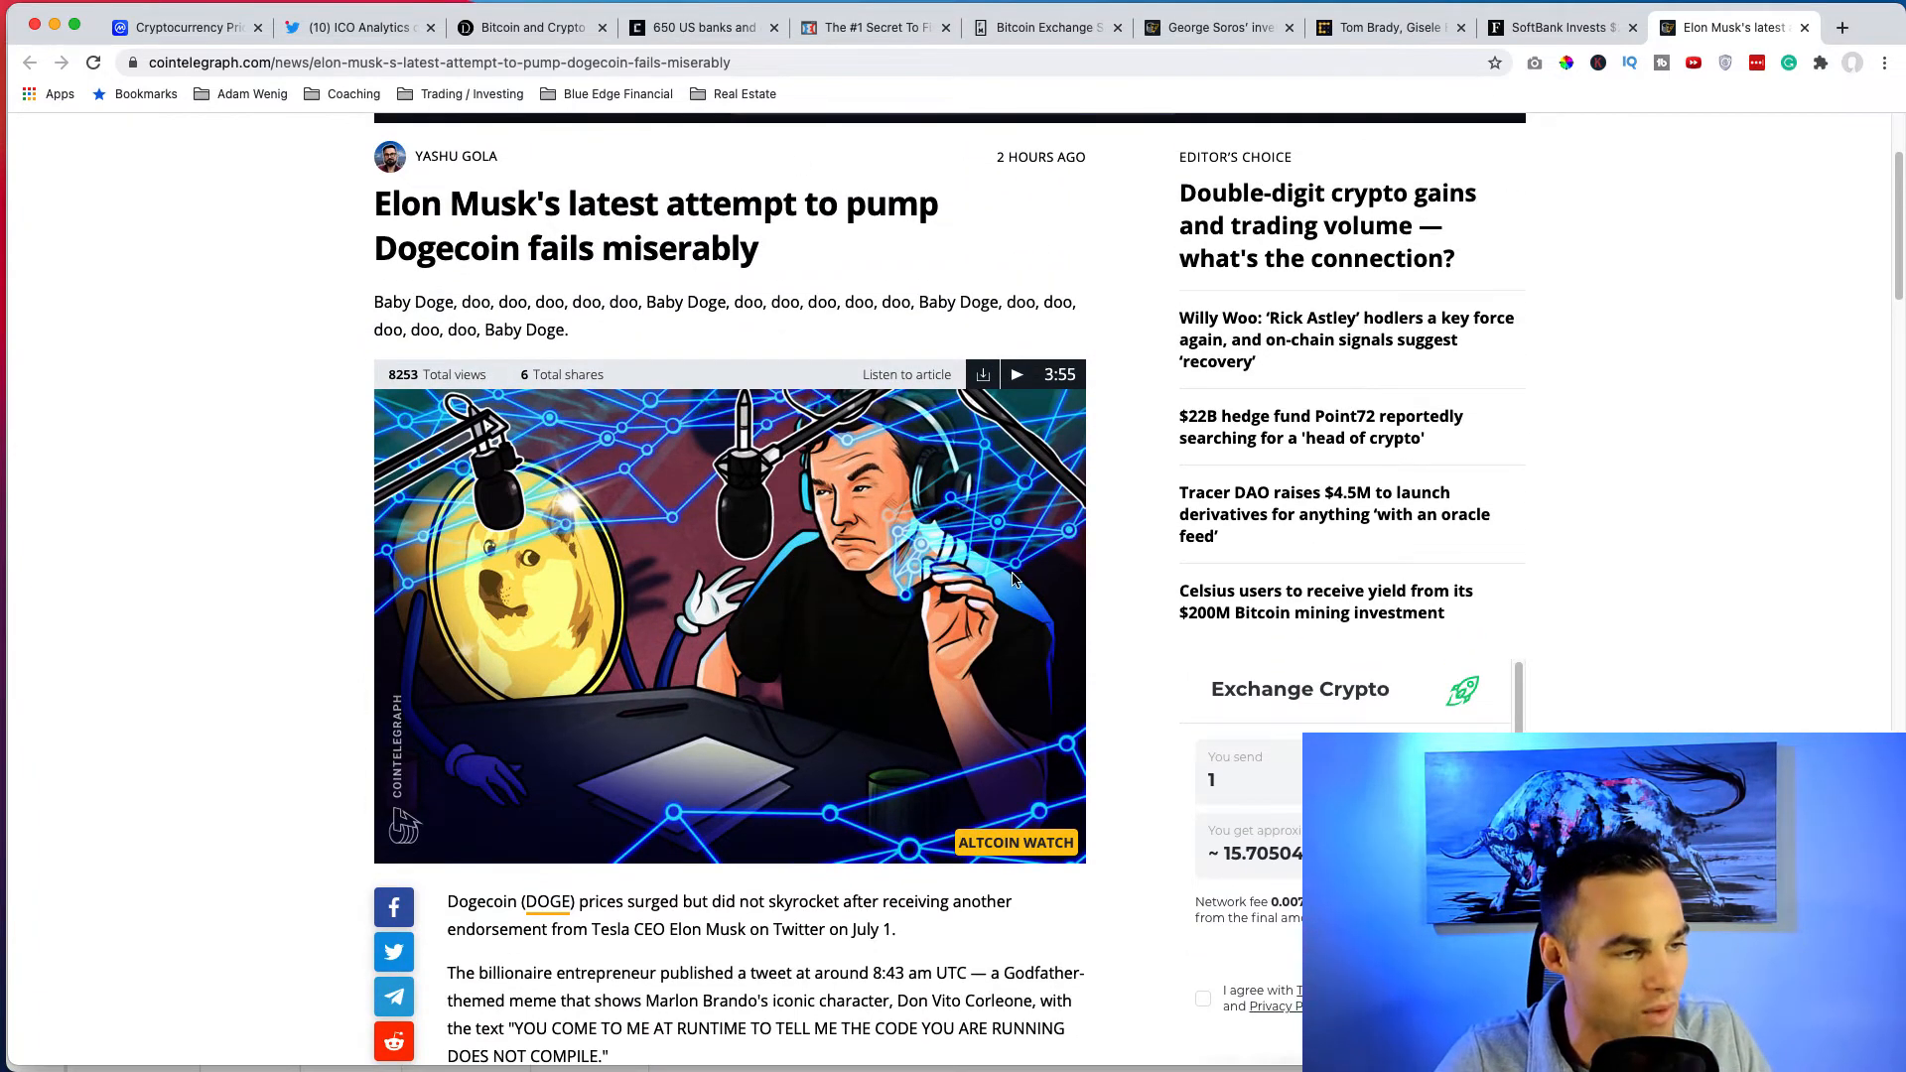
pyautogui.scroll(-3)
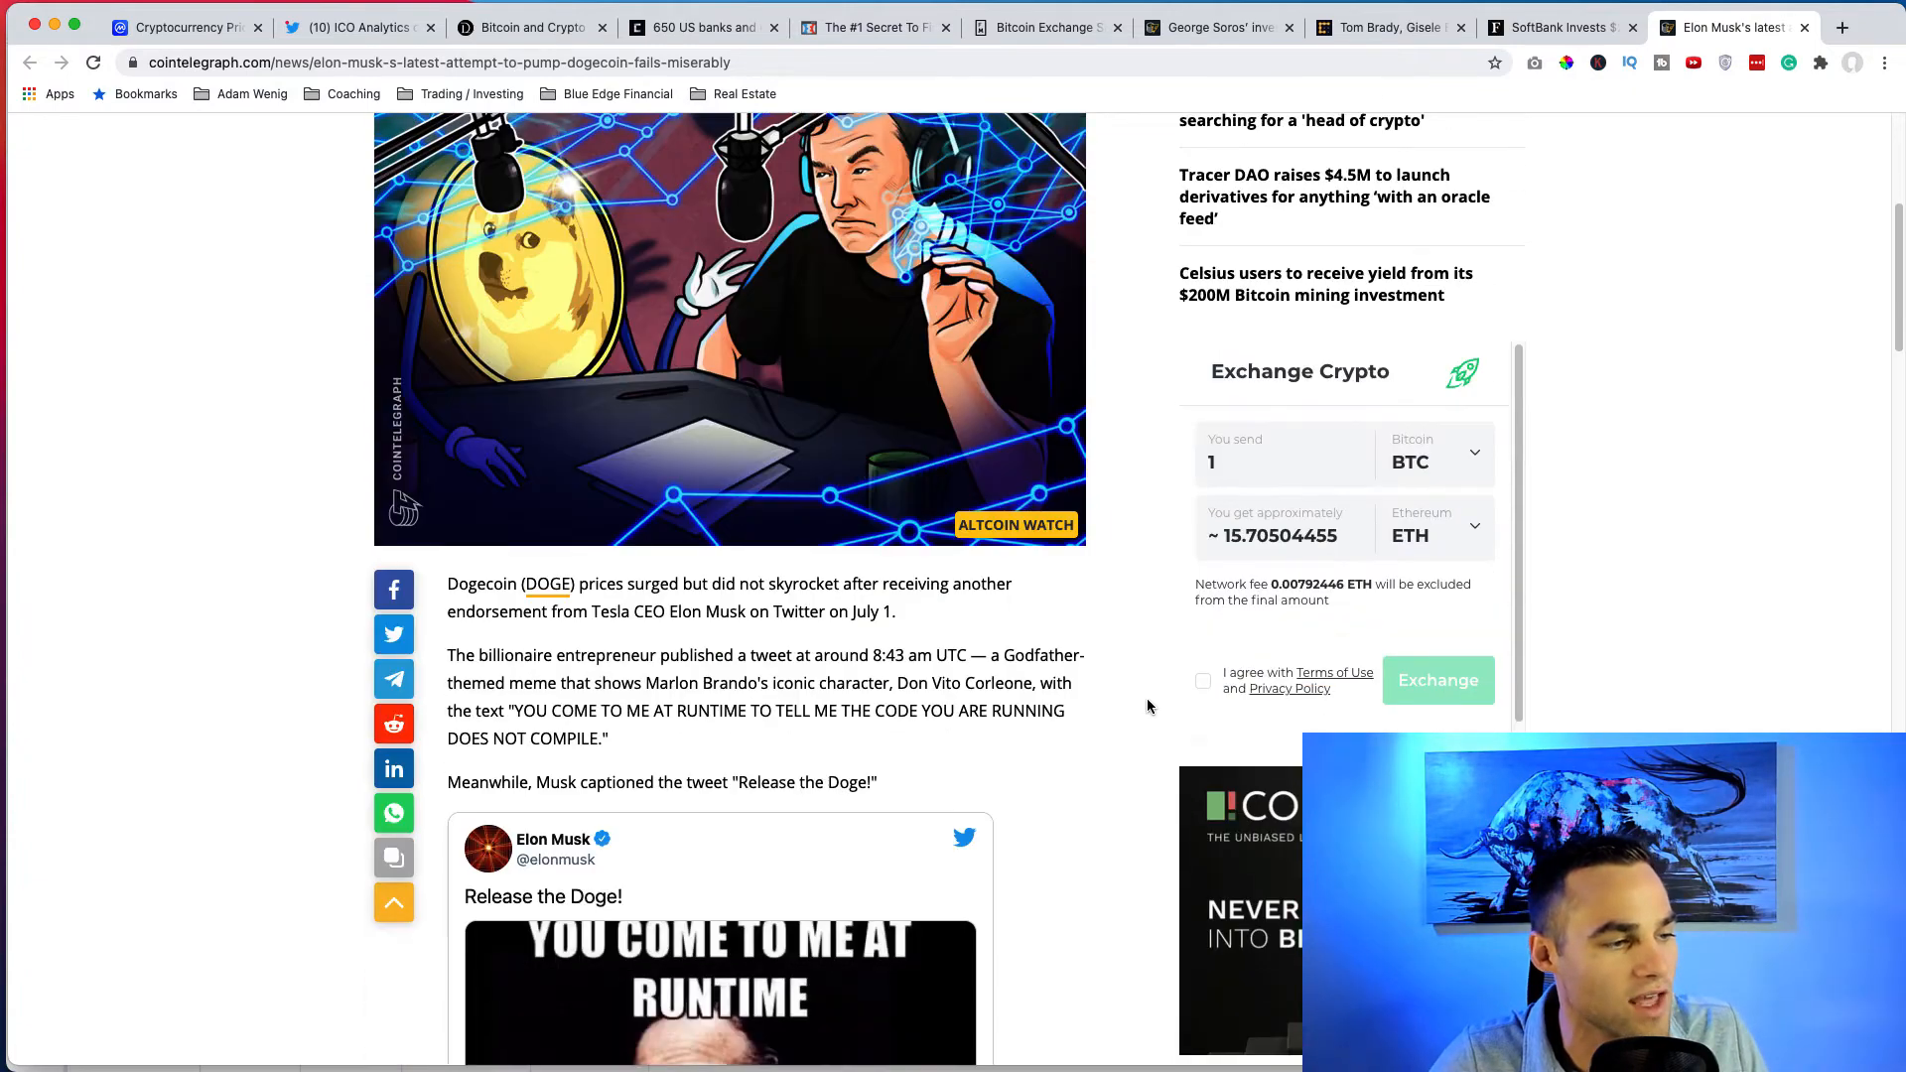
pyautogui.scroll(-3)
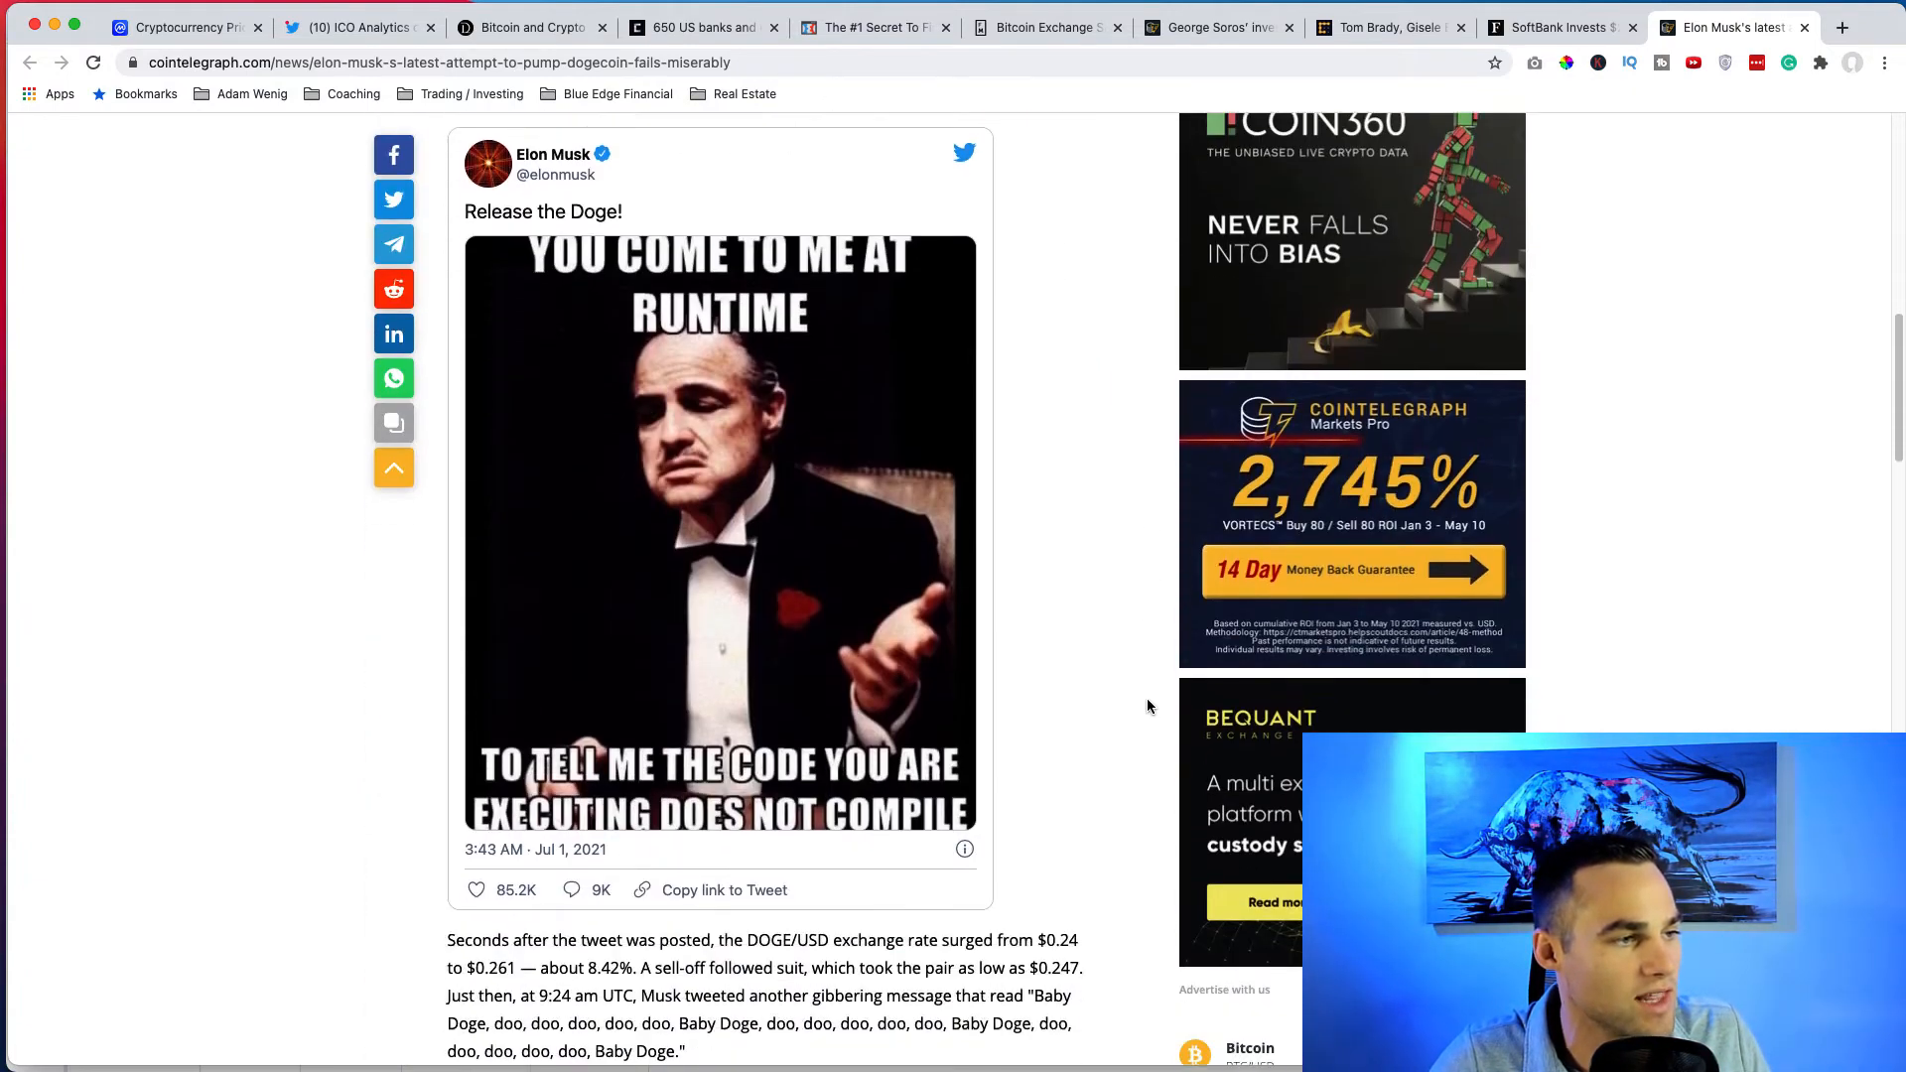
pyautogui.scroll(3)
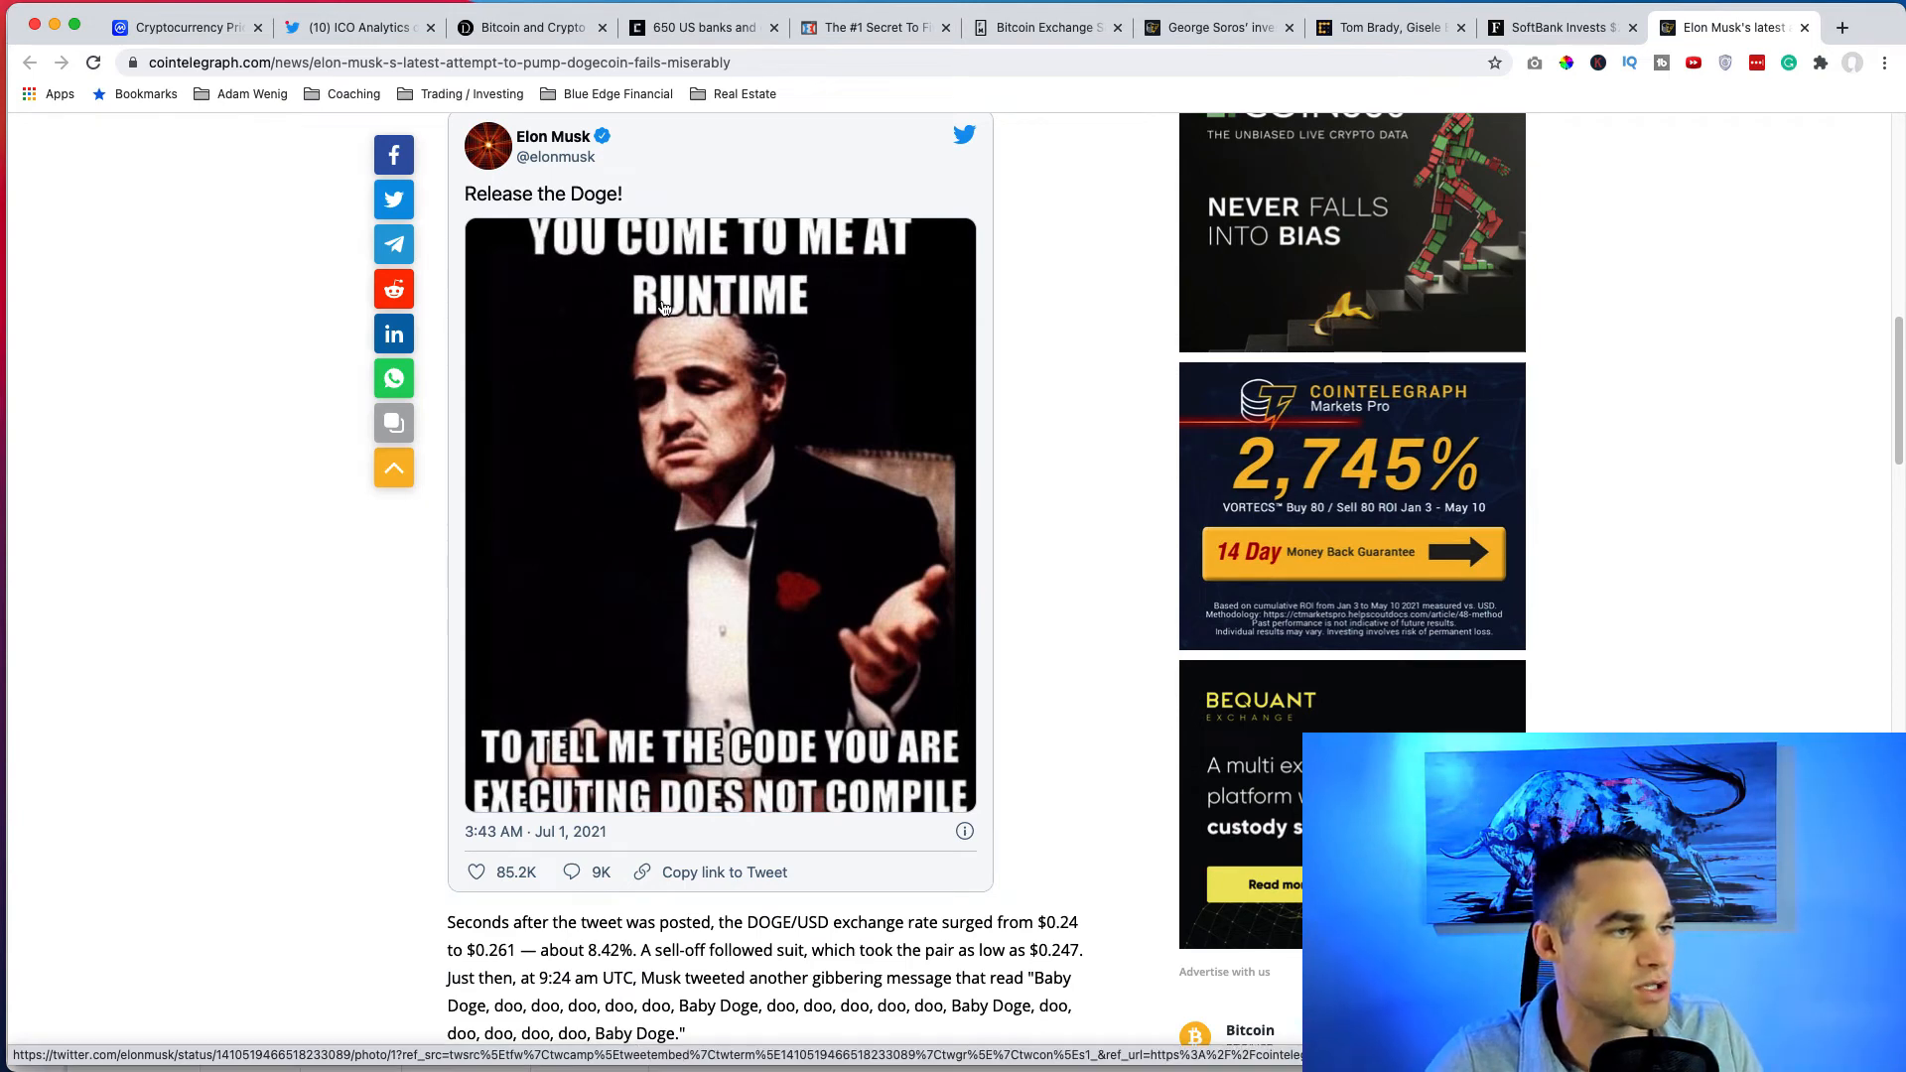
# Bring Musk's embedded 'Release the Doge!' tweet up on Twitter in its own new tab.
pyautogui.click(719, 510)
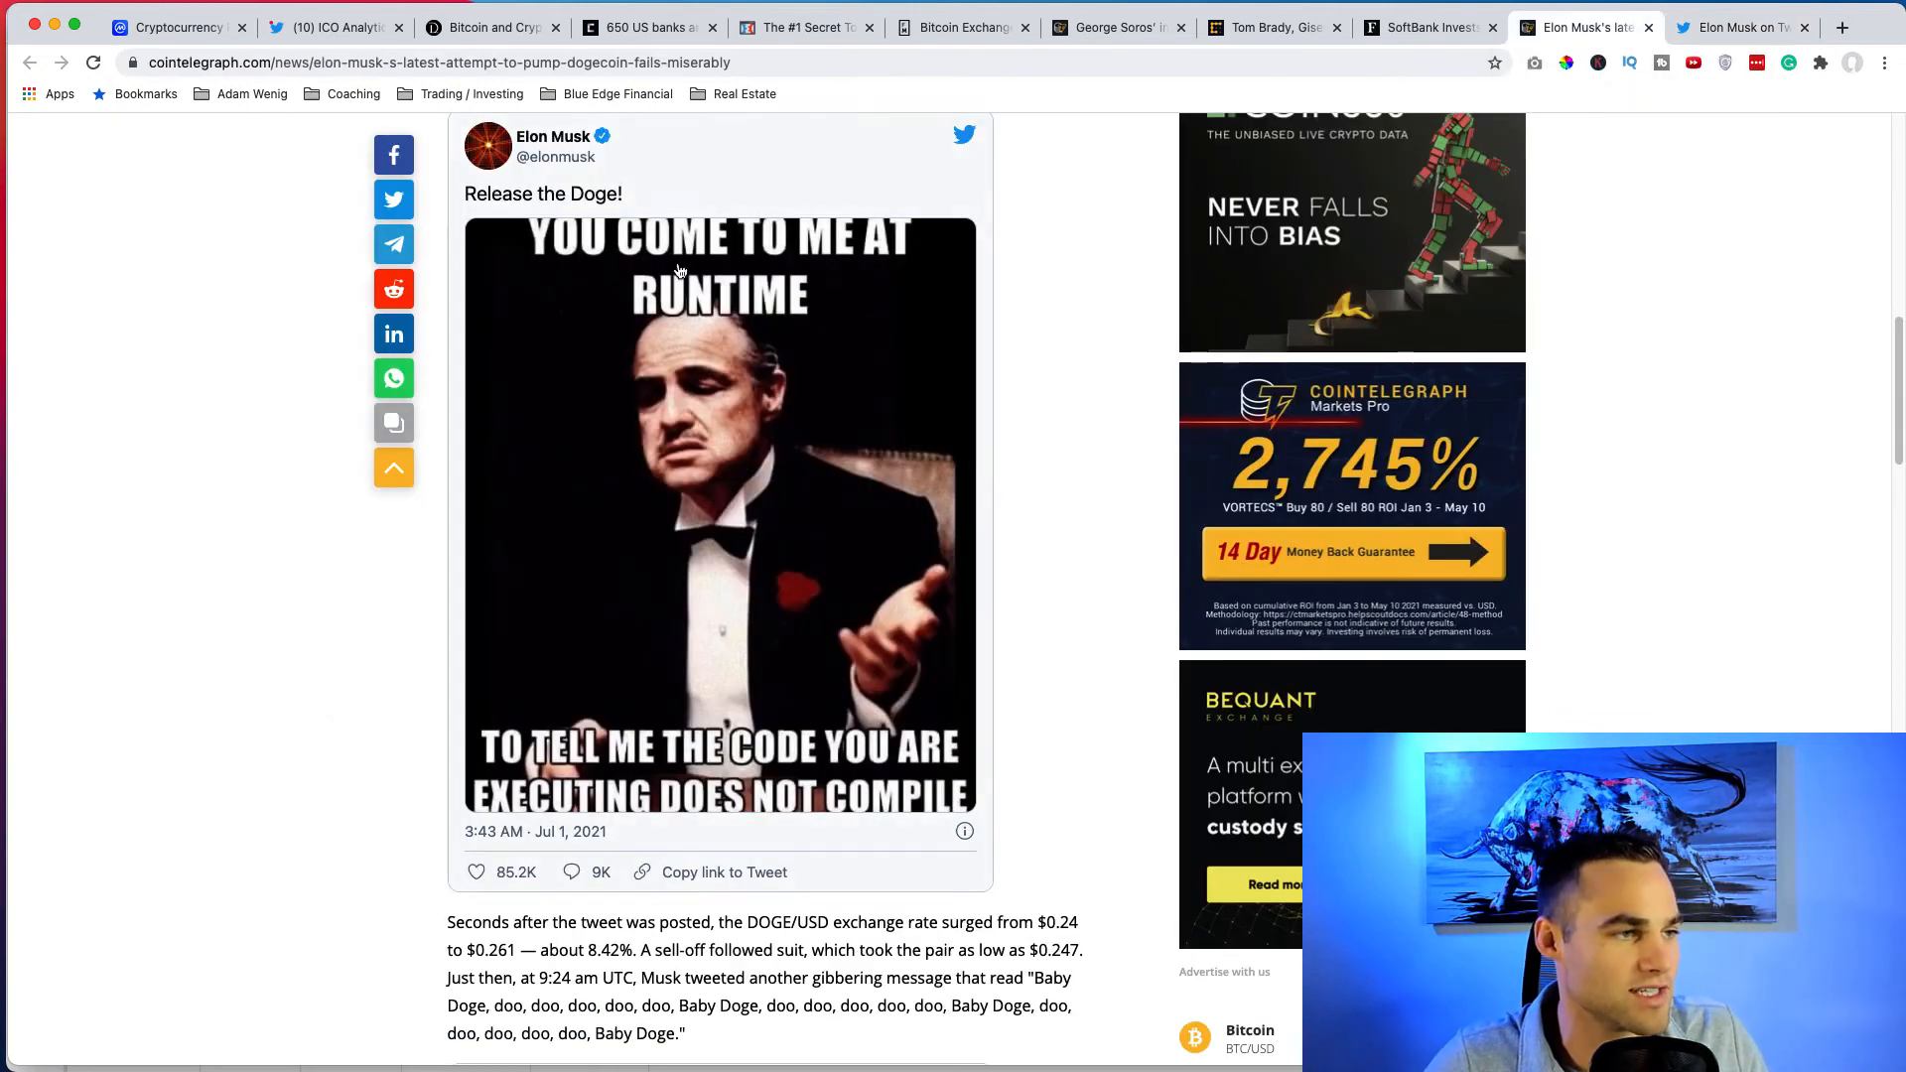
pyautogui.moveTo(614, 745)
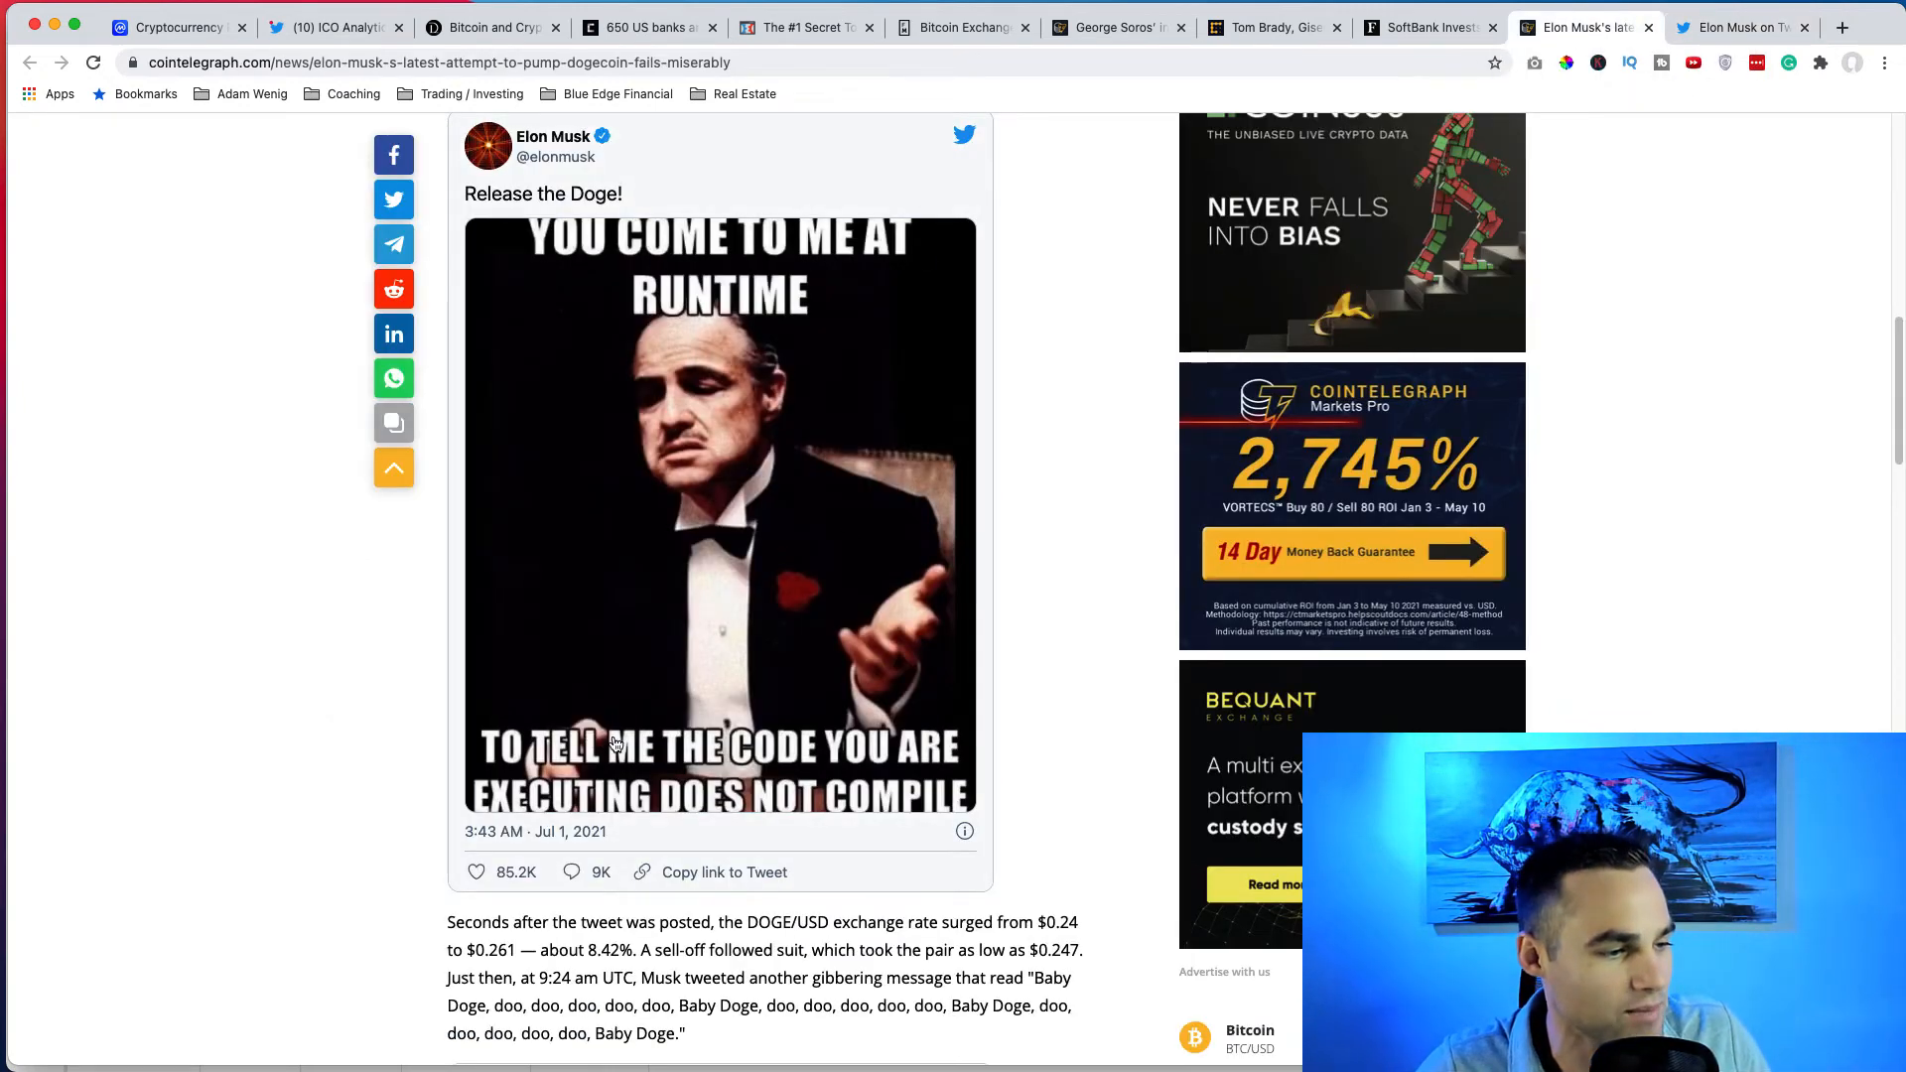
pyautogui.moveTo(663, 826)
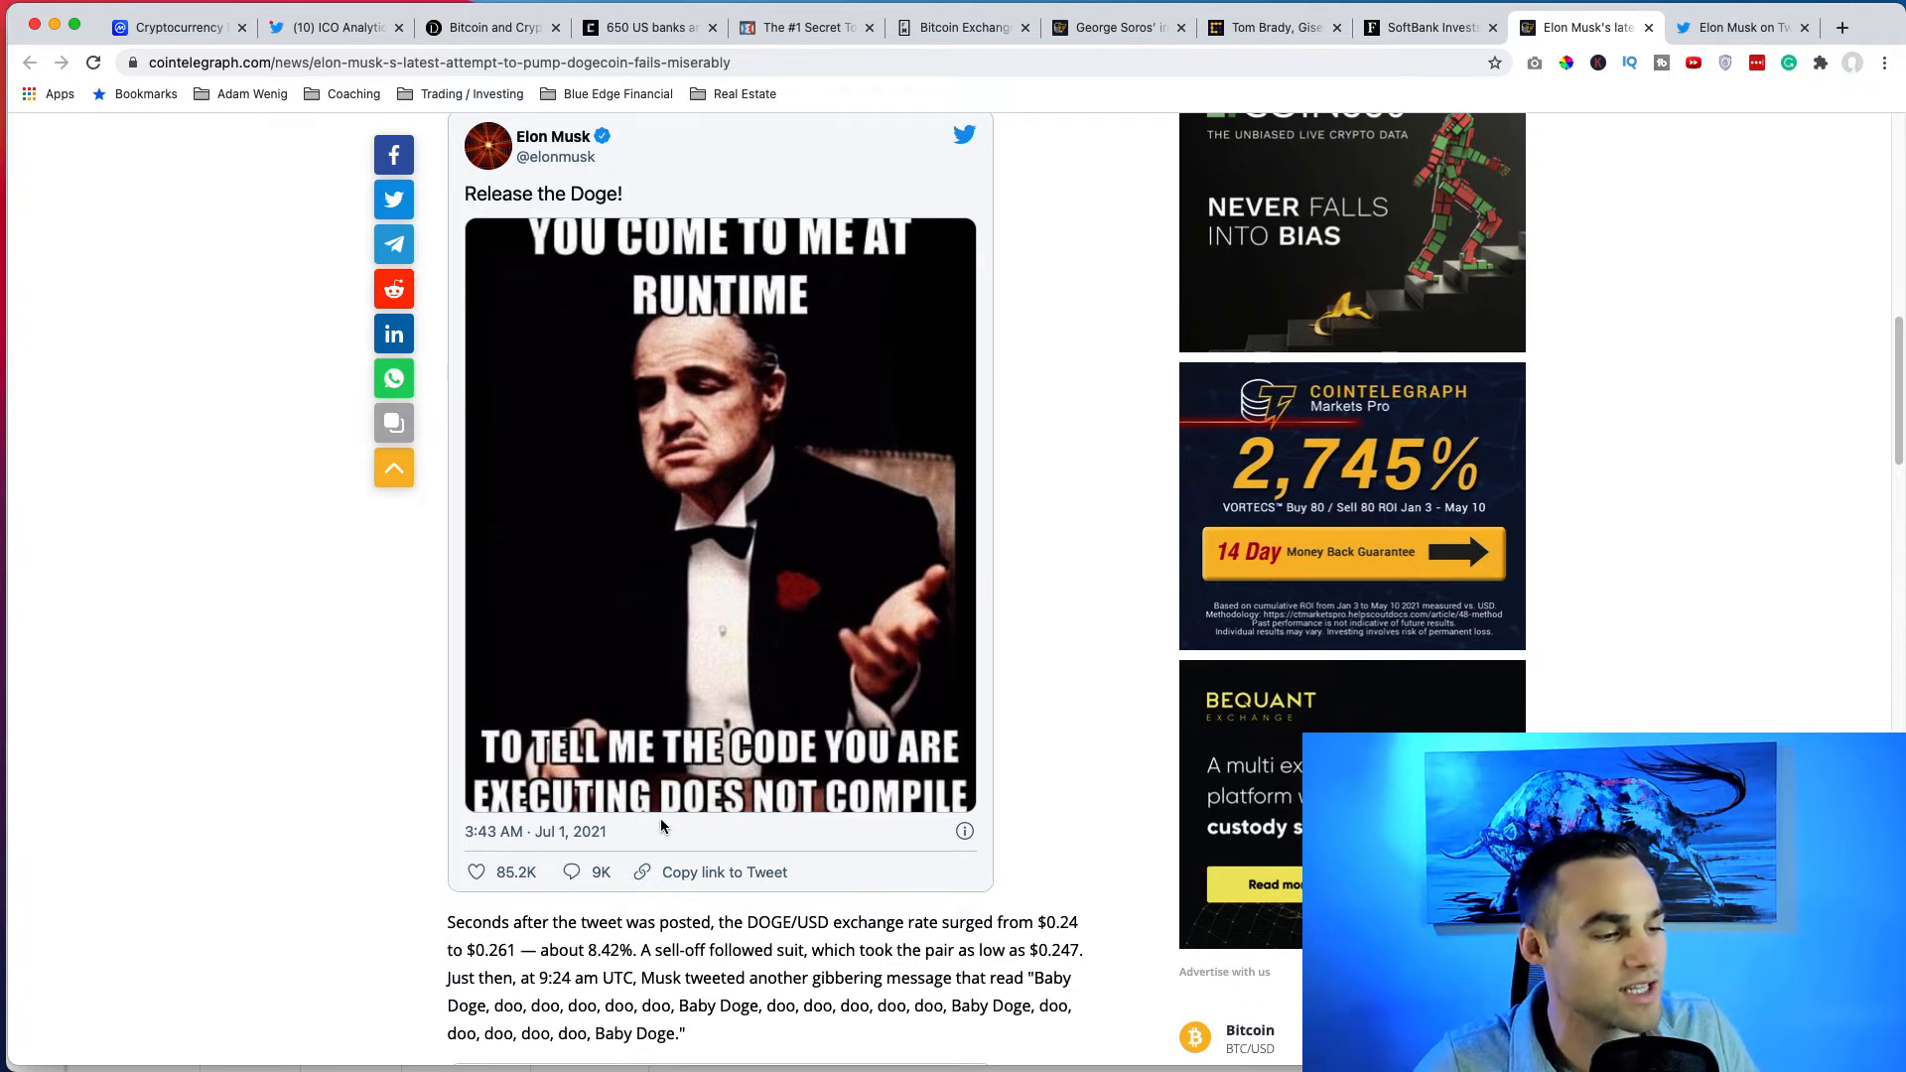
pyautogui.scroll(-3)
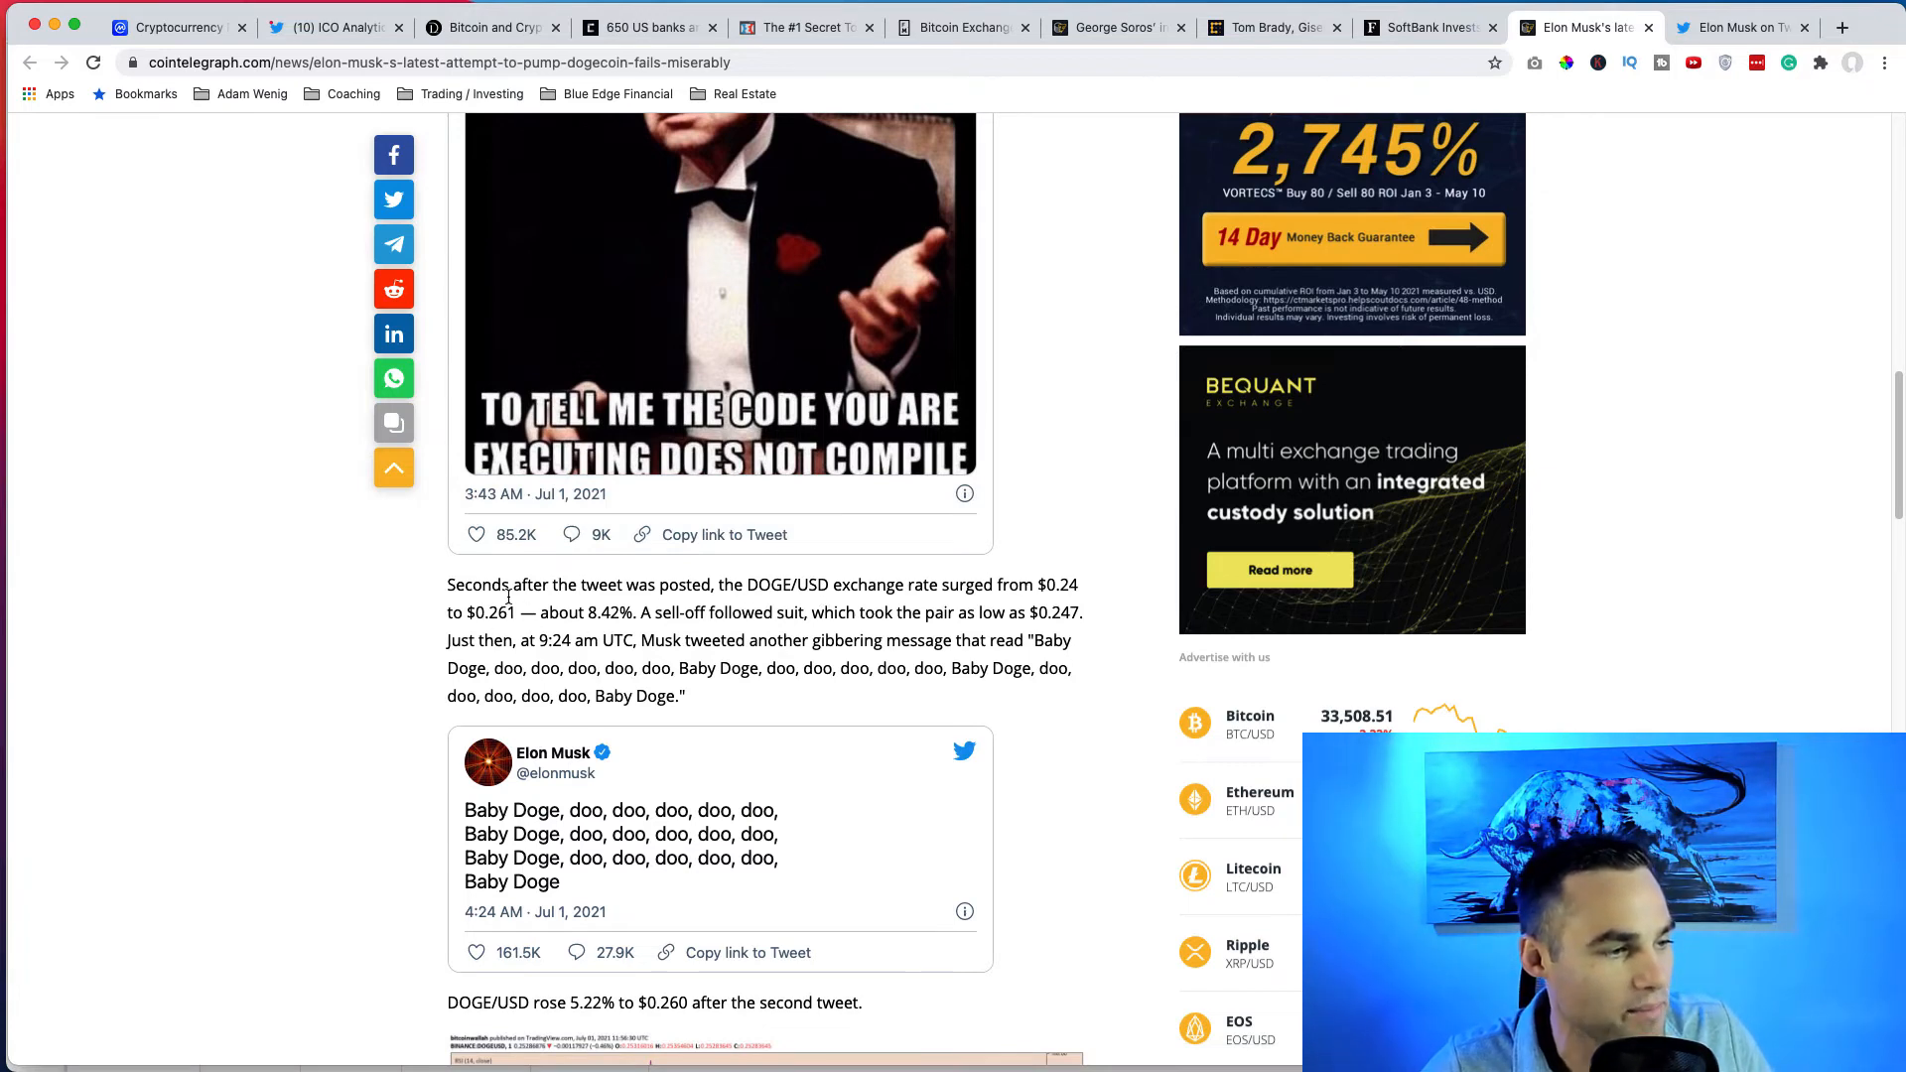
pyautogui.doubleClick(475, 584)
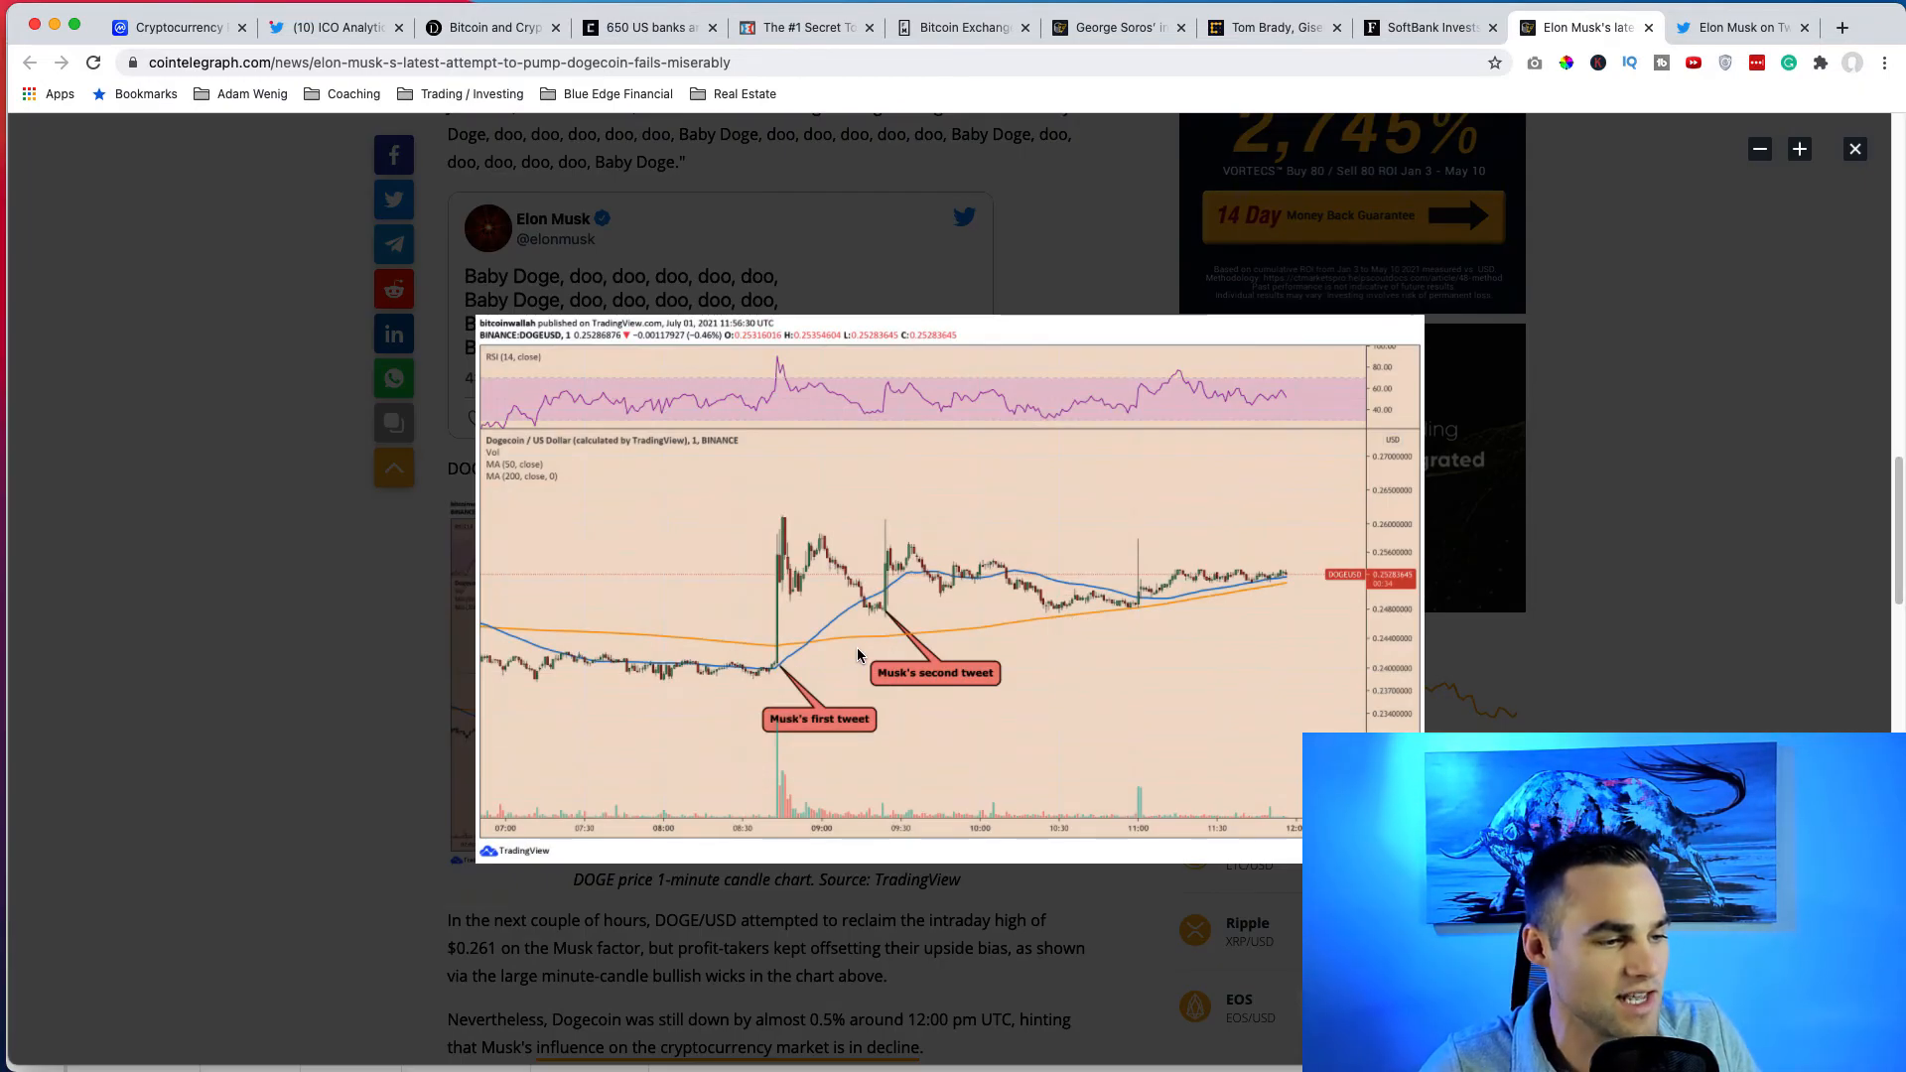
pyautogui.moveTo(1081, 951)
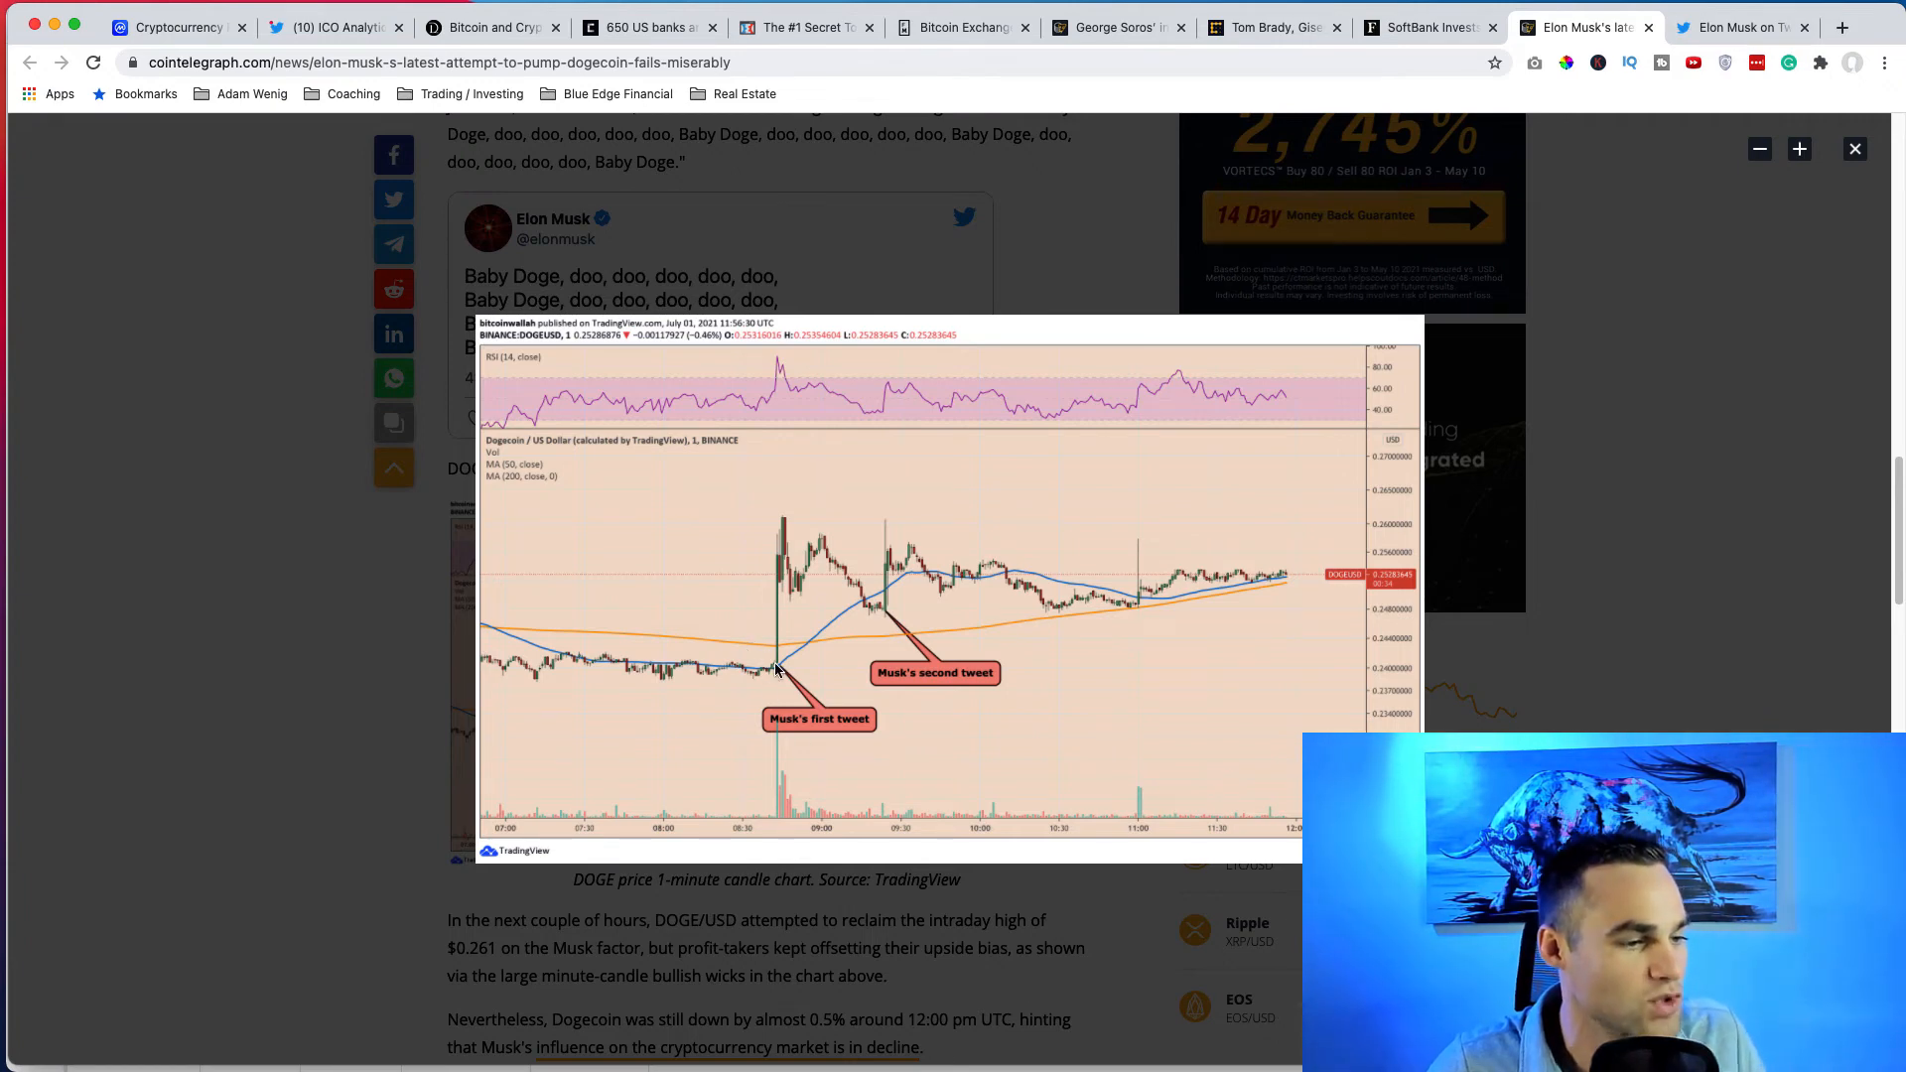
pyautogui.moveTo(782, 447)
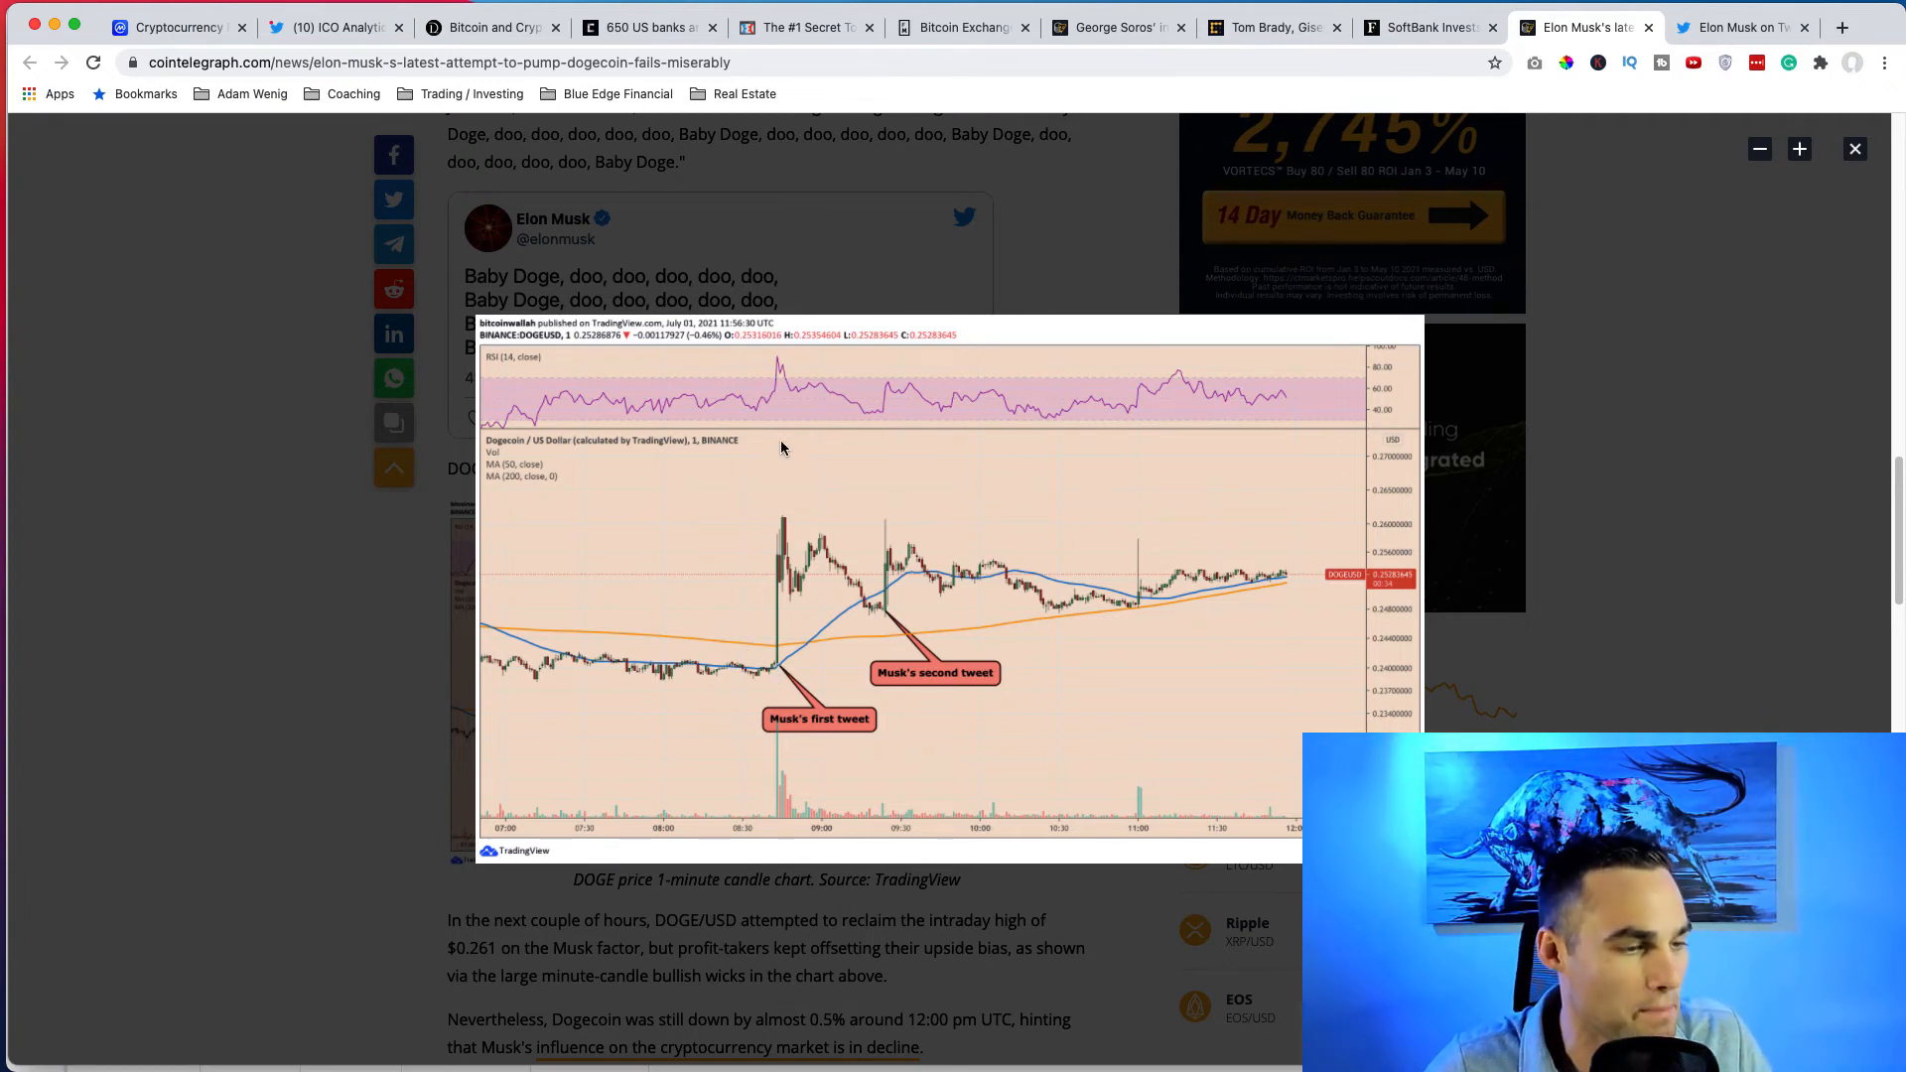
pyautogui.moveTo(1239, 634)
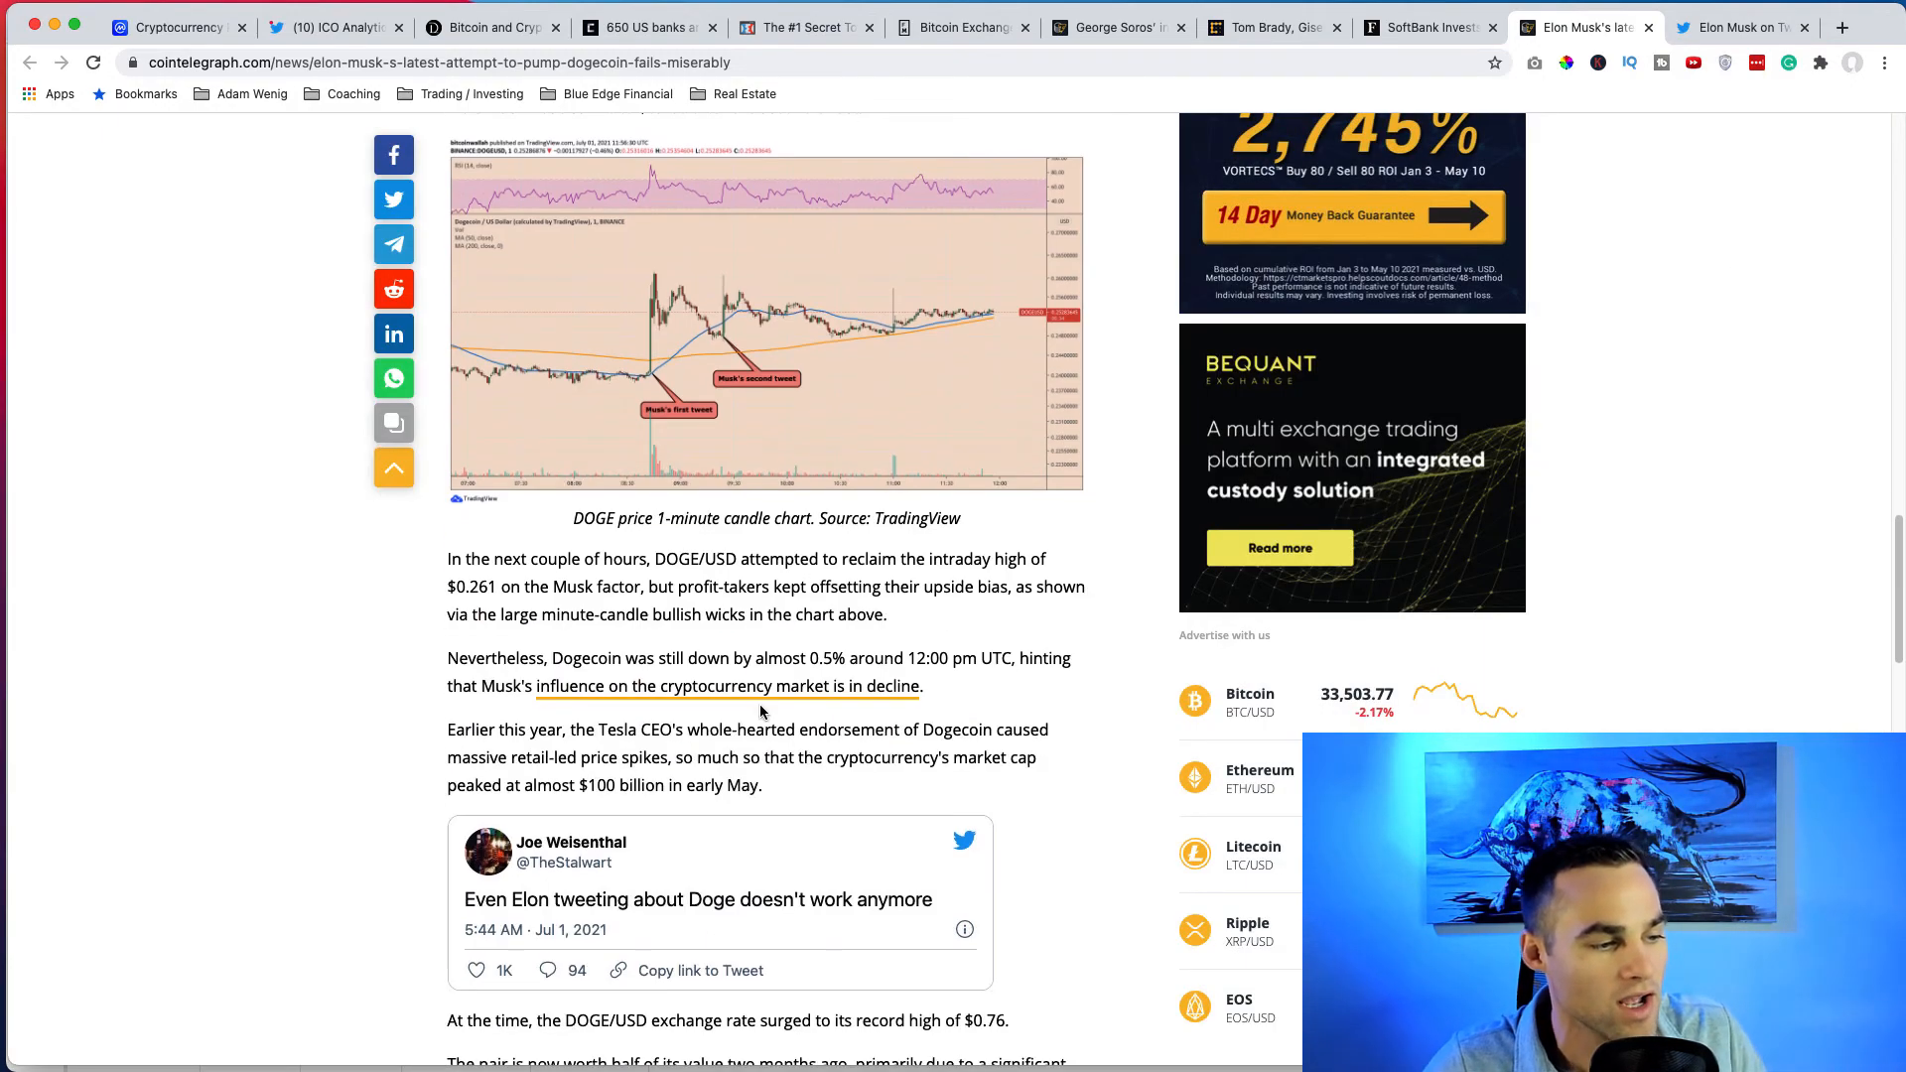
pyautogui.scroll(-3)
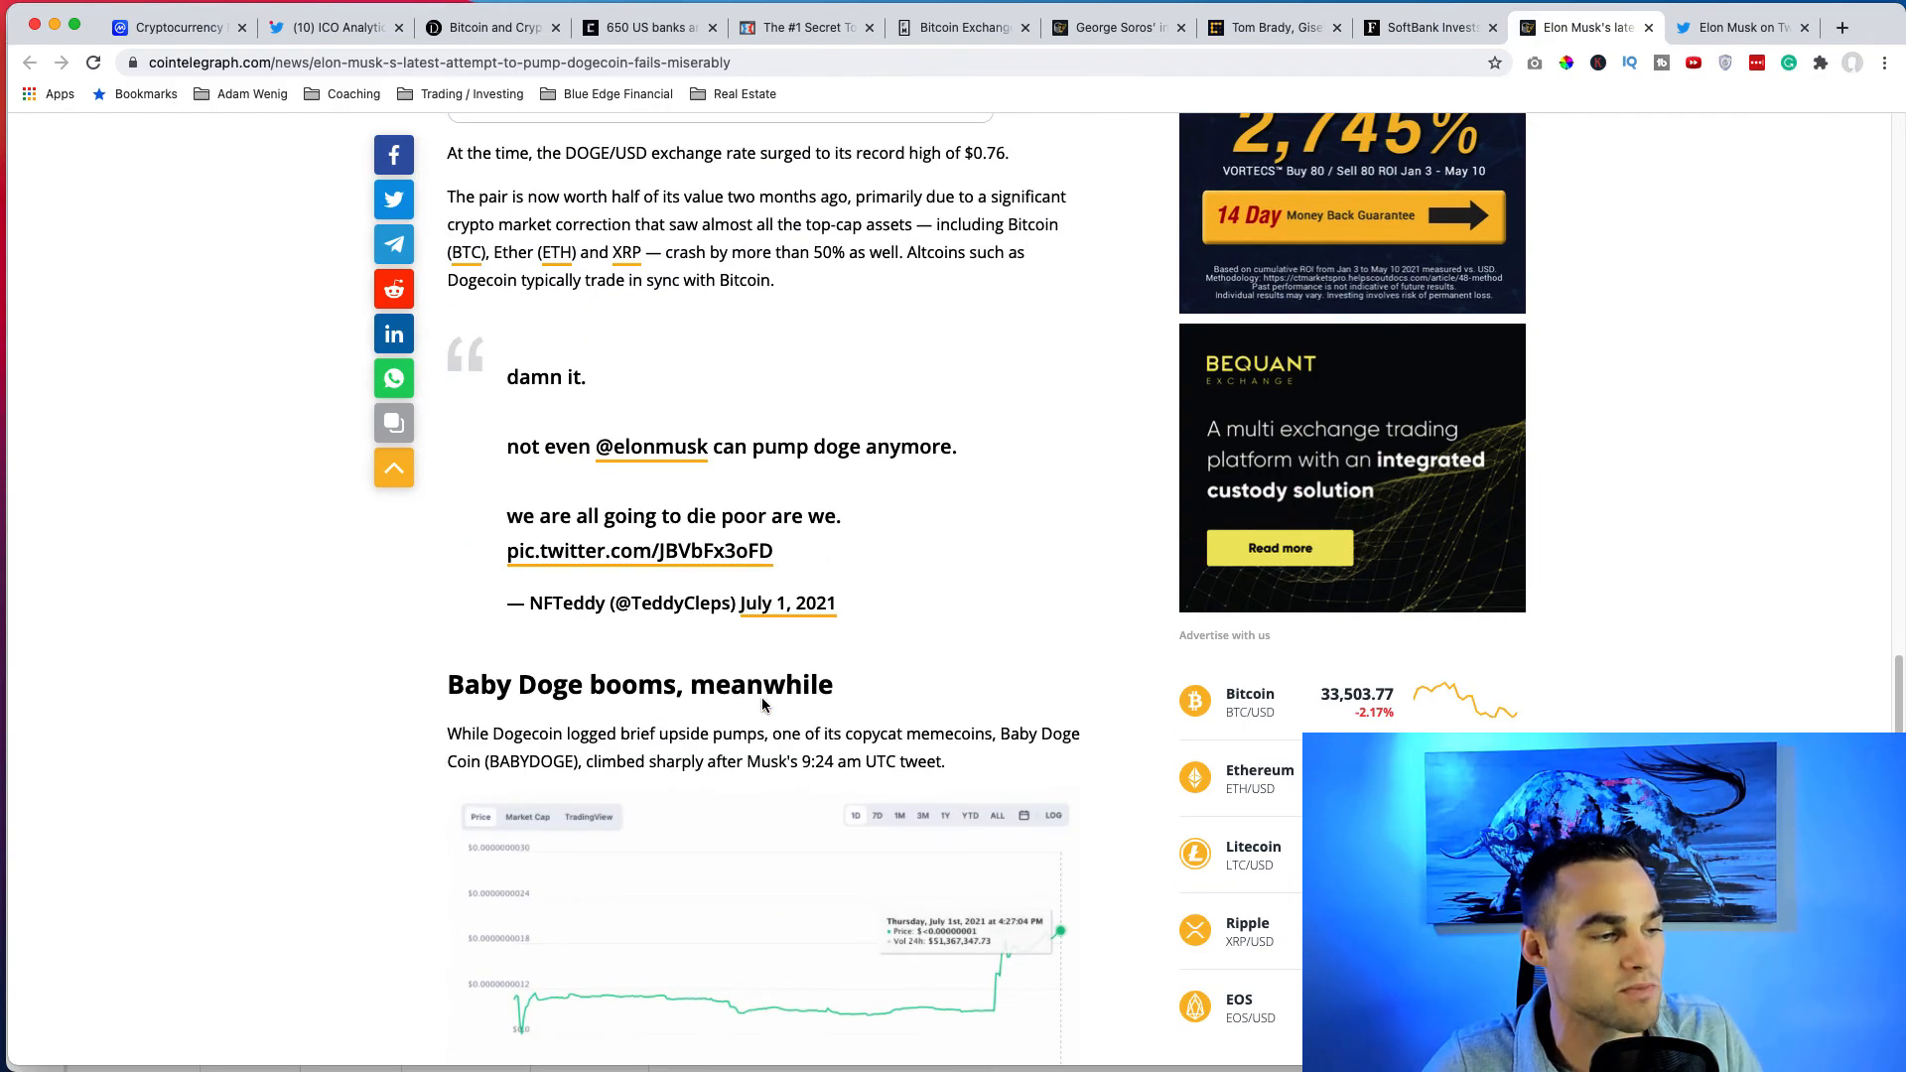
pyautogui.scroll(3)
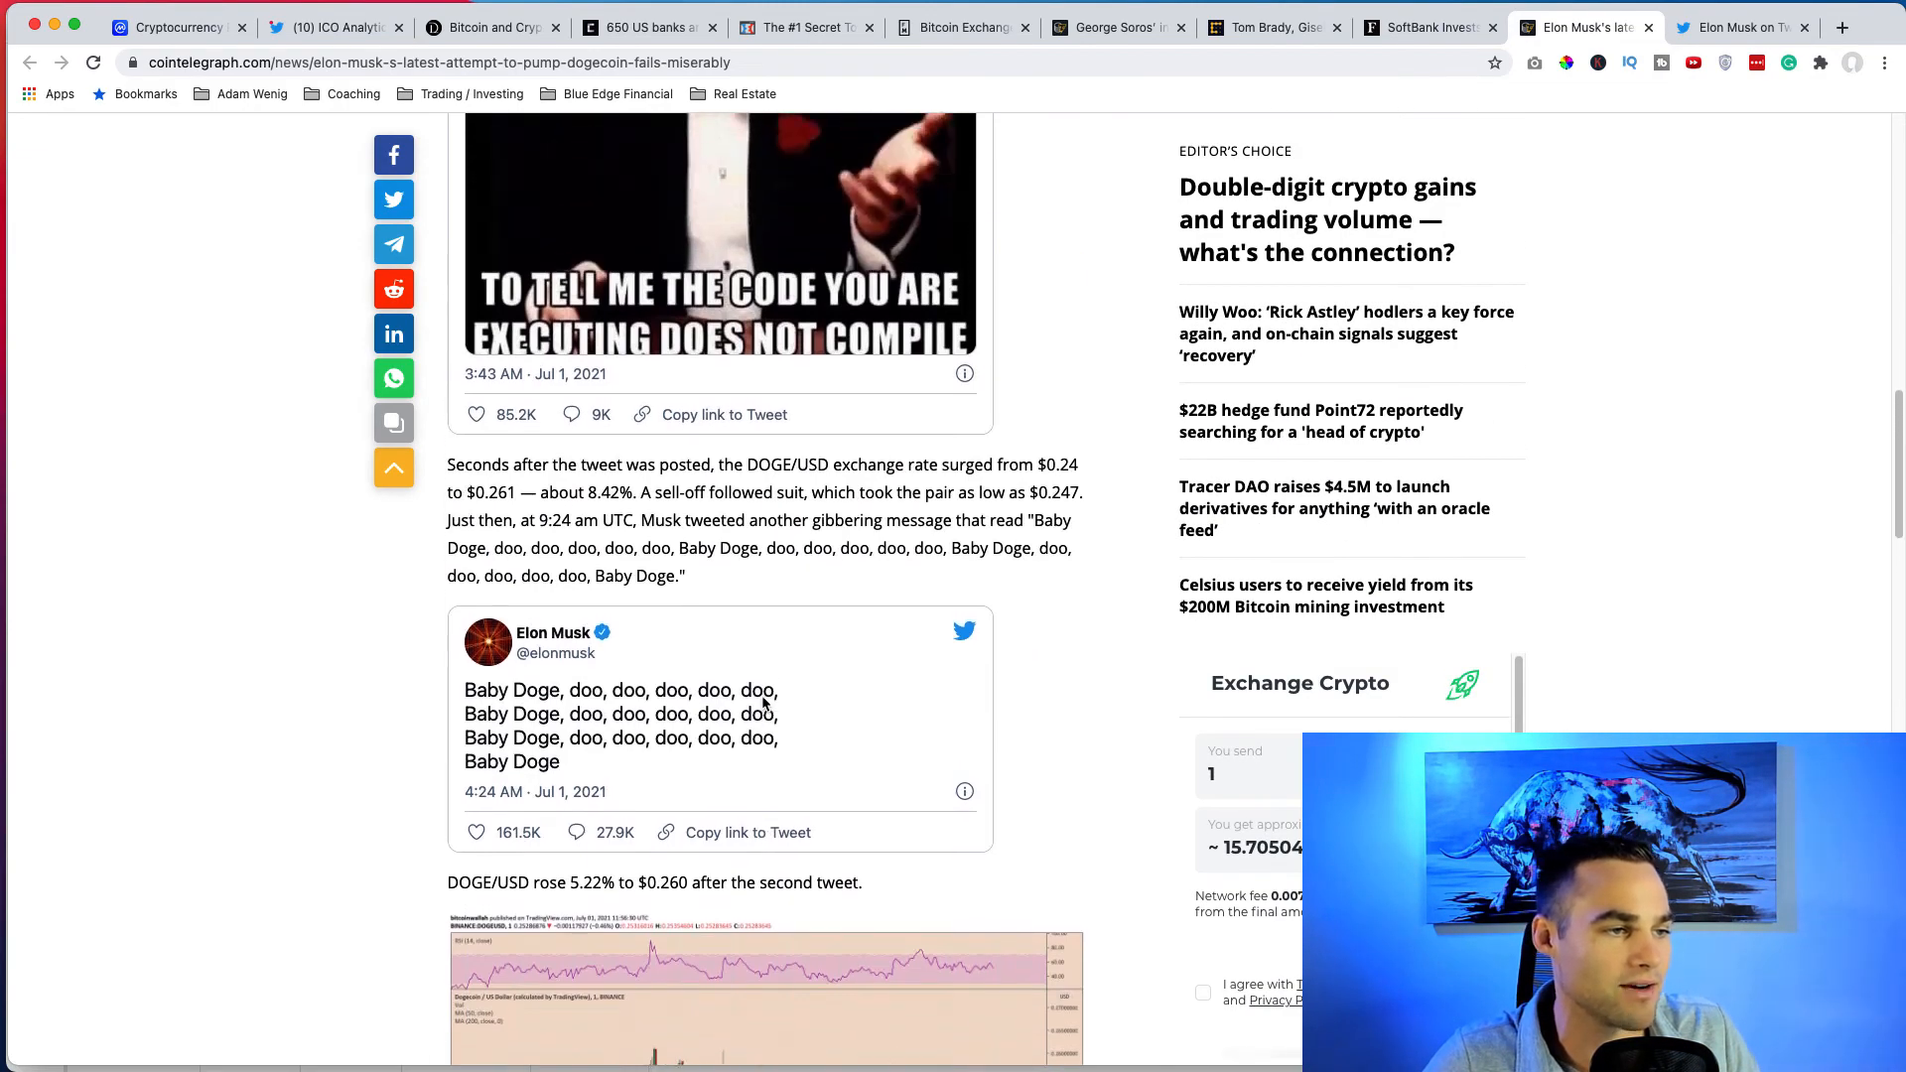
pyautogui.scroll(3)
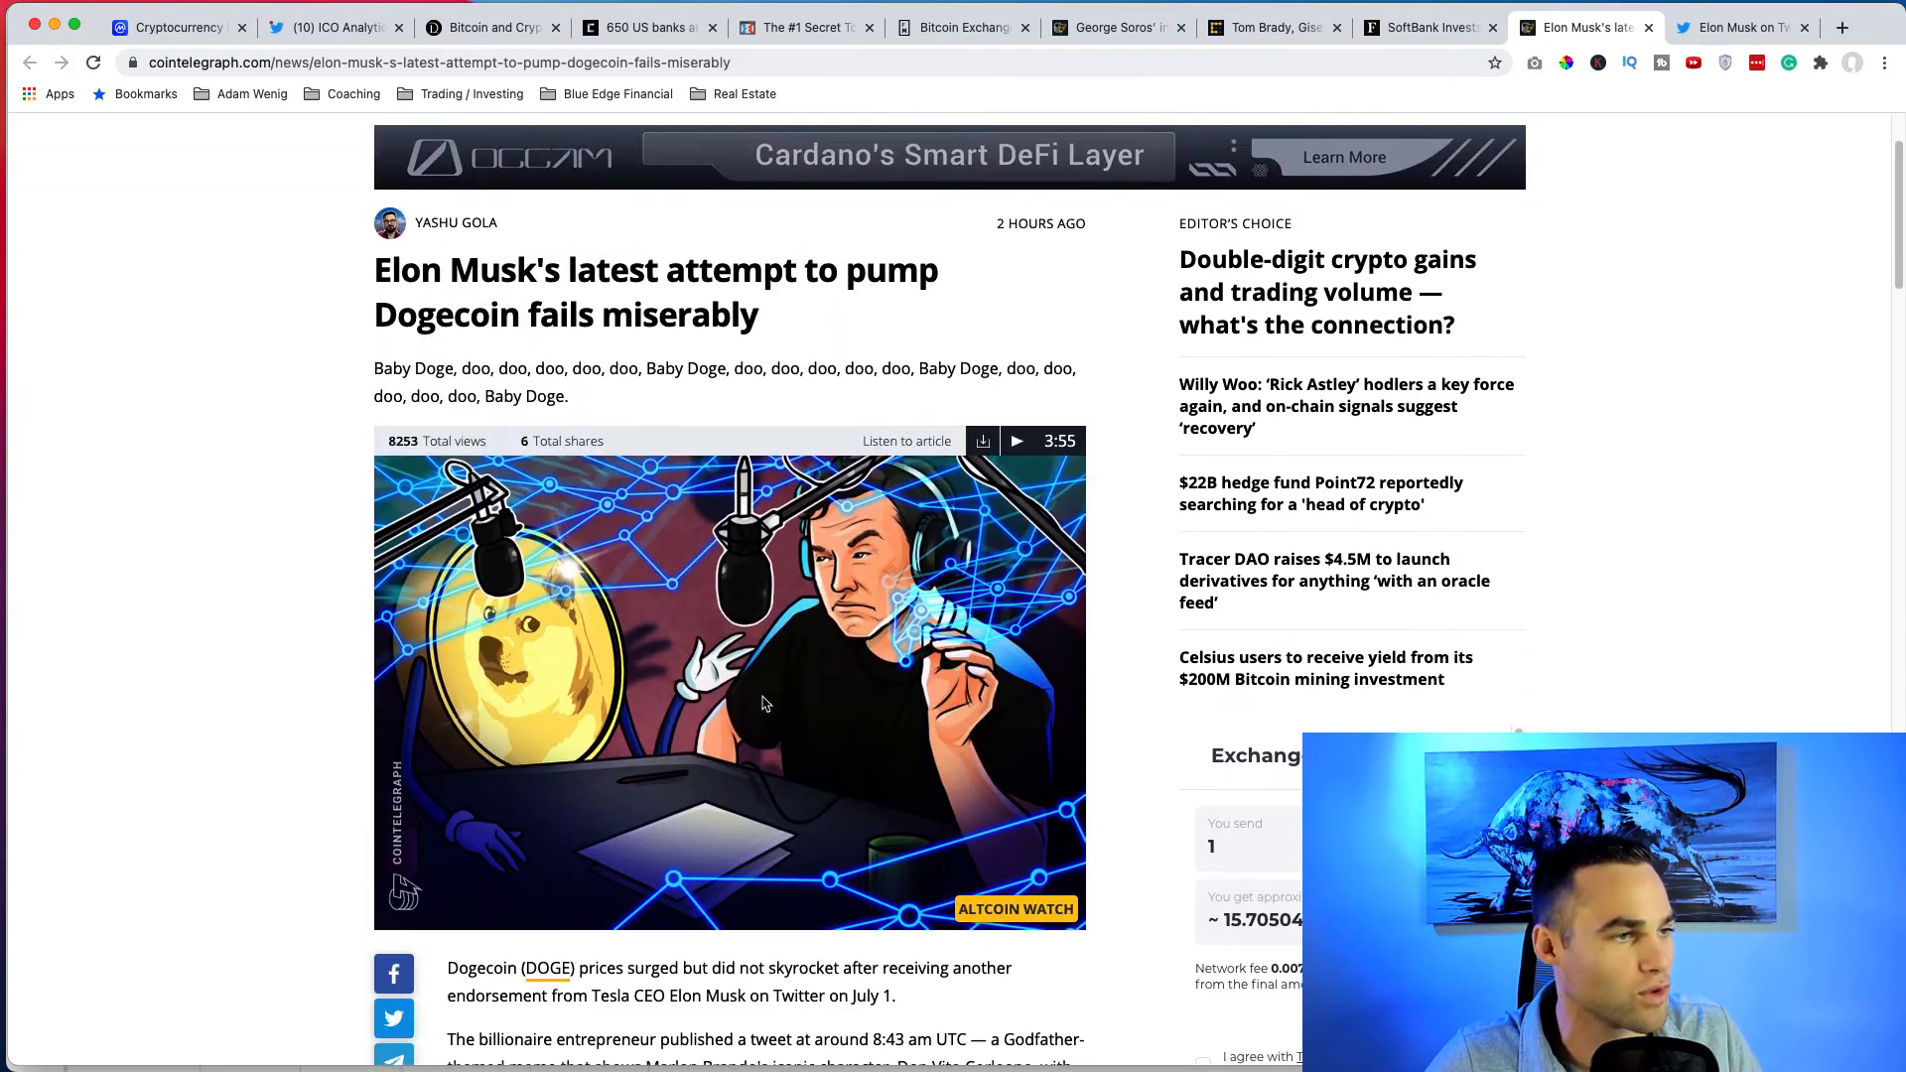
pyautogui.scroll(-3)
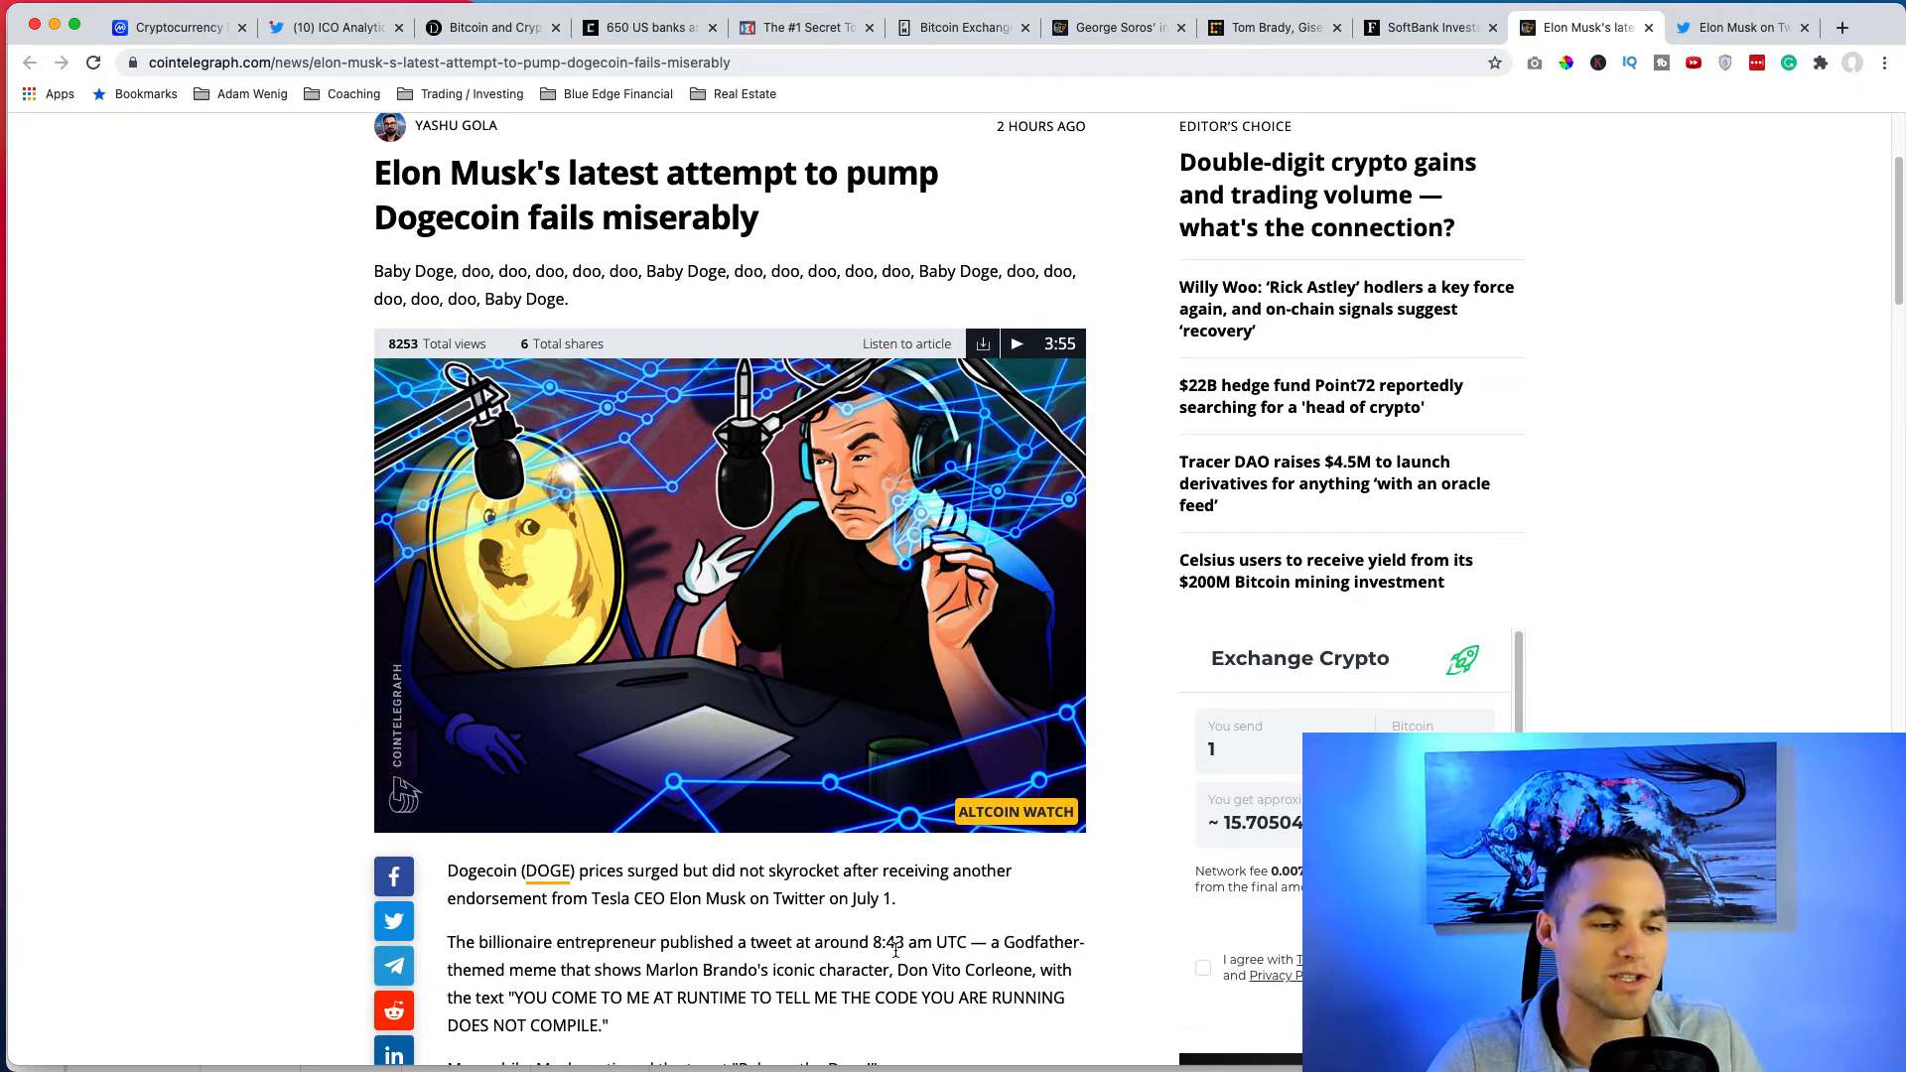
pyautogui.moveTo(867, 657)
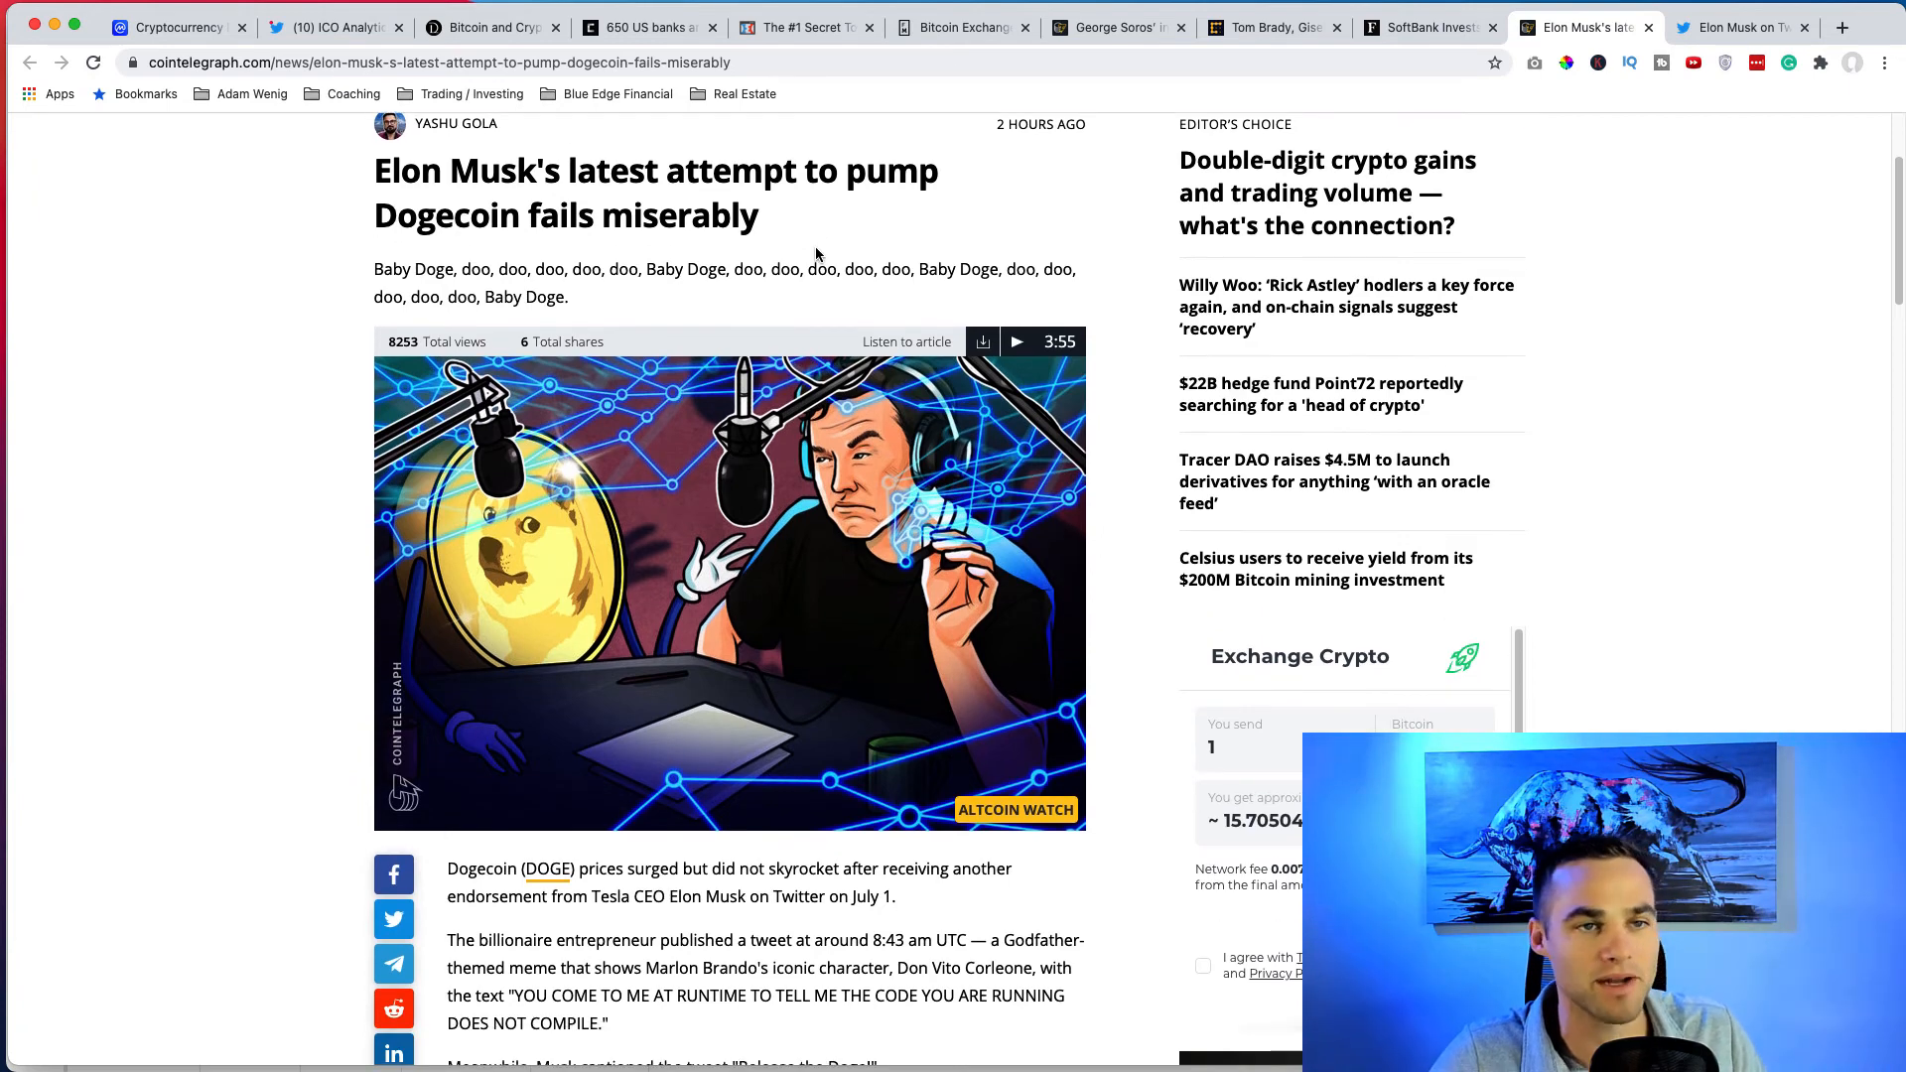
pyautogui.moveTo(1015, 280)
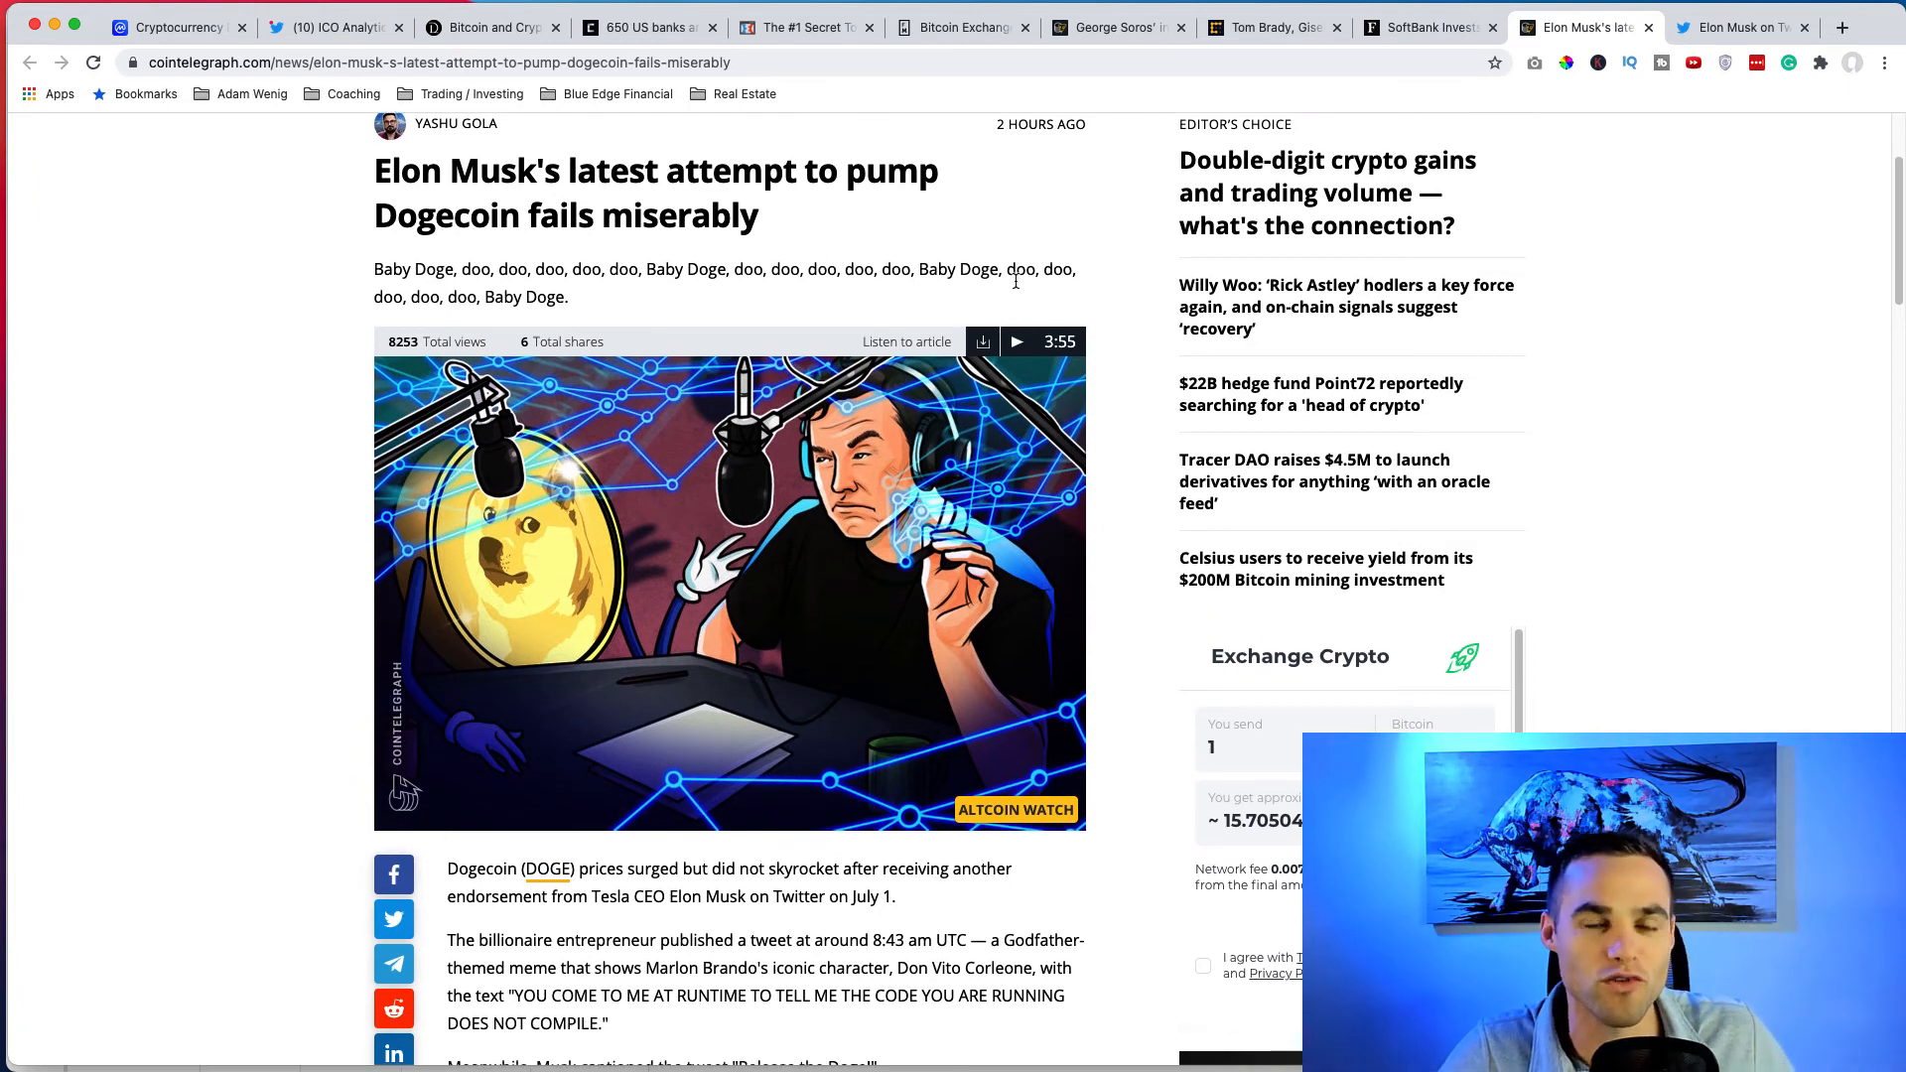